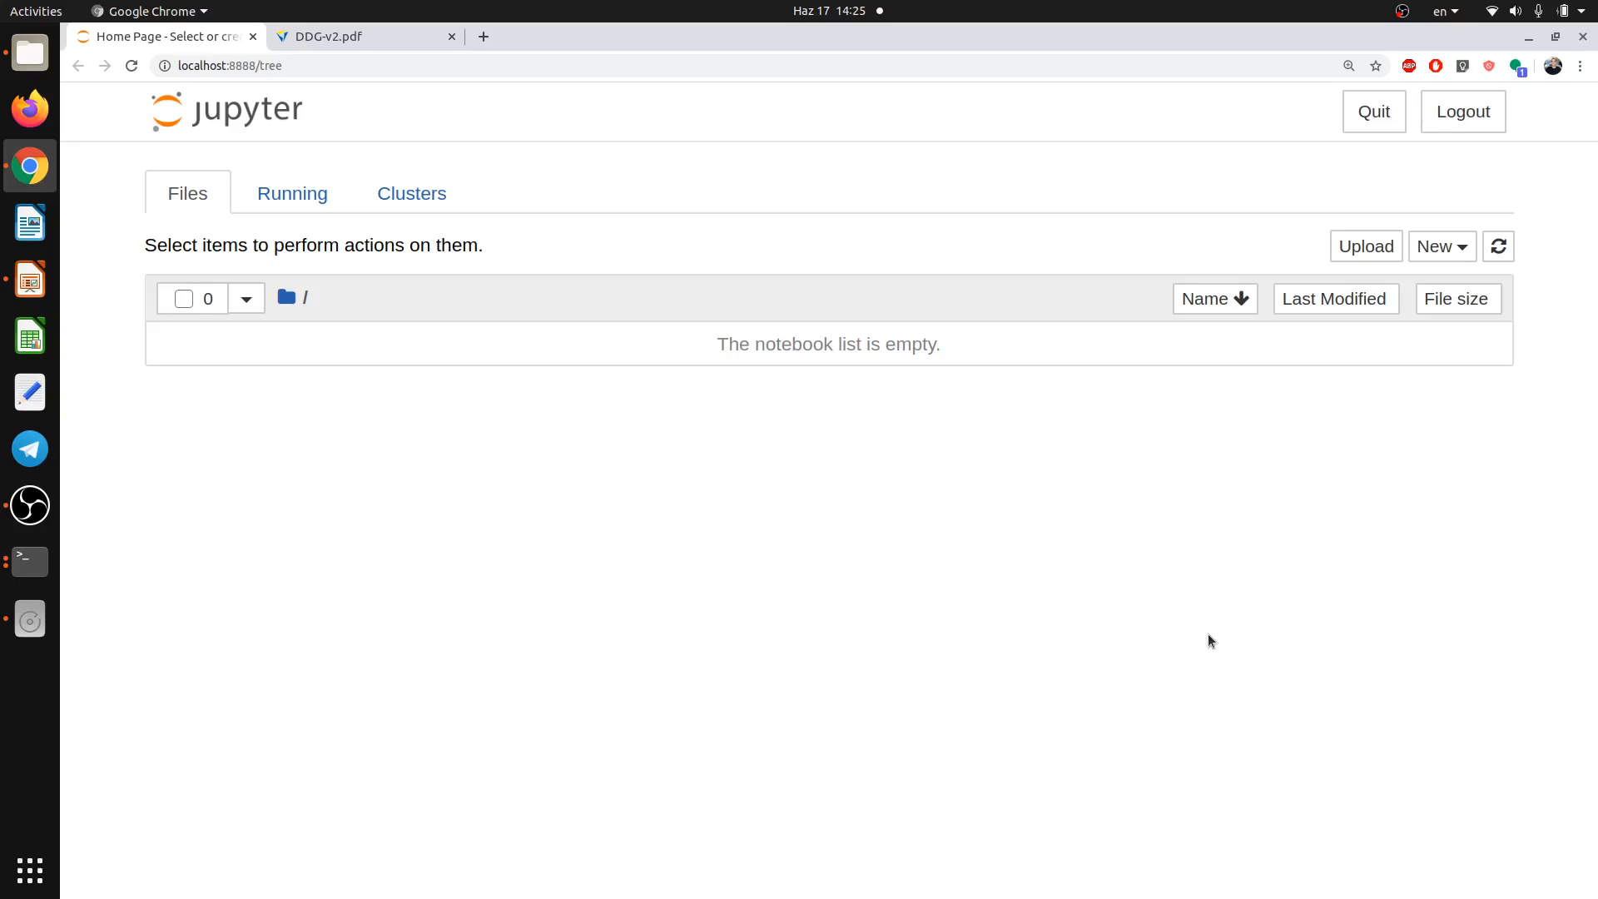
mouse_move(784, 453)
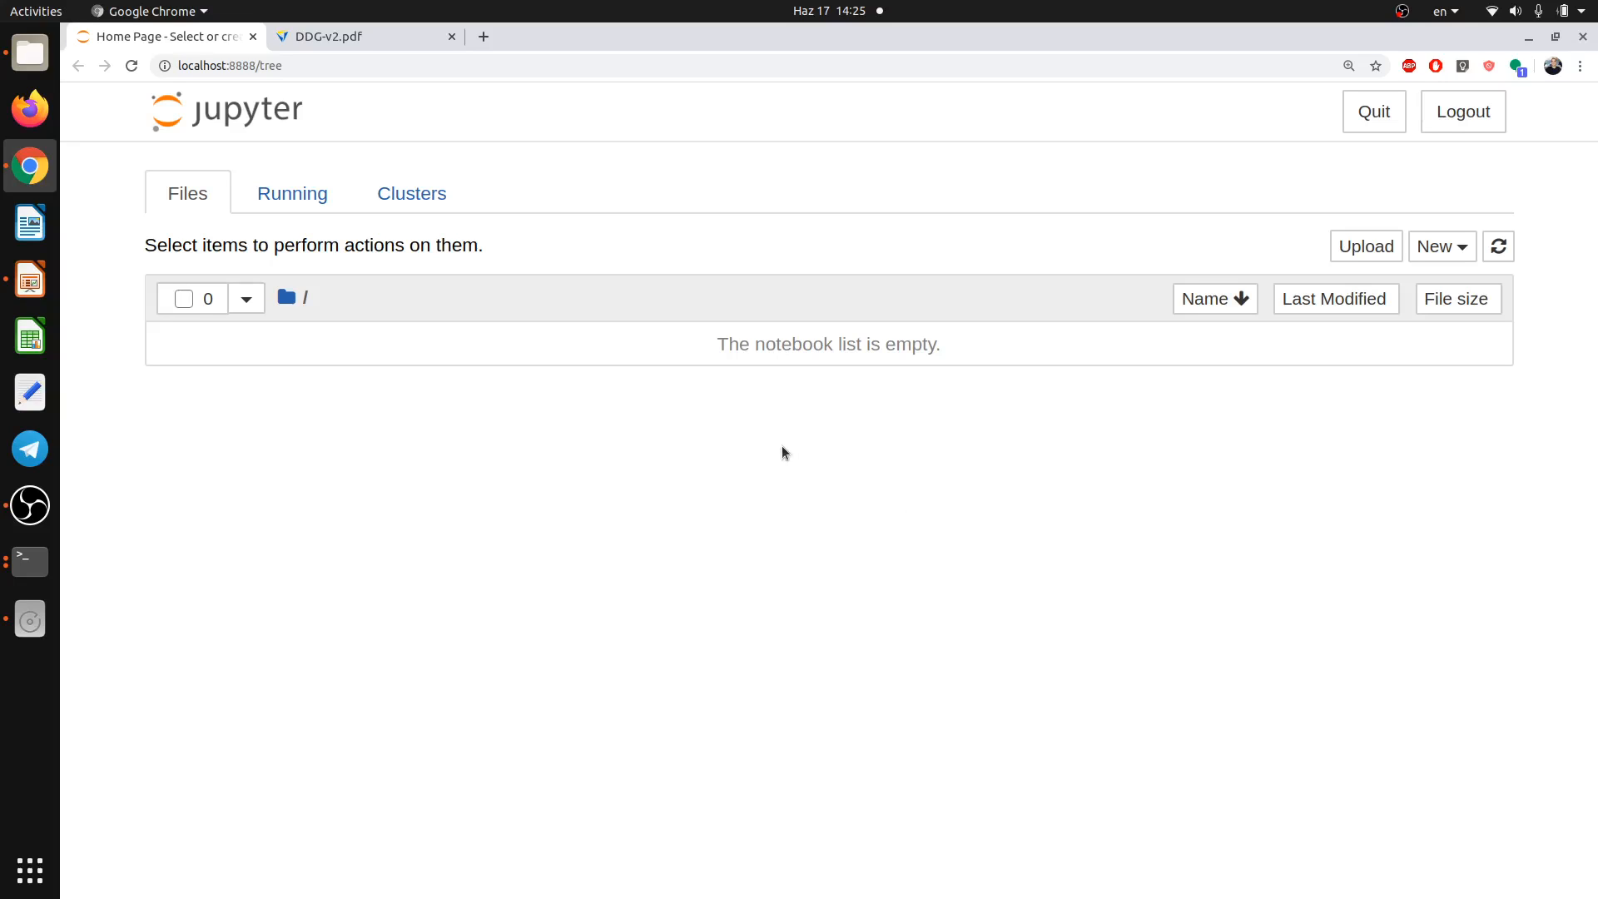
mouse_move(1029, 533)
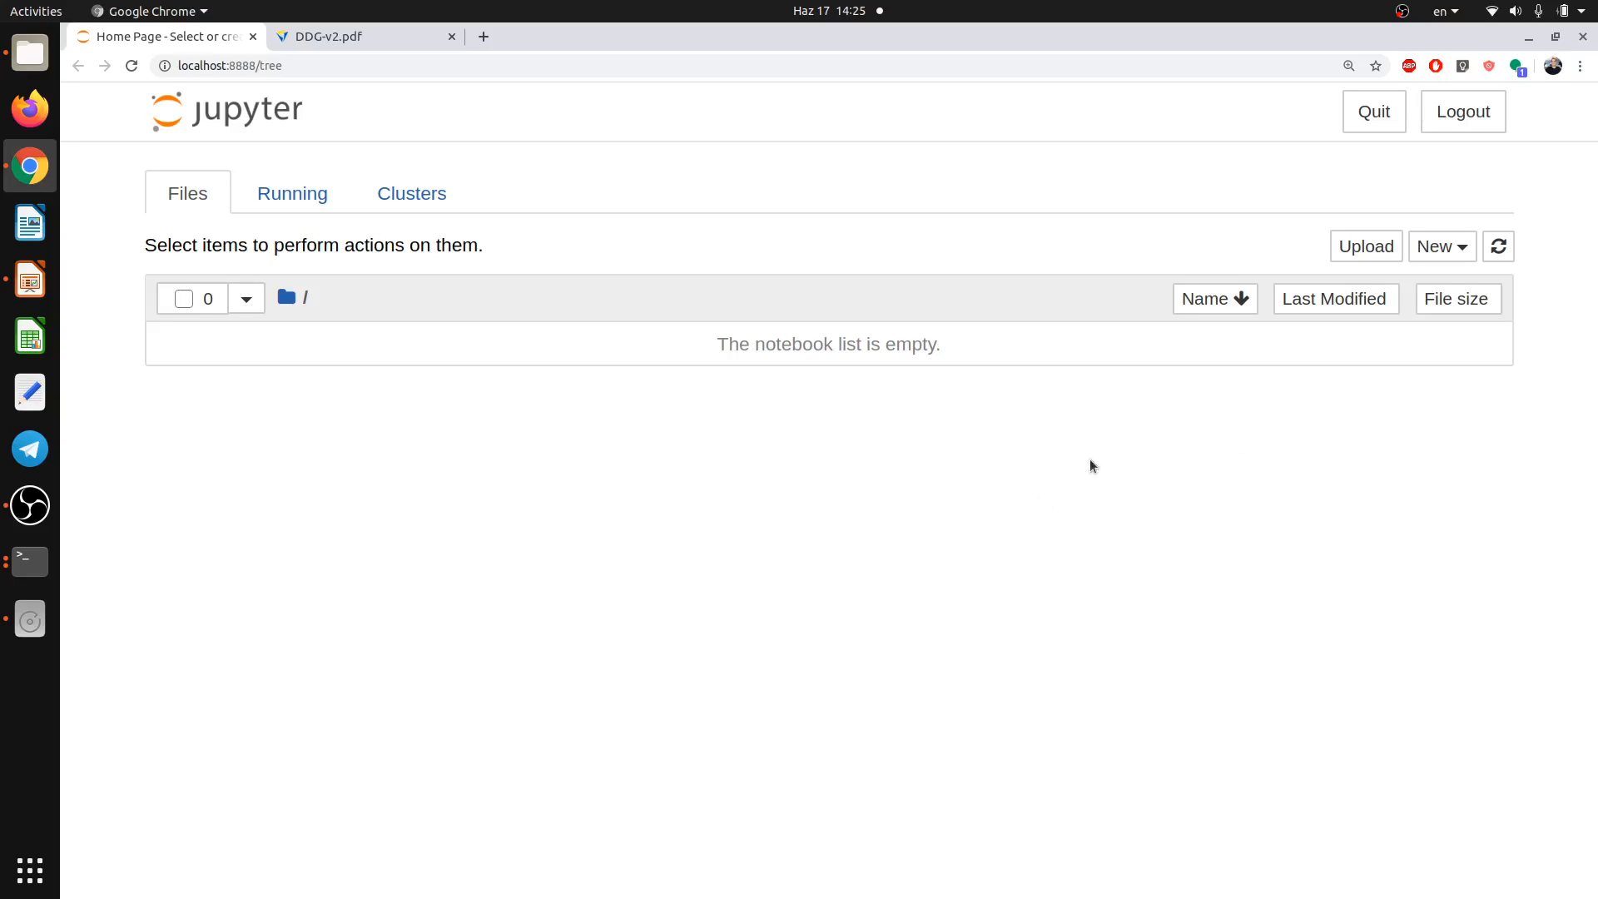
mouse_move(1242, 551)
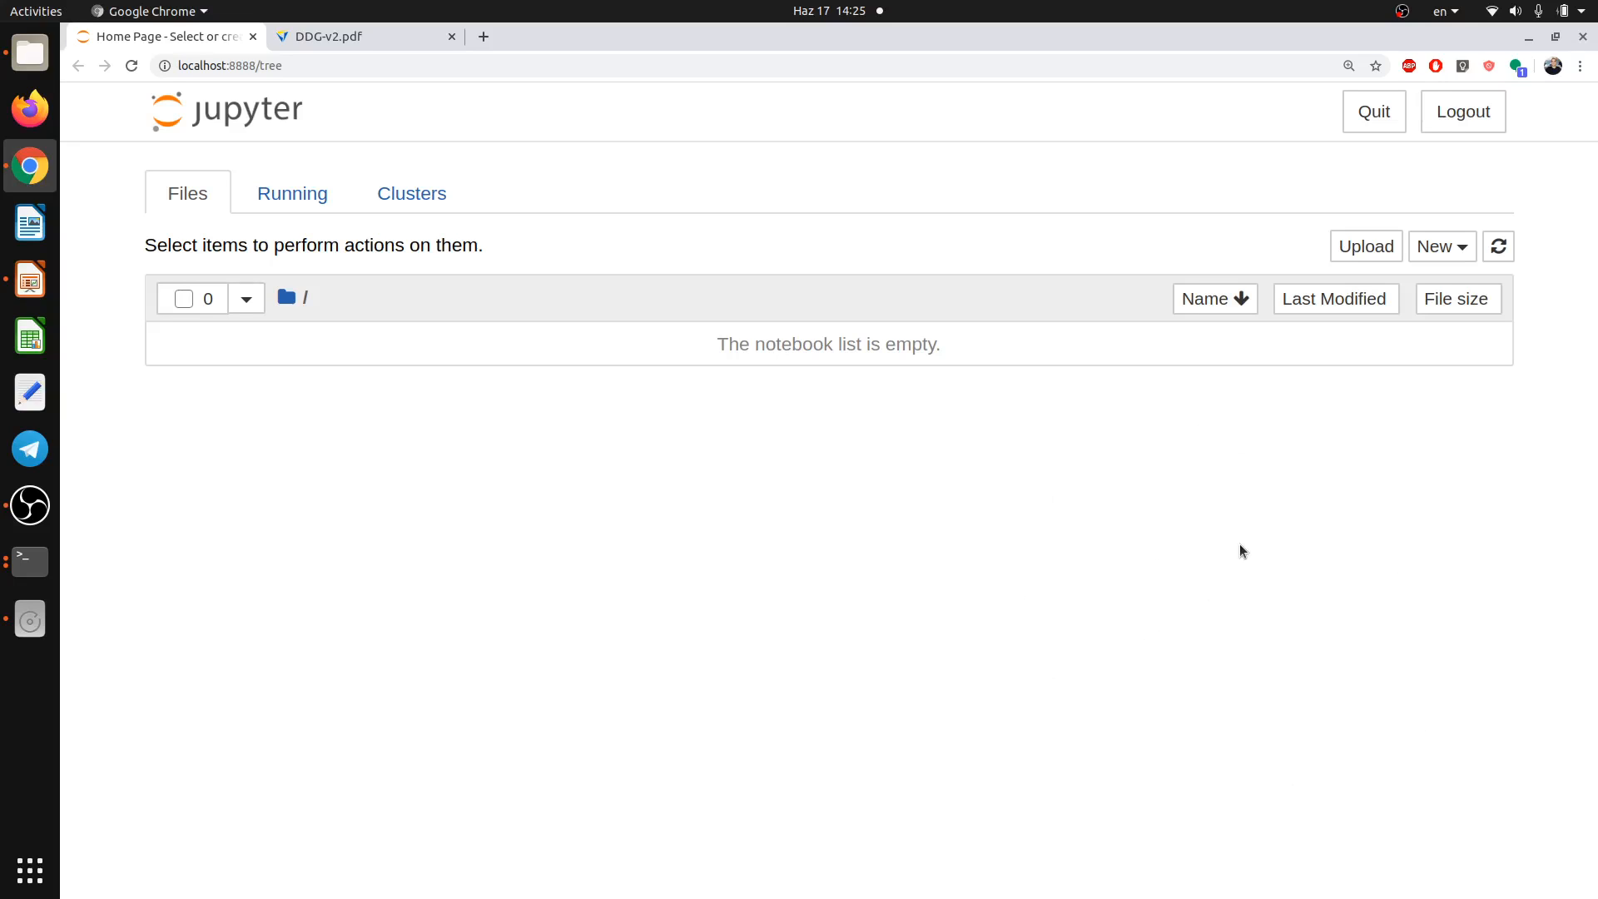
mouse_move(1411, 389)
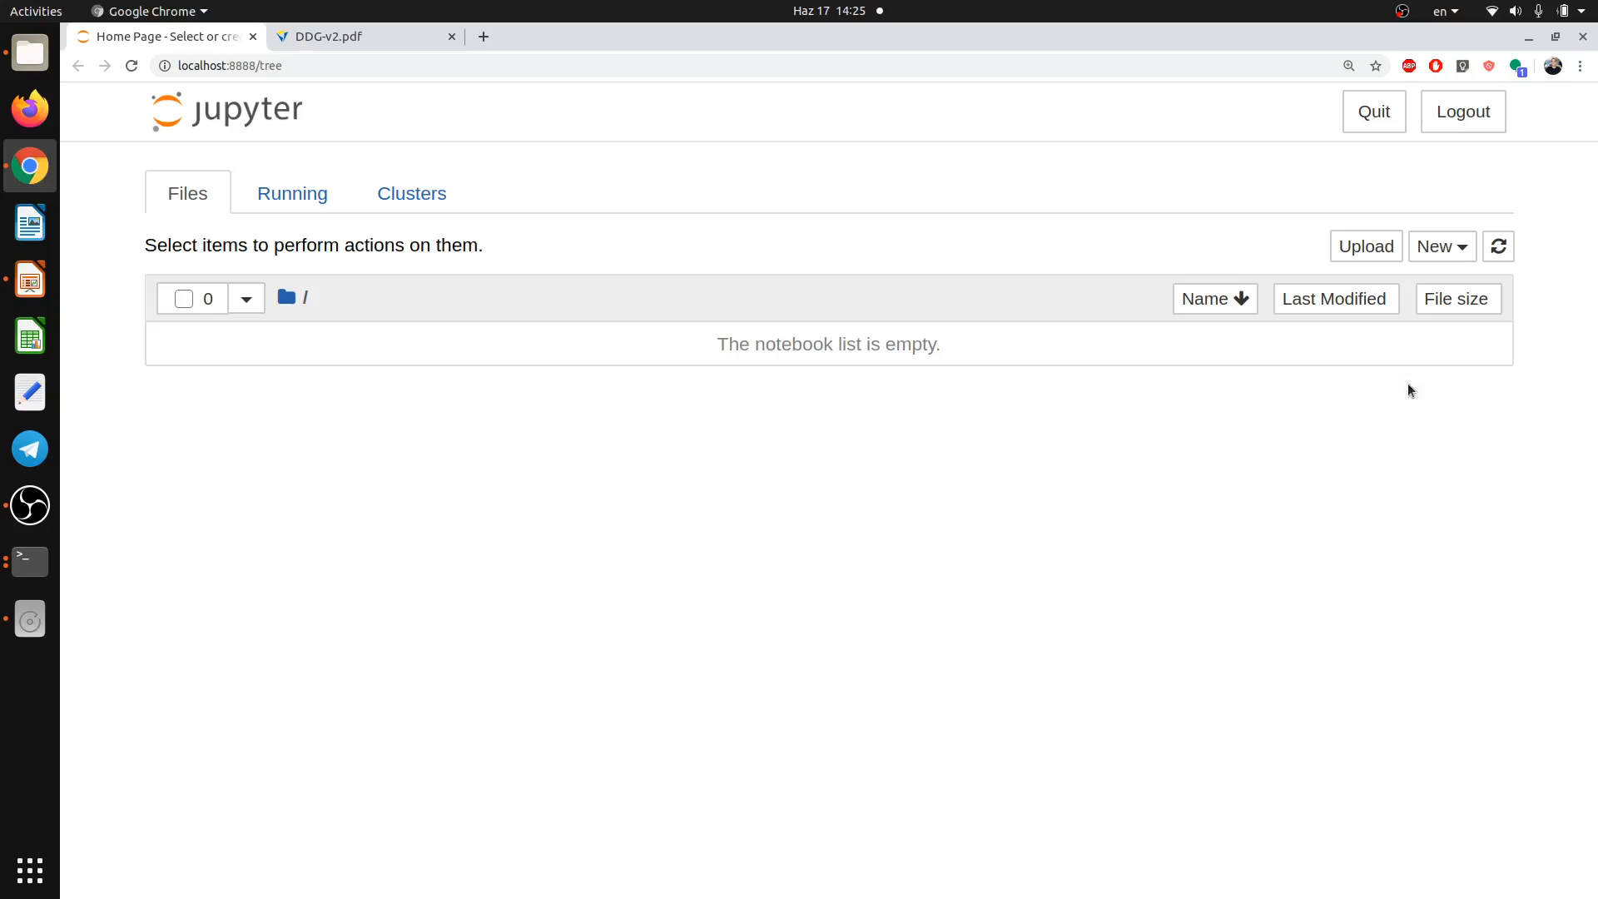
Create a new Python 3 notebook from the Jupyter home page's New menu.
click(1440, 246)
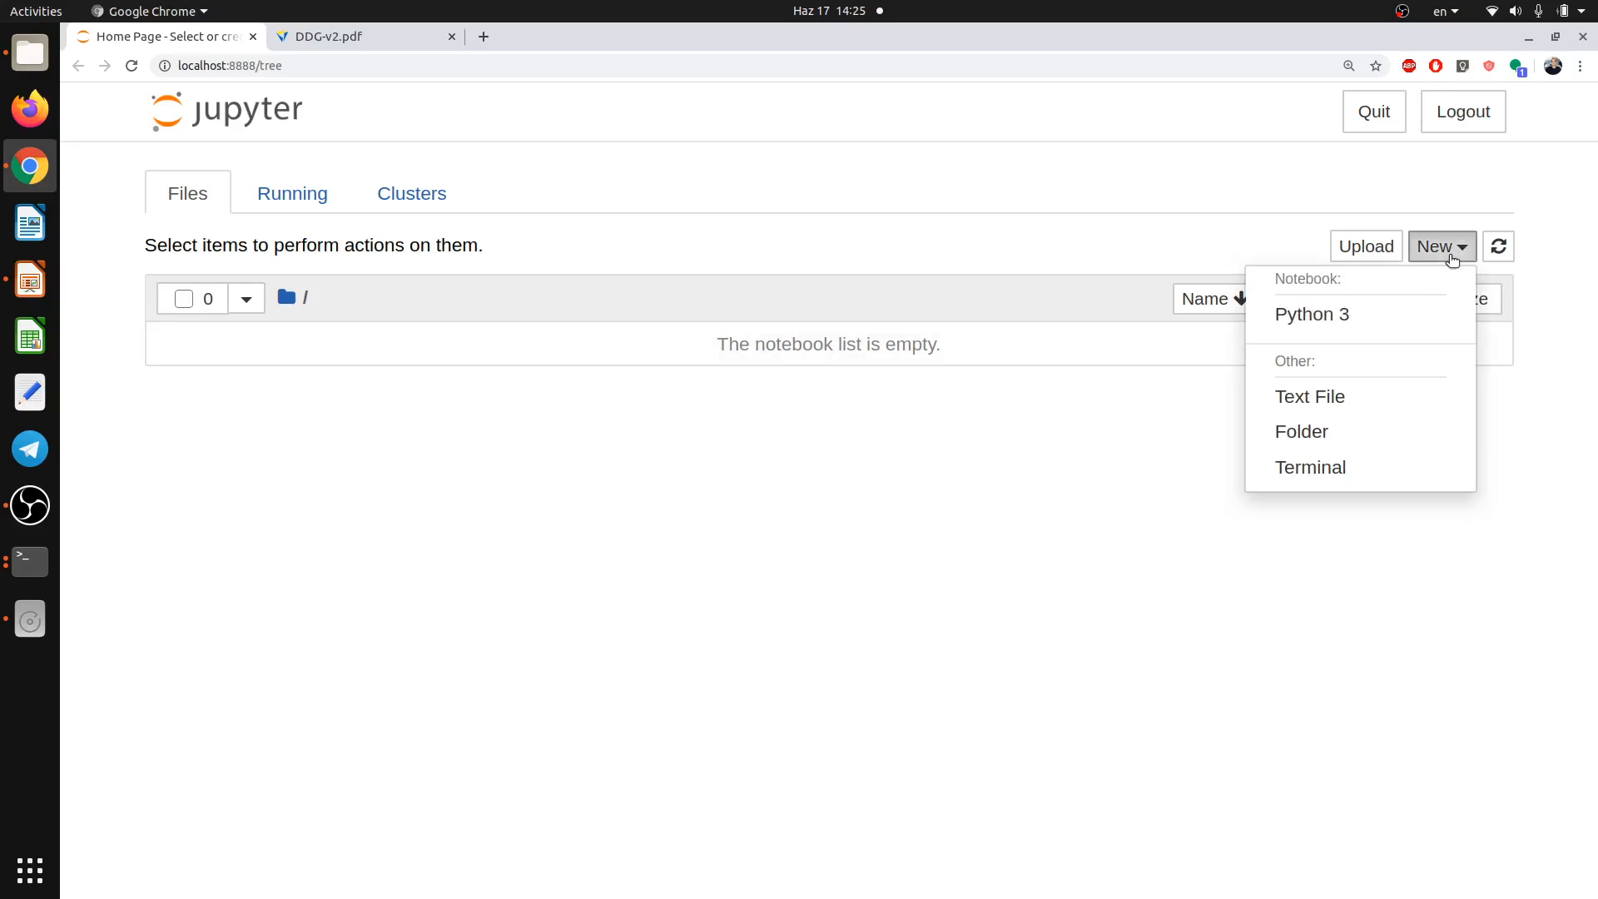
click(1312, 314)
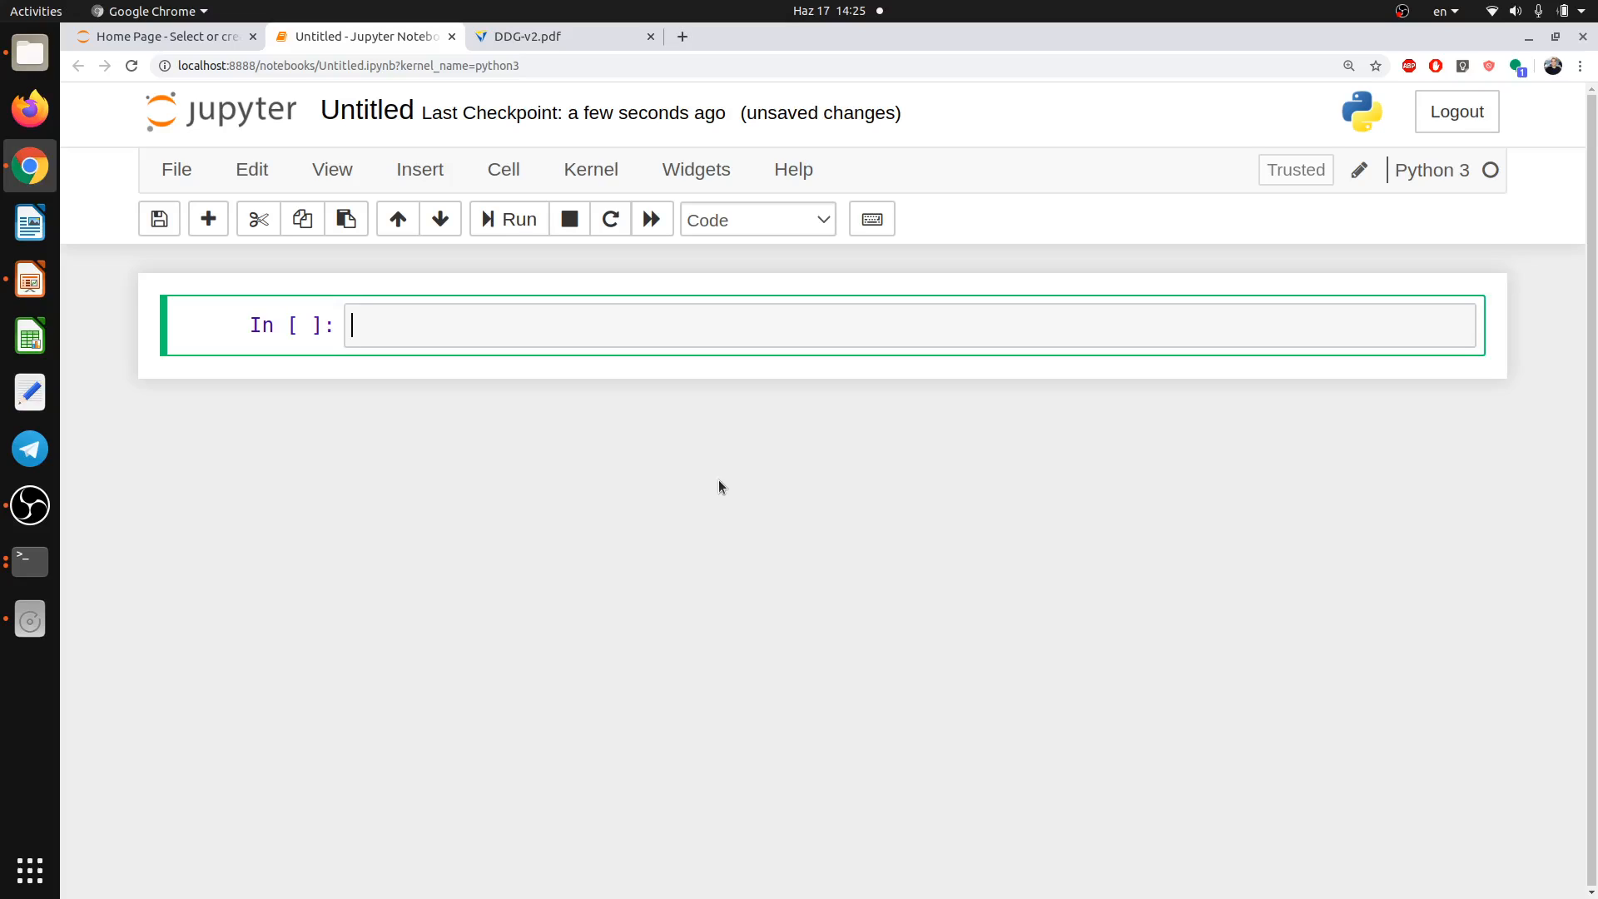
mouse_move(631, 437)
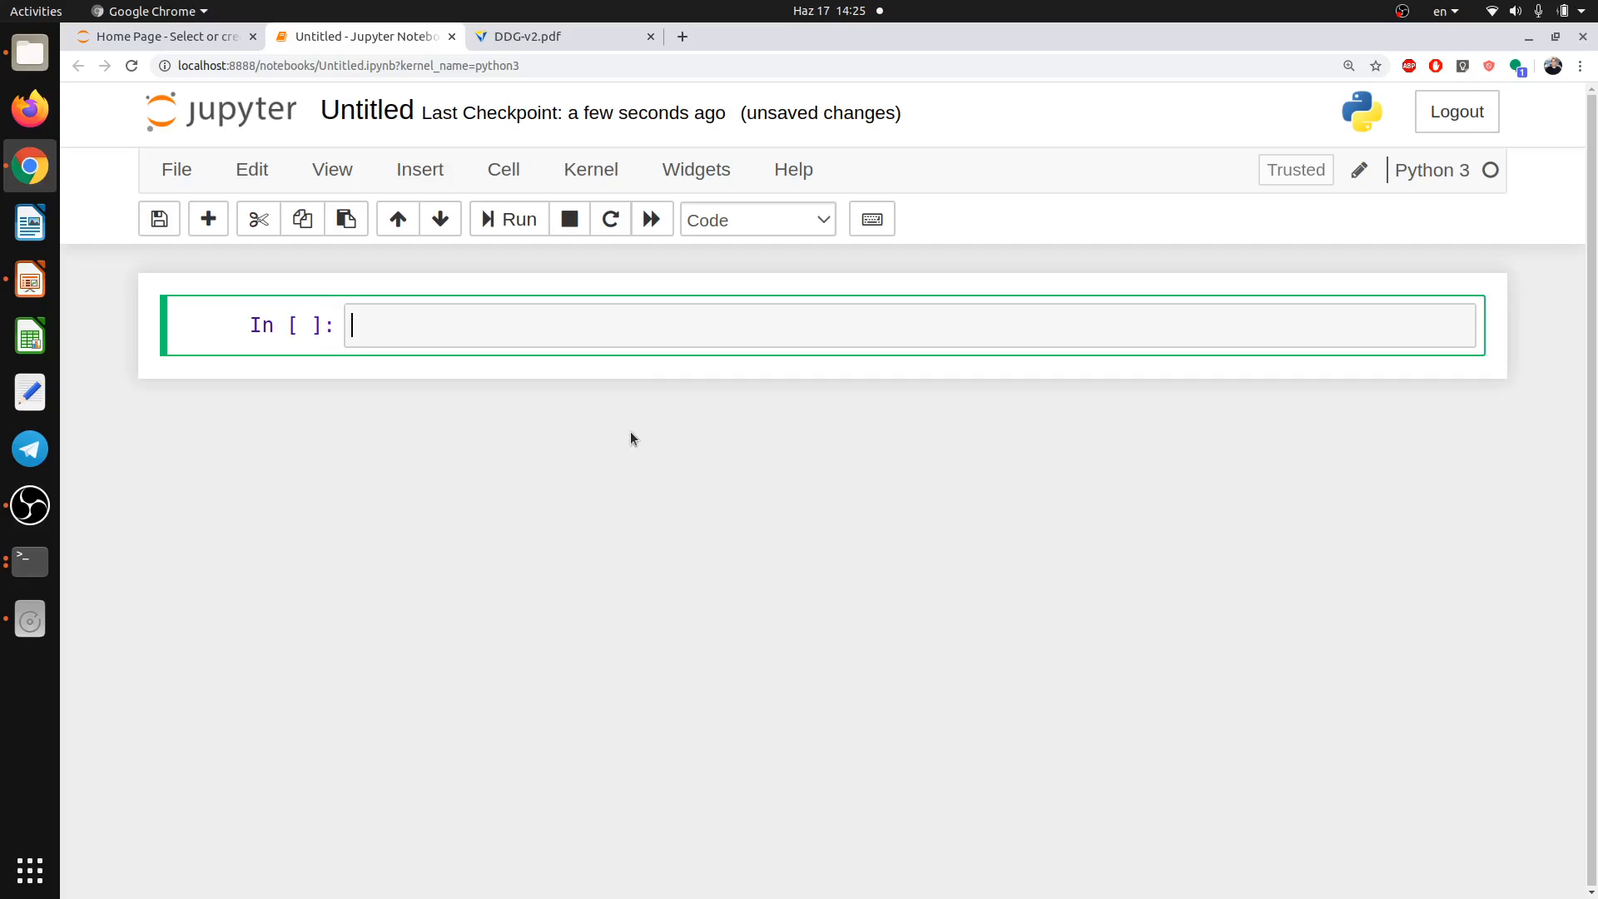
mouse_move(501, 398)
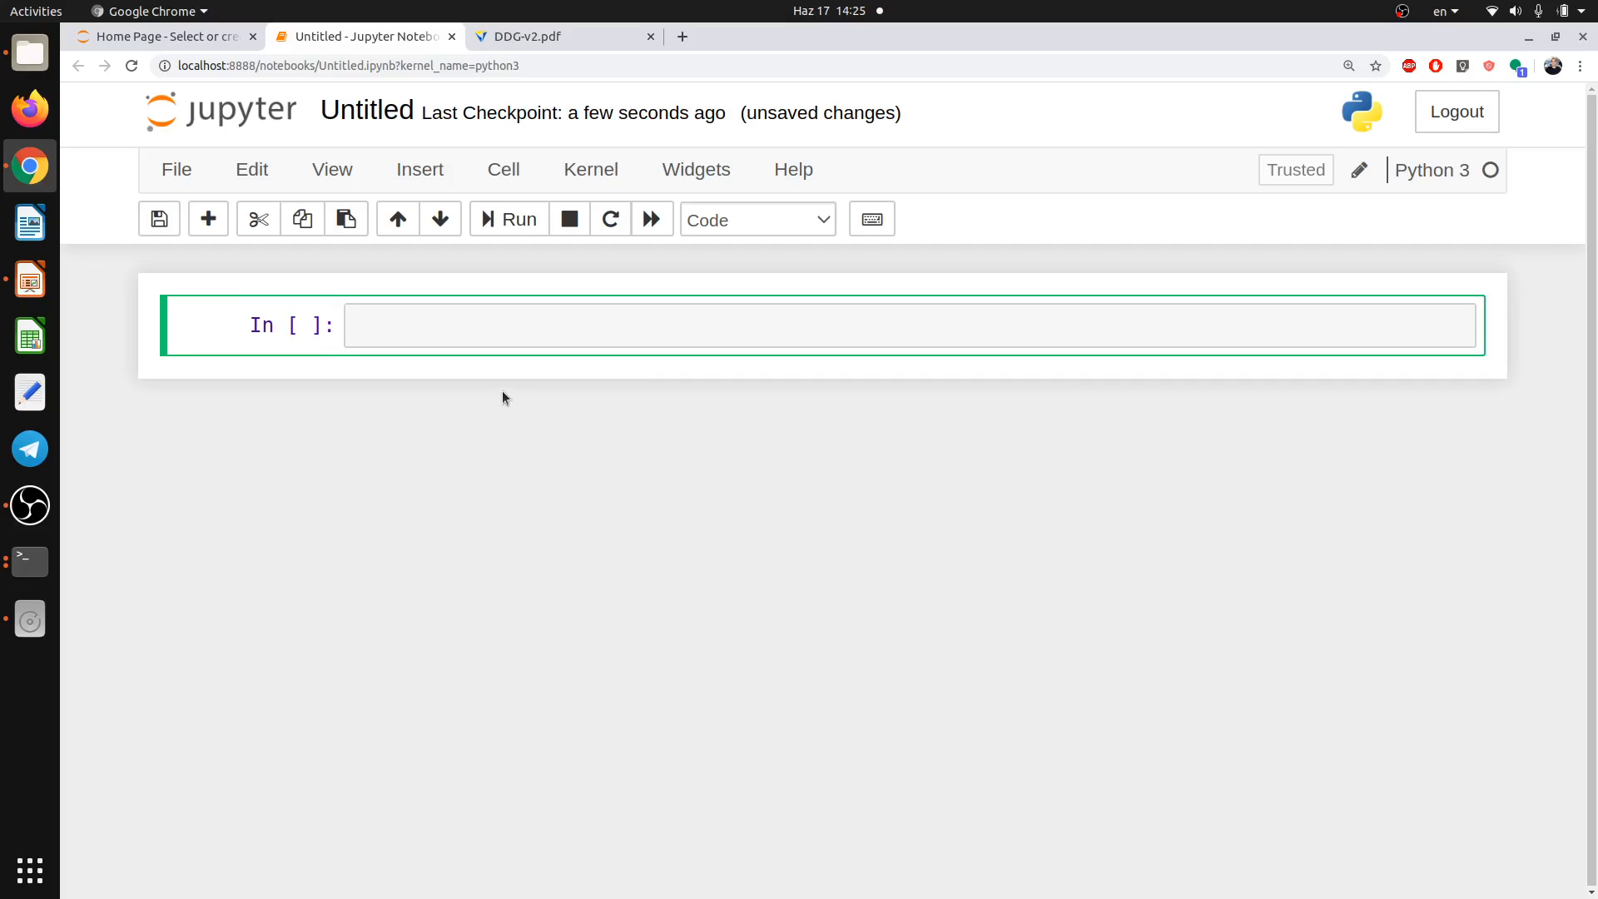
mouse_move(401, 297)
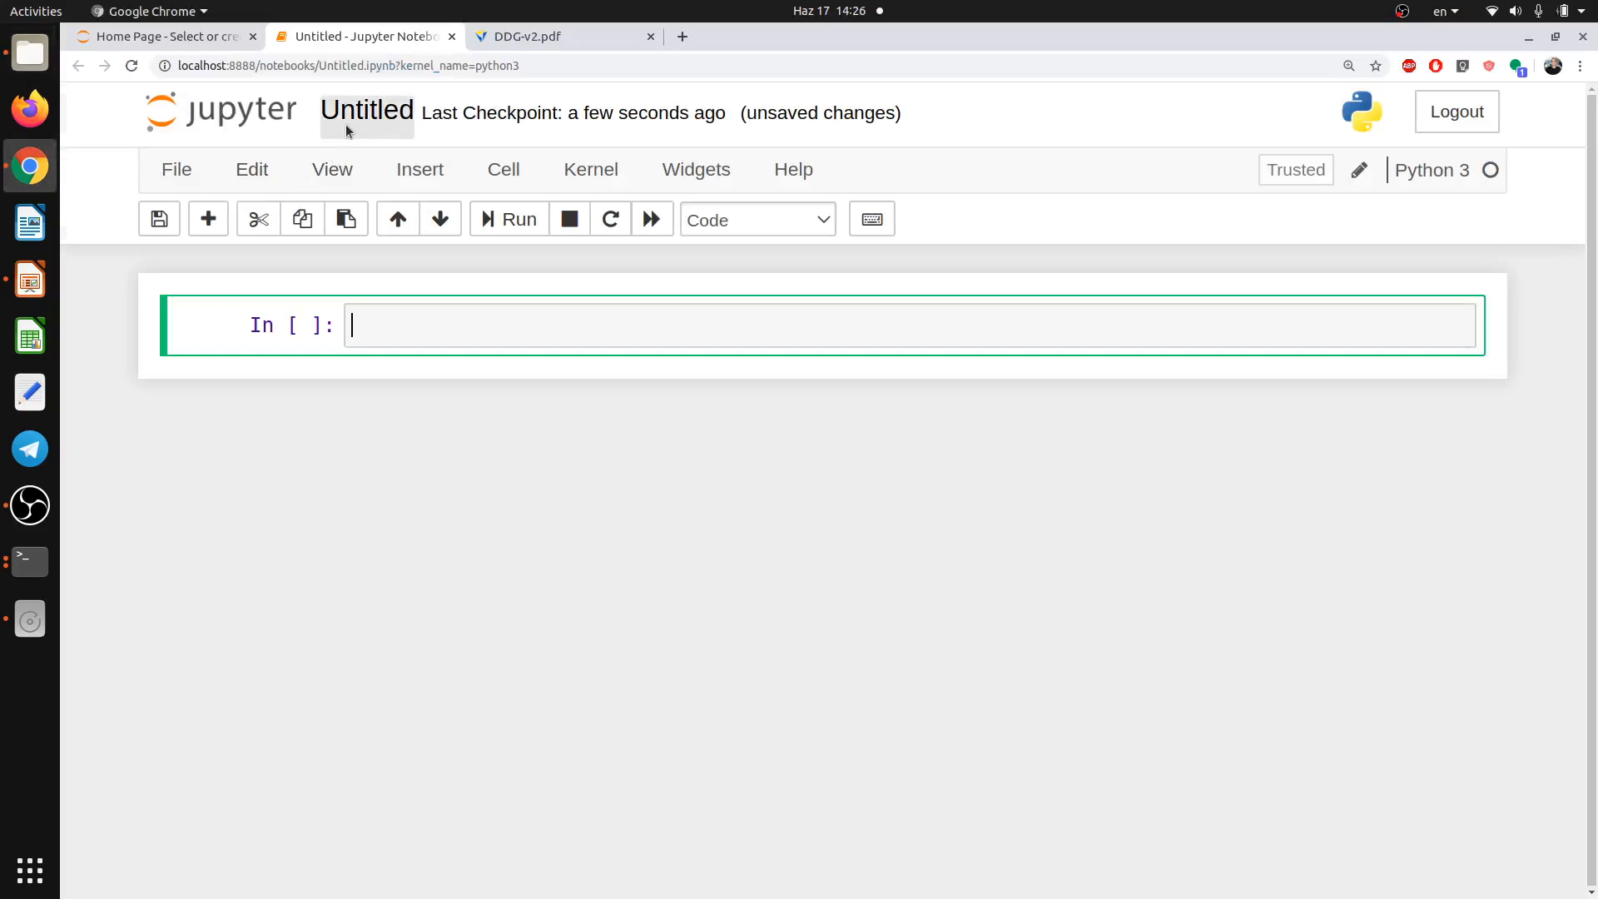
Rename the notebook from Untitled to python-v1.
click(366, 112)
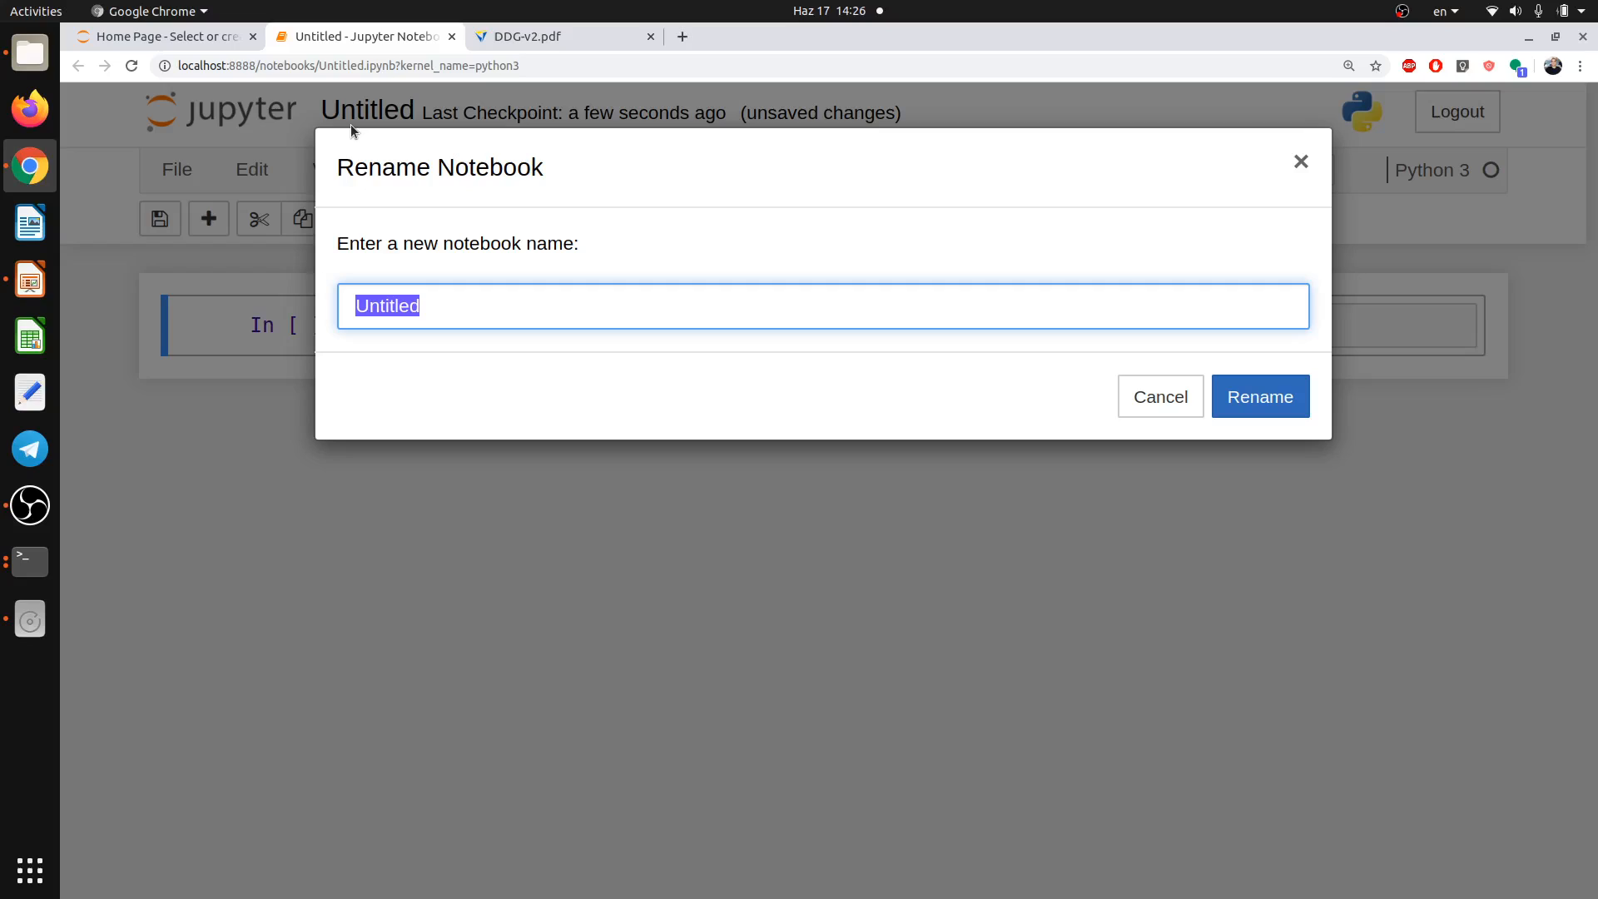
text(p)
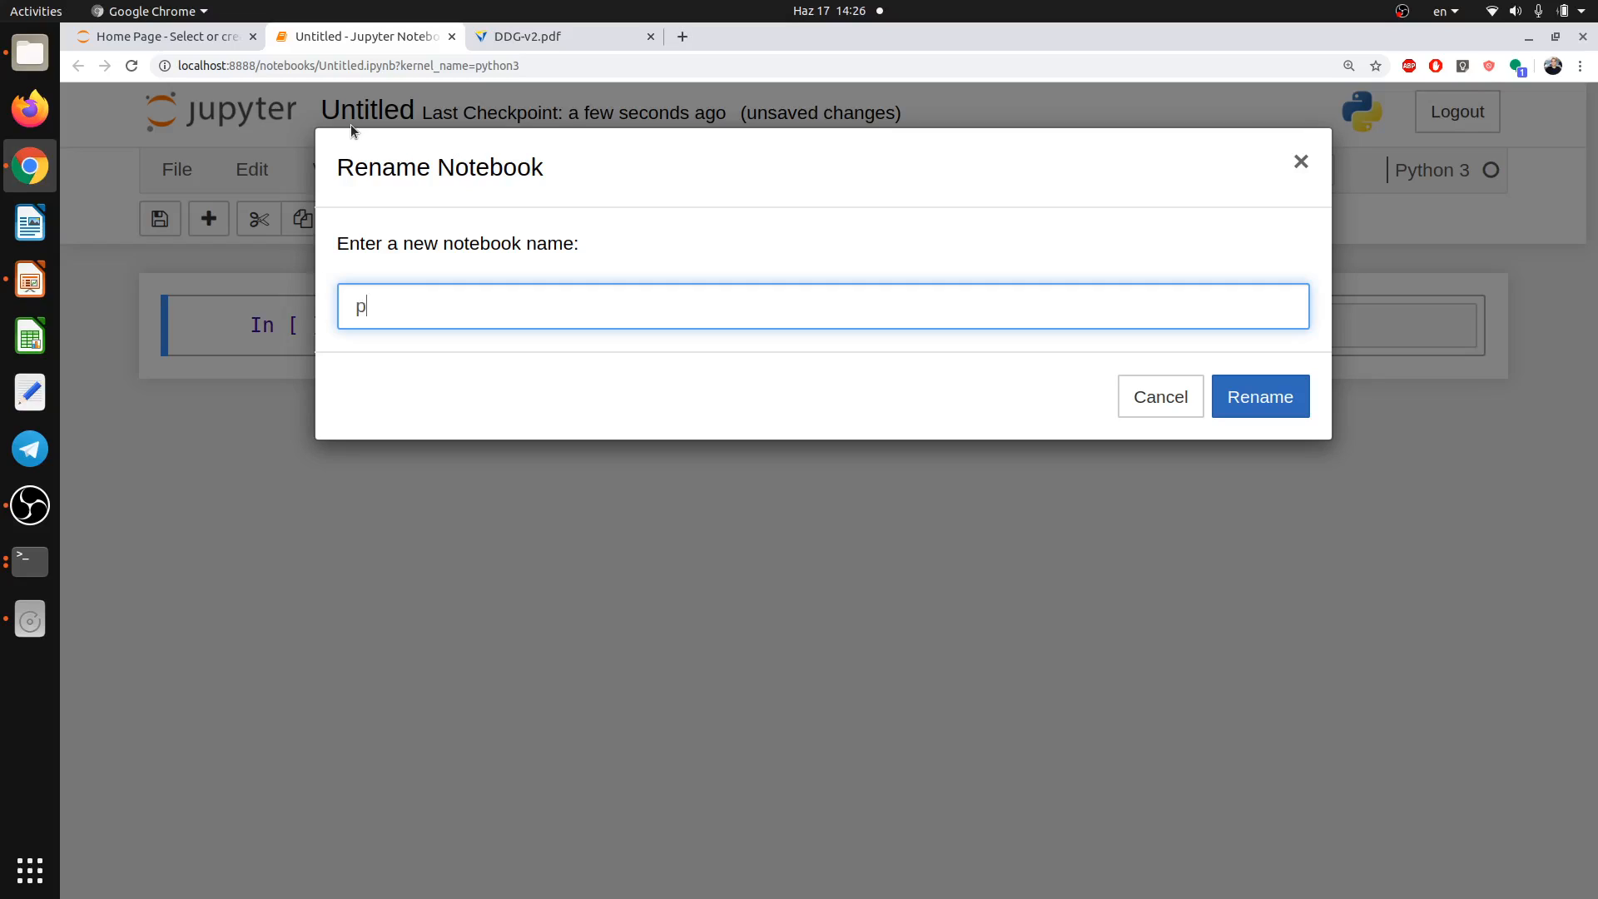
text(ython)
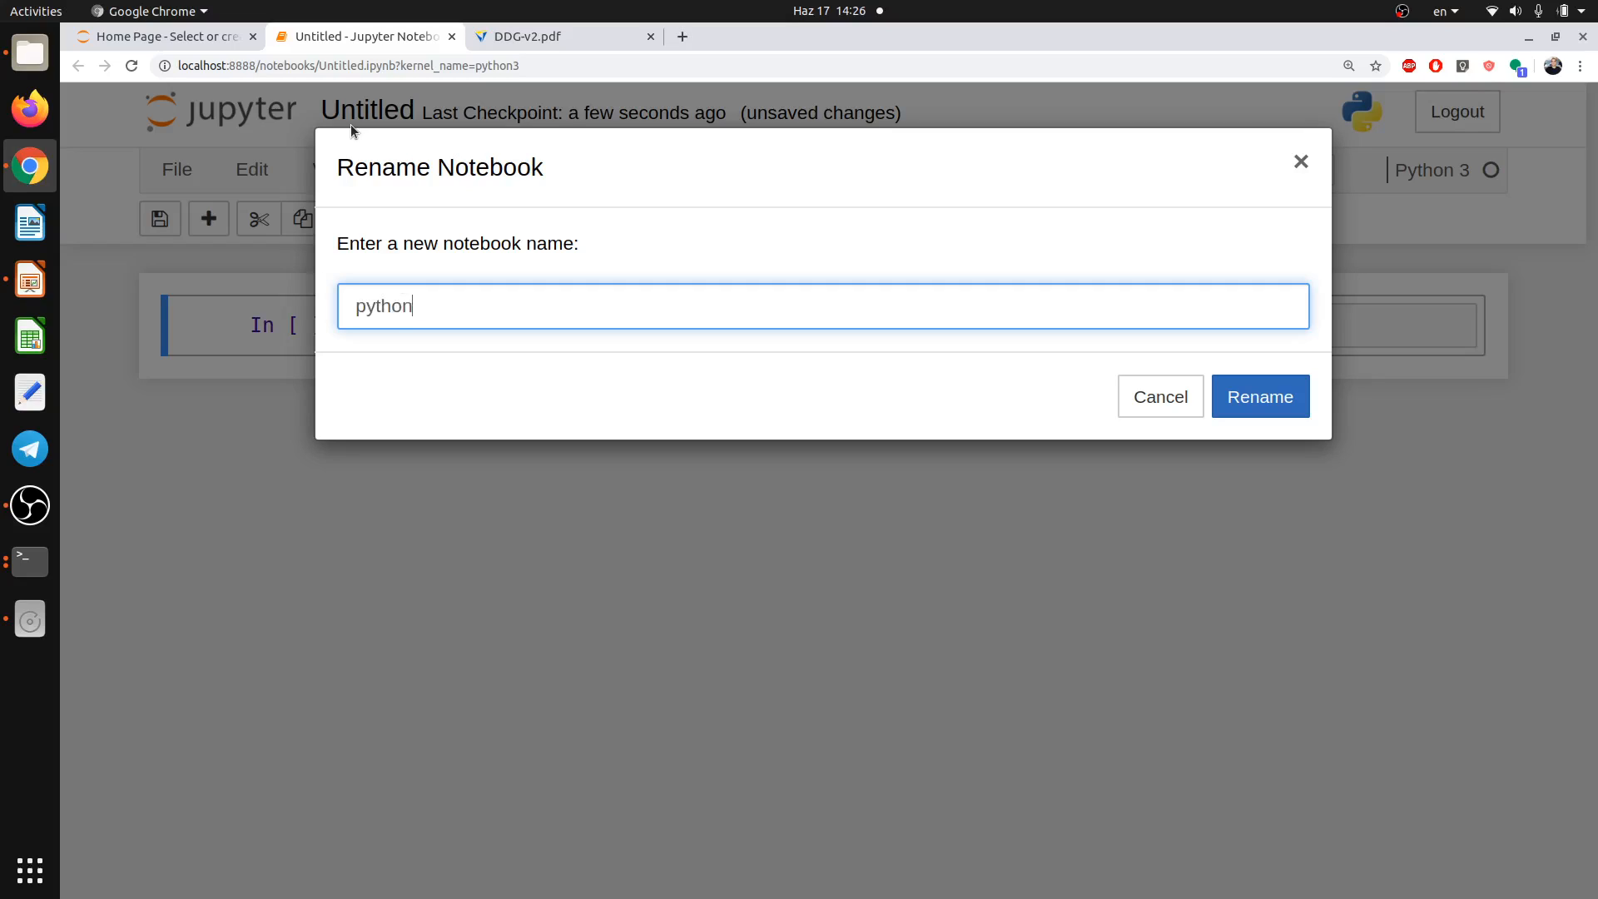
text(v1)
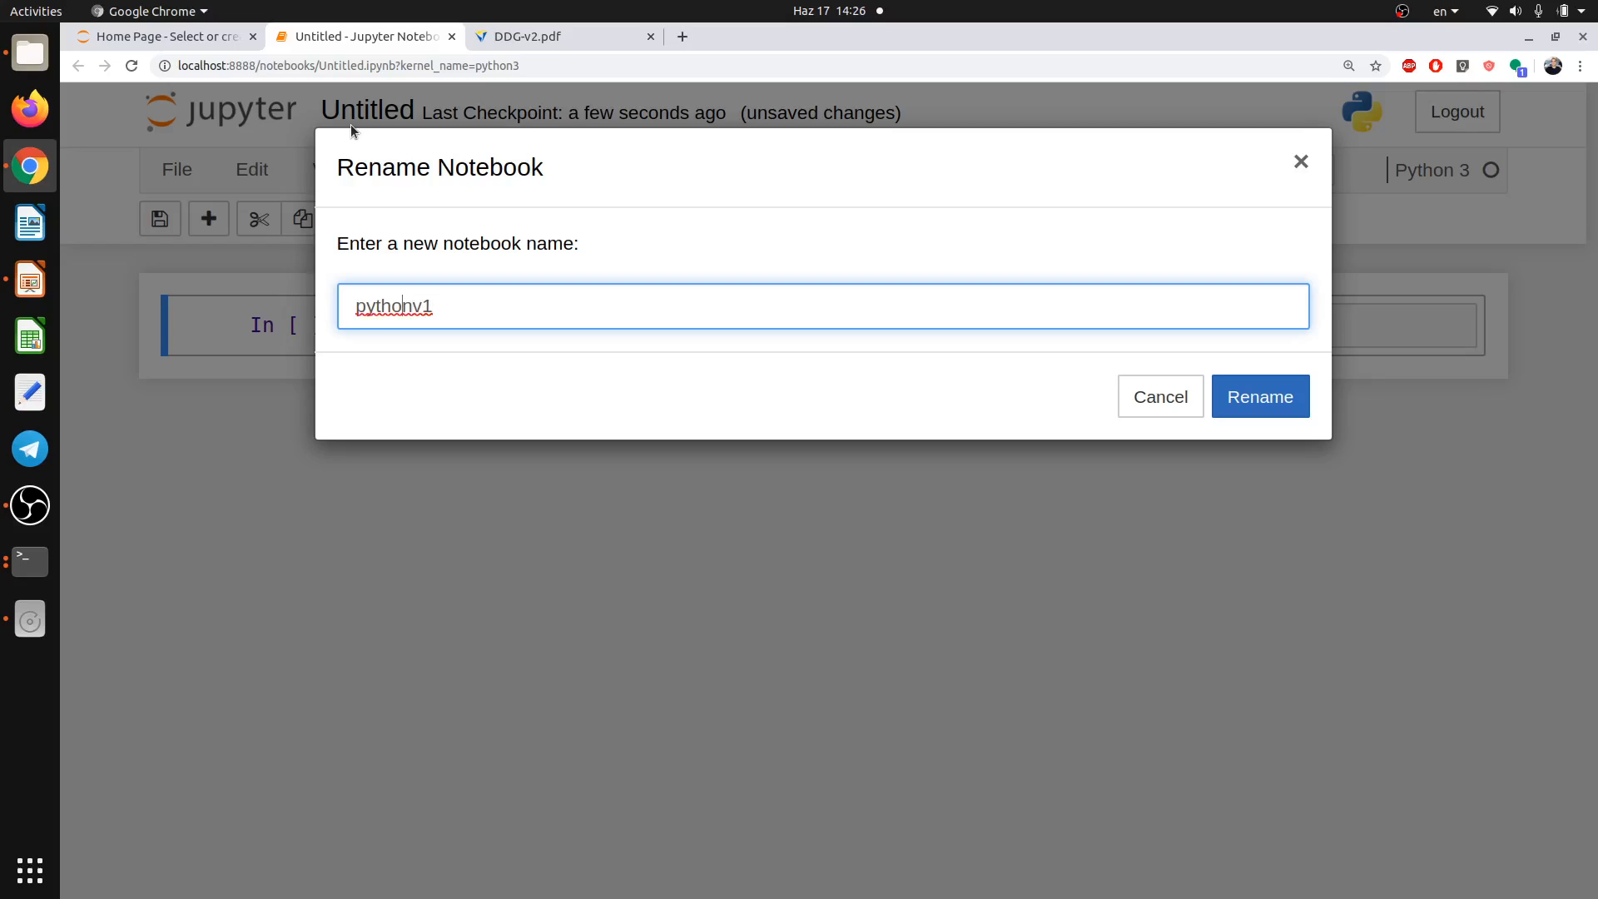
text(-)
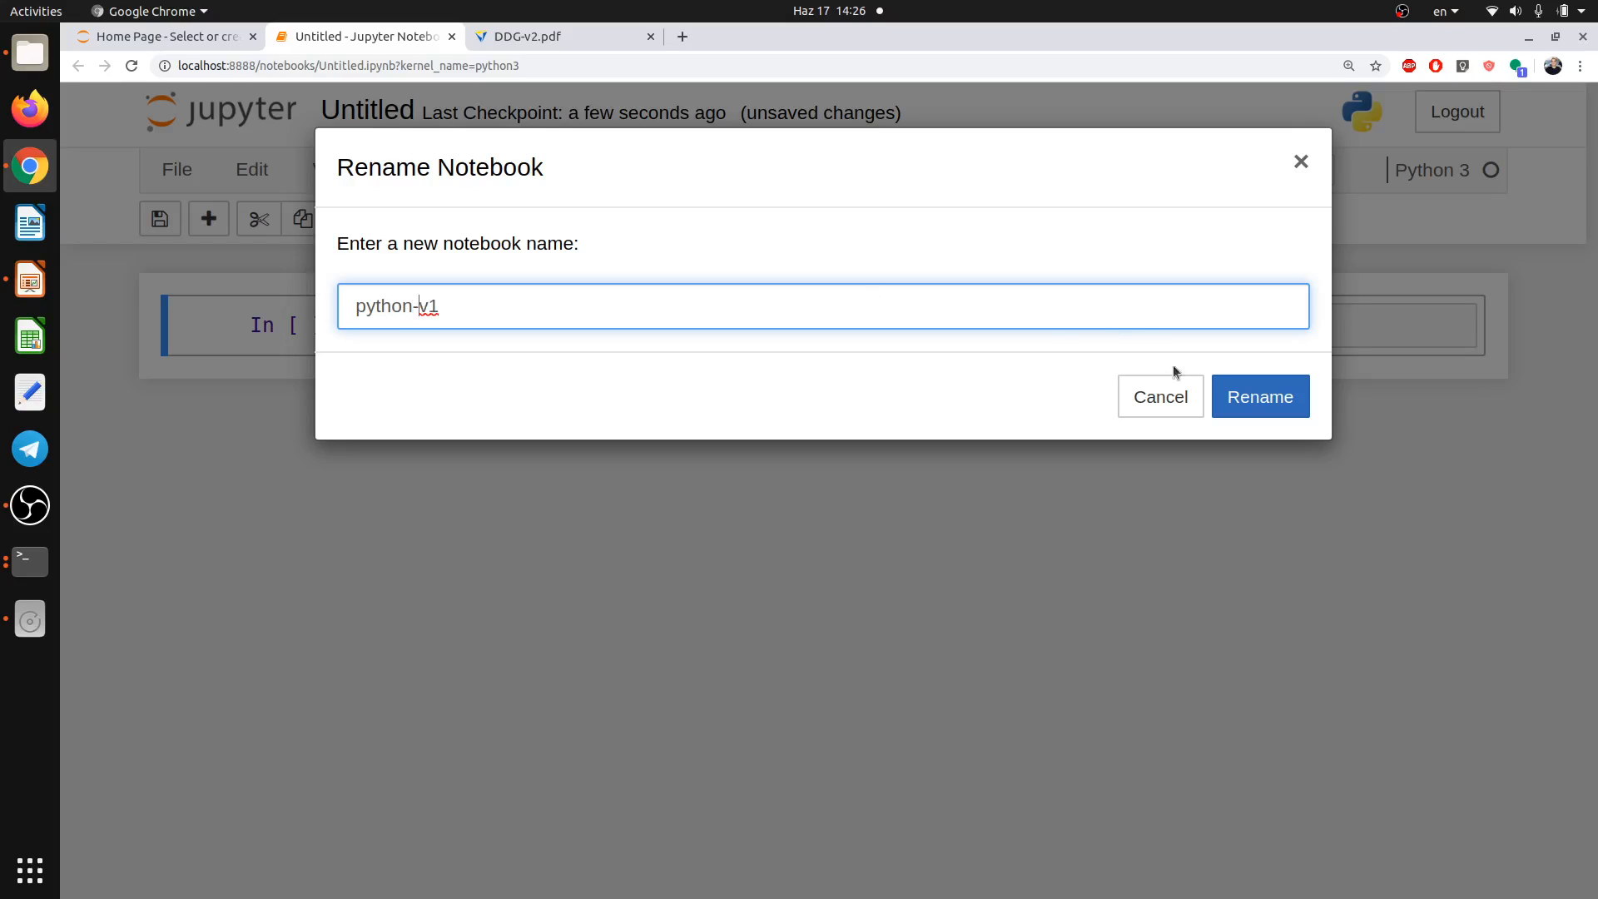
click(1258, 396)
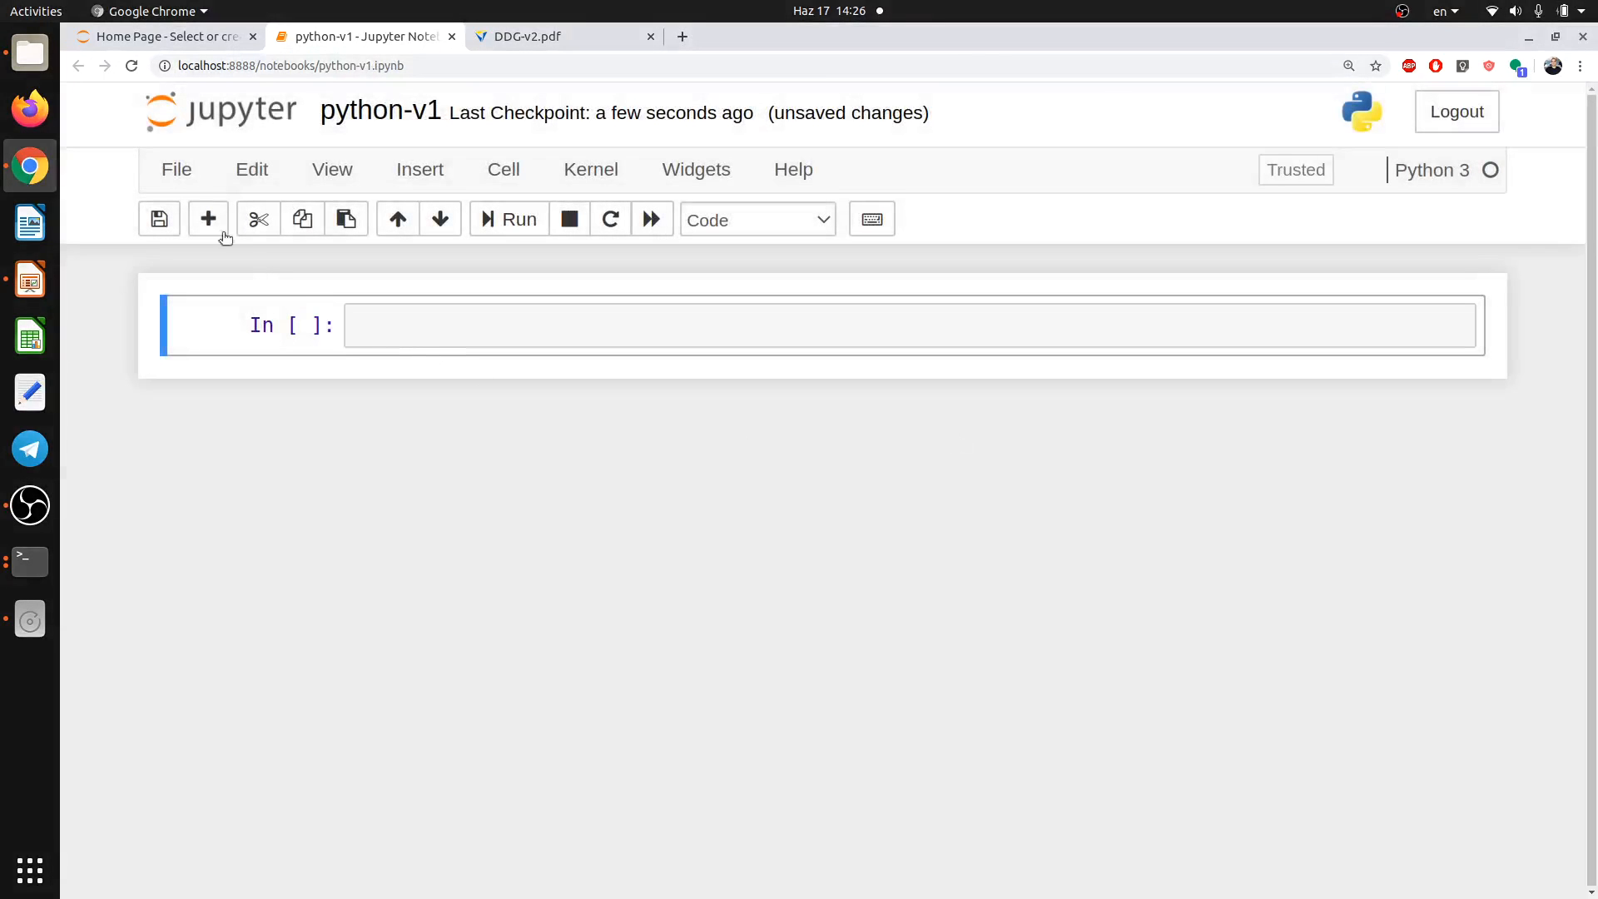
click(175, 170)
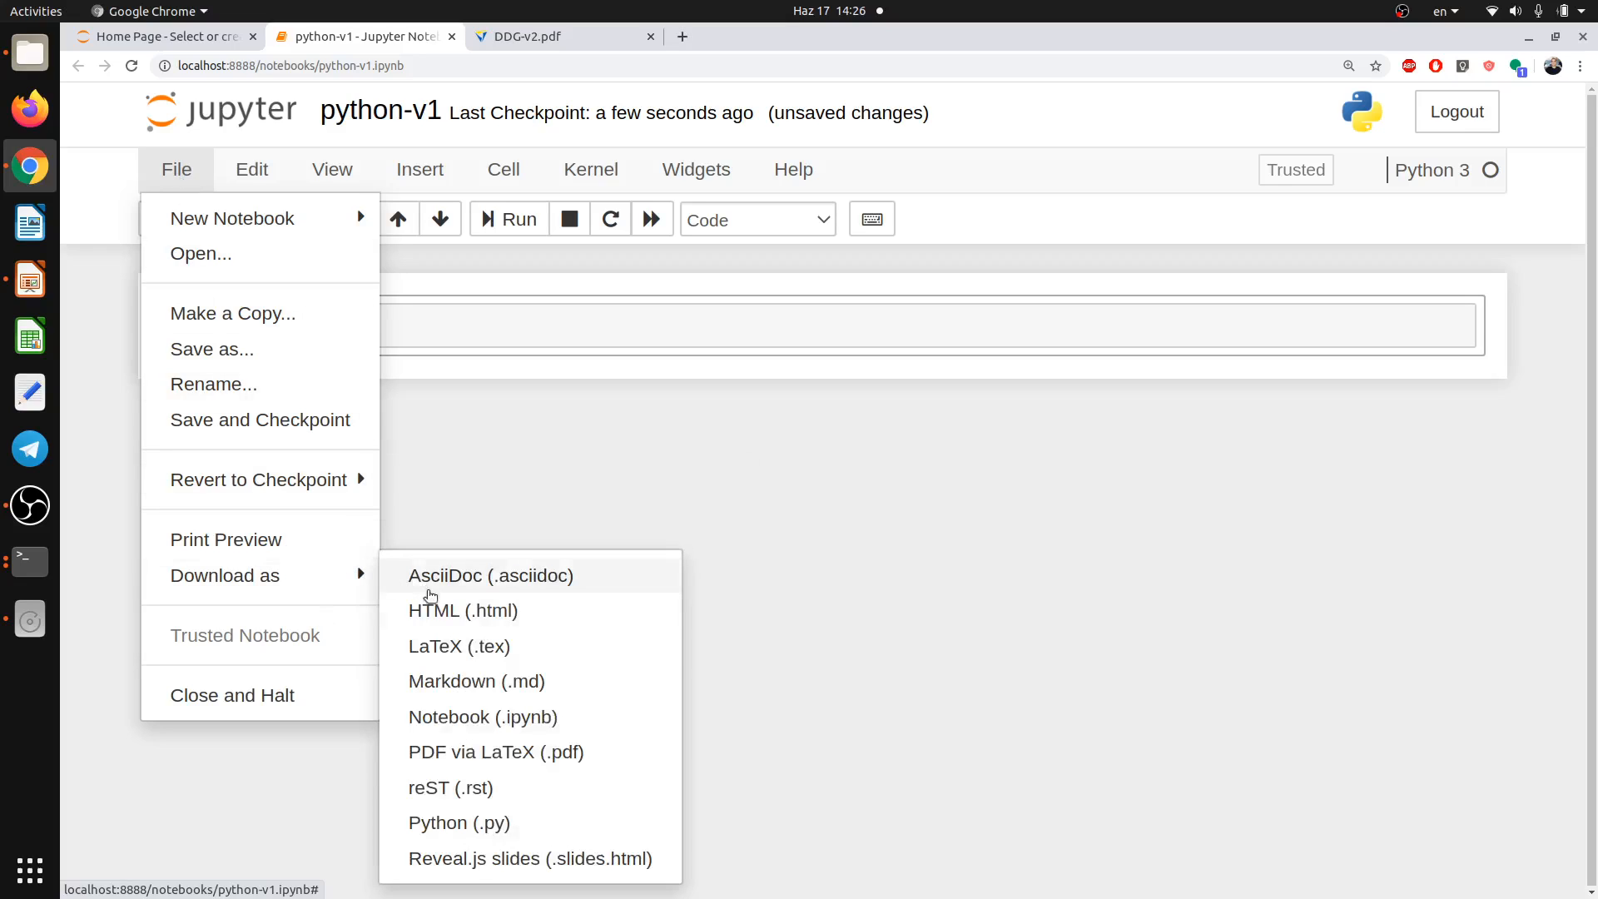
mouse_move(497, 716)
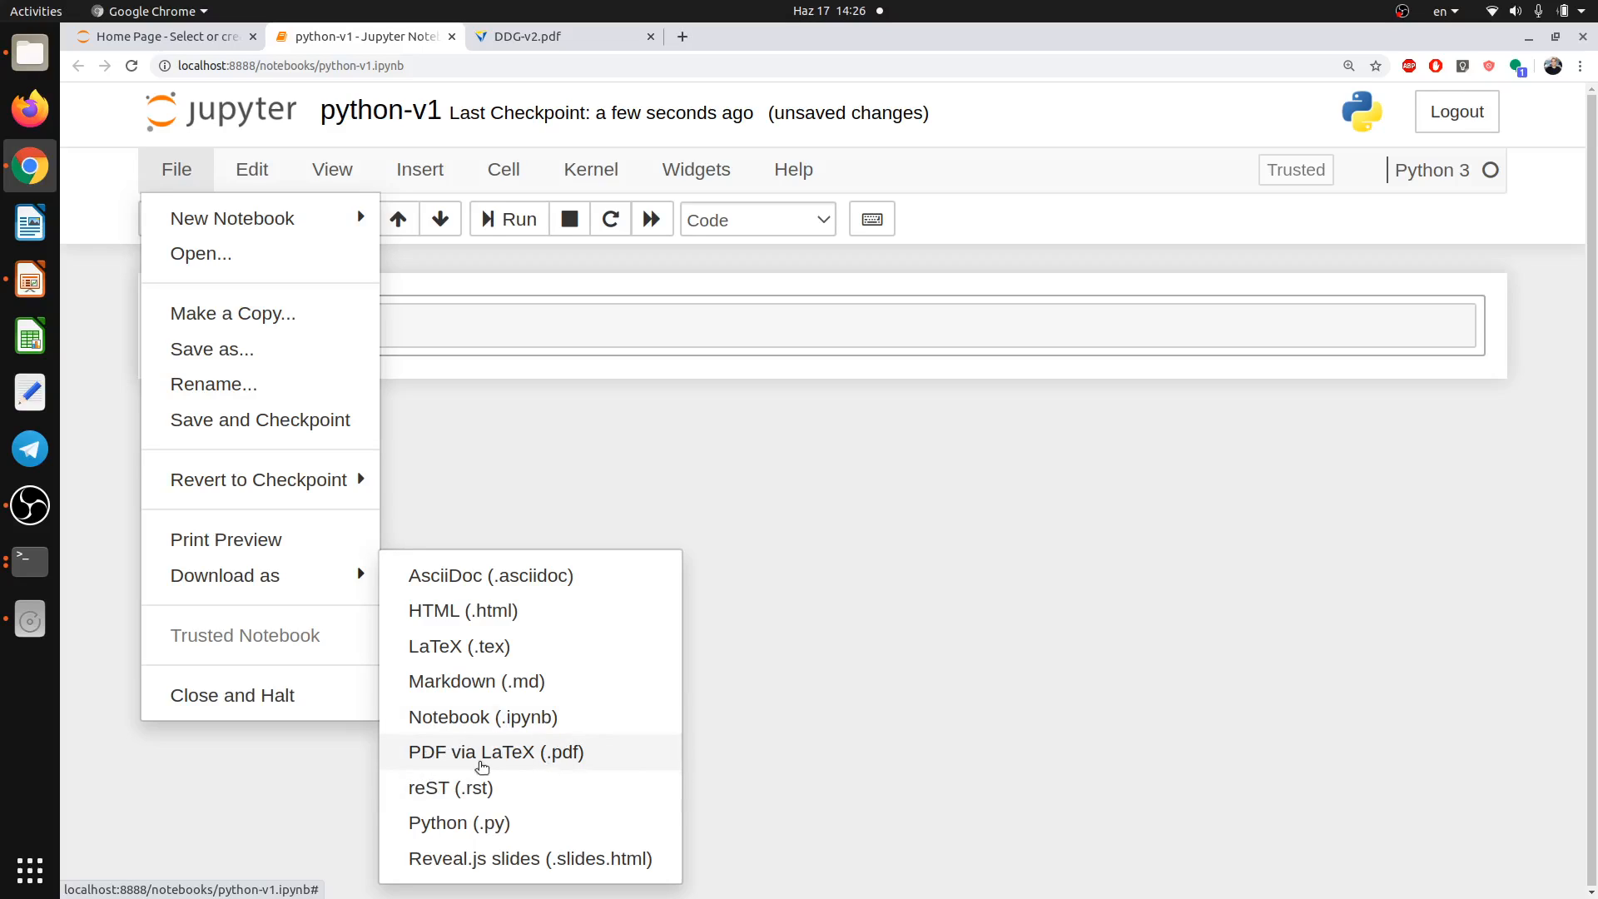
mouse_move(651, 535)
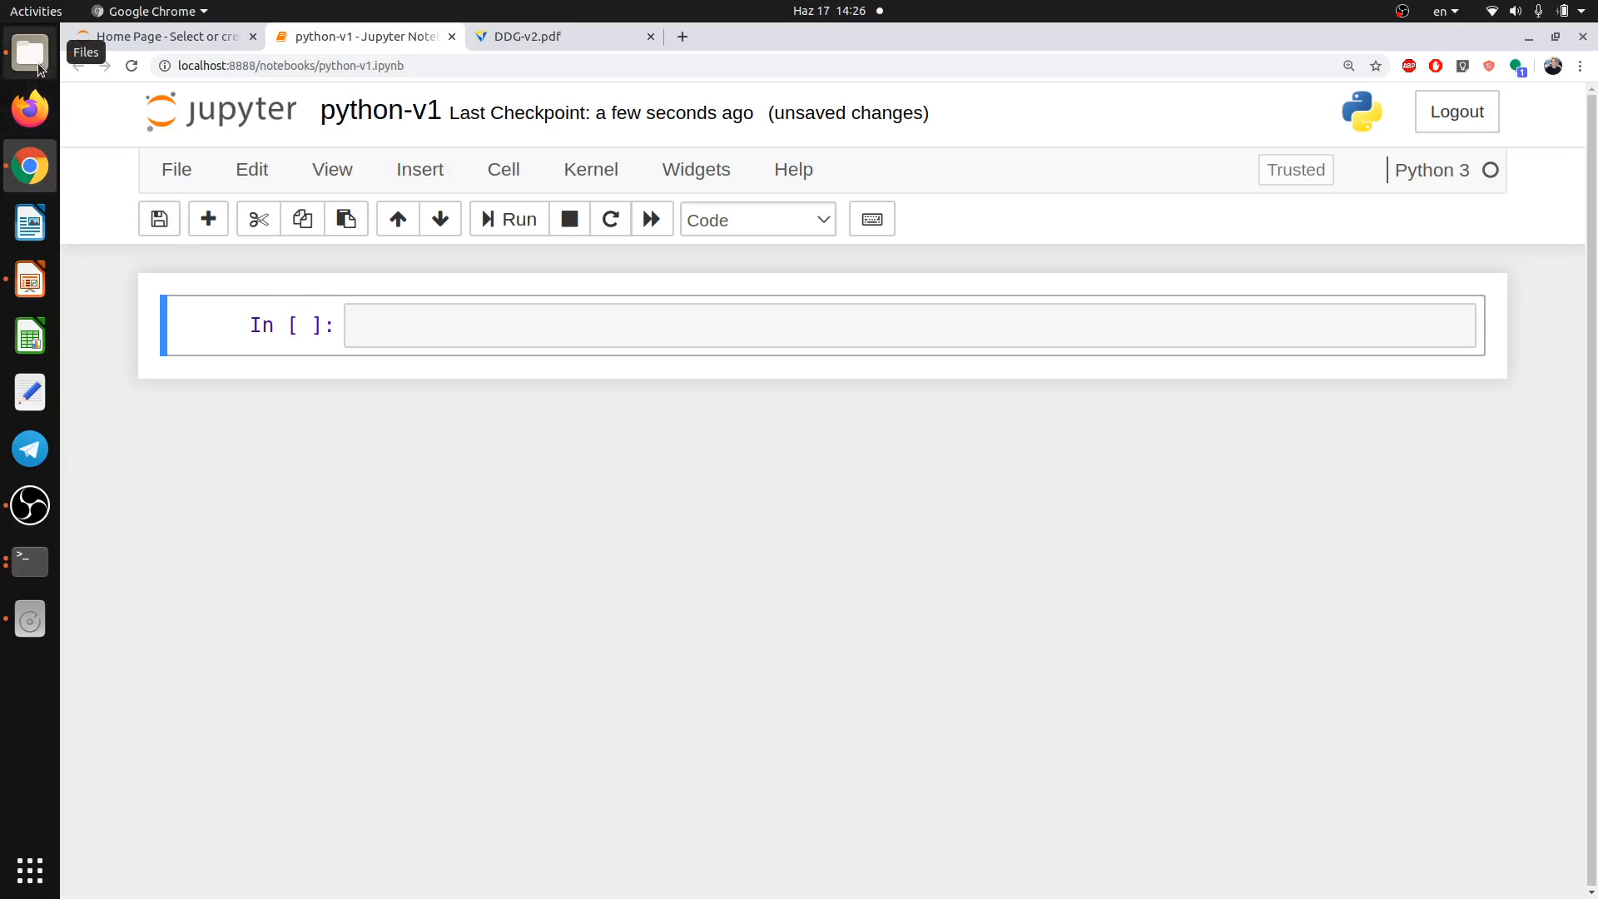
click(28, 52)
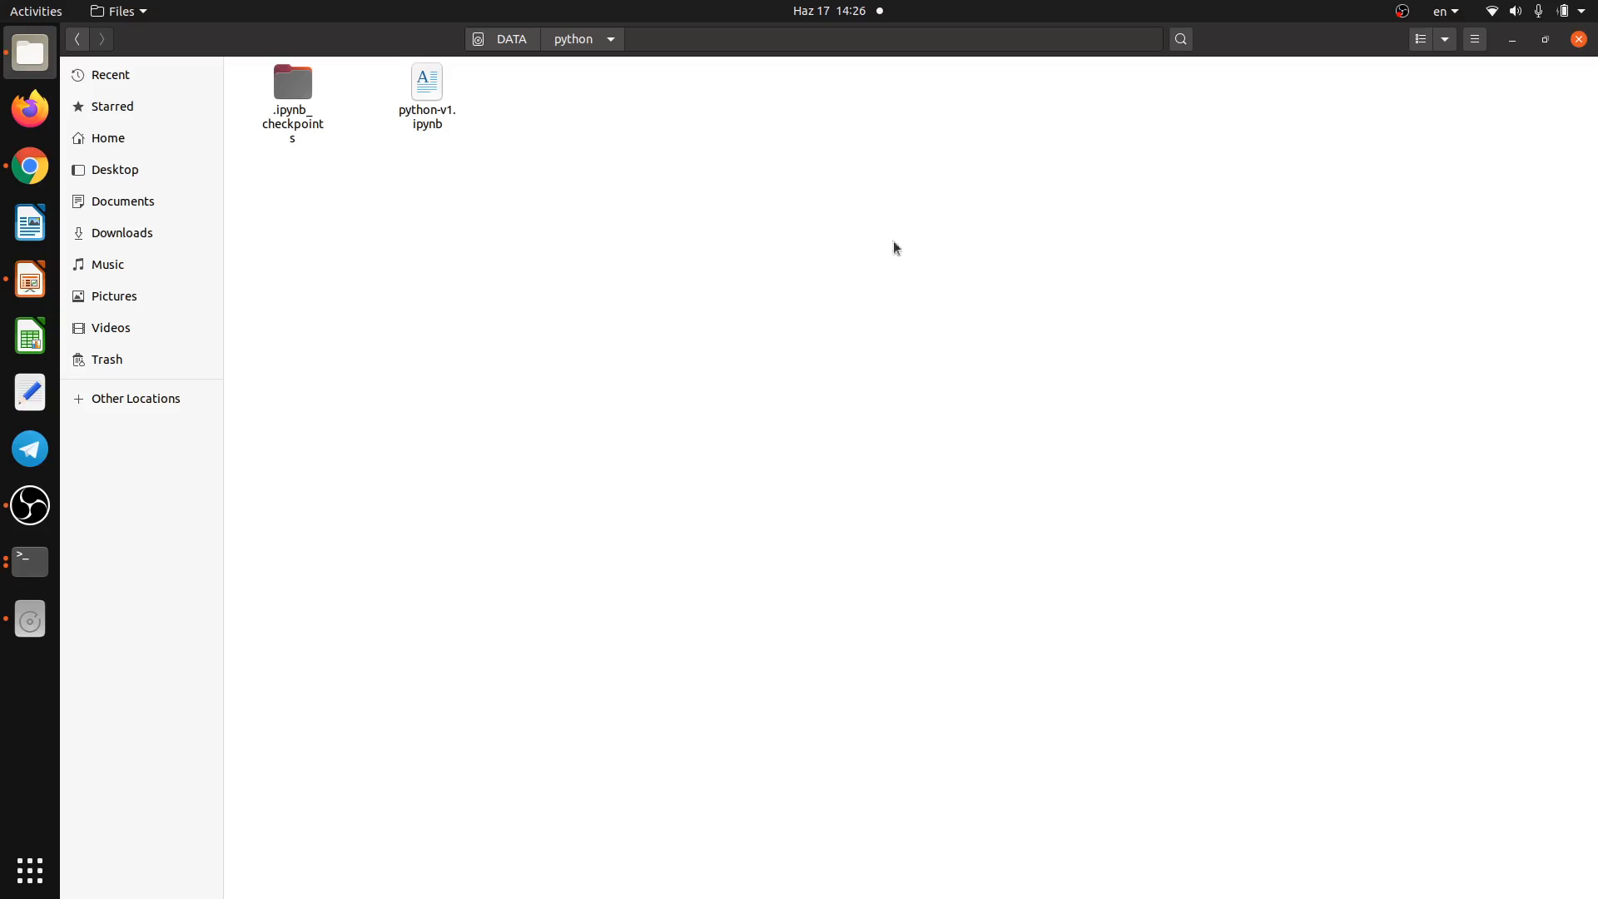
mouse_move(789, 266)
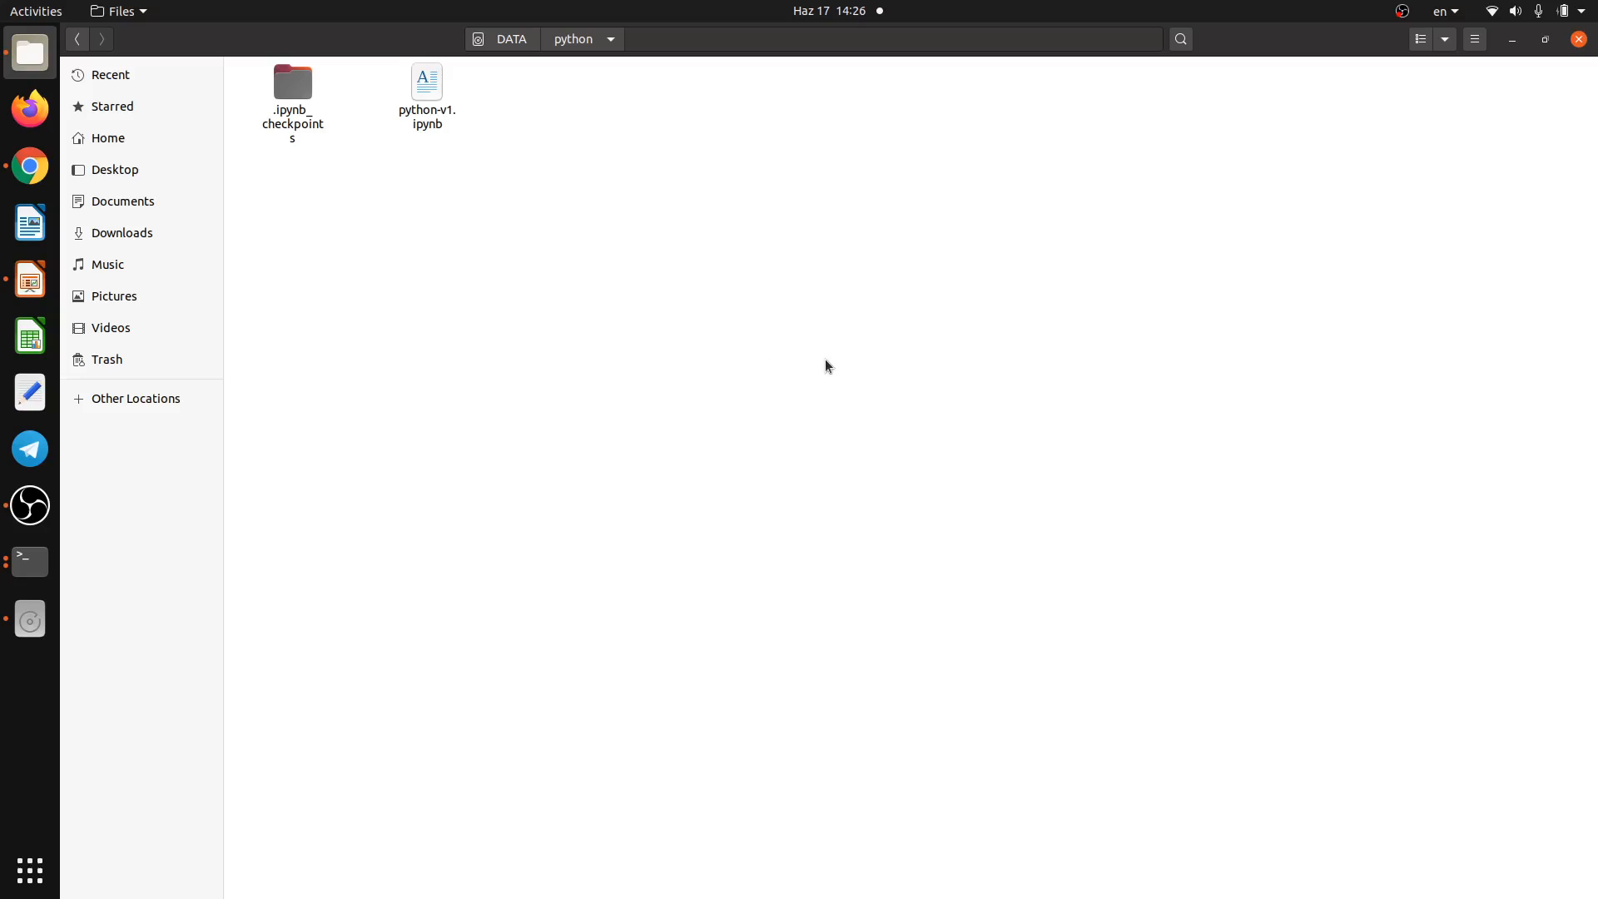
mouse_move(611, 265)
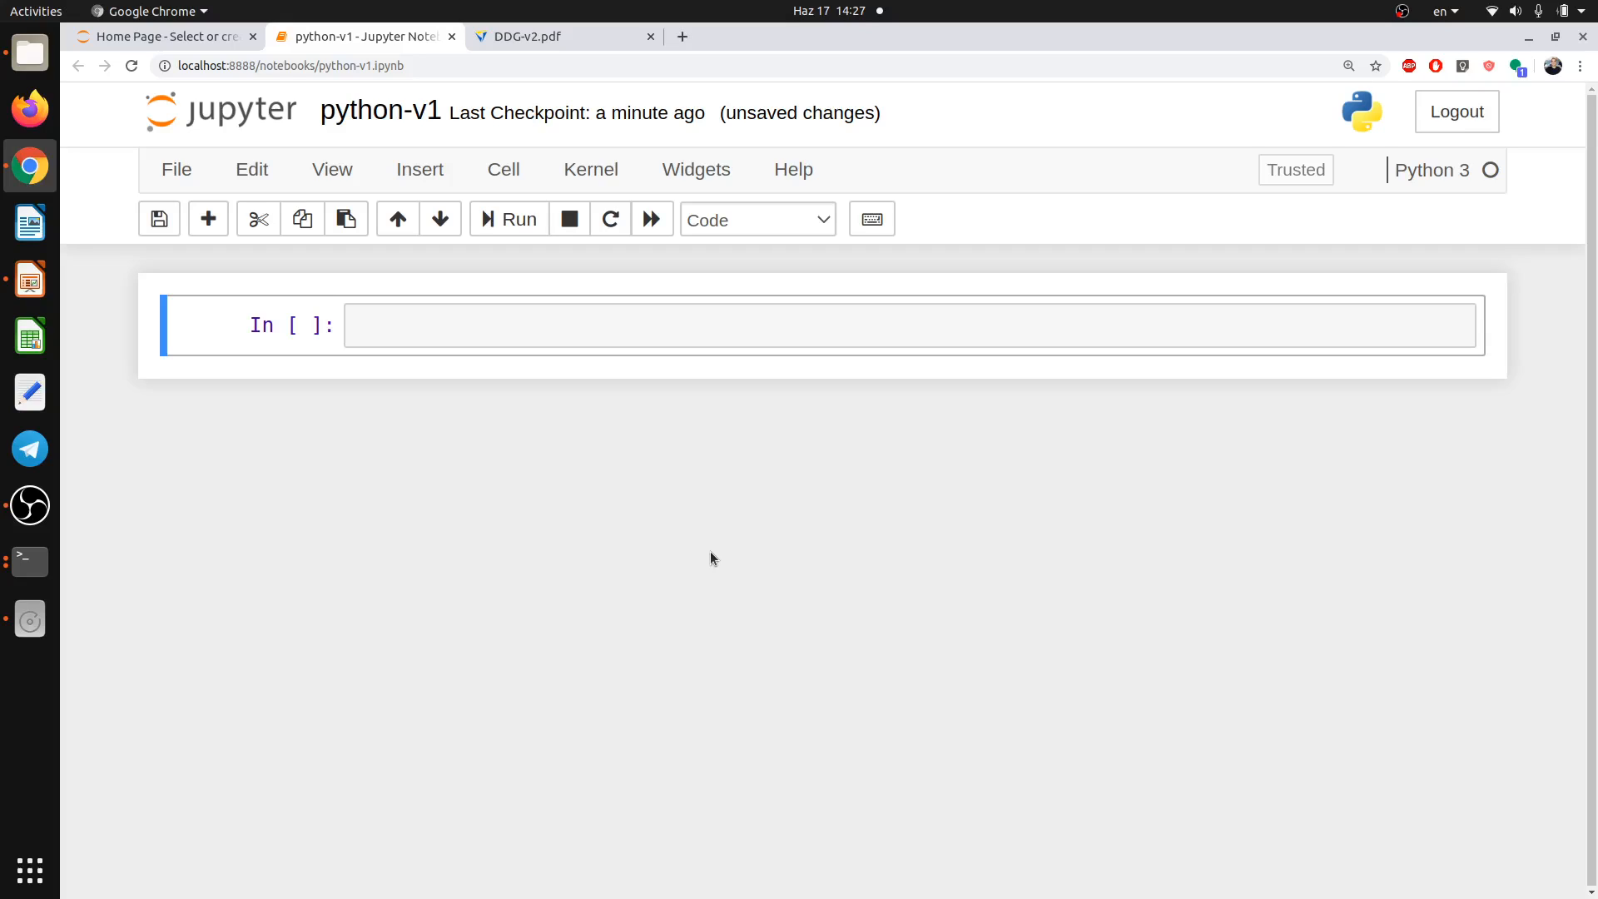
mouse_move(798, 548)
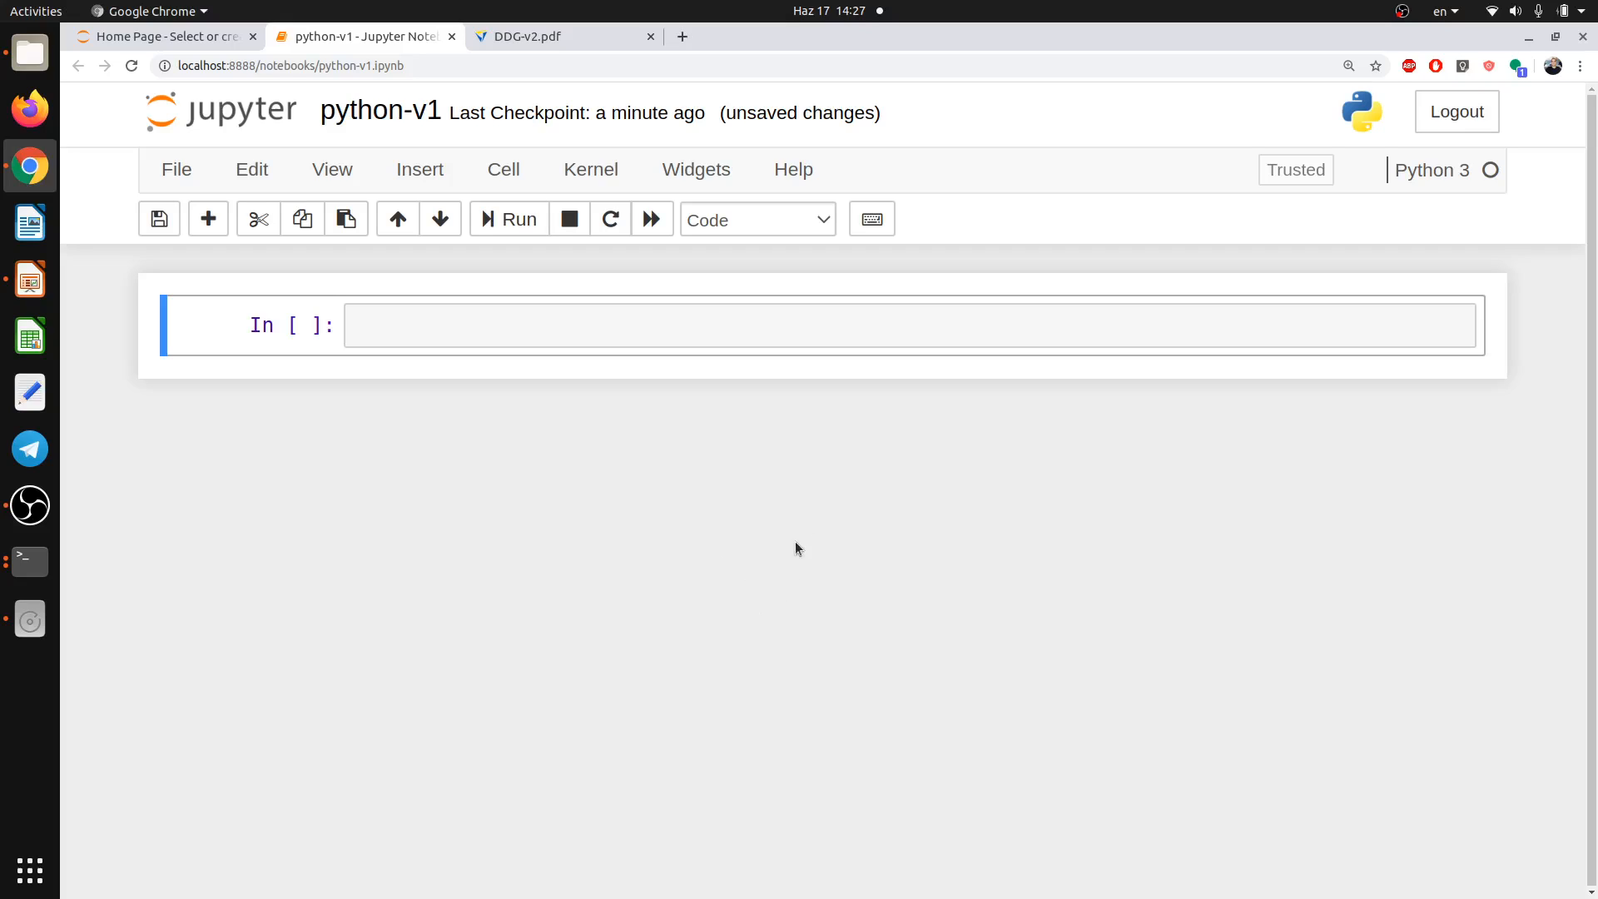
mouse_move(433, 285)
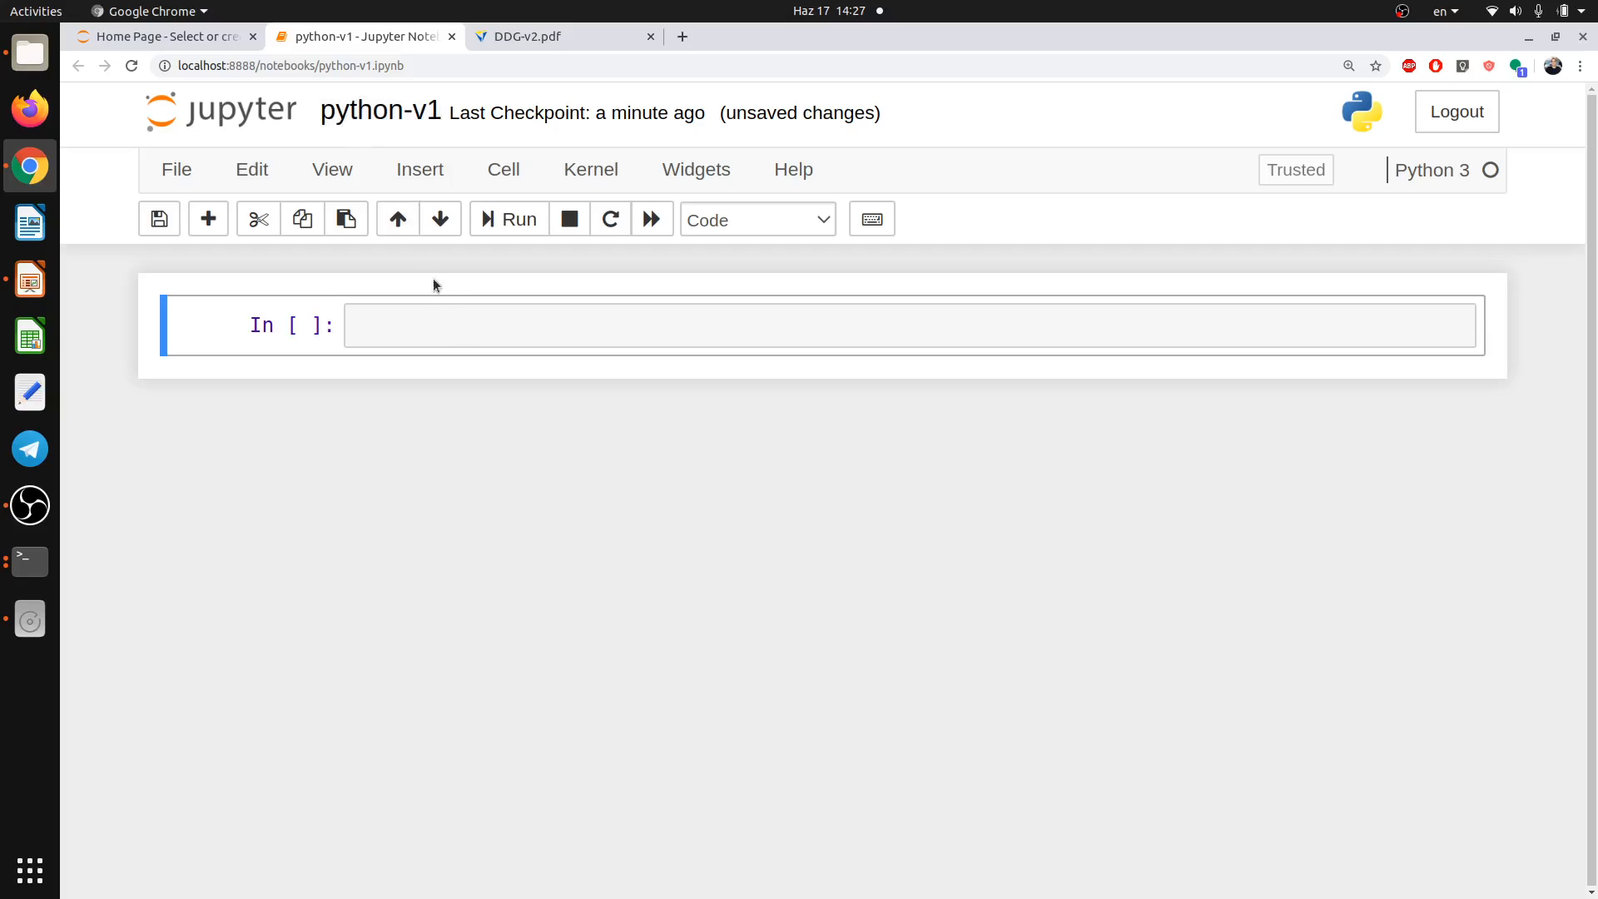
mouse_move(1363, 345)
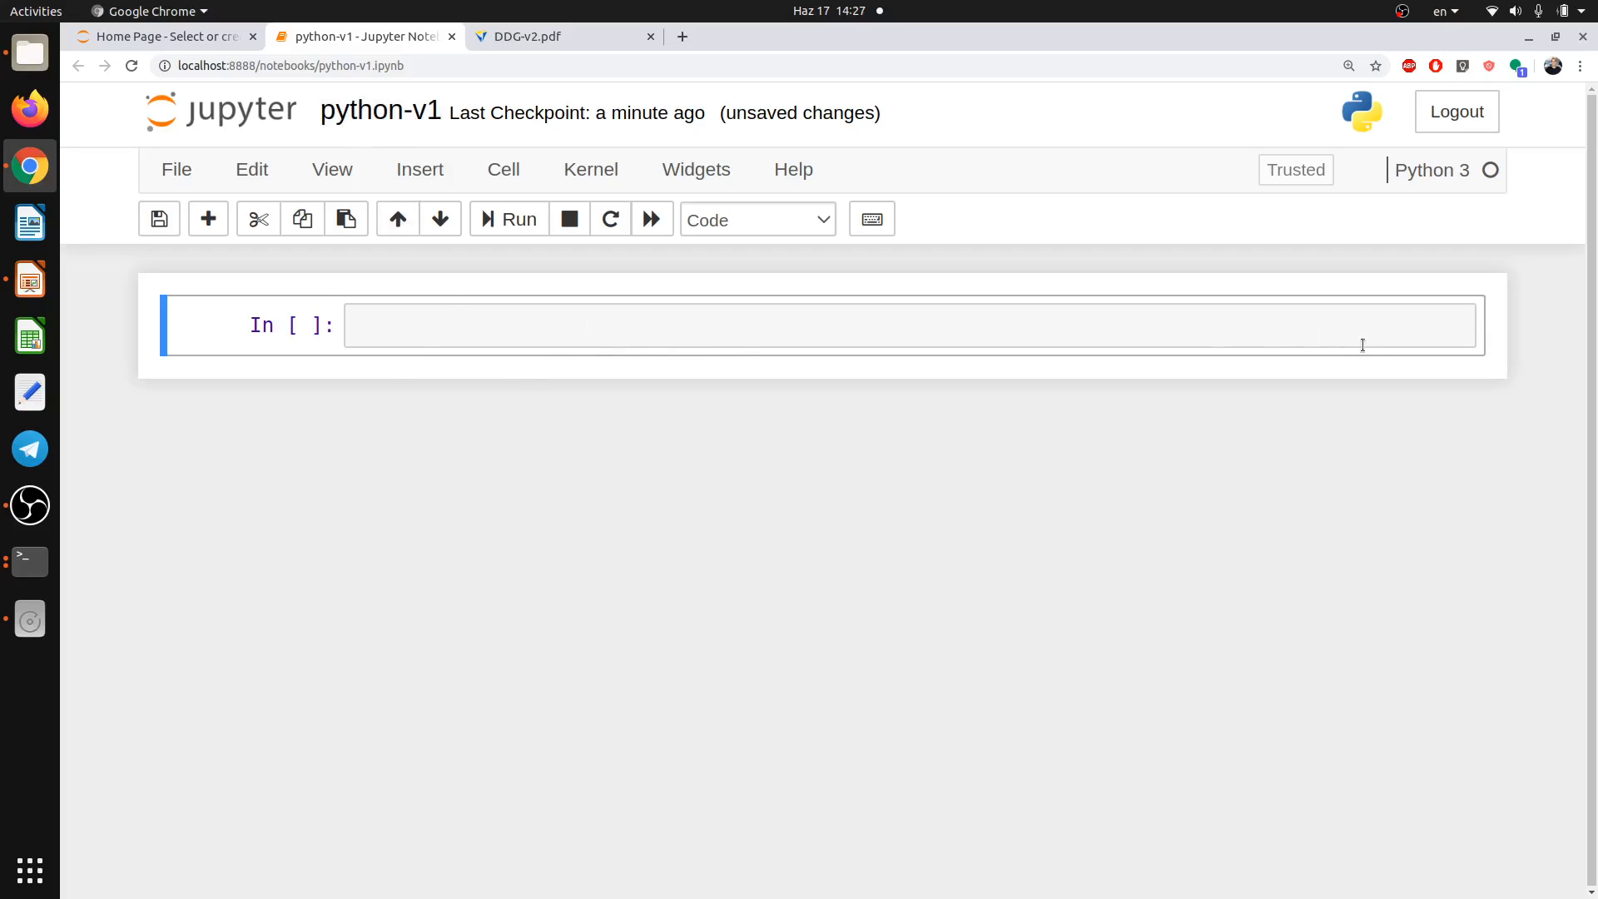
mouse_move(488, 353)
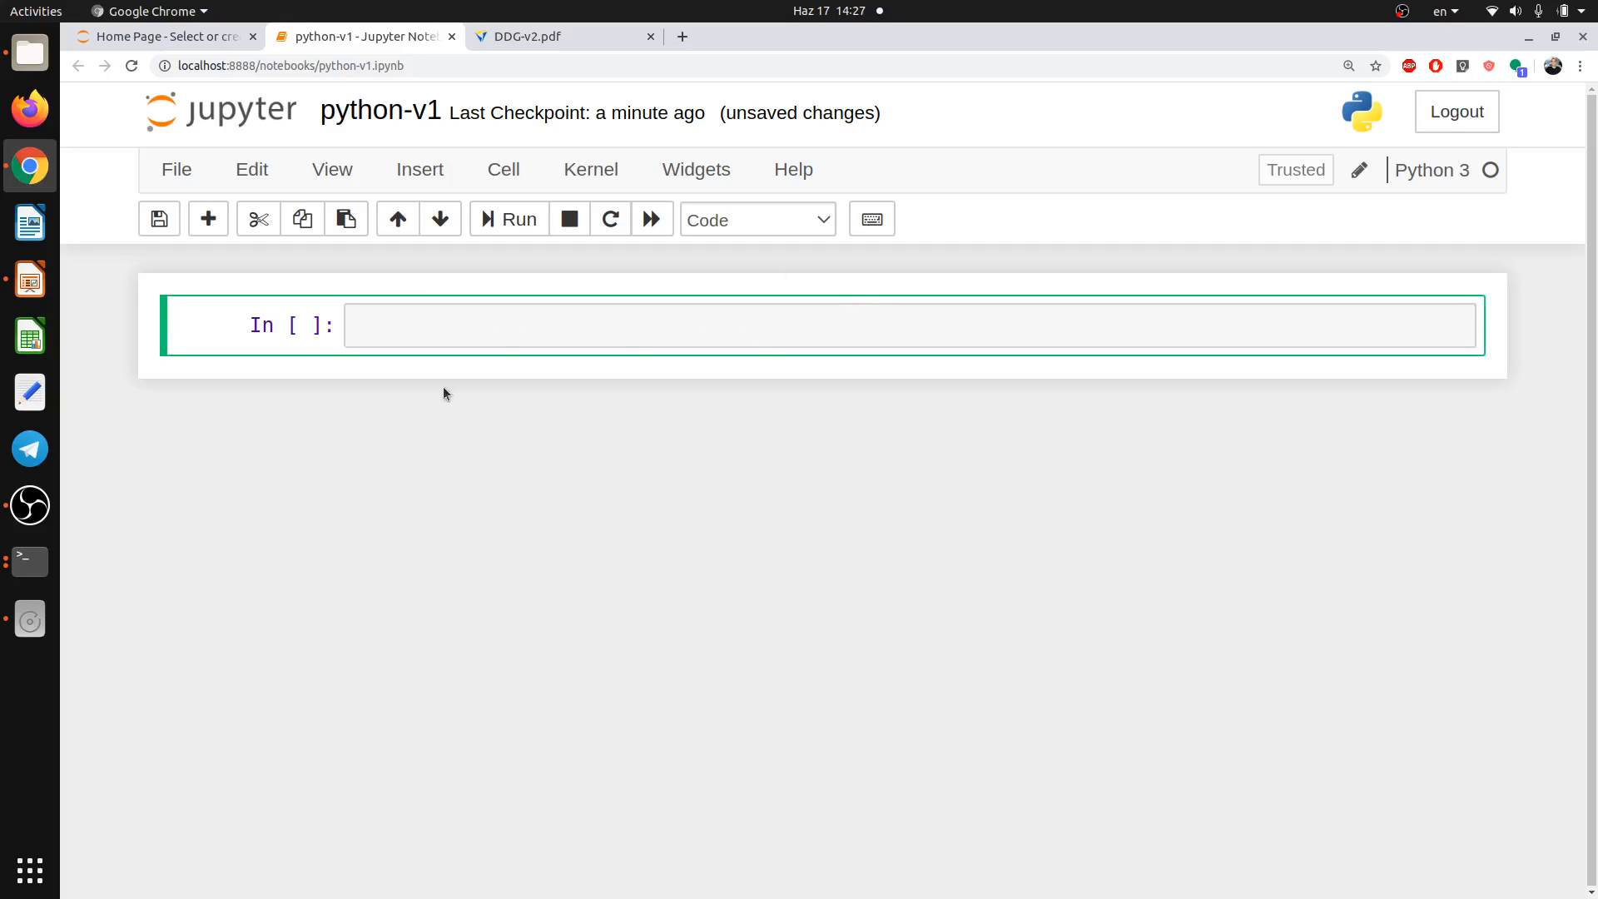
mouse_move(694, 373)
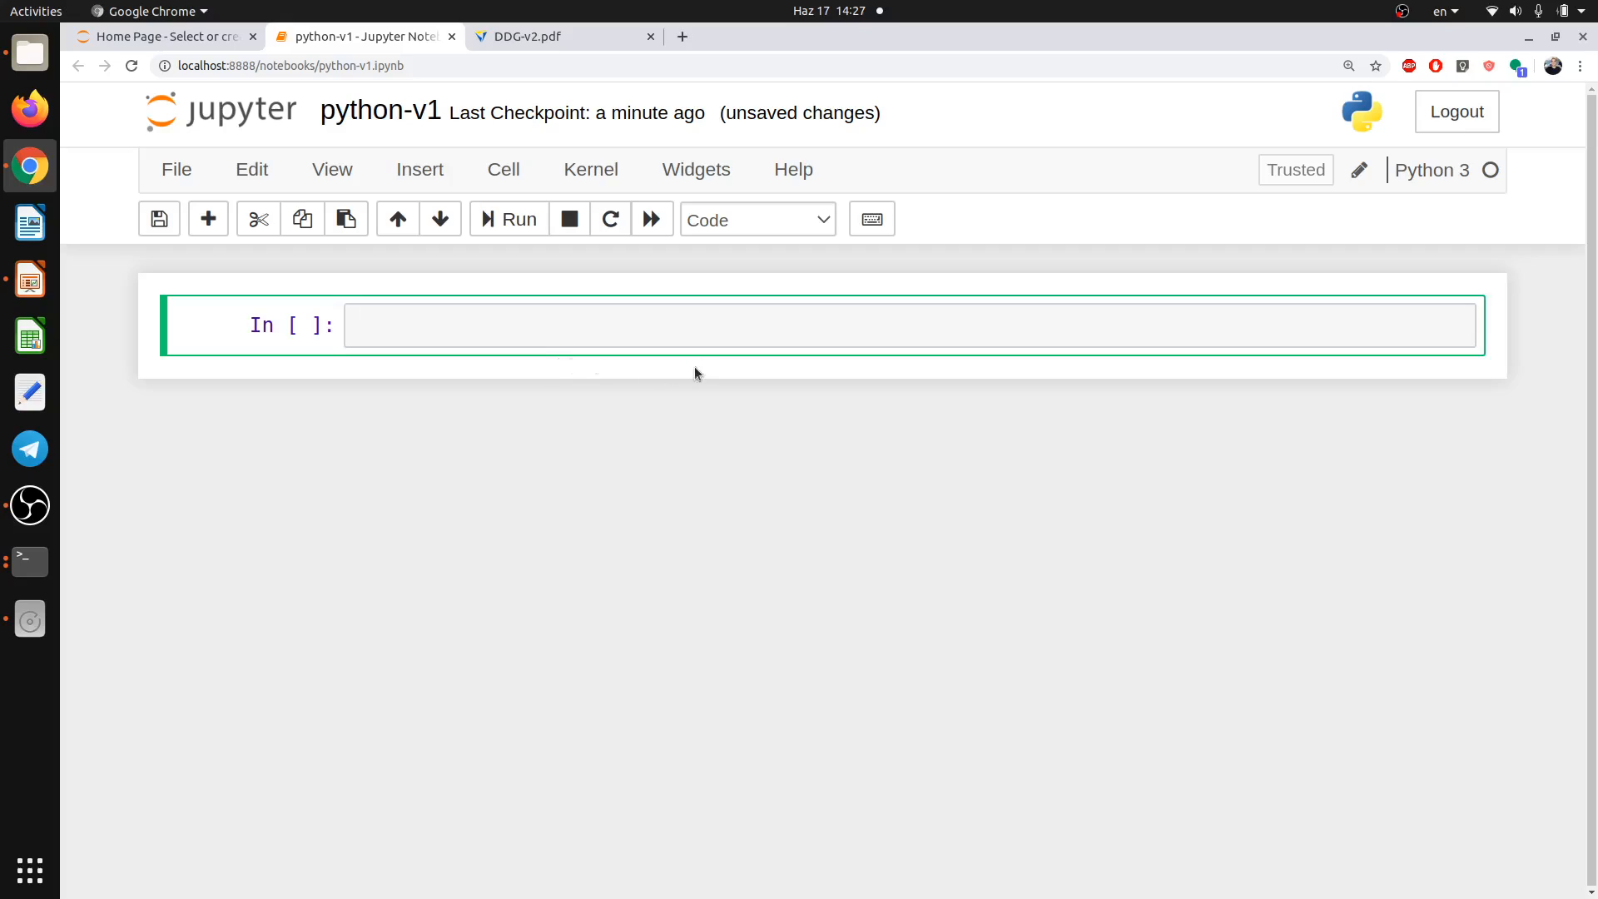
mouse_move(737, 232)
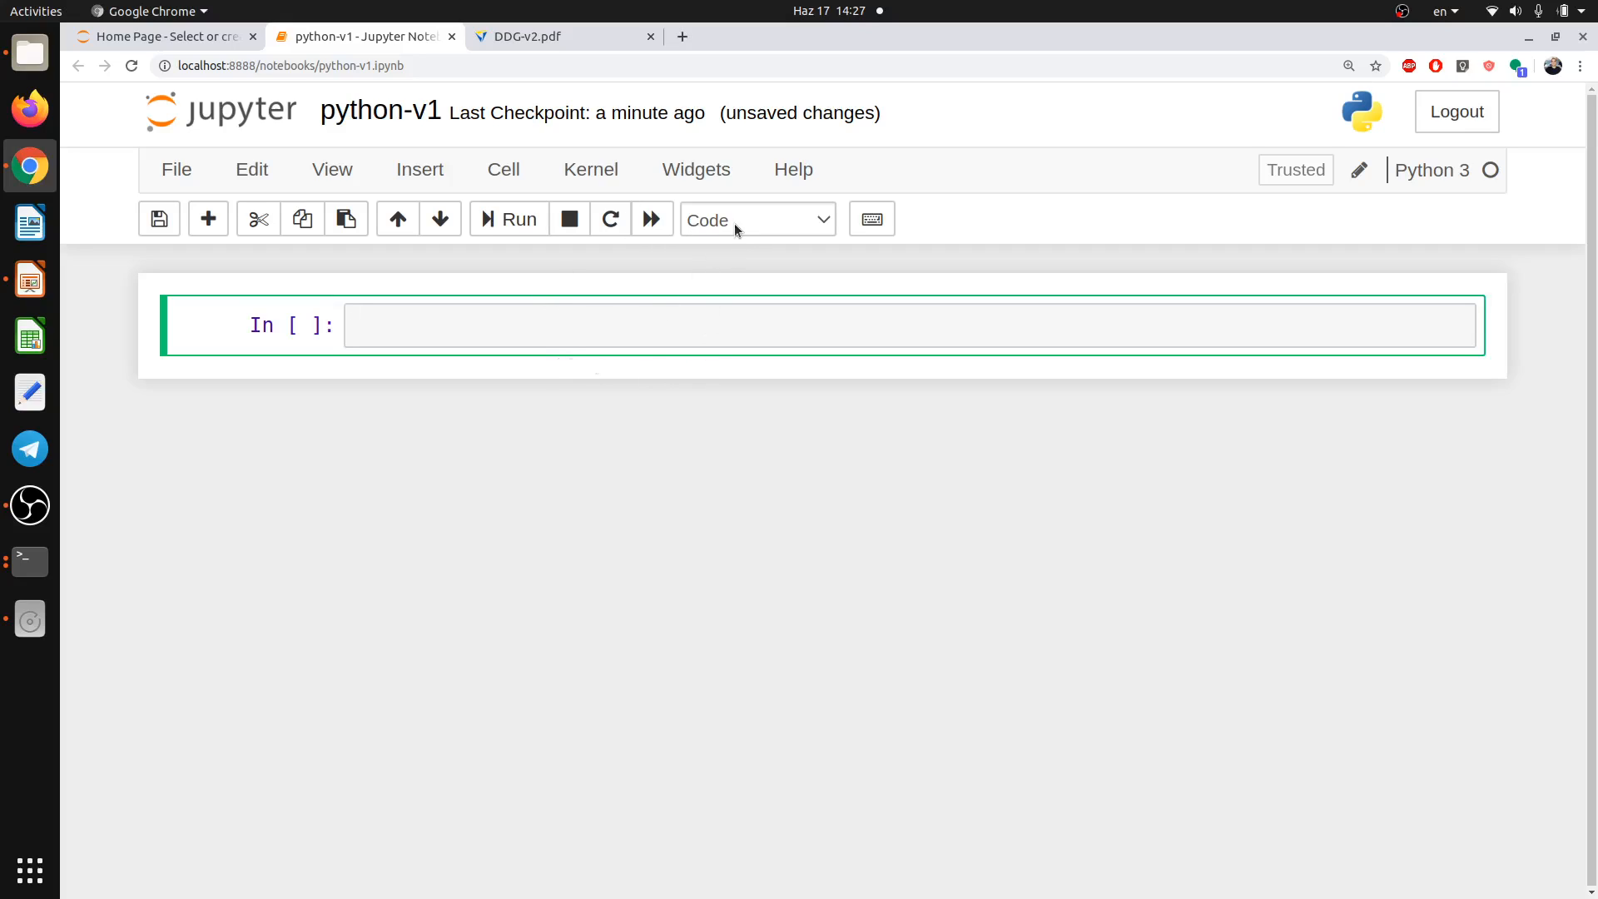
mouse_move(425, 270)
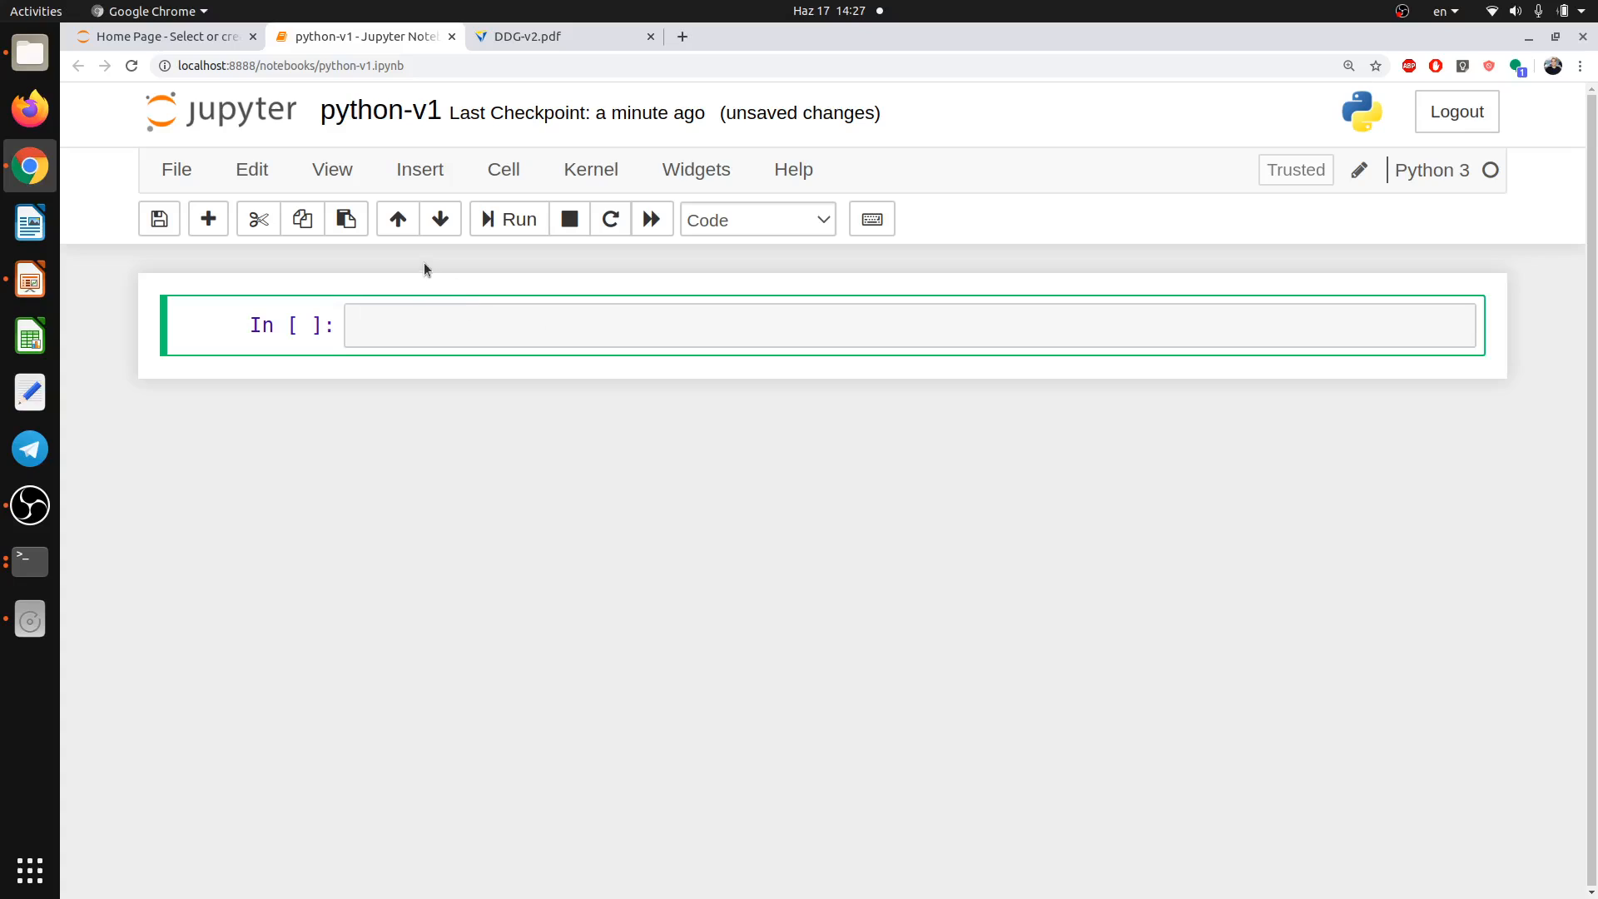
Insert an extra cell and change the top cell's type to Markdown.
click(419, 170)
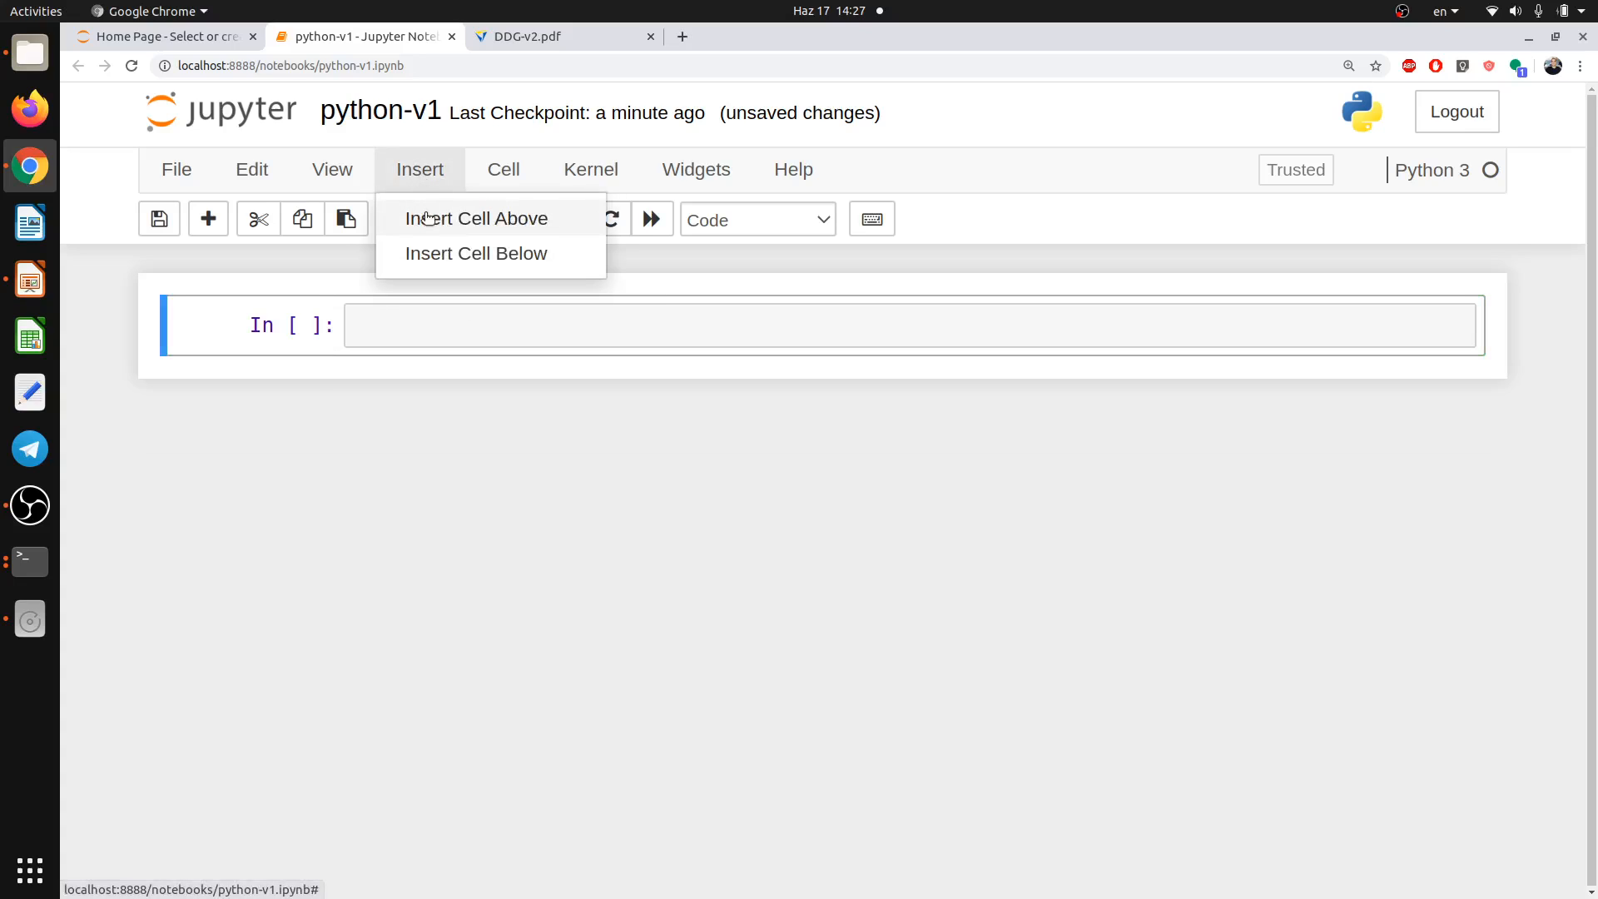
click(474, 253)
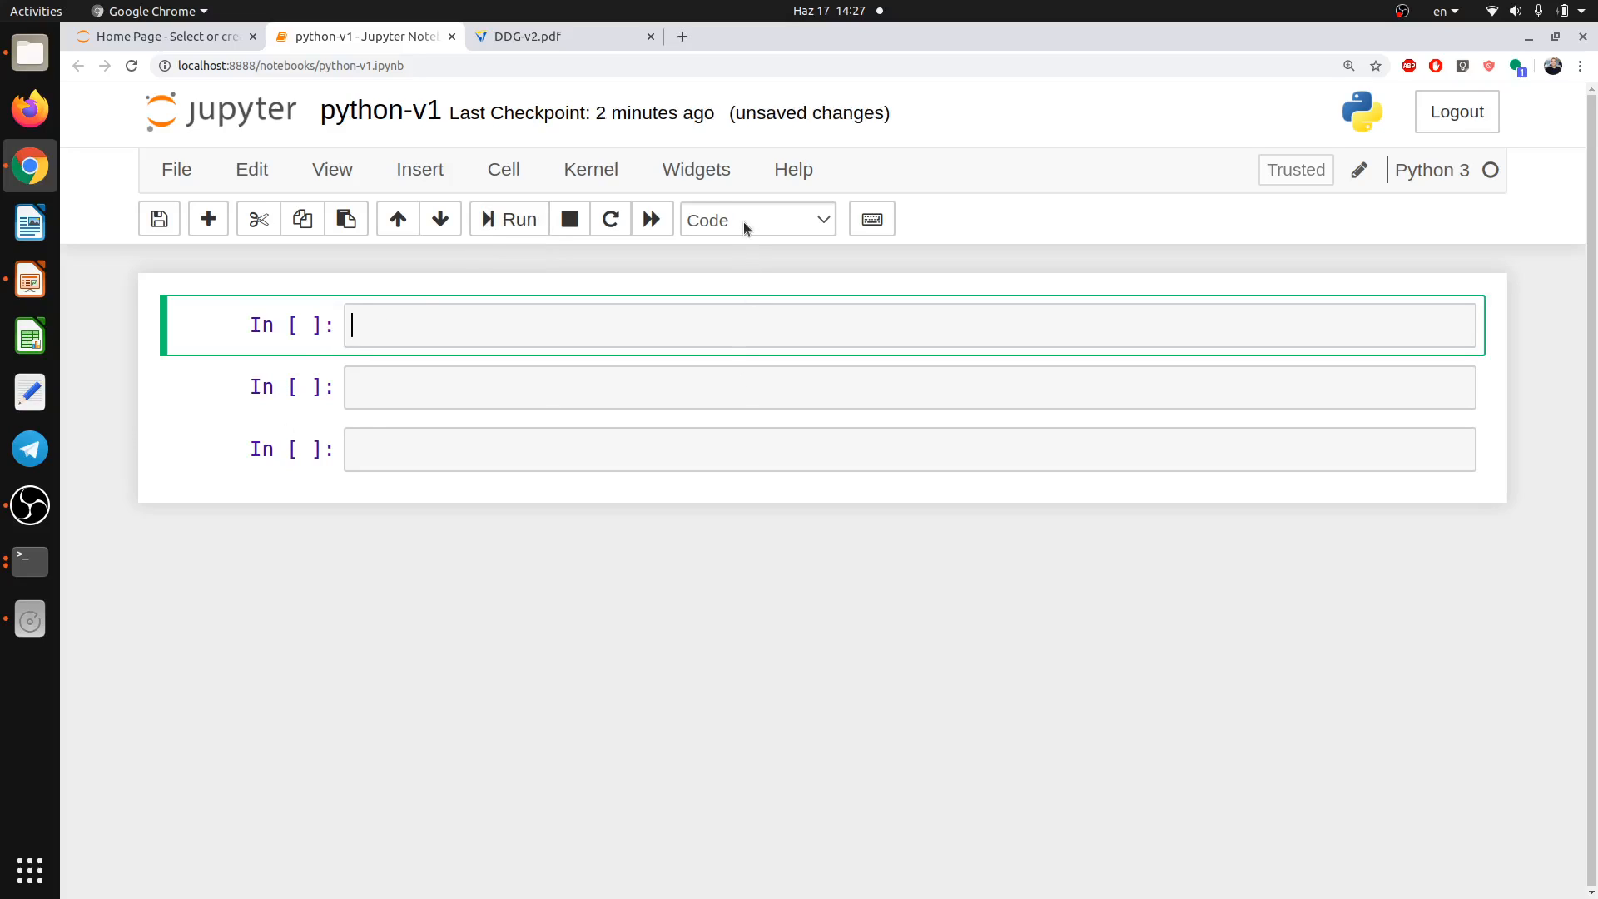
click(754, 220)
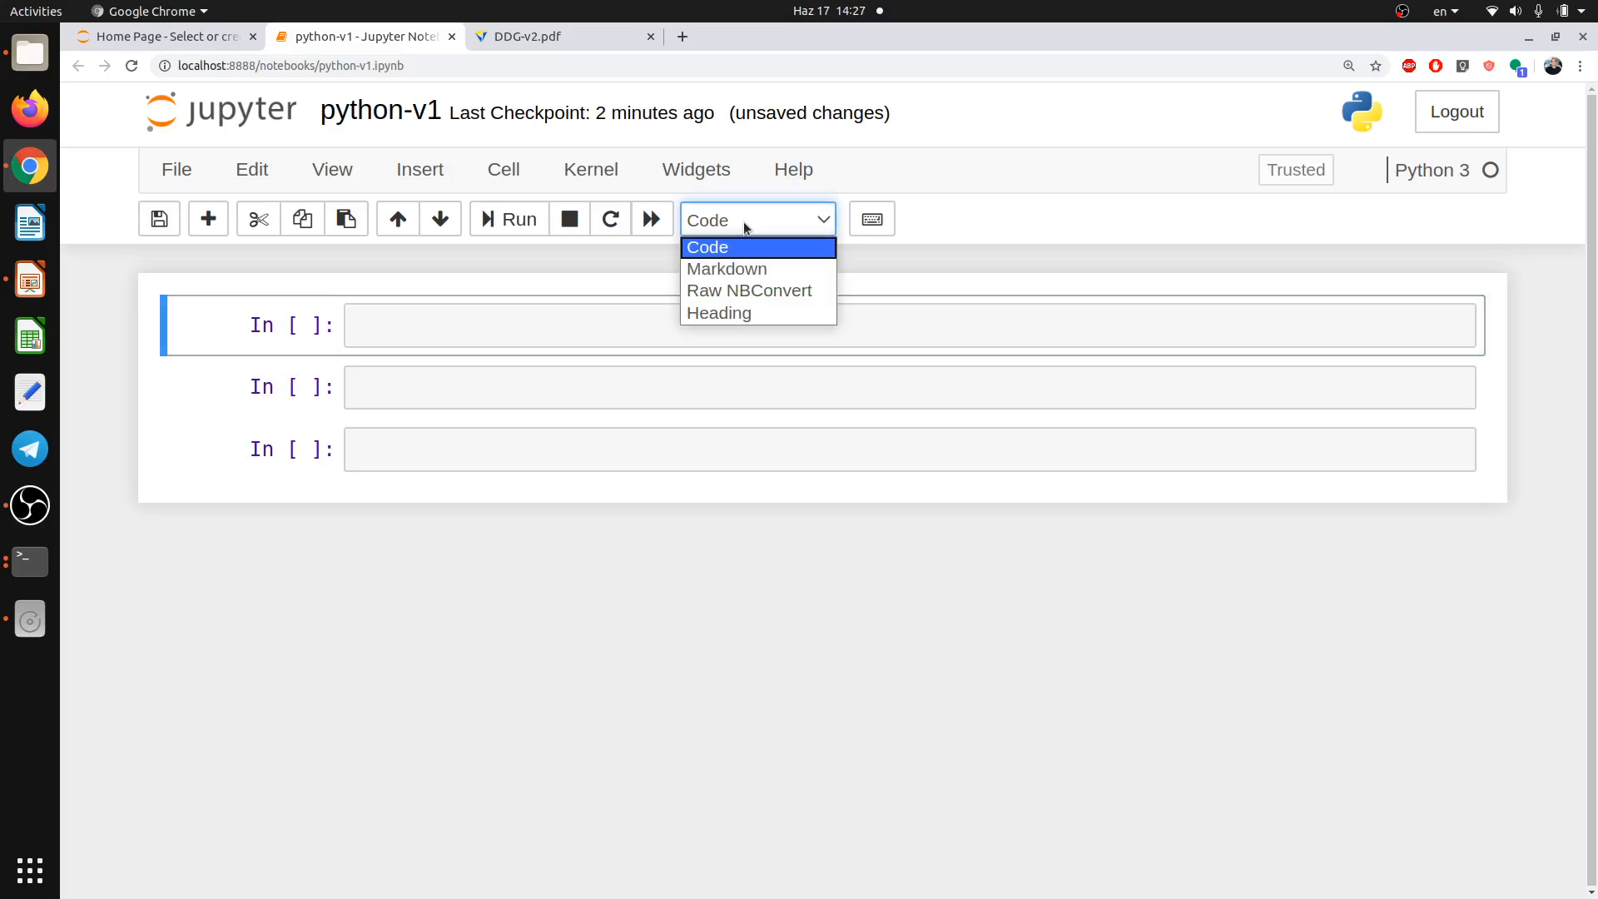
click(706, 246)
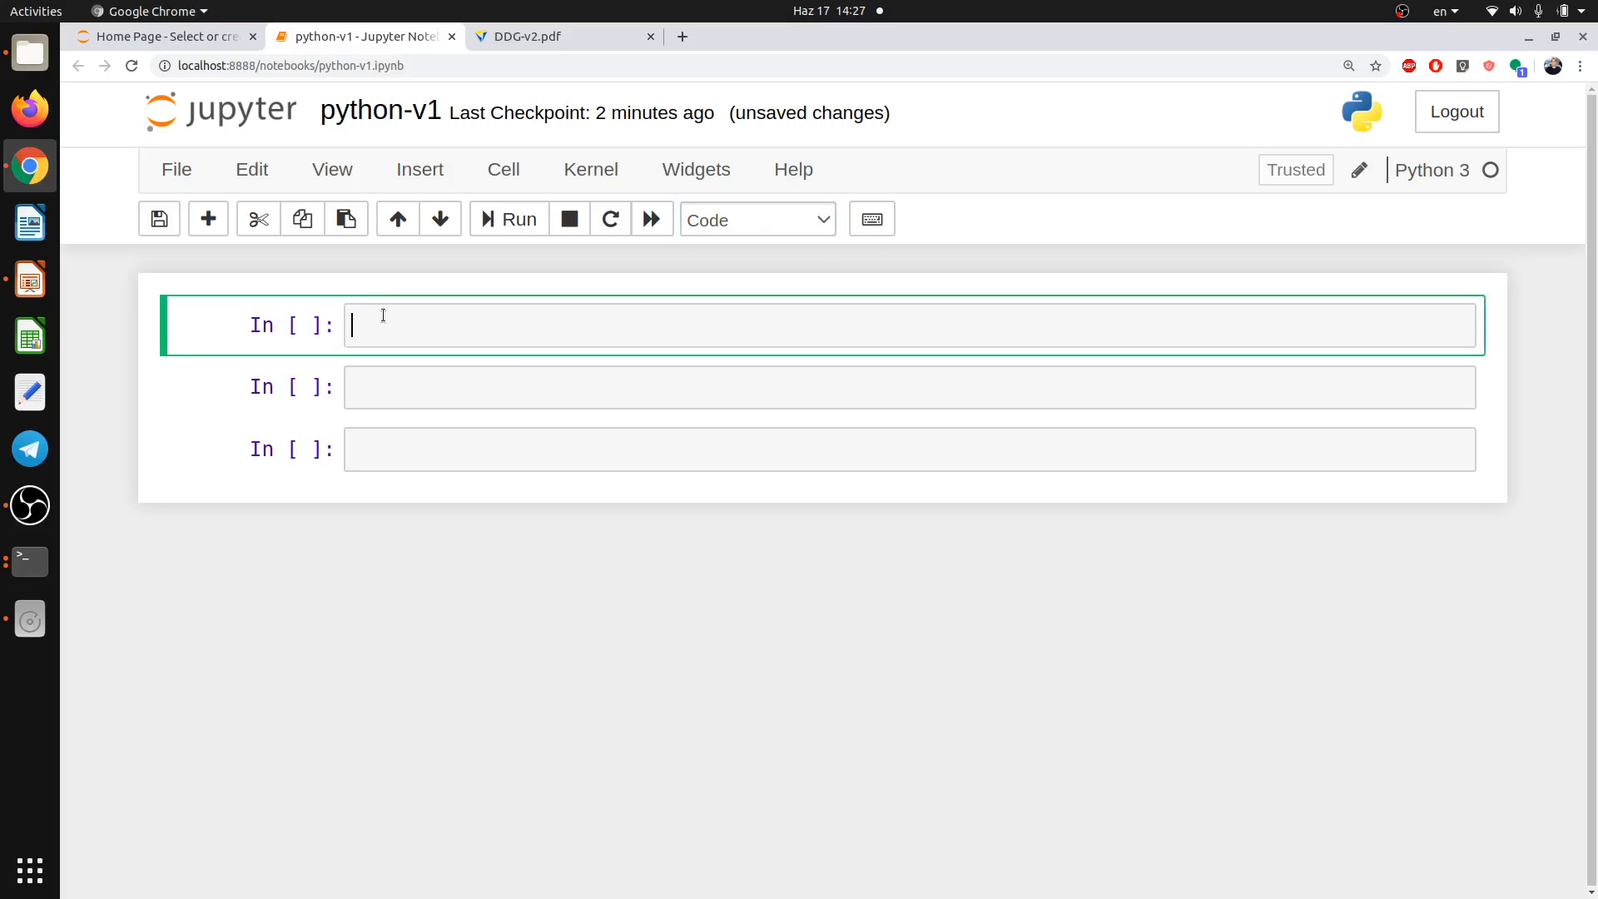
click(756, 220)
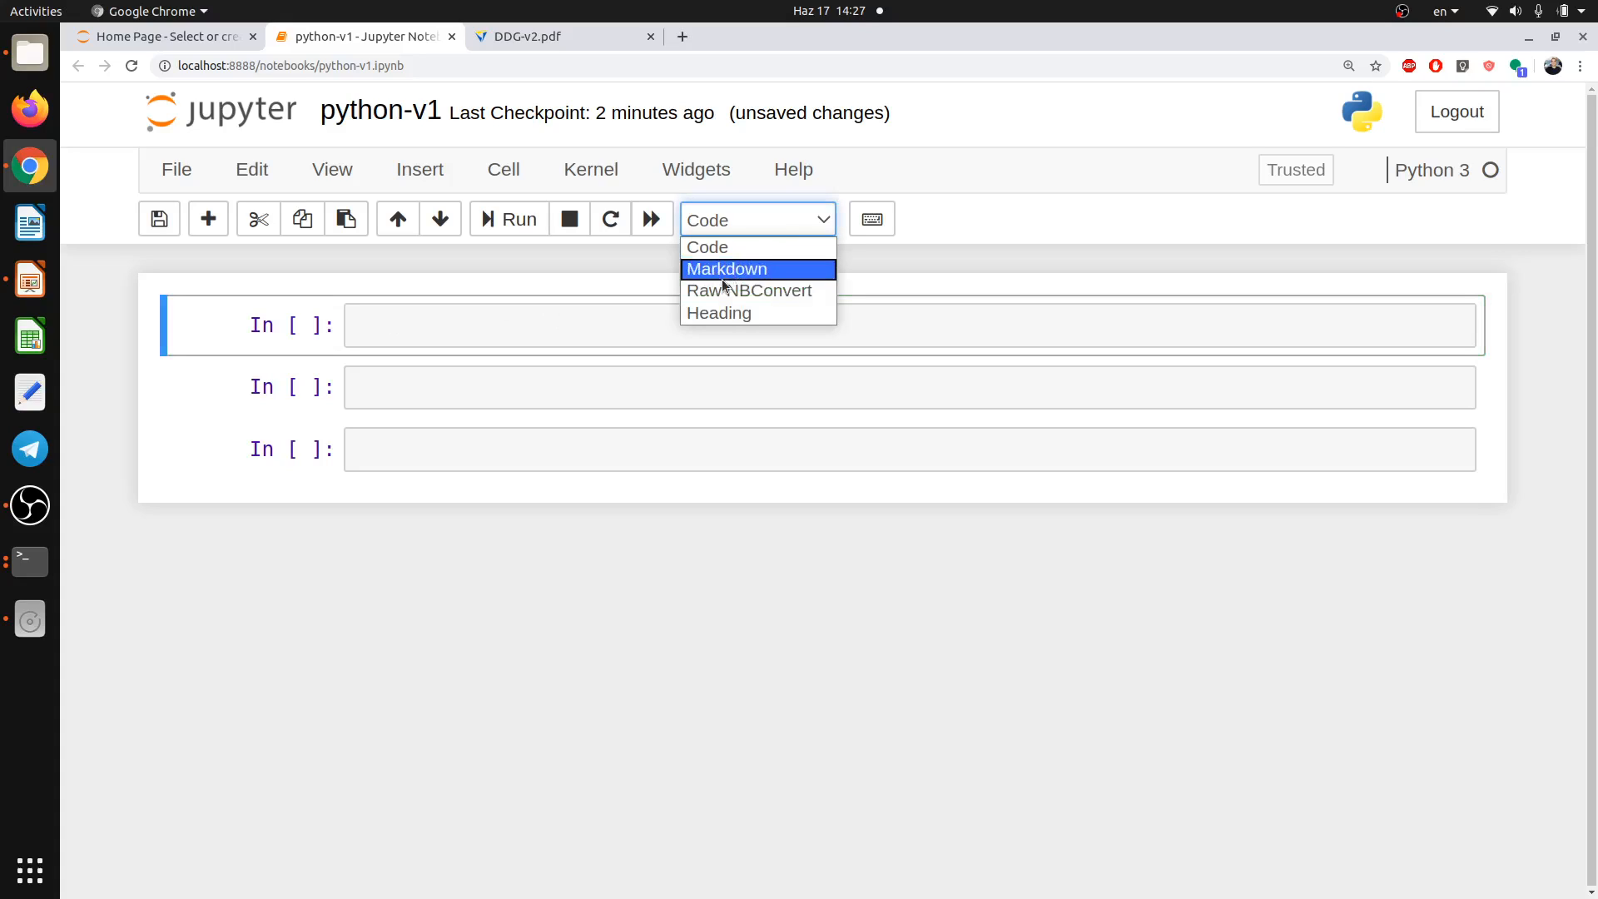
mouse_move(715, 278)
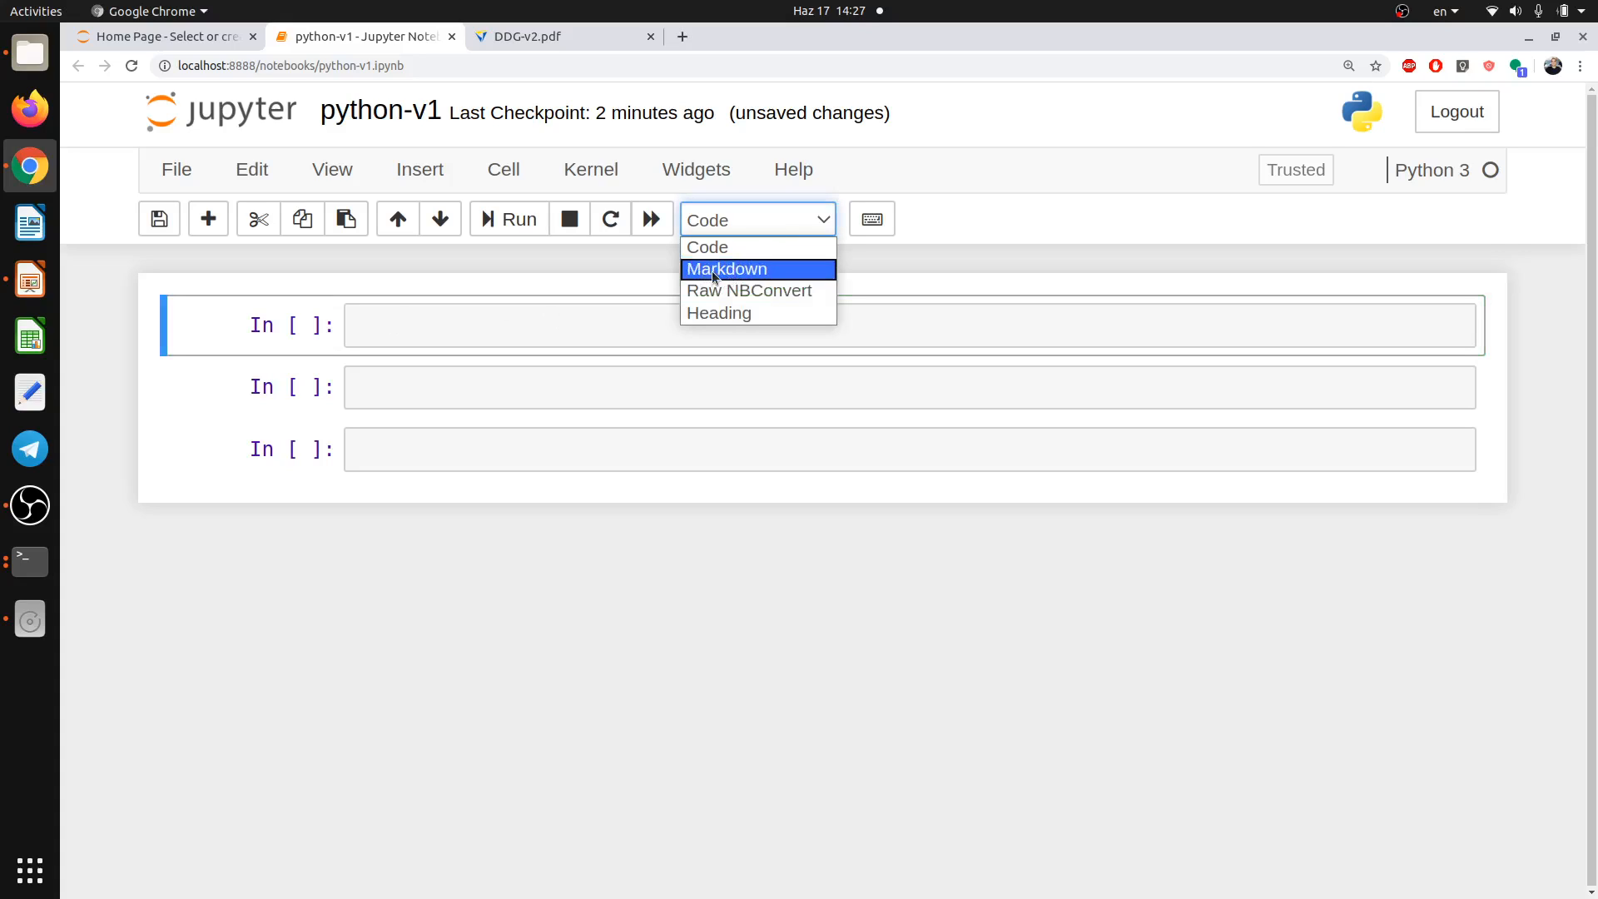
click(728, 268)
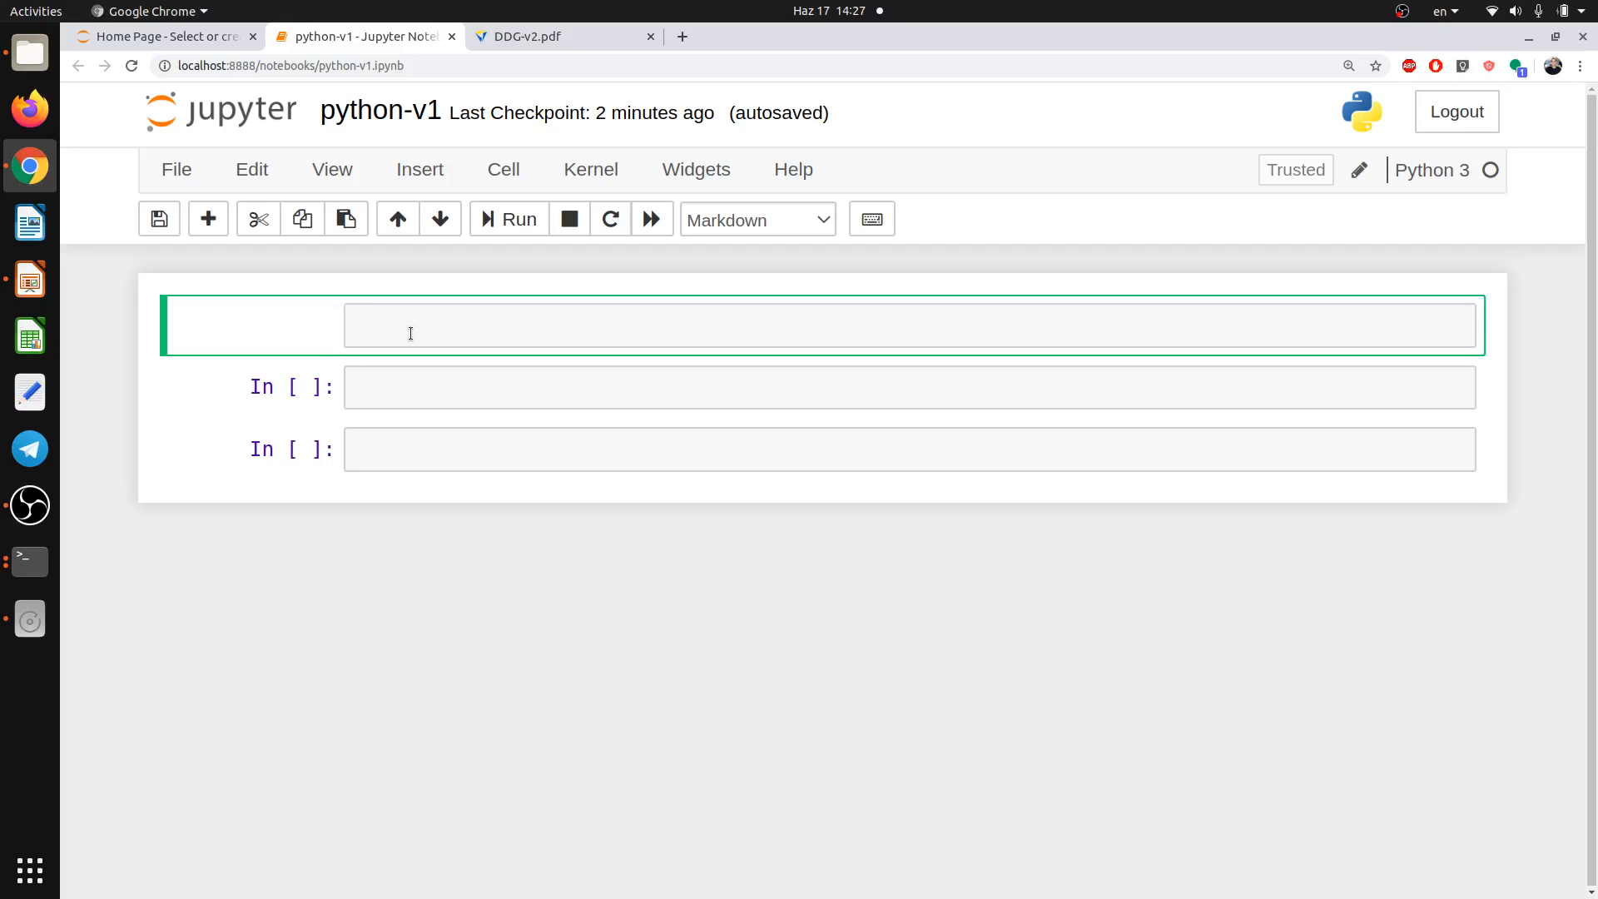
Write '# Python' and '## intro' in the Markdown cell and run it to render the headings.
text(#P)
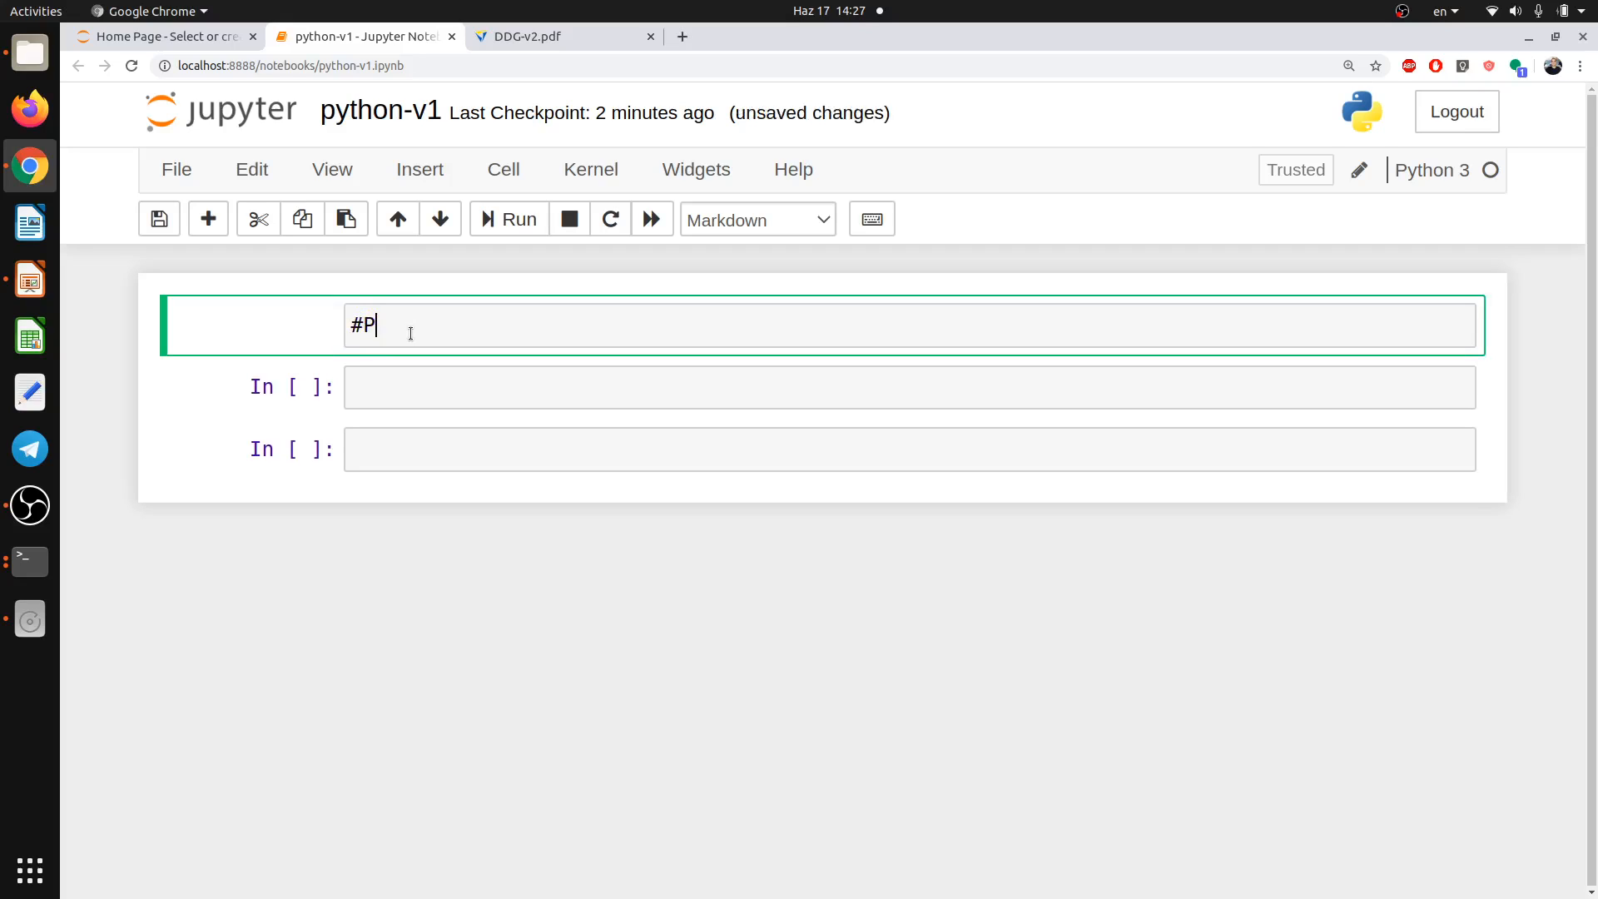
text(ython)
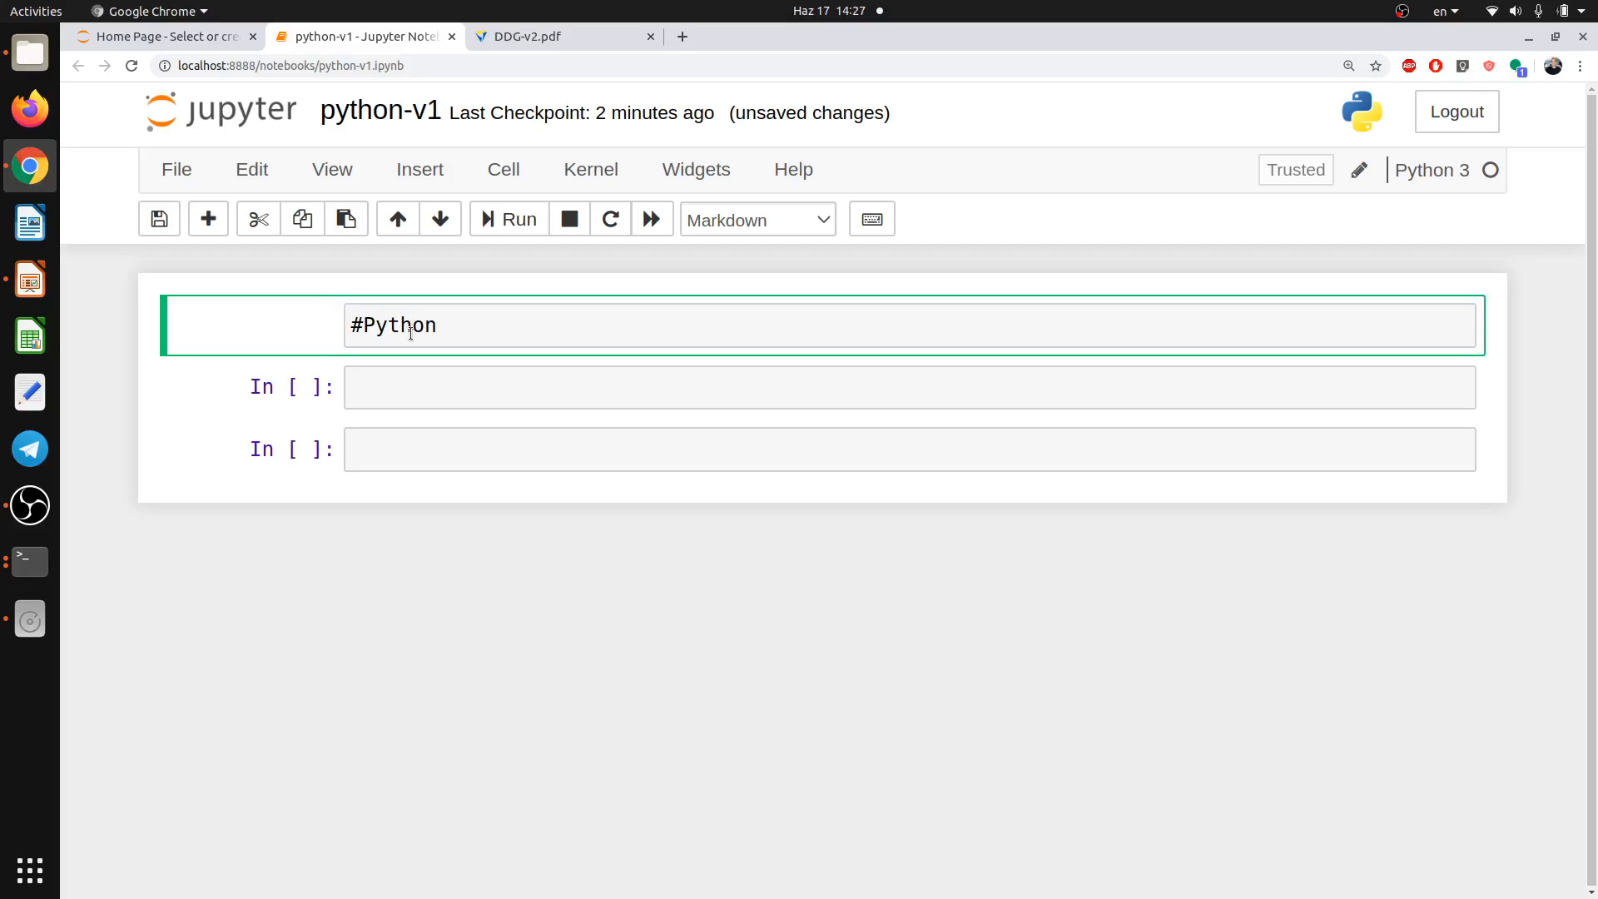
text(##)
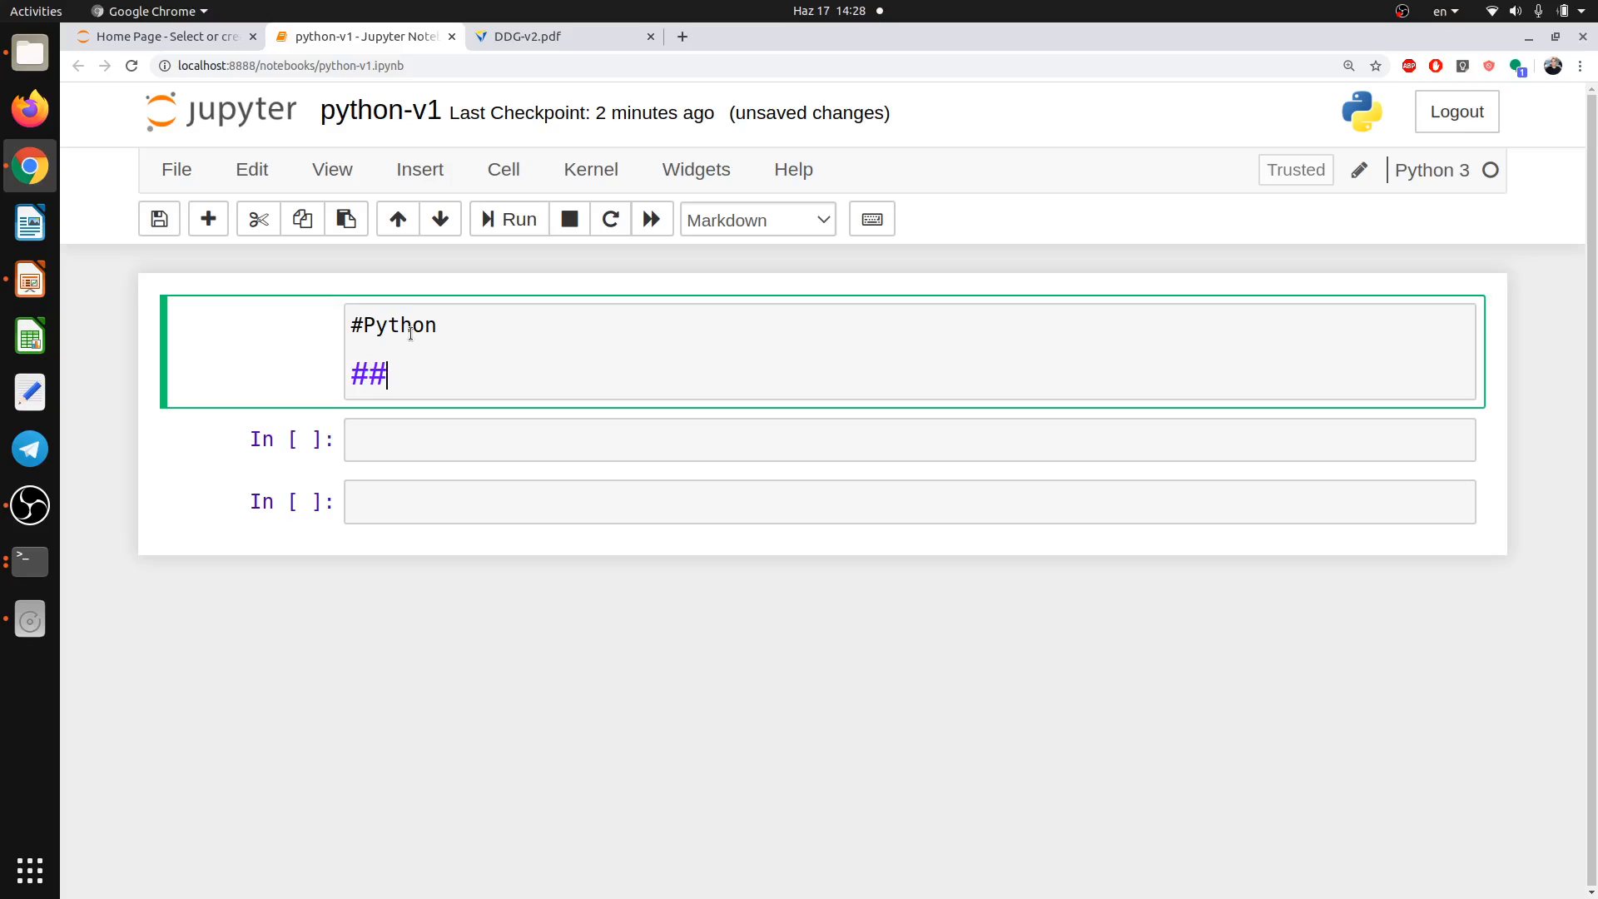
text(in)
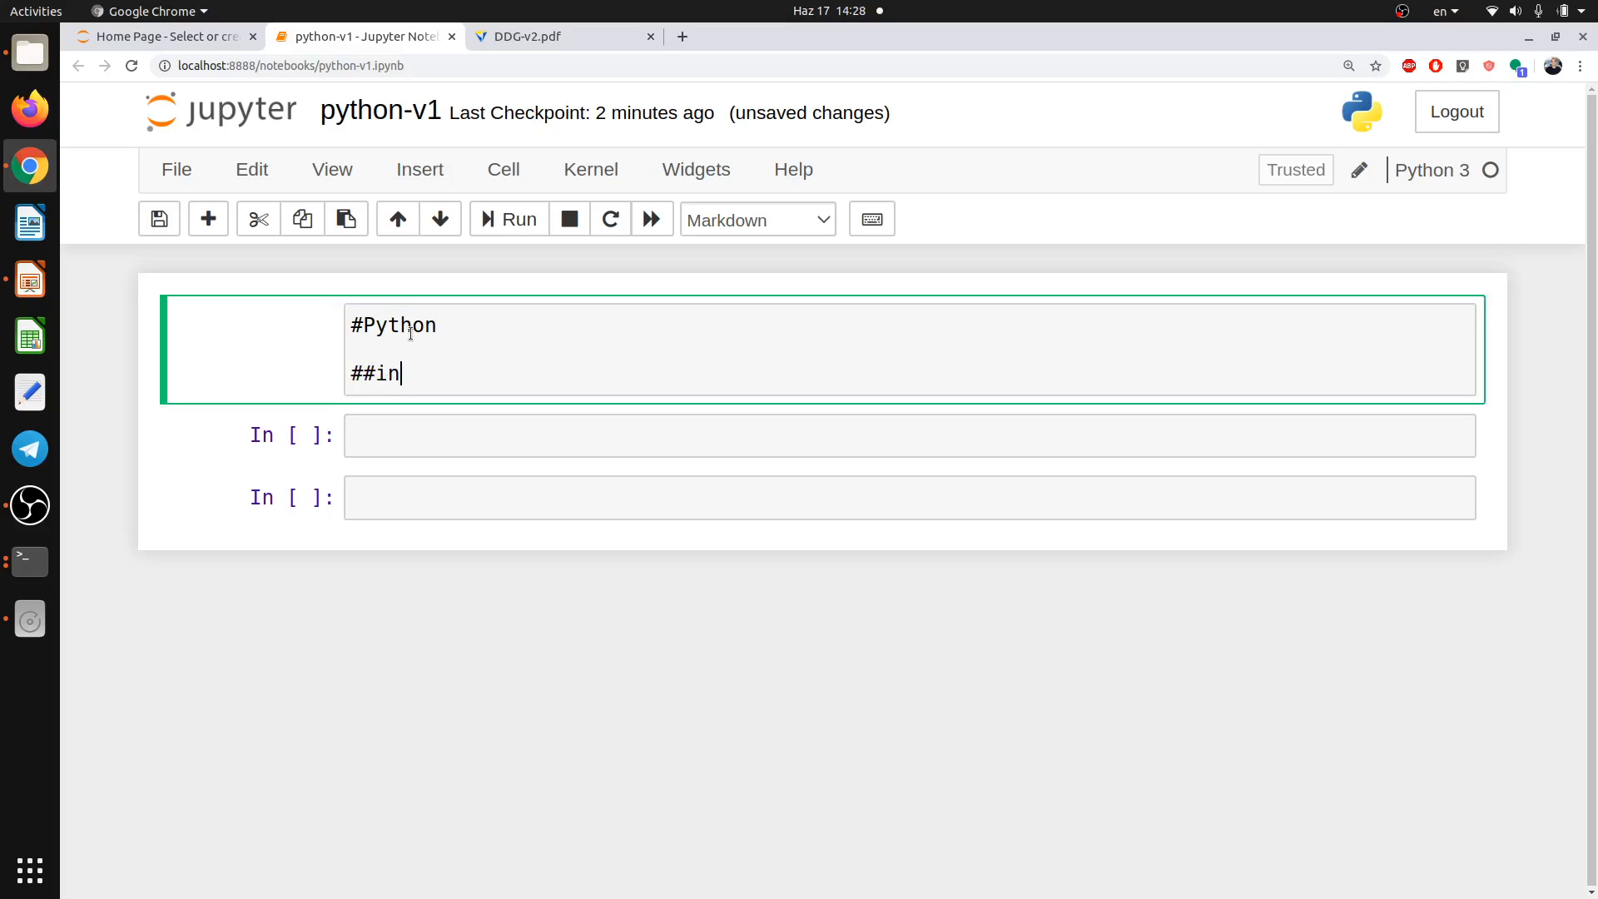
text(tro)
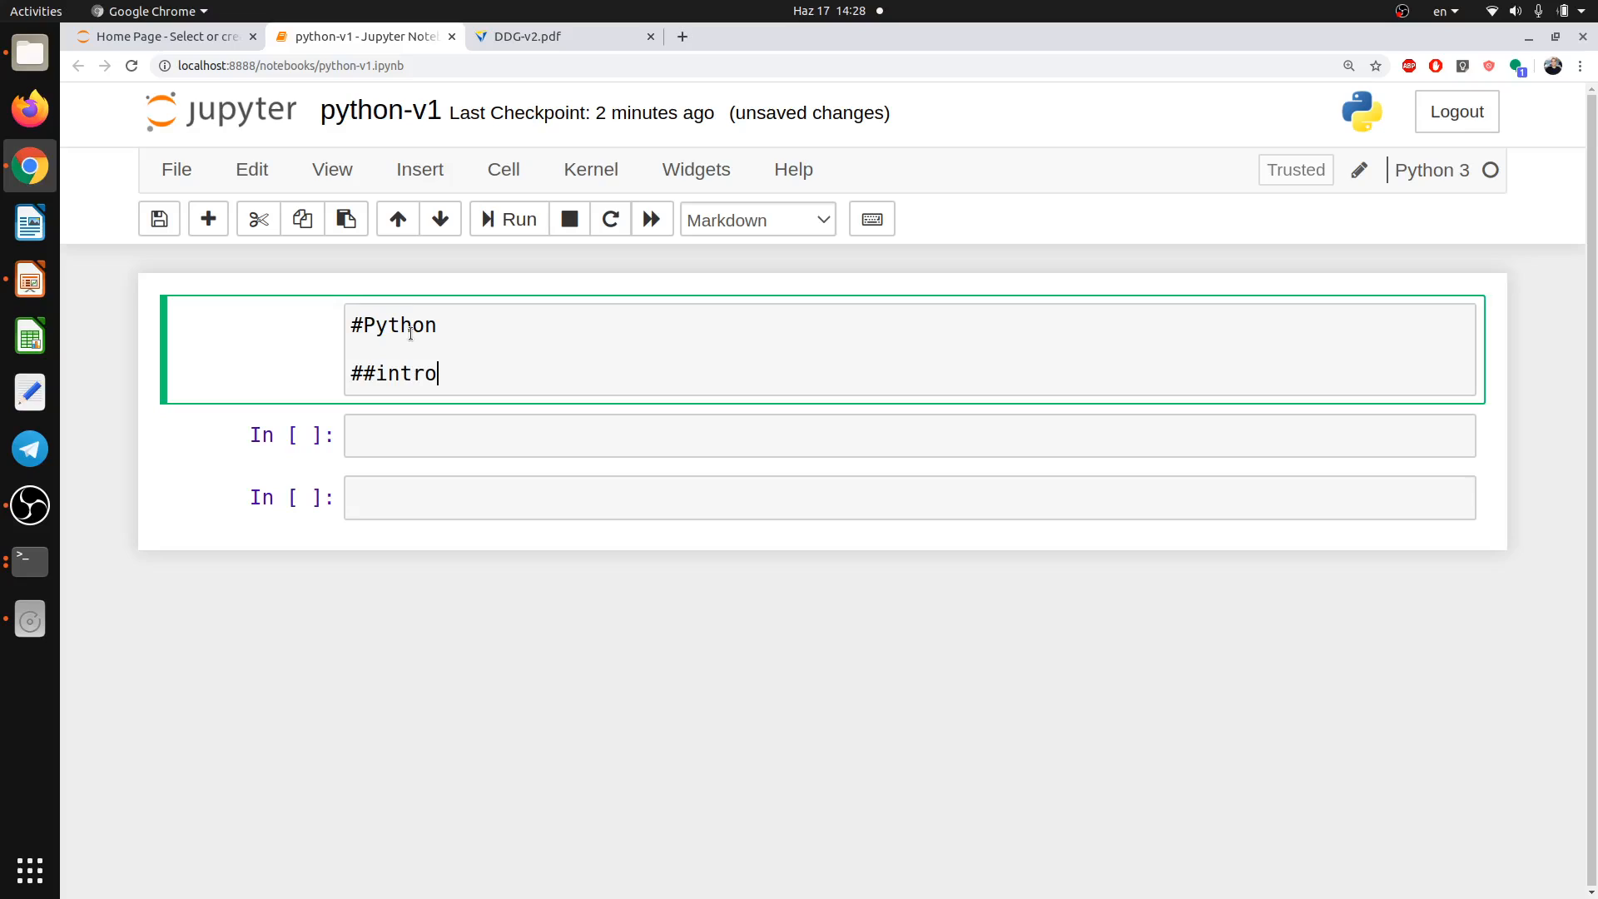
mouse_move(415, 408)
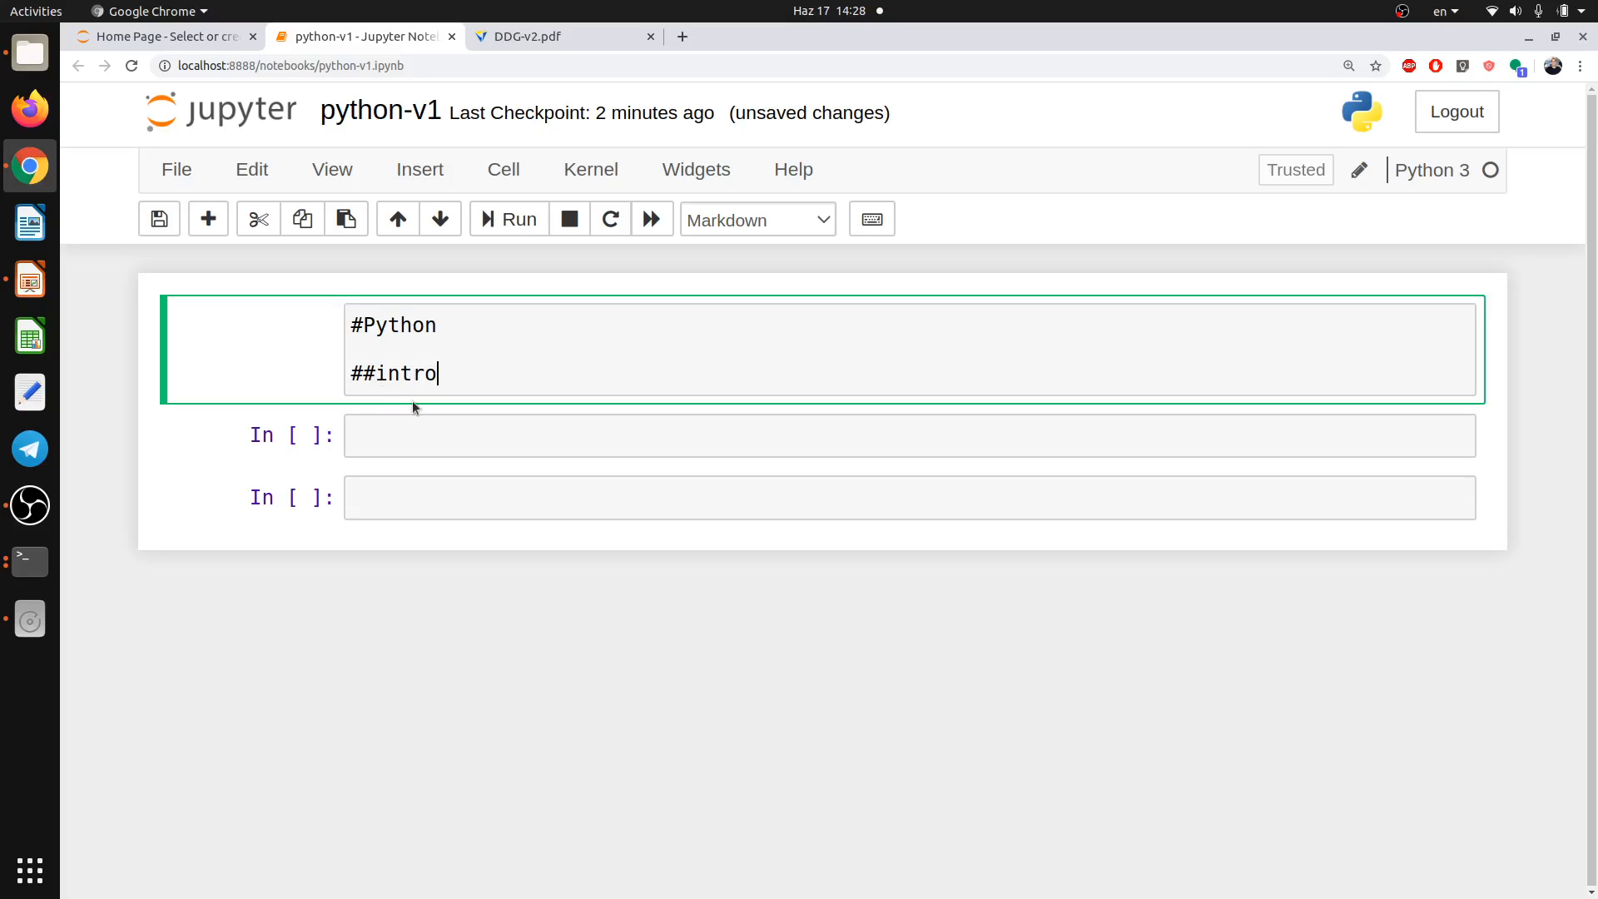
click(508, 220)
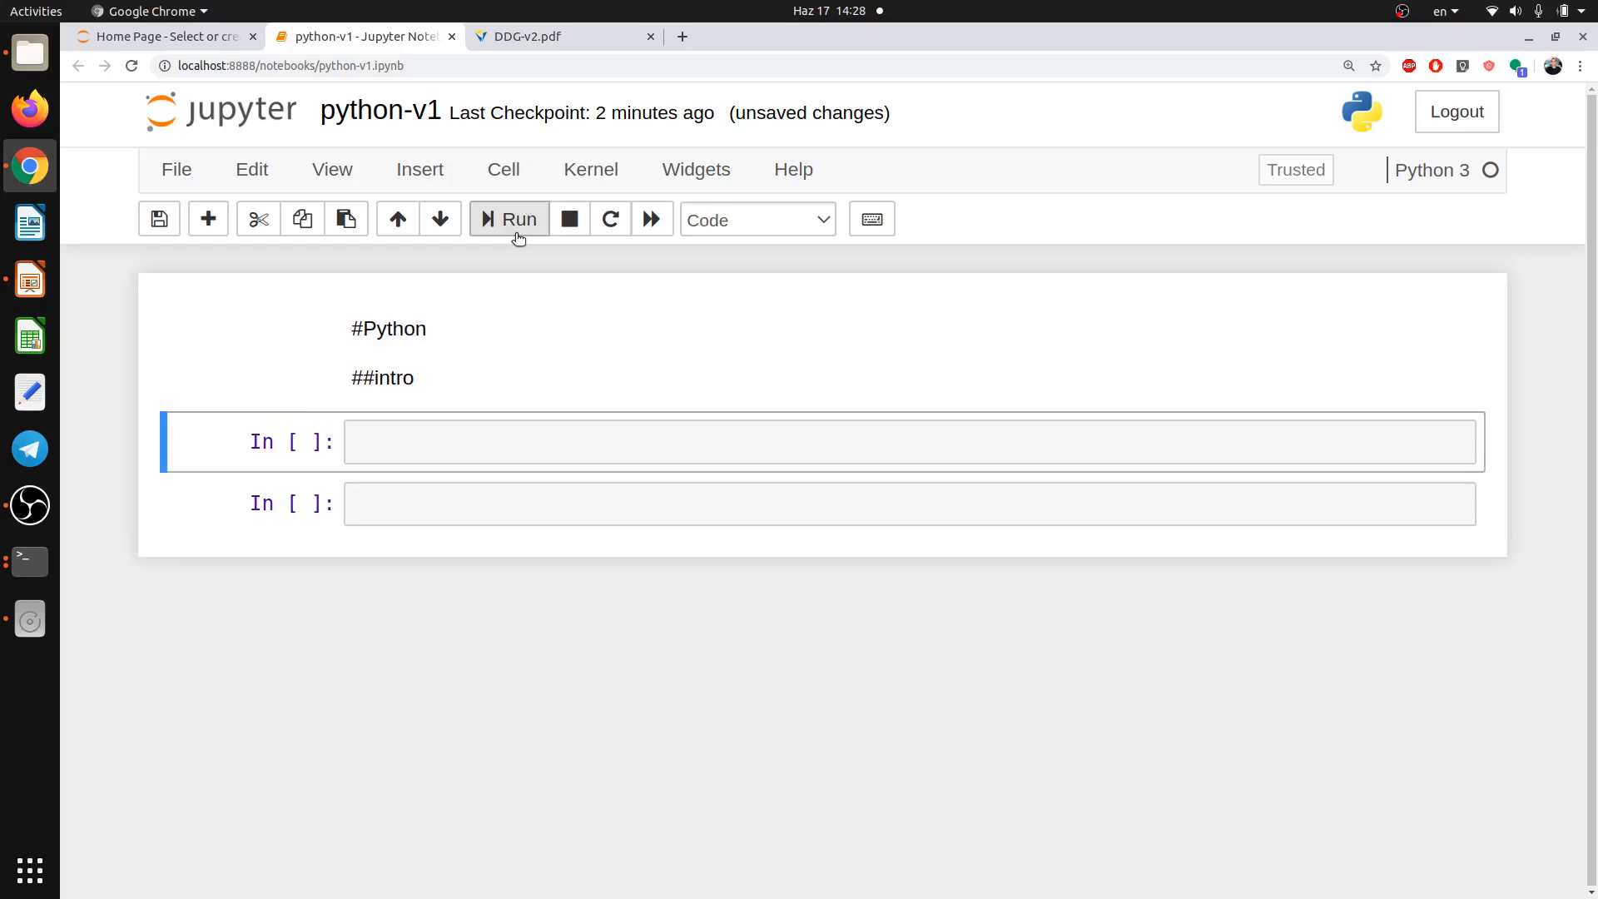
click(508, 220)
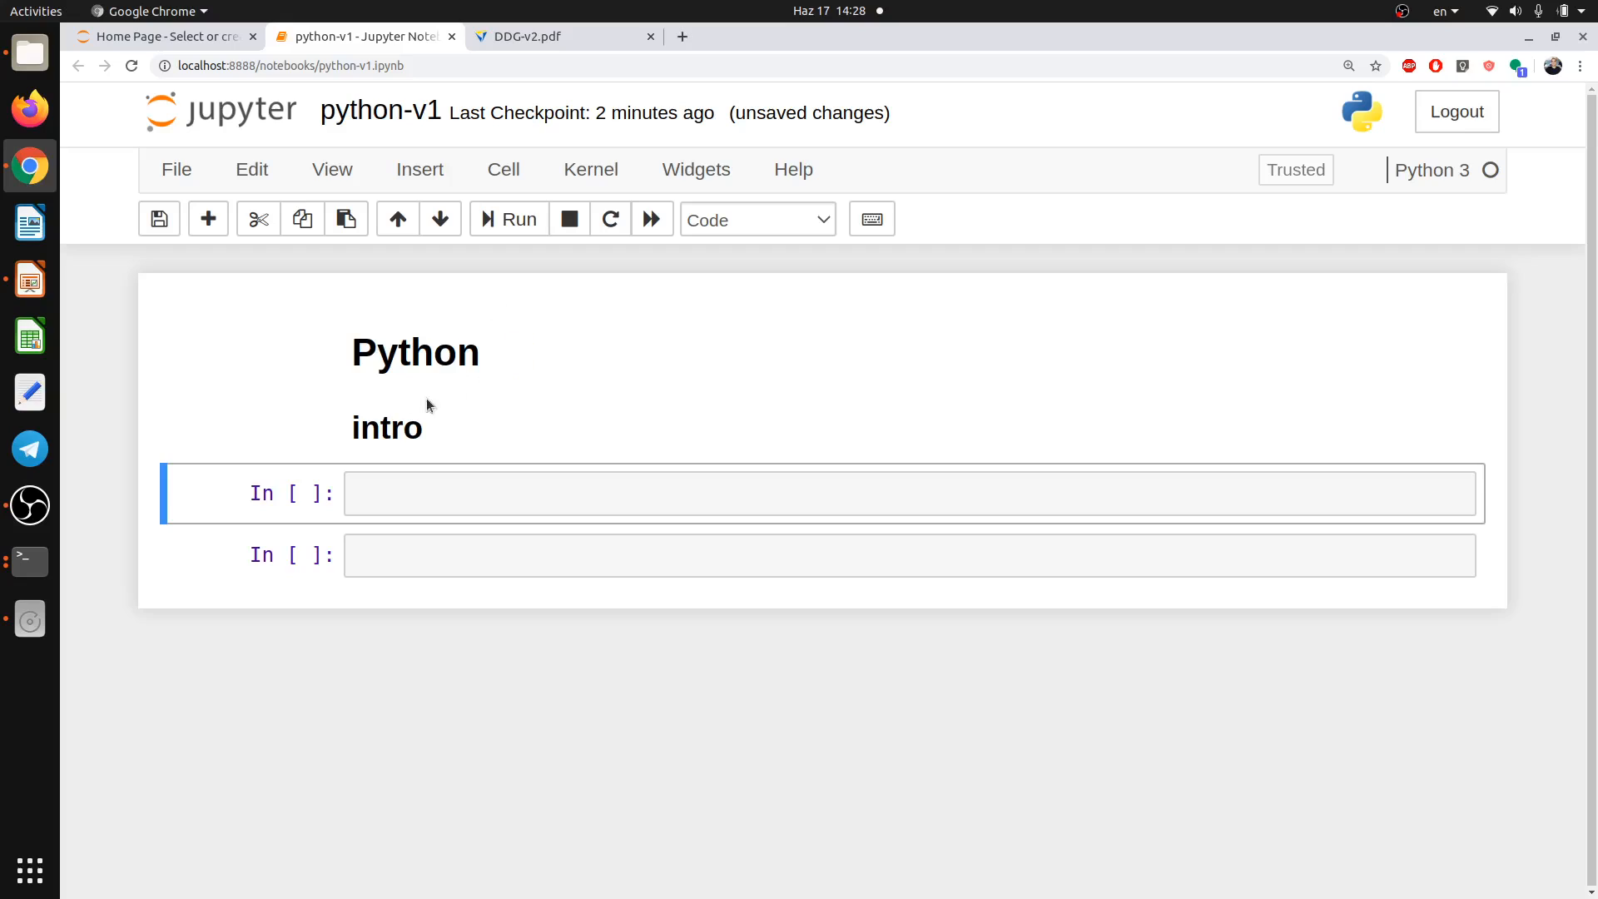
Reopen the heading cell's source, adjust its cell type and re-run it so the headings render.
double_click(388, 428)
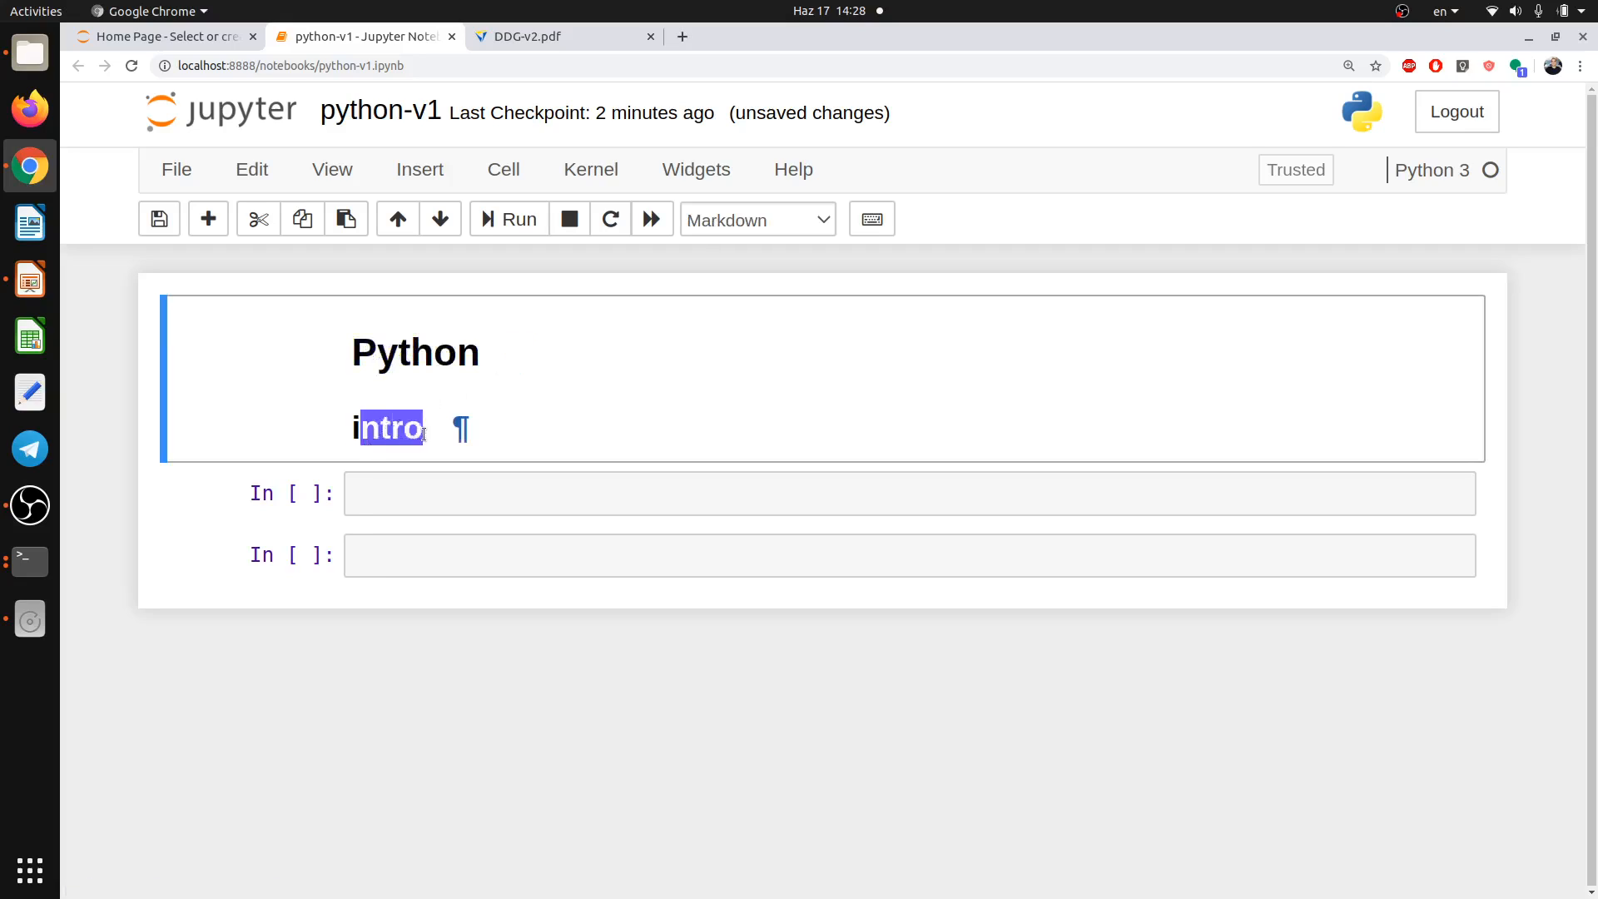
click(357, 427)
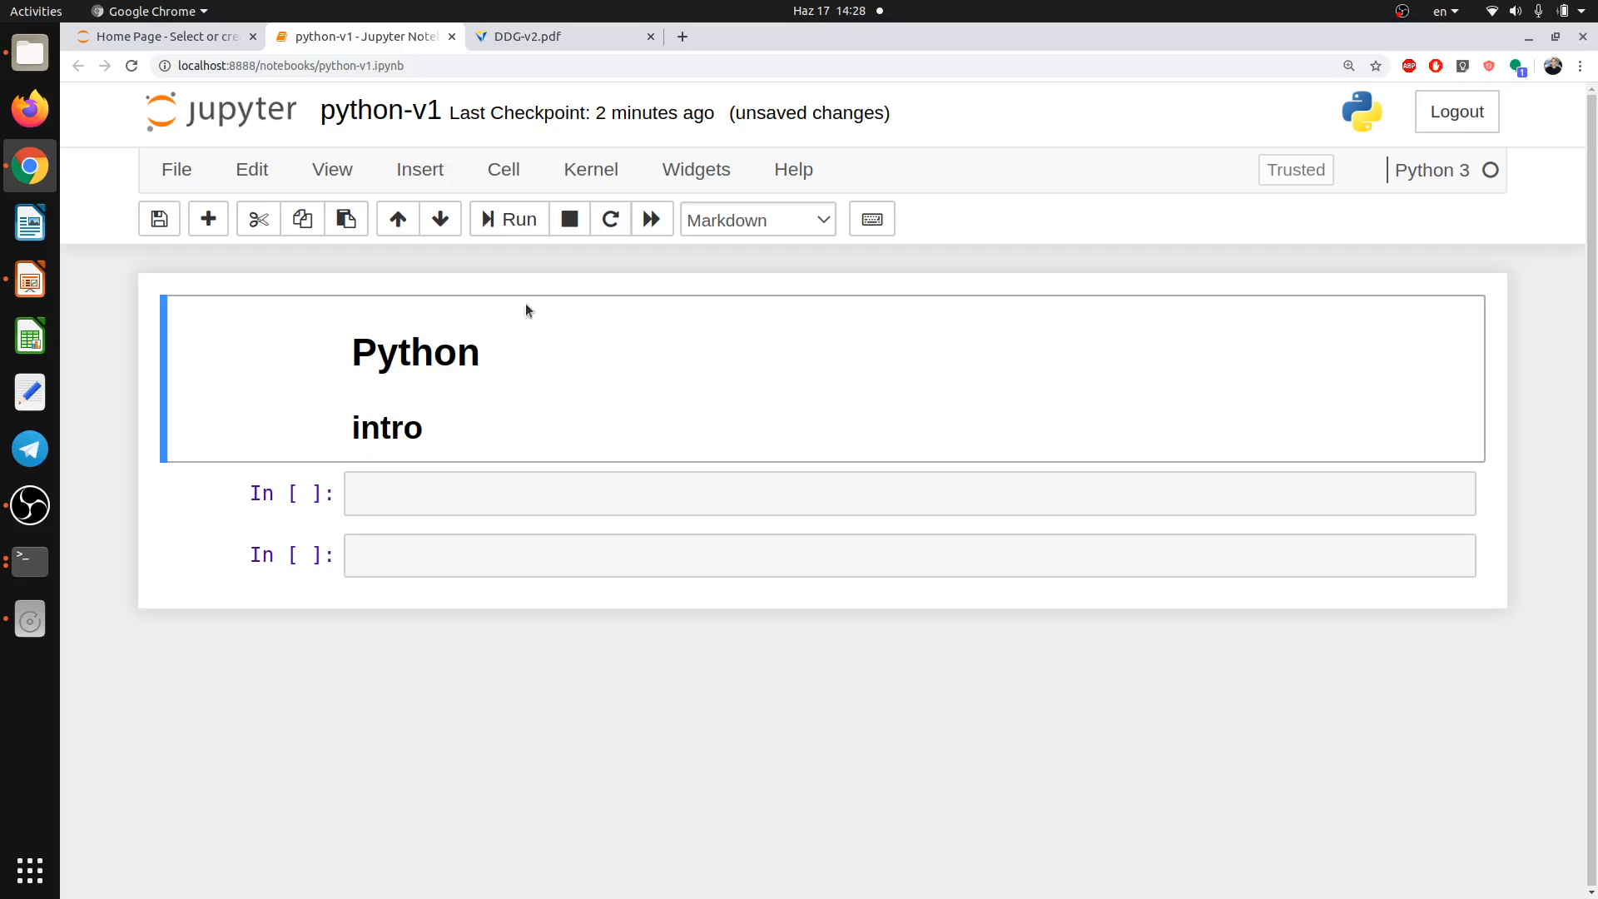
double_click(415, 351)
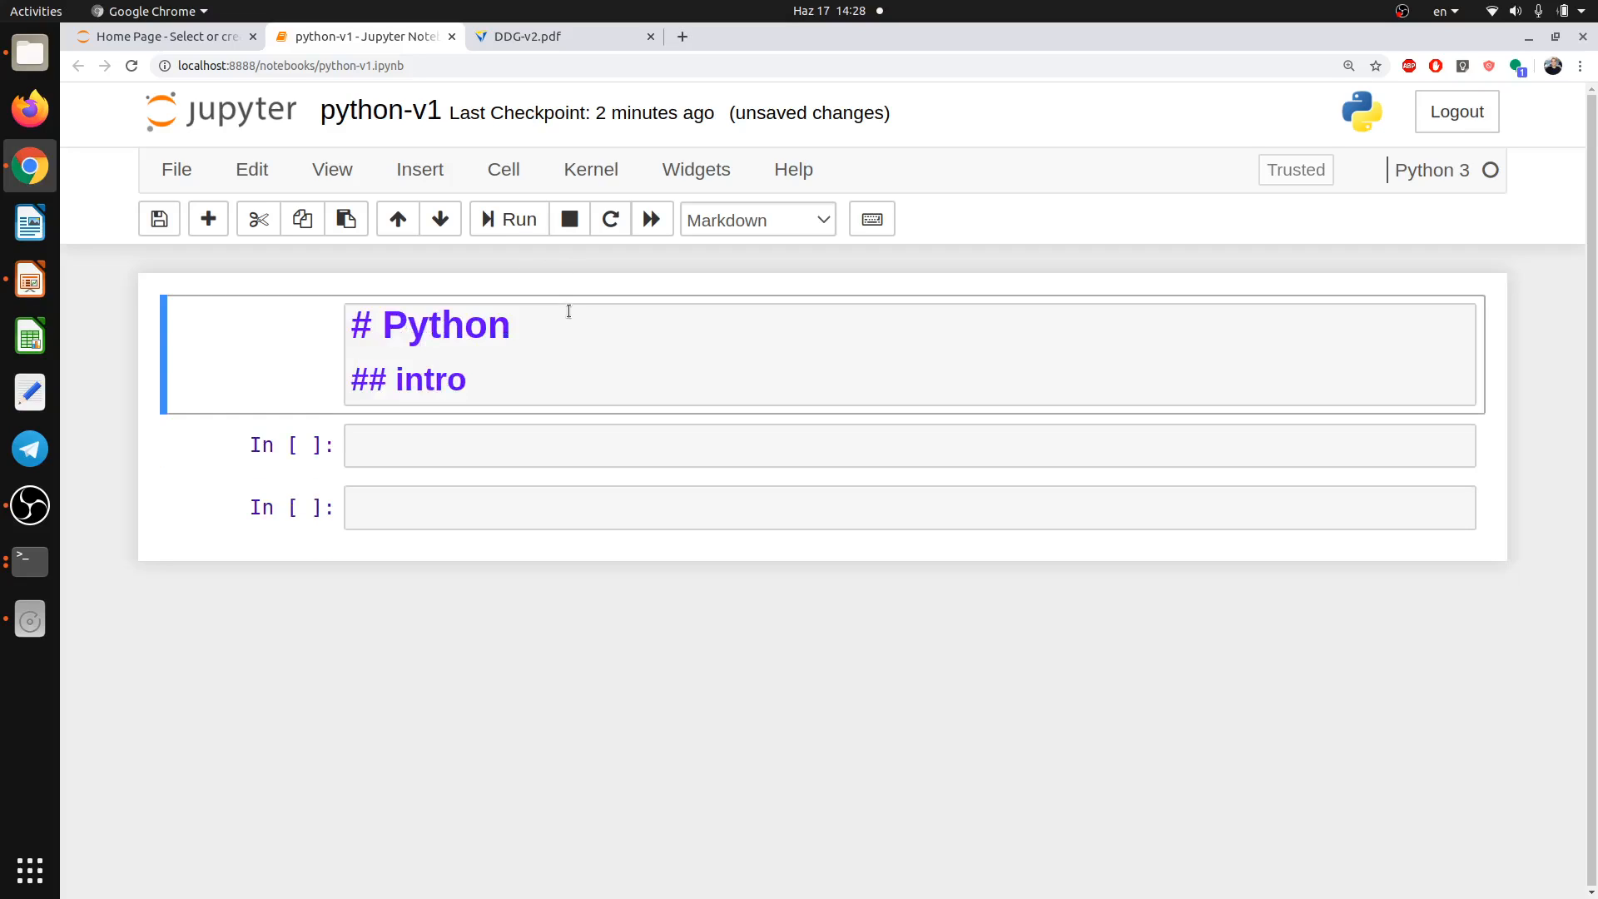
click(756, 220)
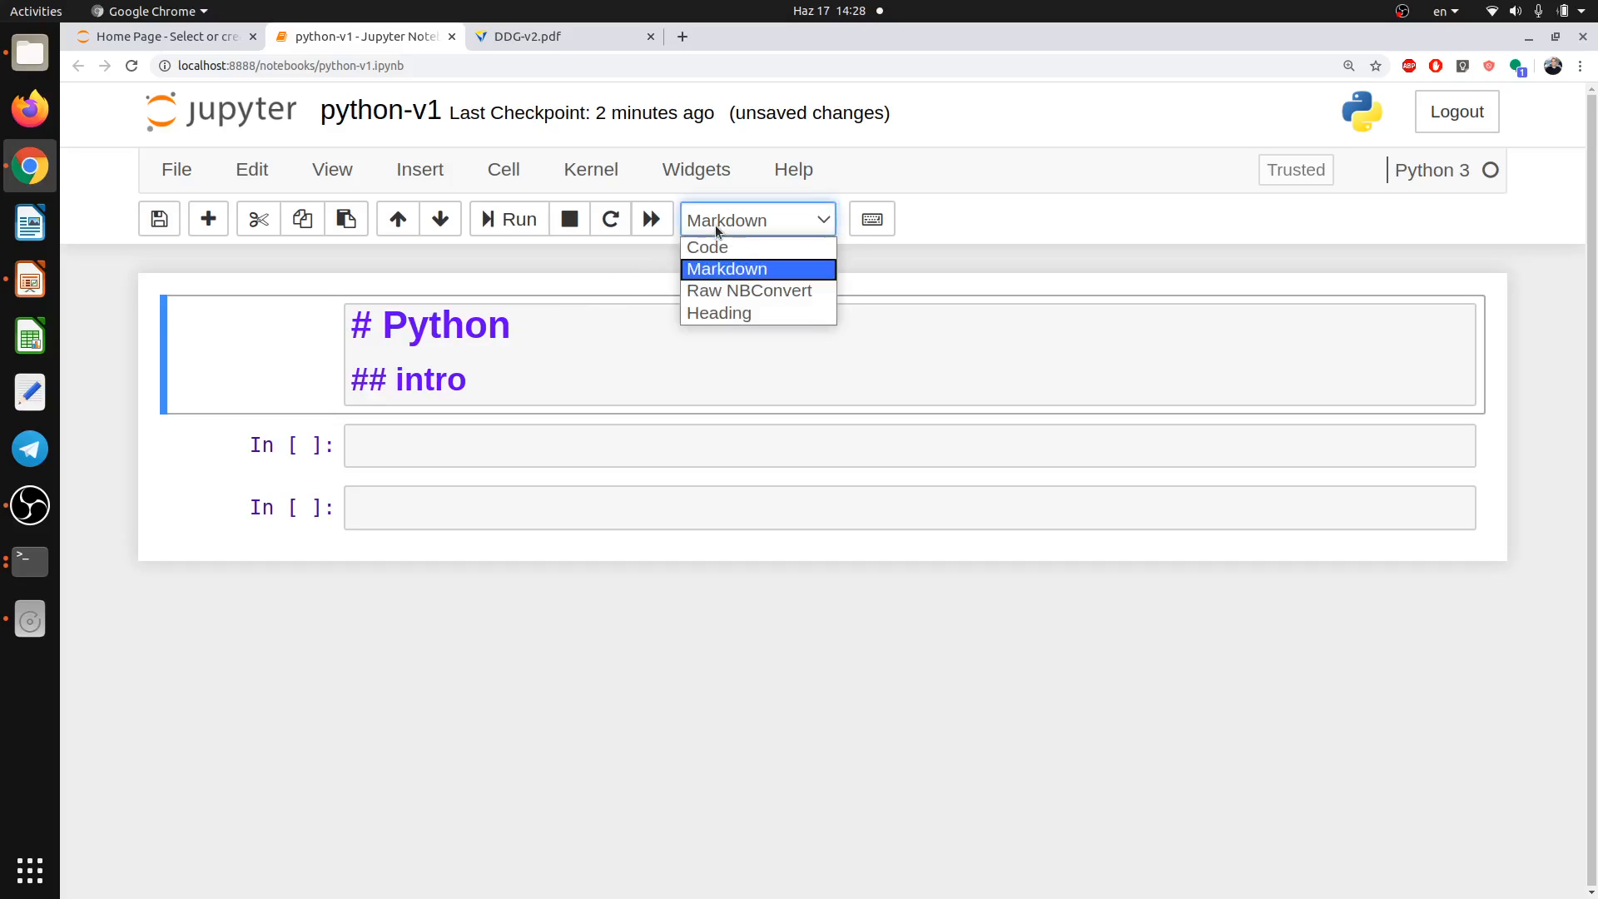
click(706, 247)
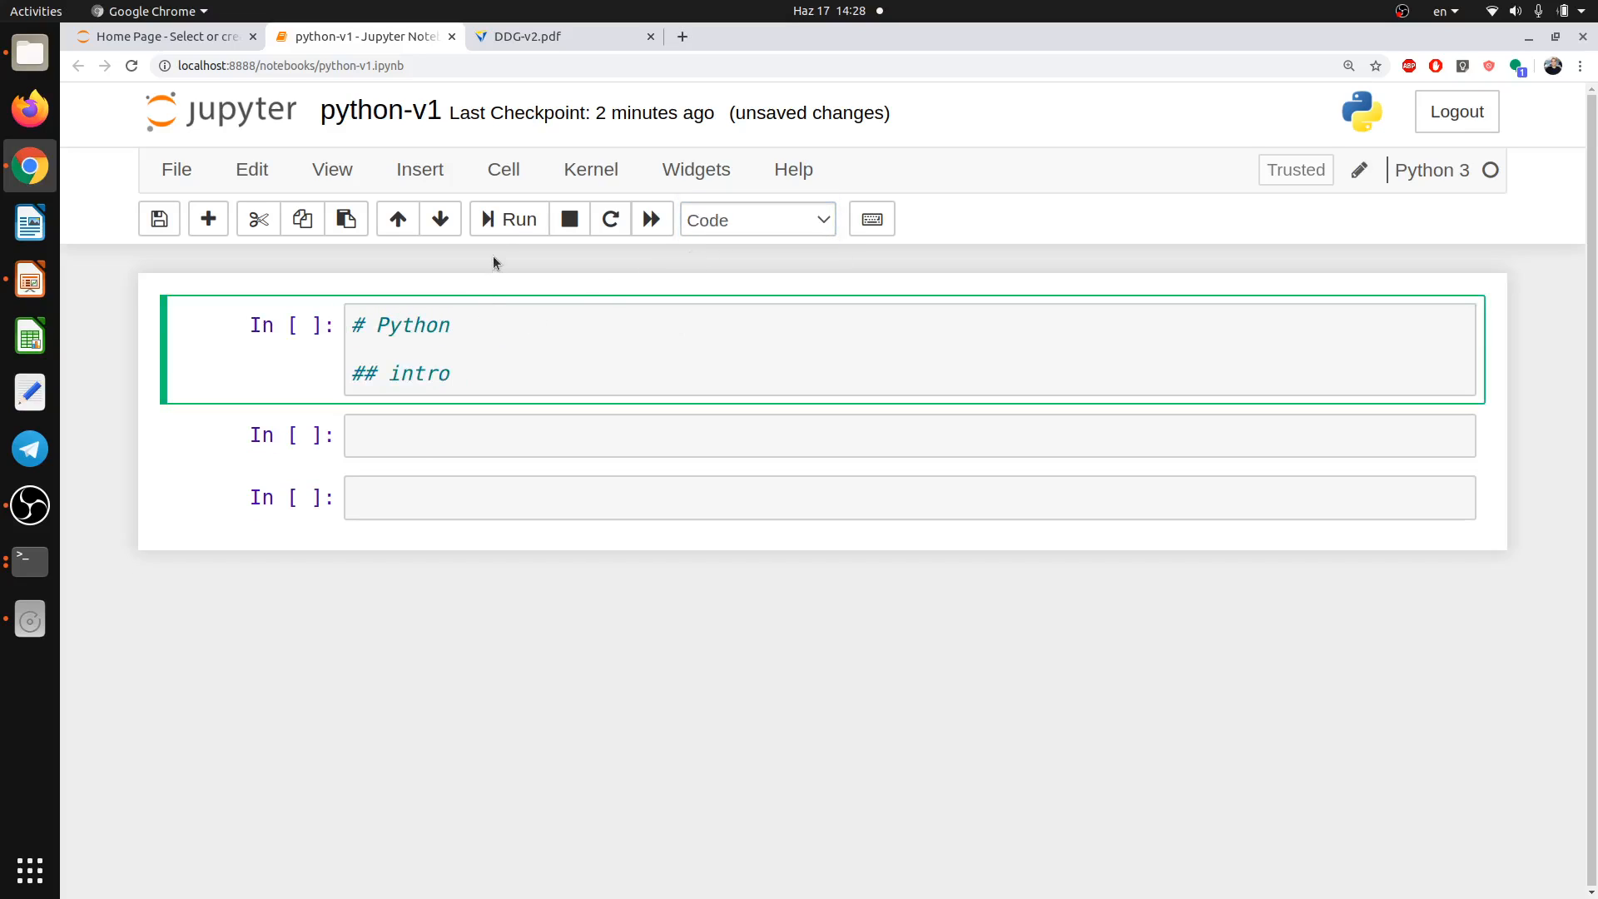
click(506, 218)
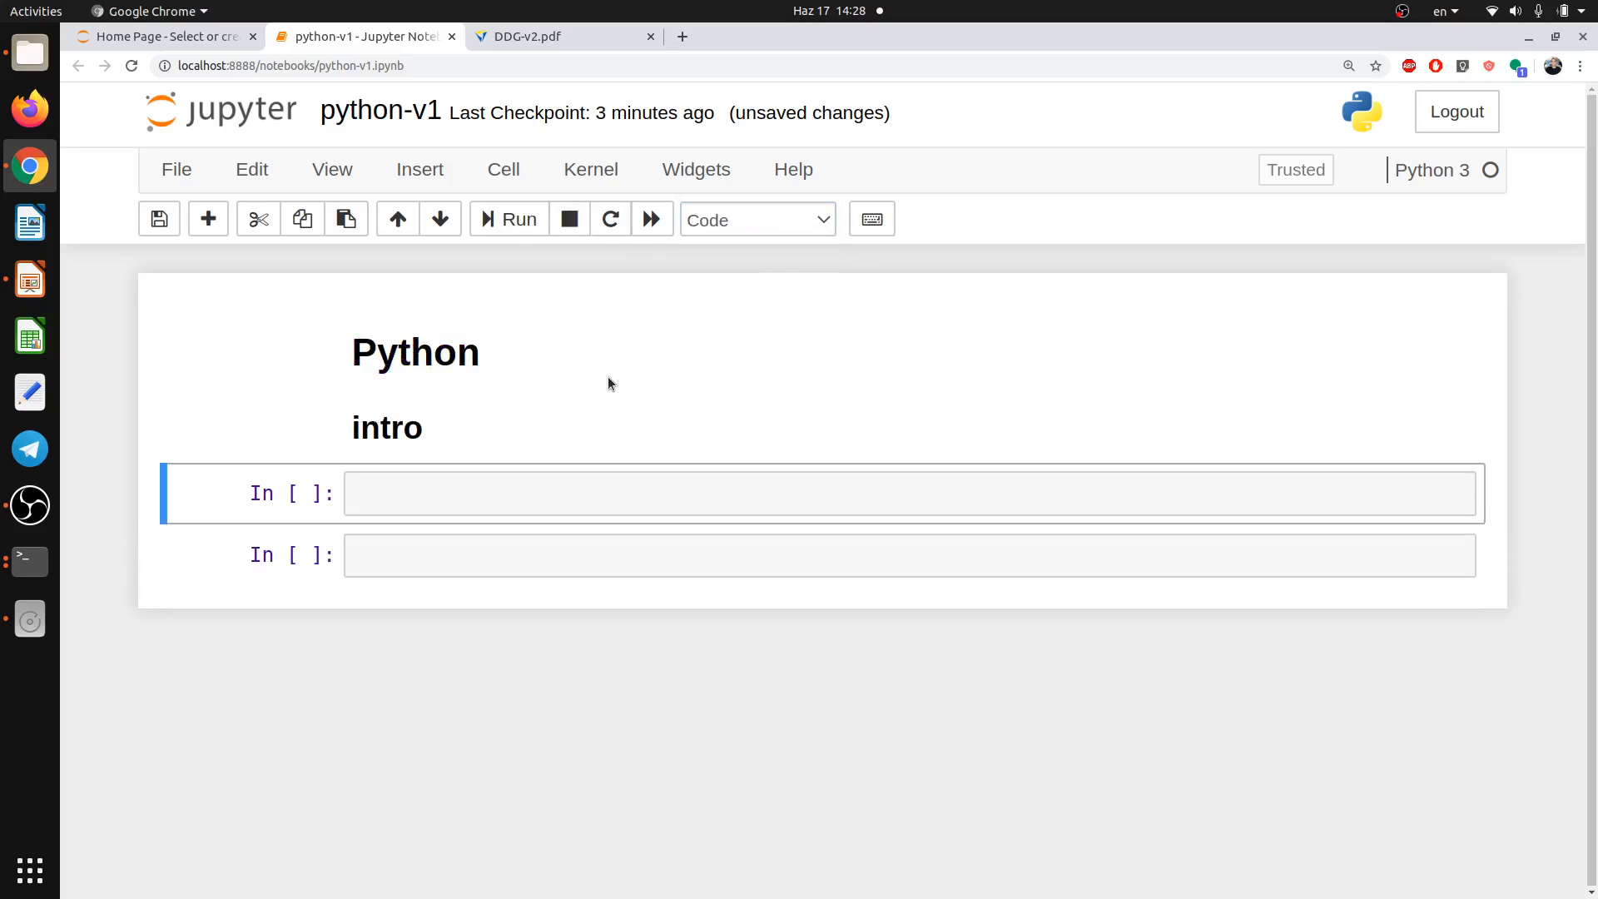
mouse_move(619, 414)
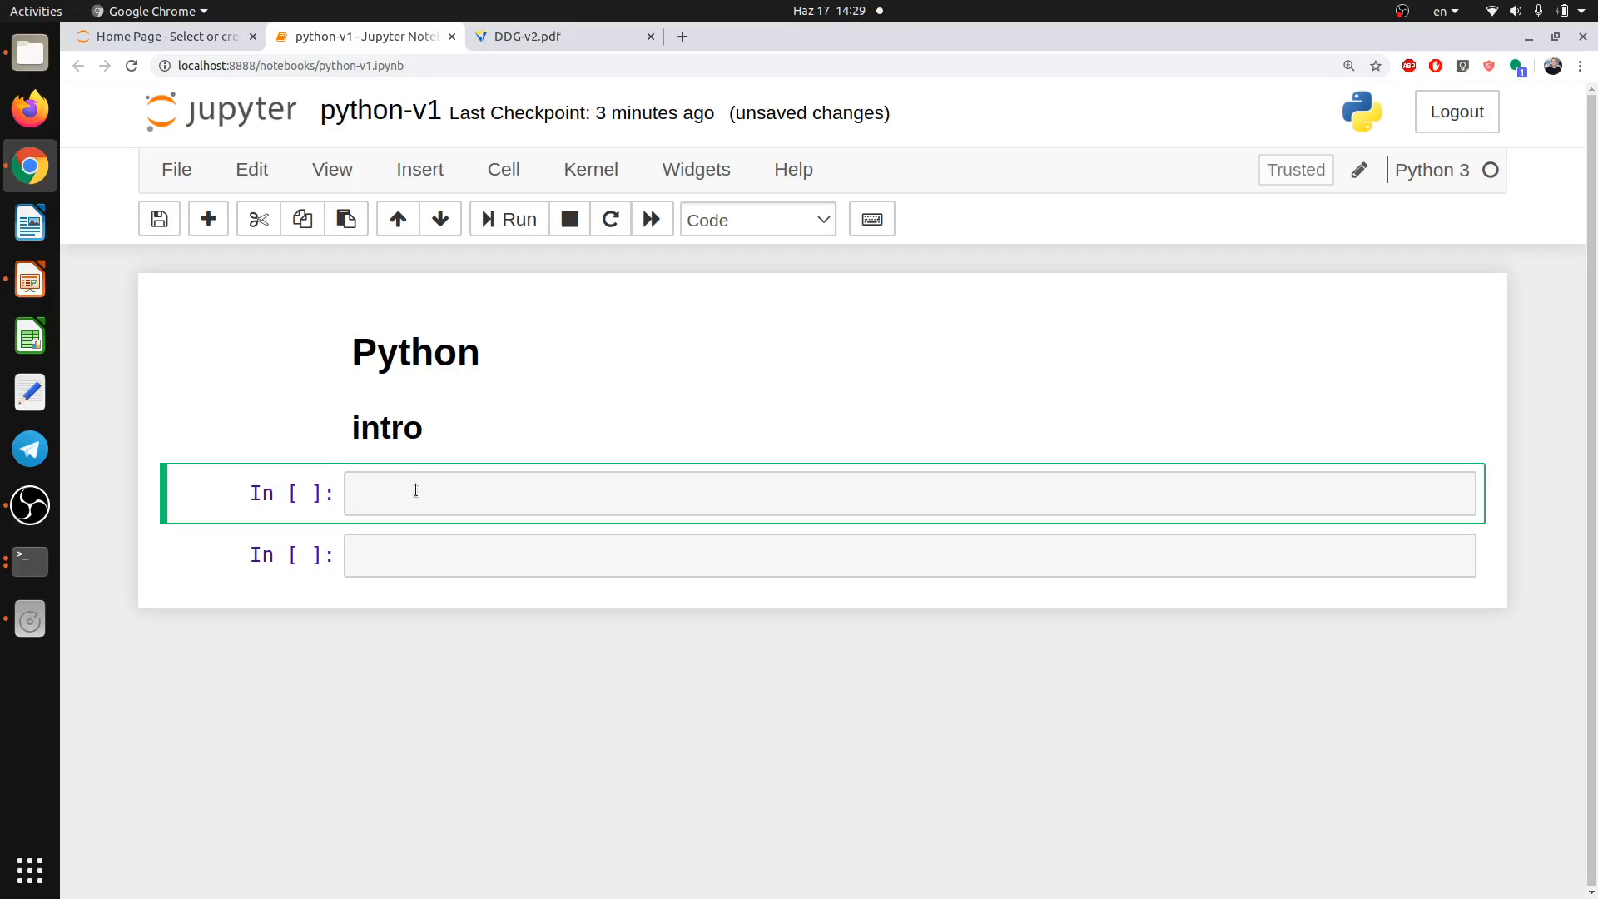
Evaluate 4+5 in the first code cell, producing the output 9.
text(4)
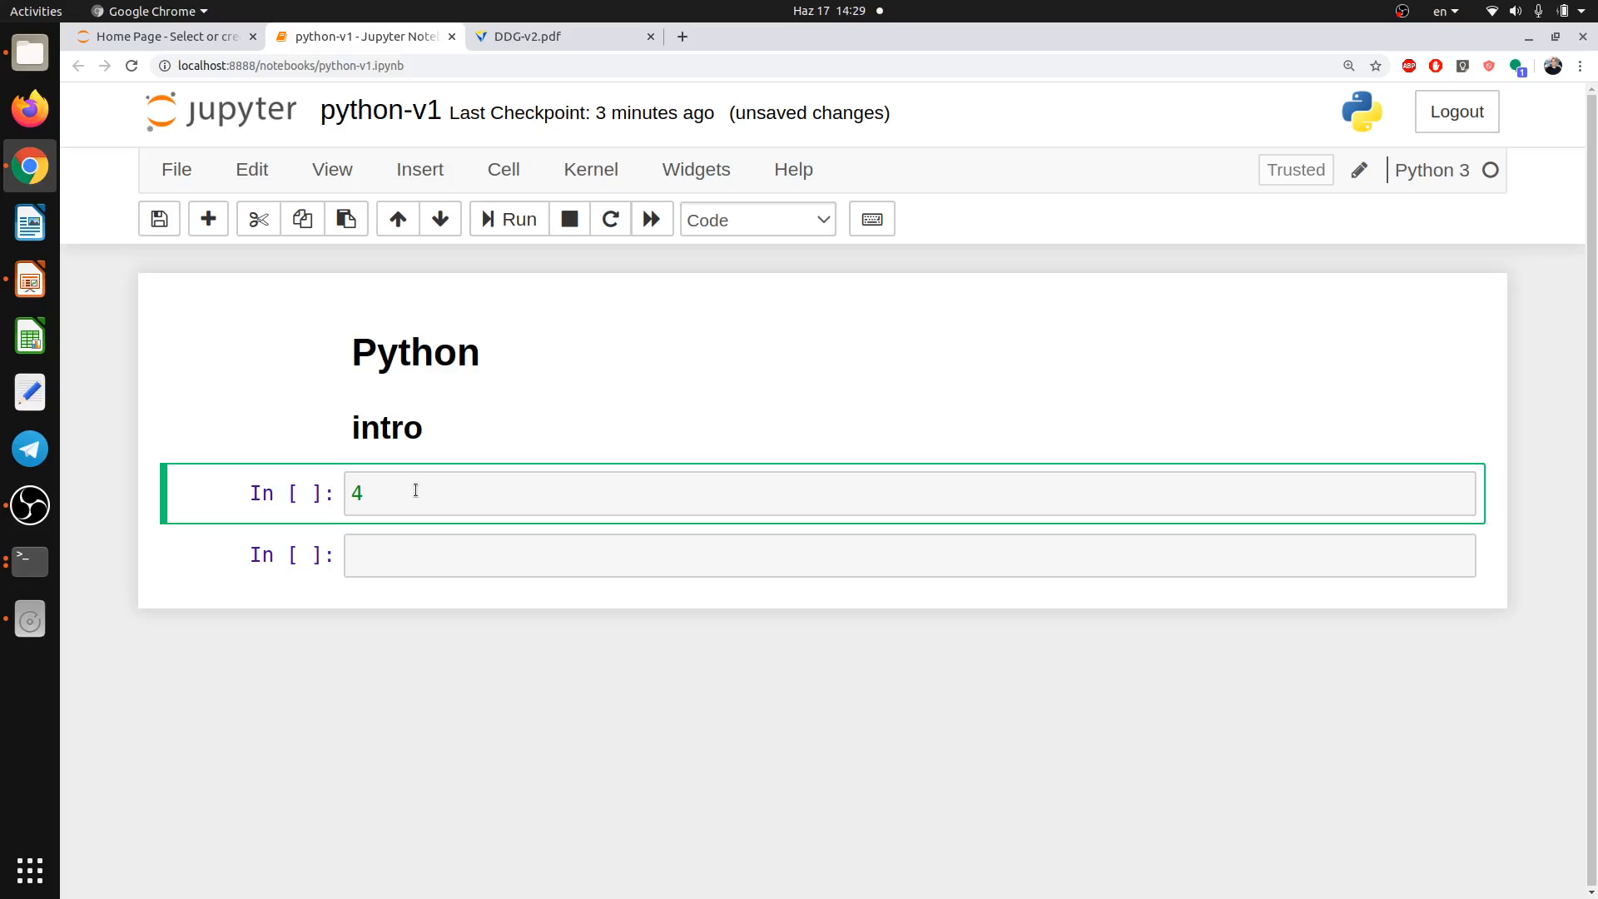
text(+5)
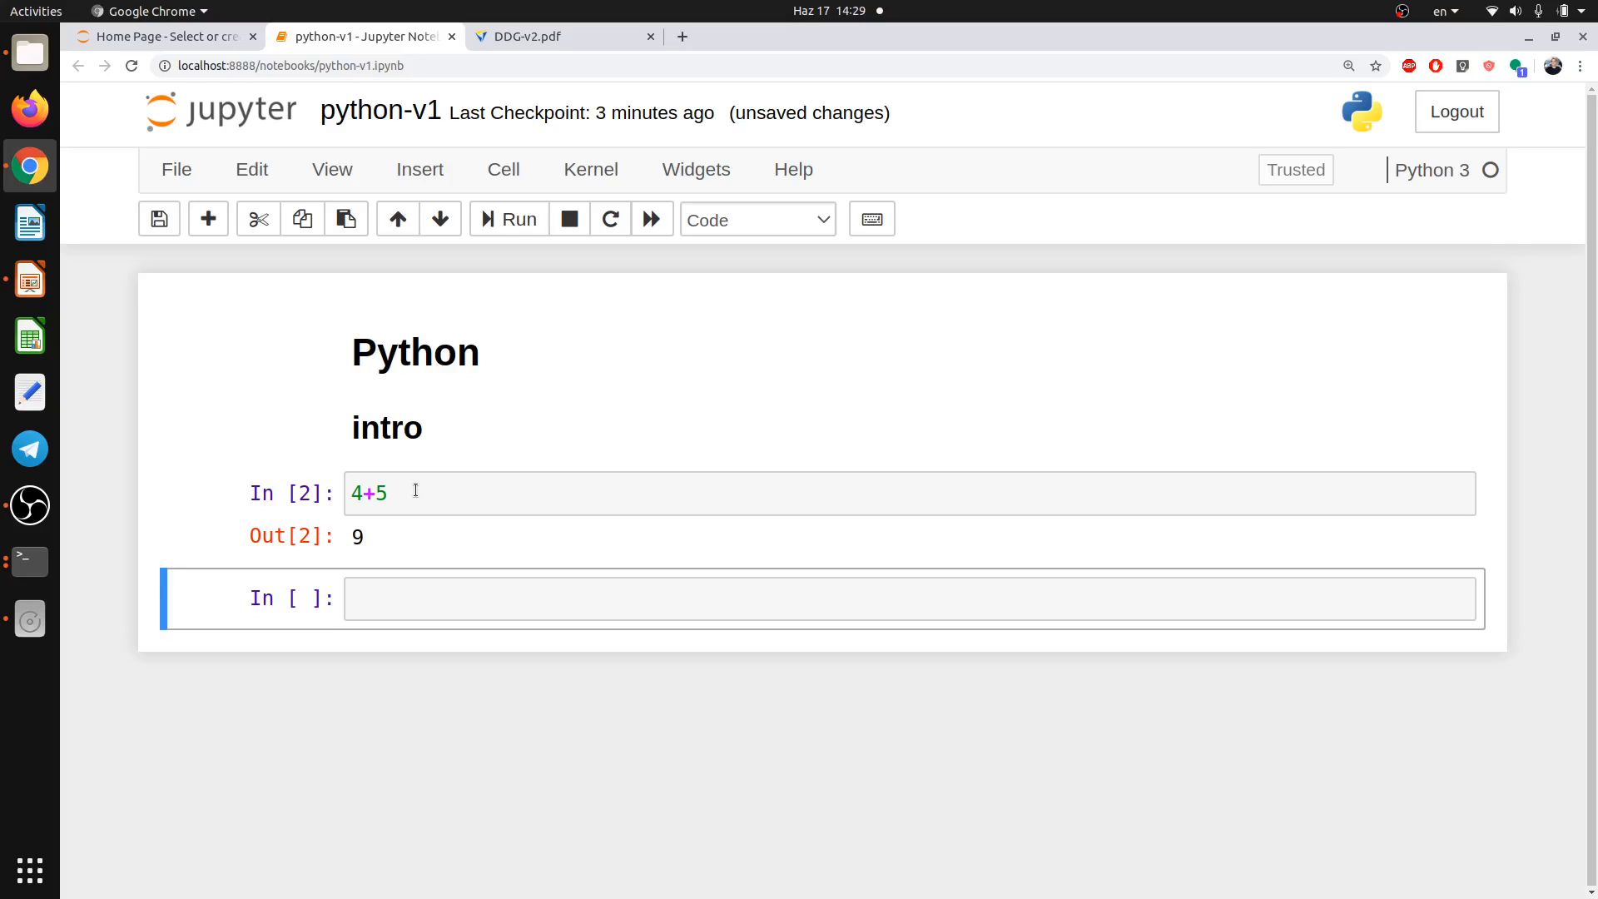
click(358, 536)
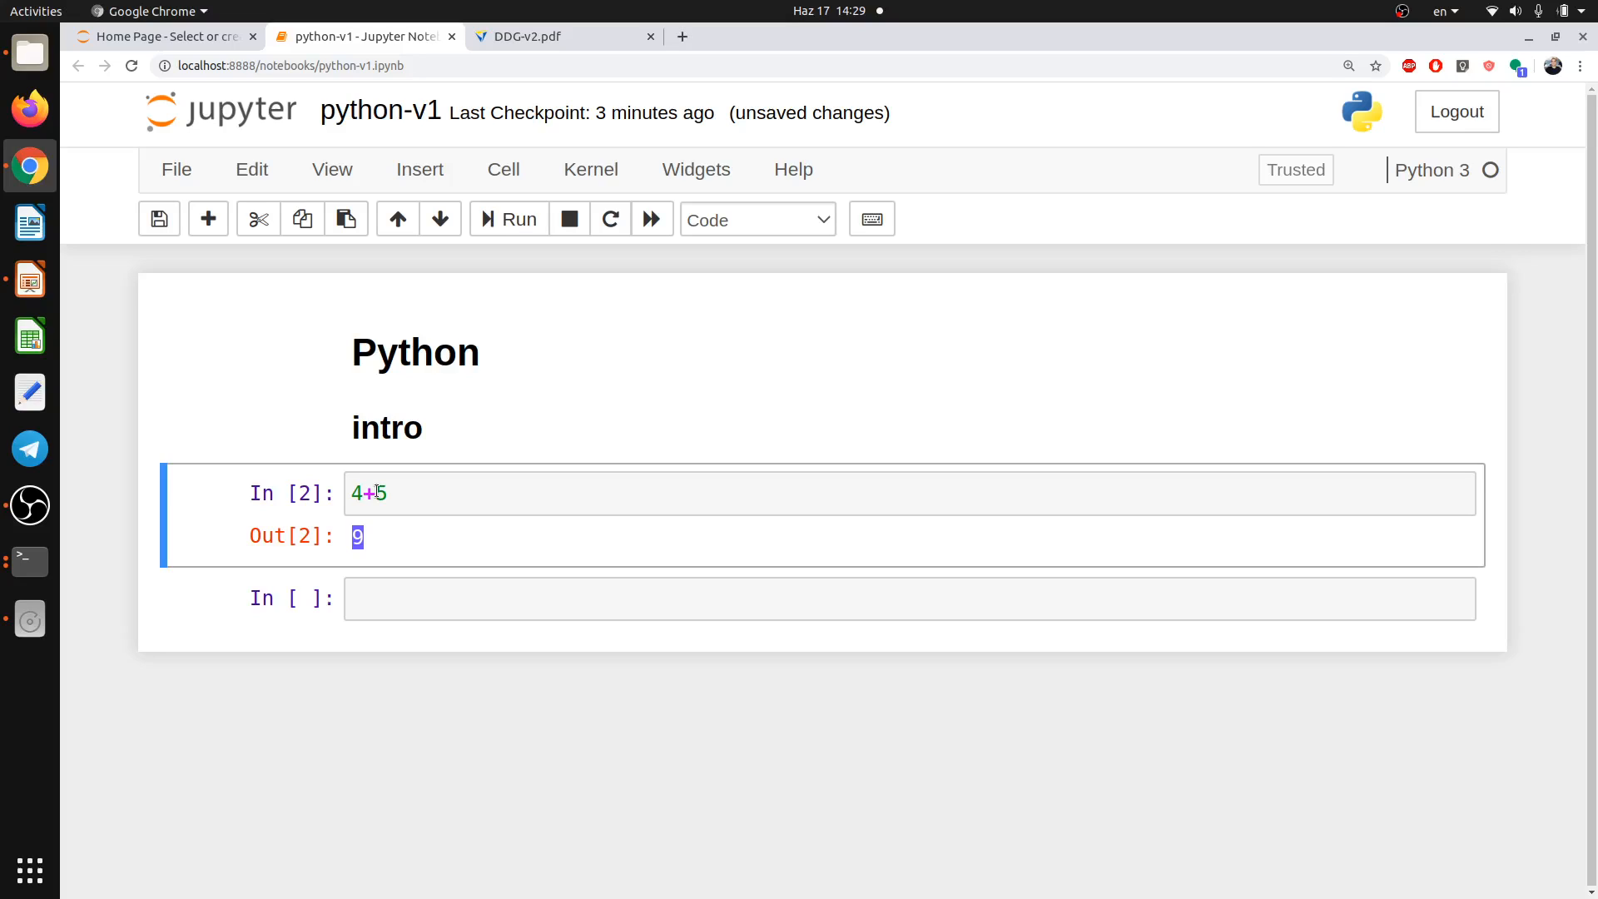
mouse_move(396, 598)
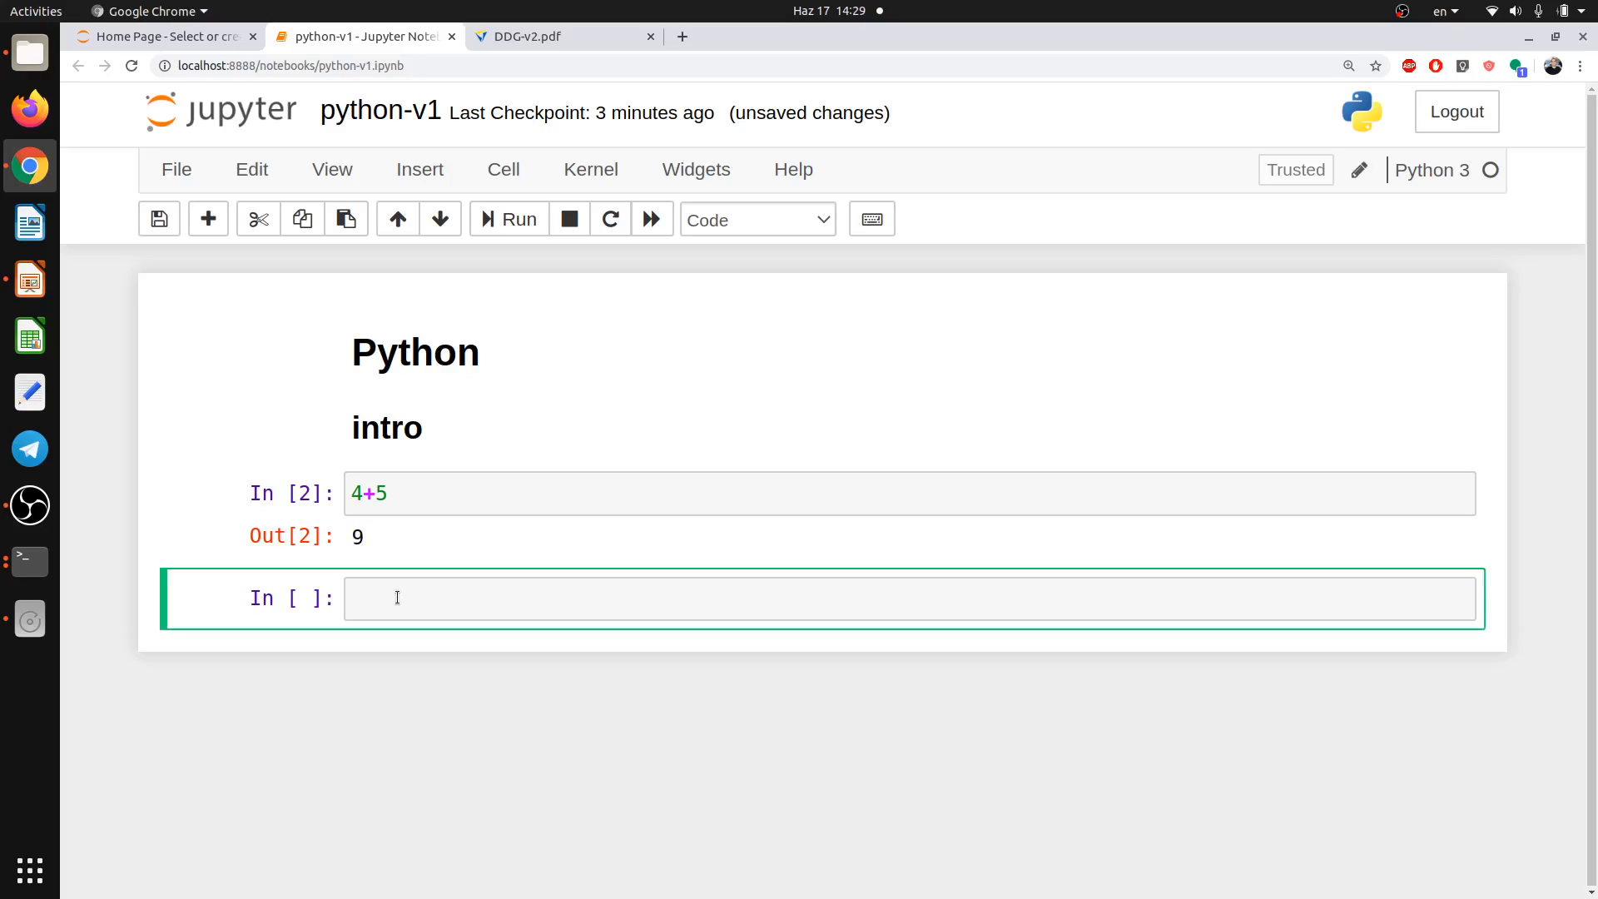
Assign x = 4+5 and print x, showing 9.
text(x =)
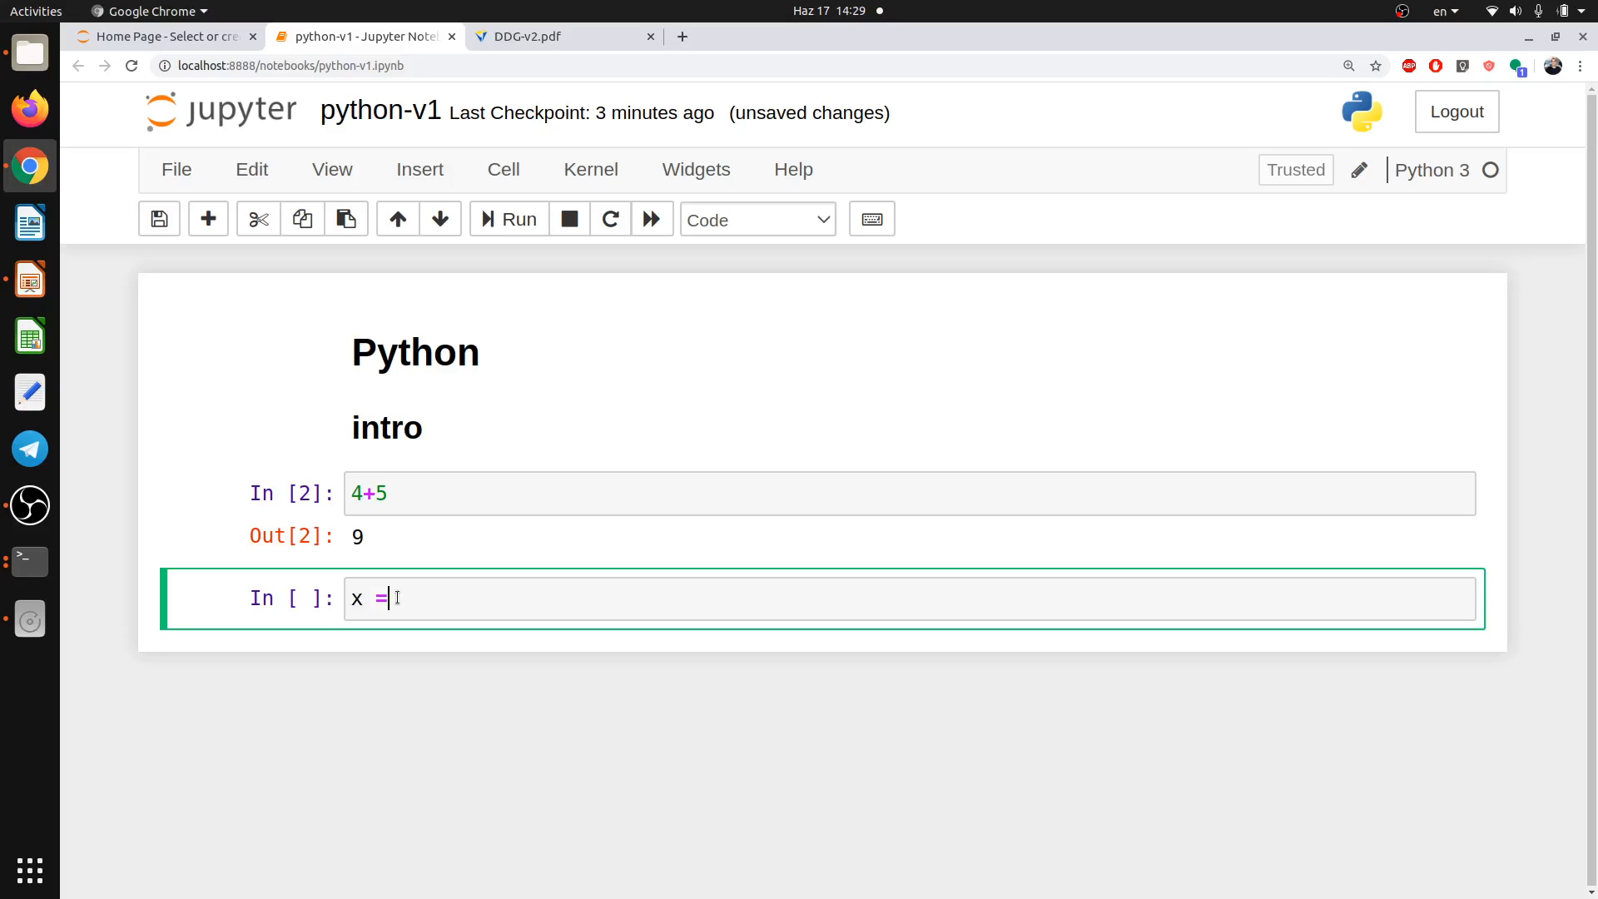
text(4+5)
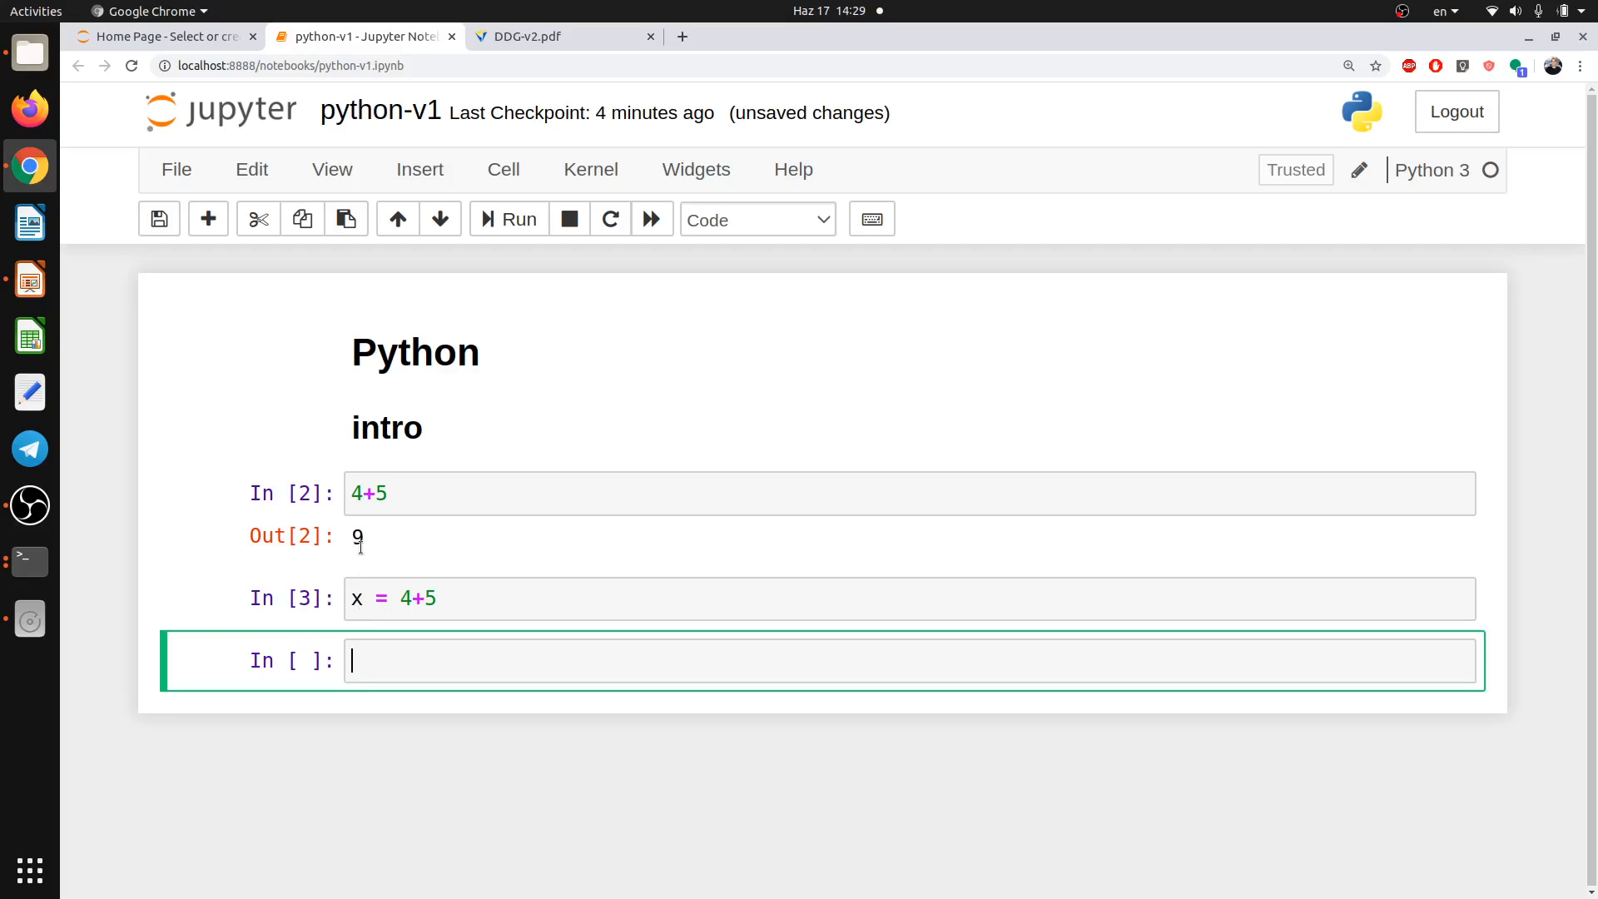
text(print)
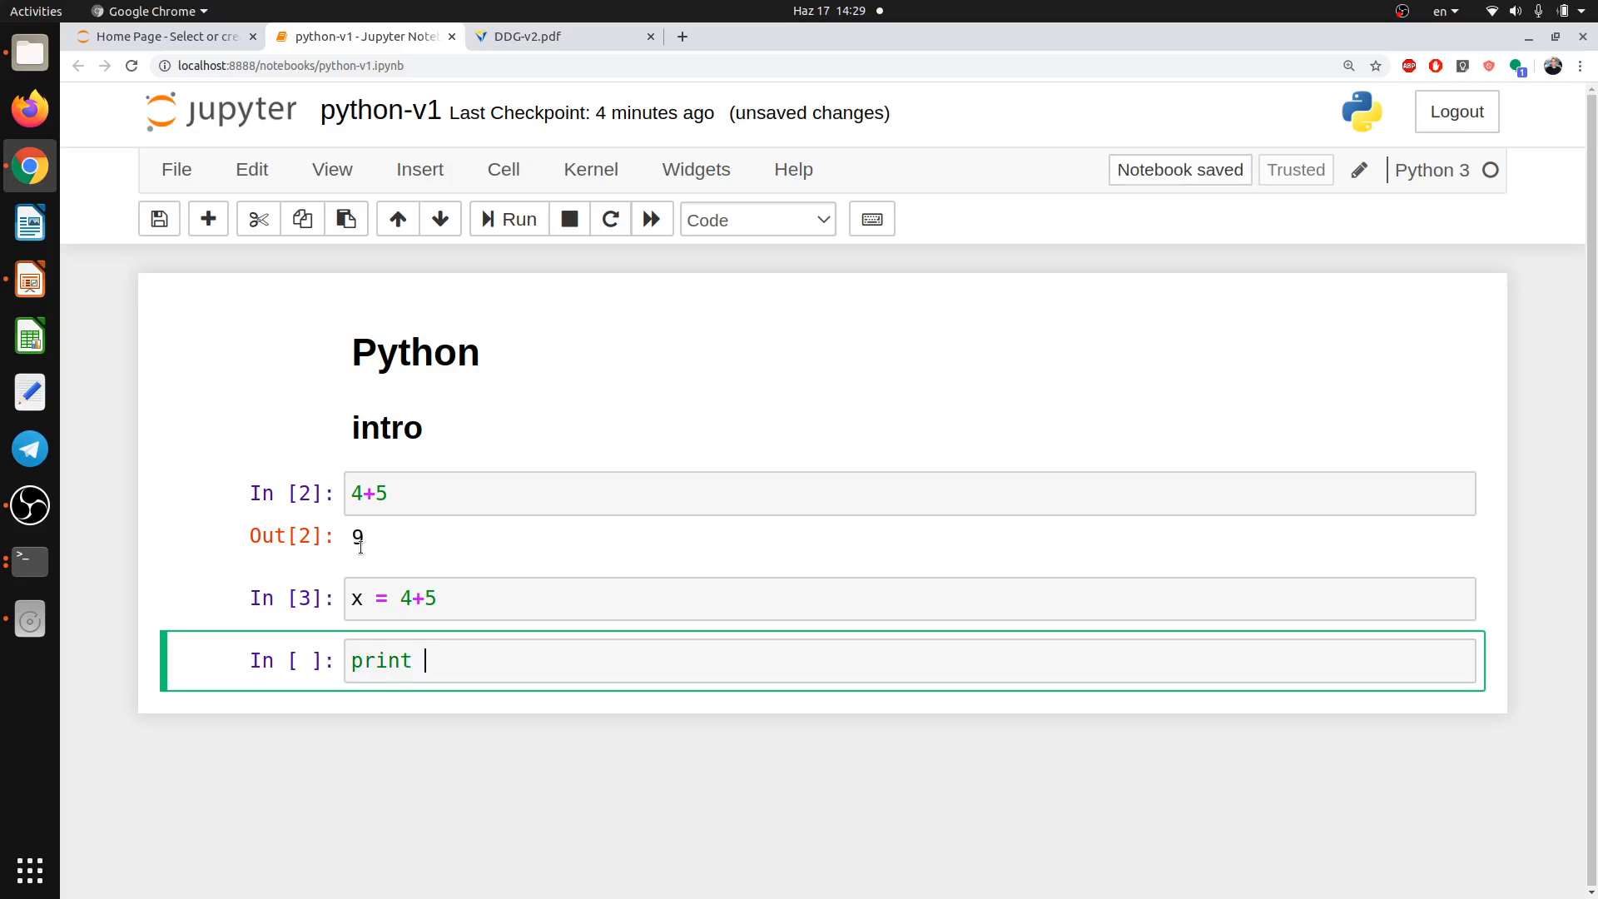
text((x))
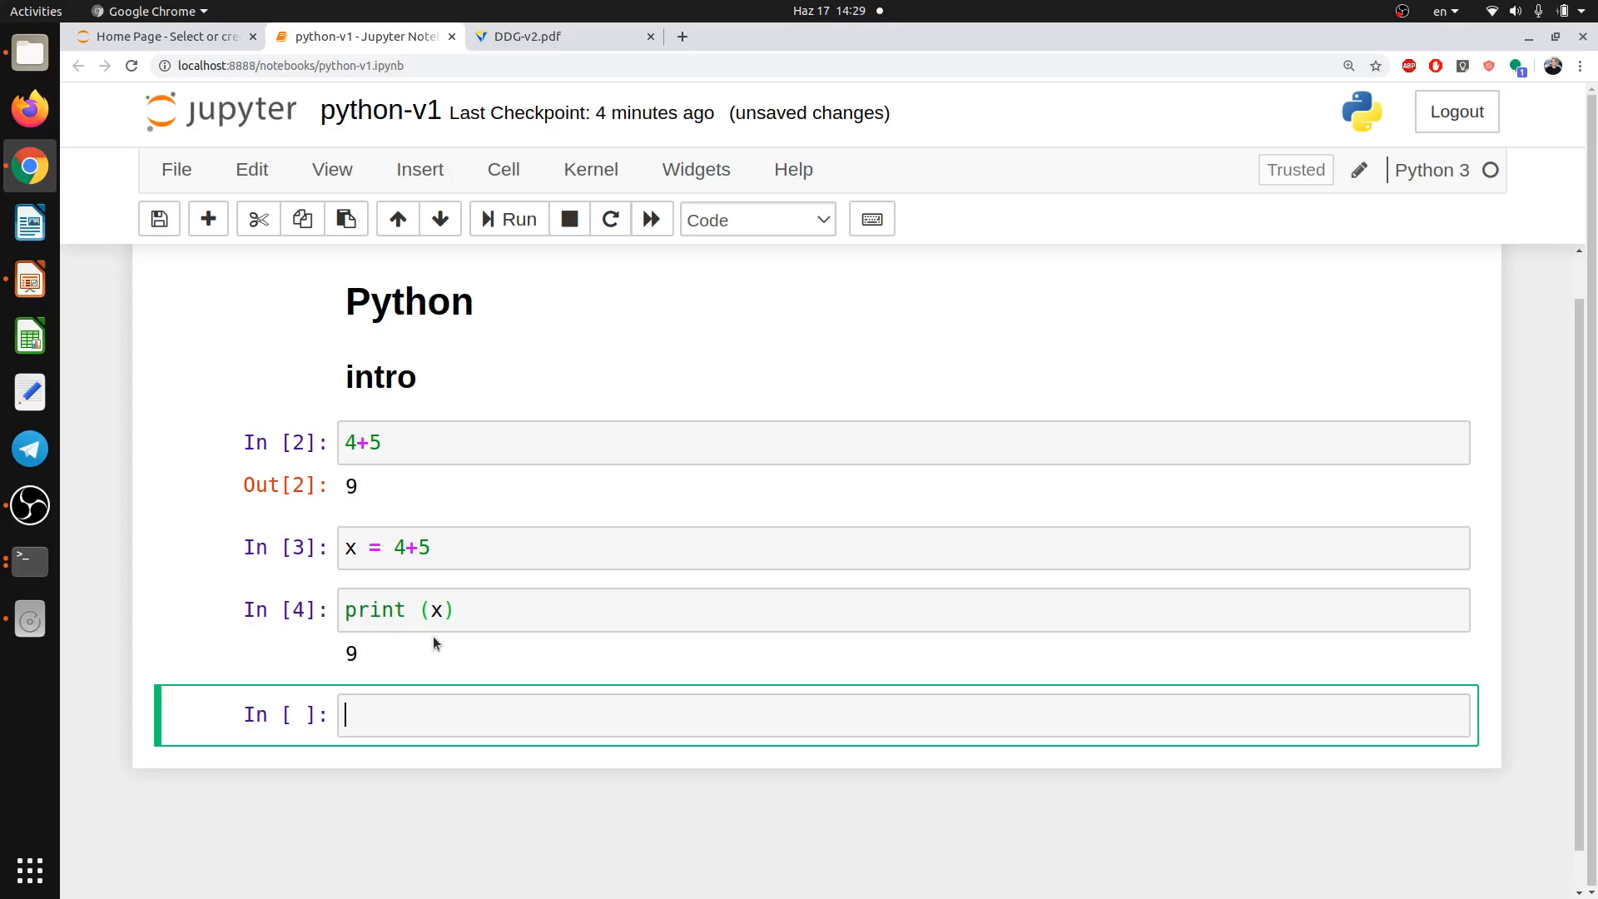
Define y = x + 2 and print y, showing 11.
text(y)
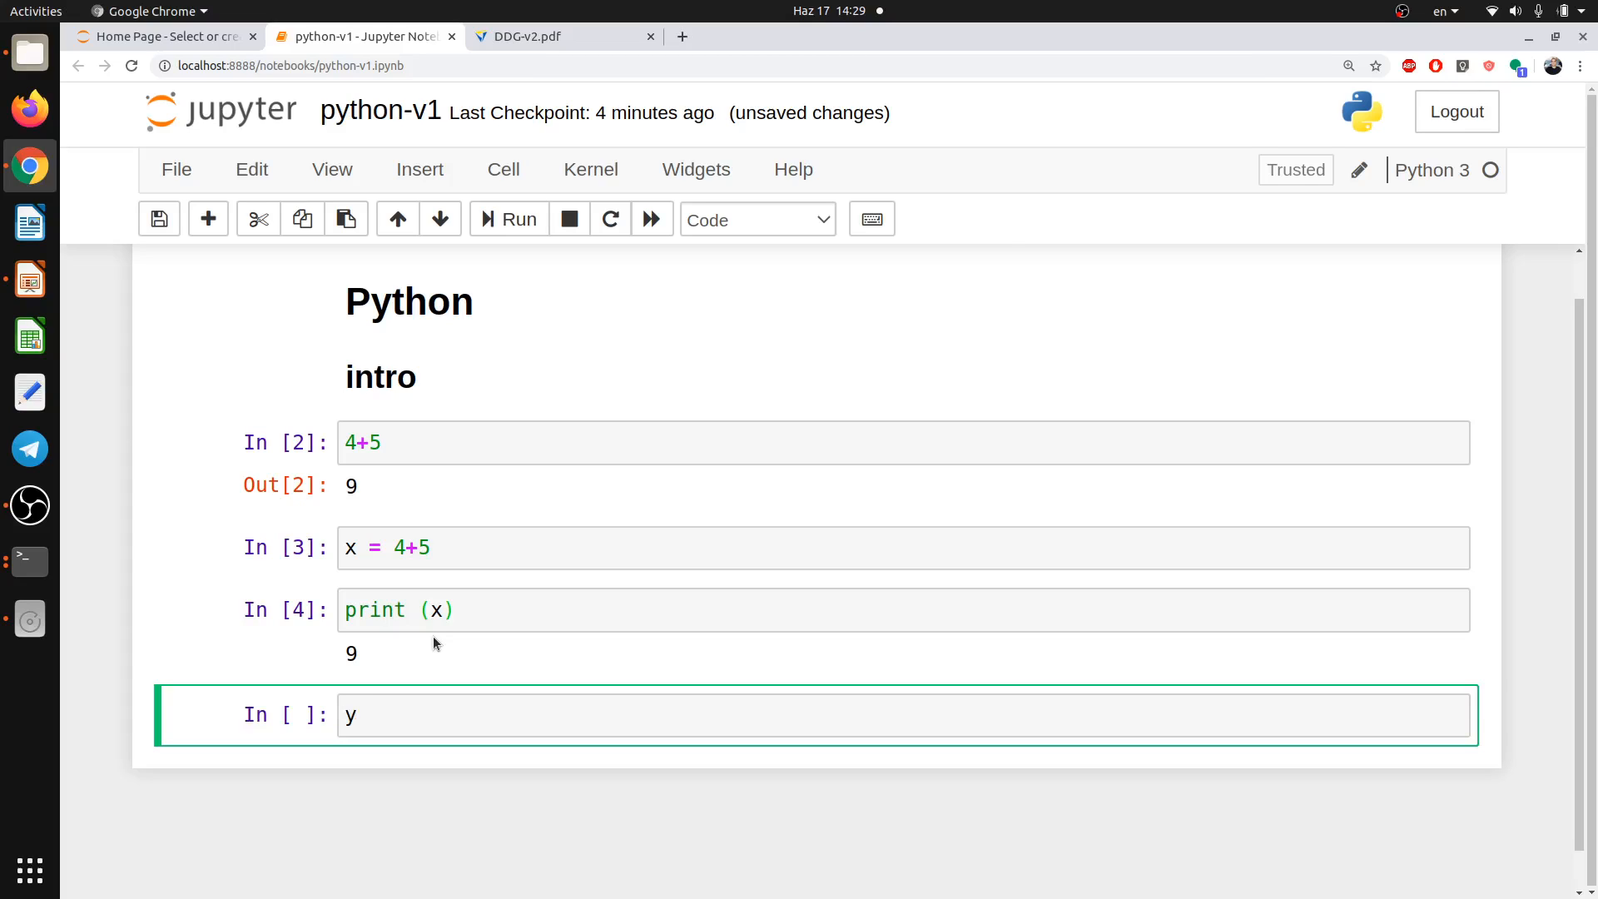
text(0)
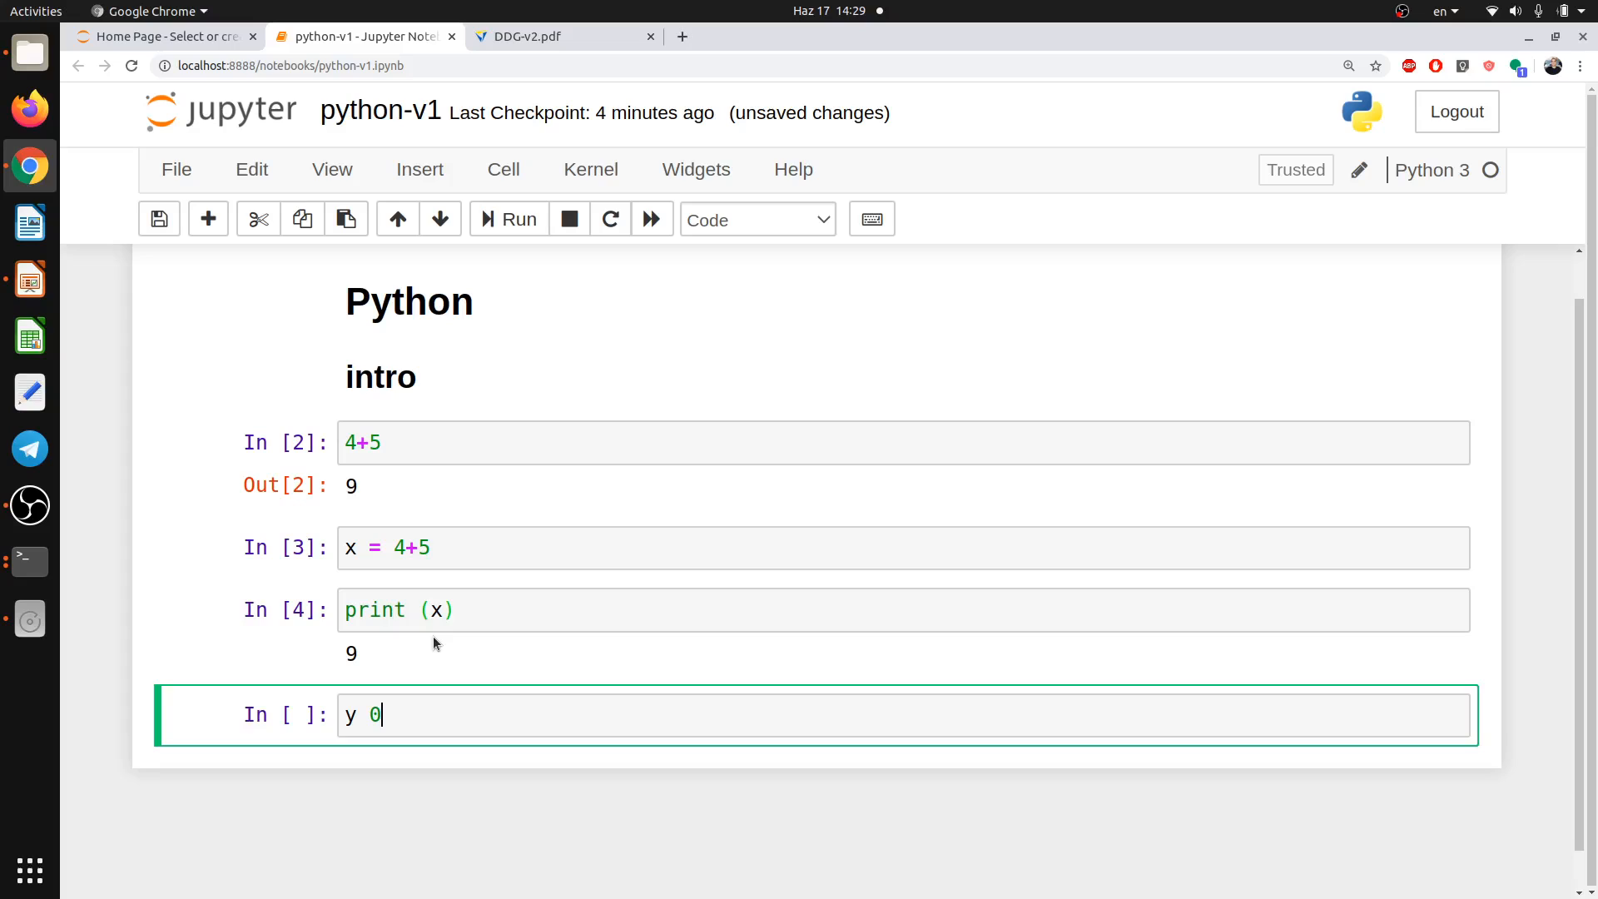
text(=)
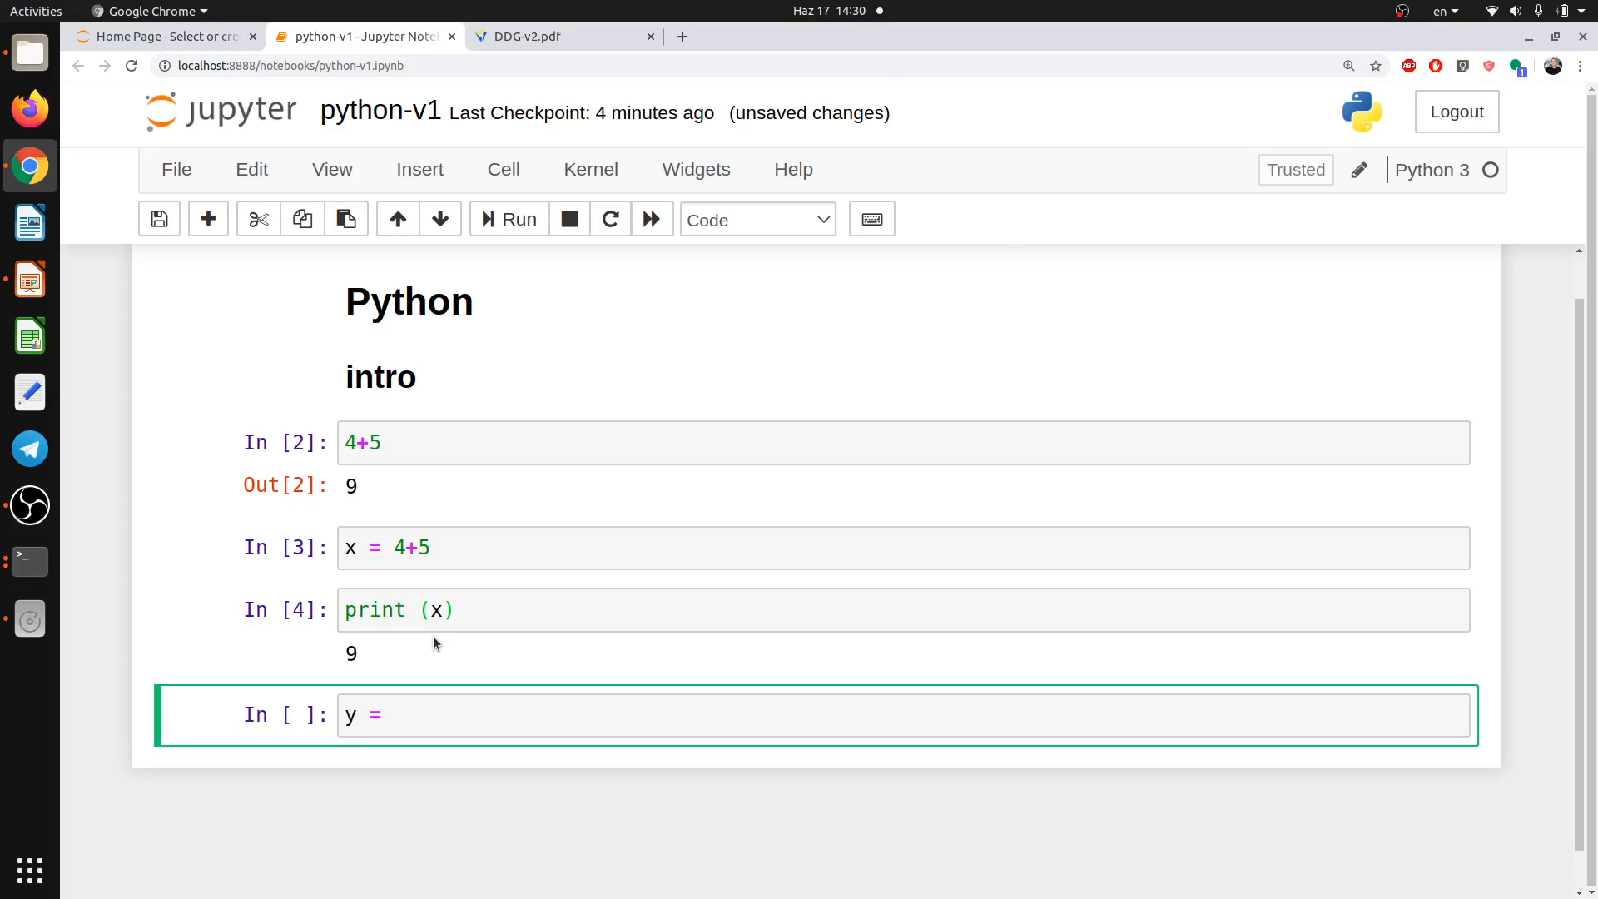
text(x +)
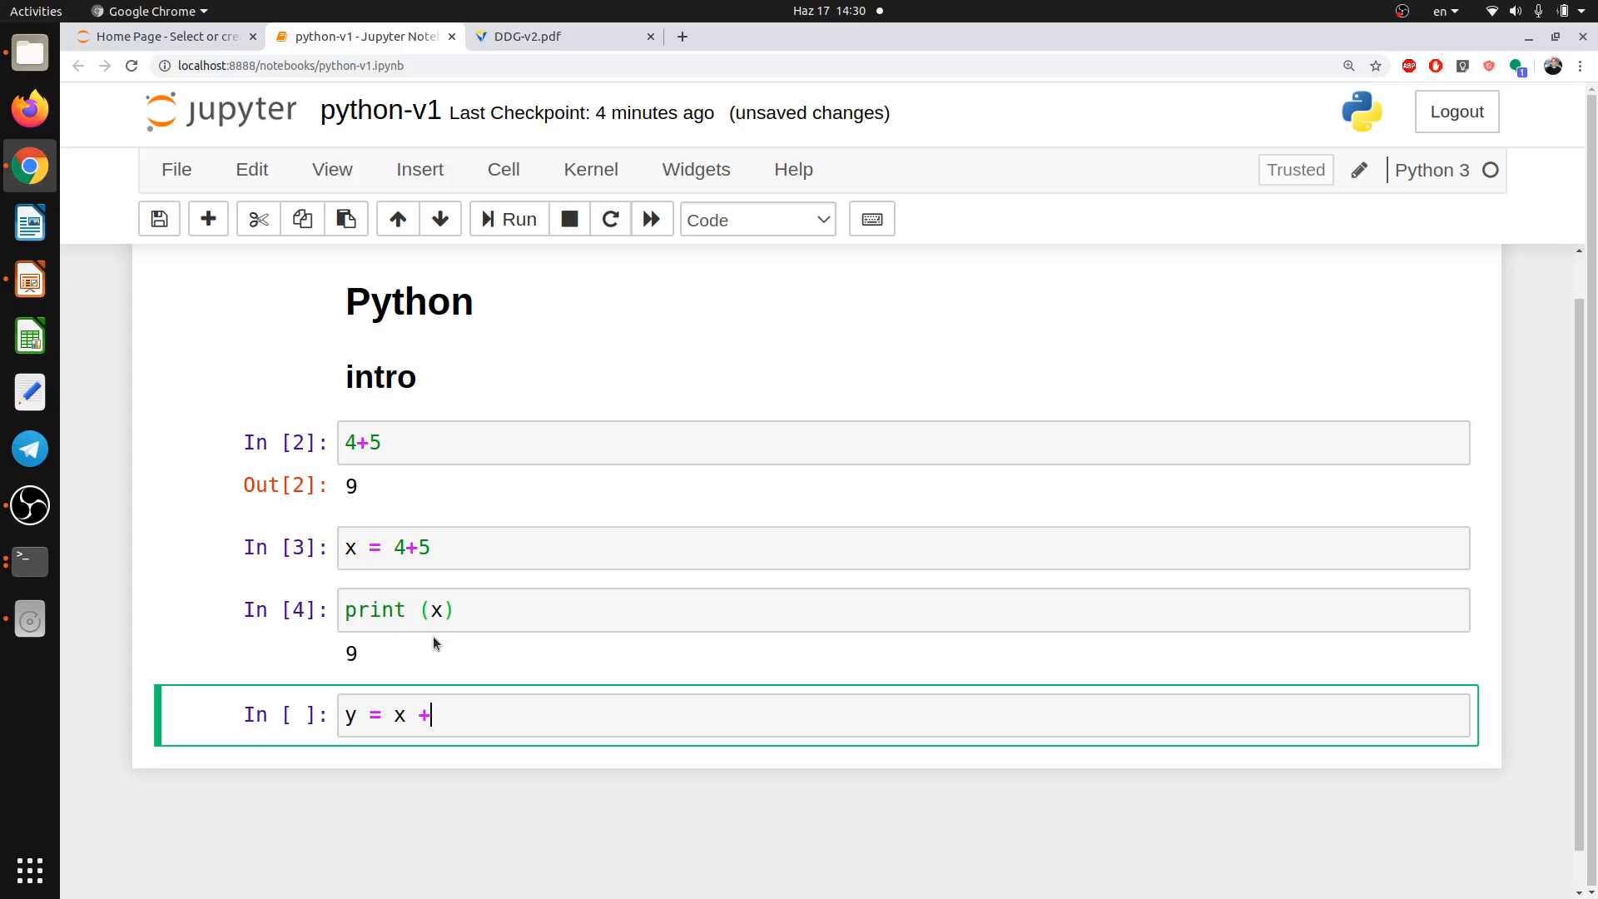
text(2)
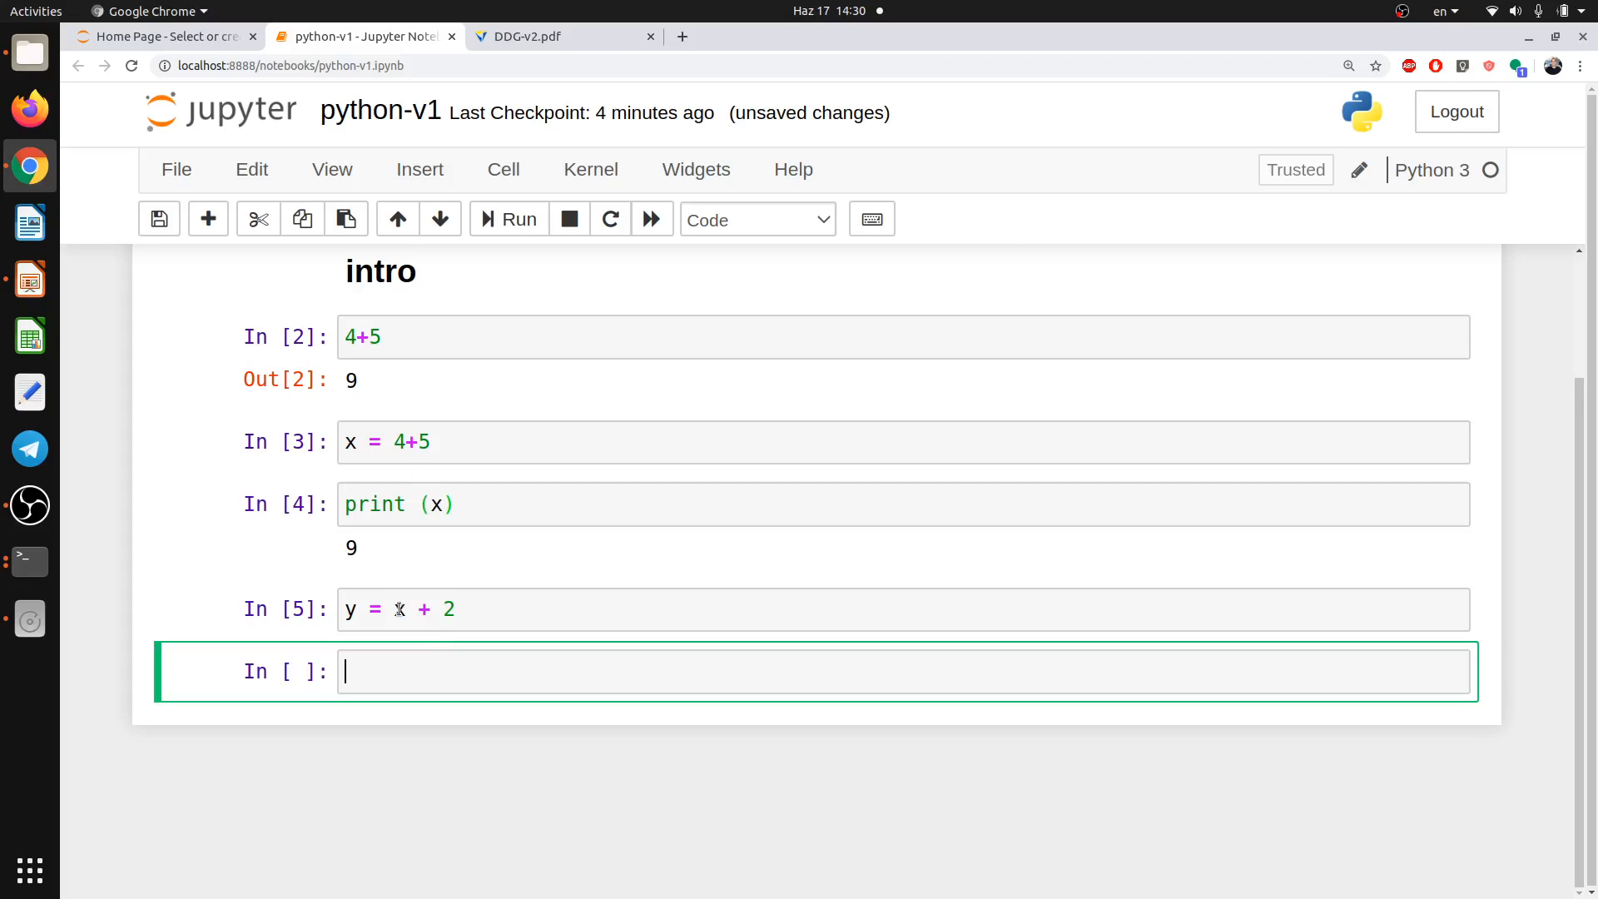
text(print)
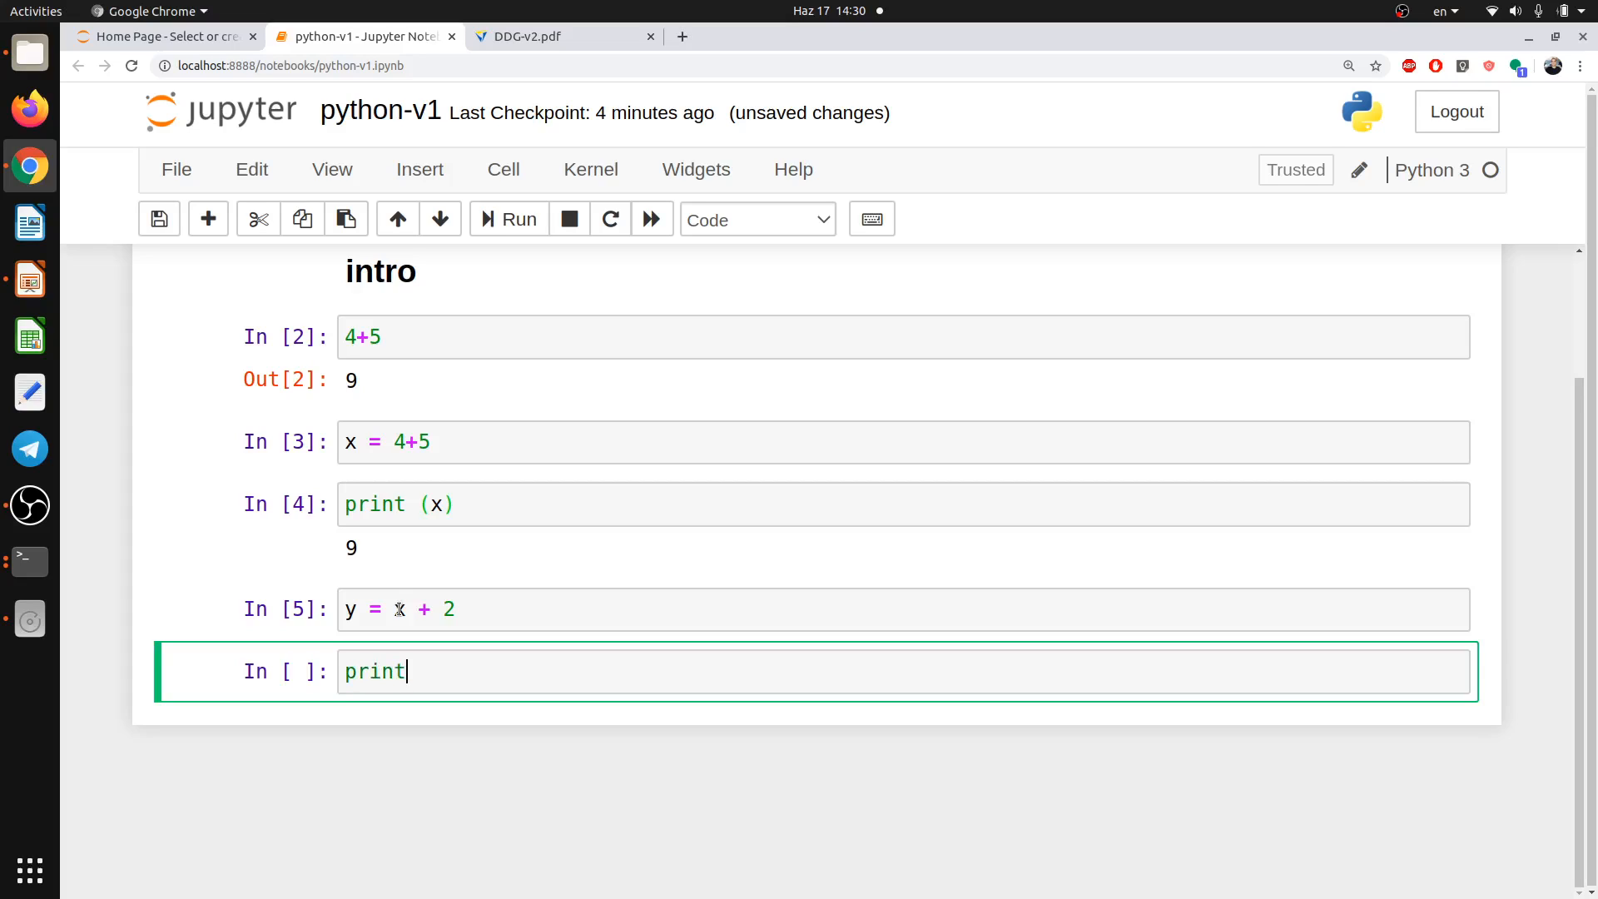
text((y))
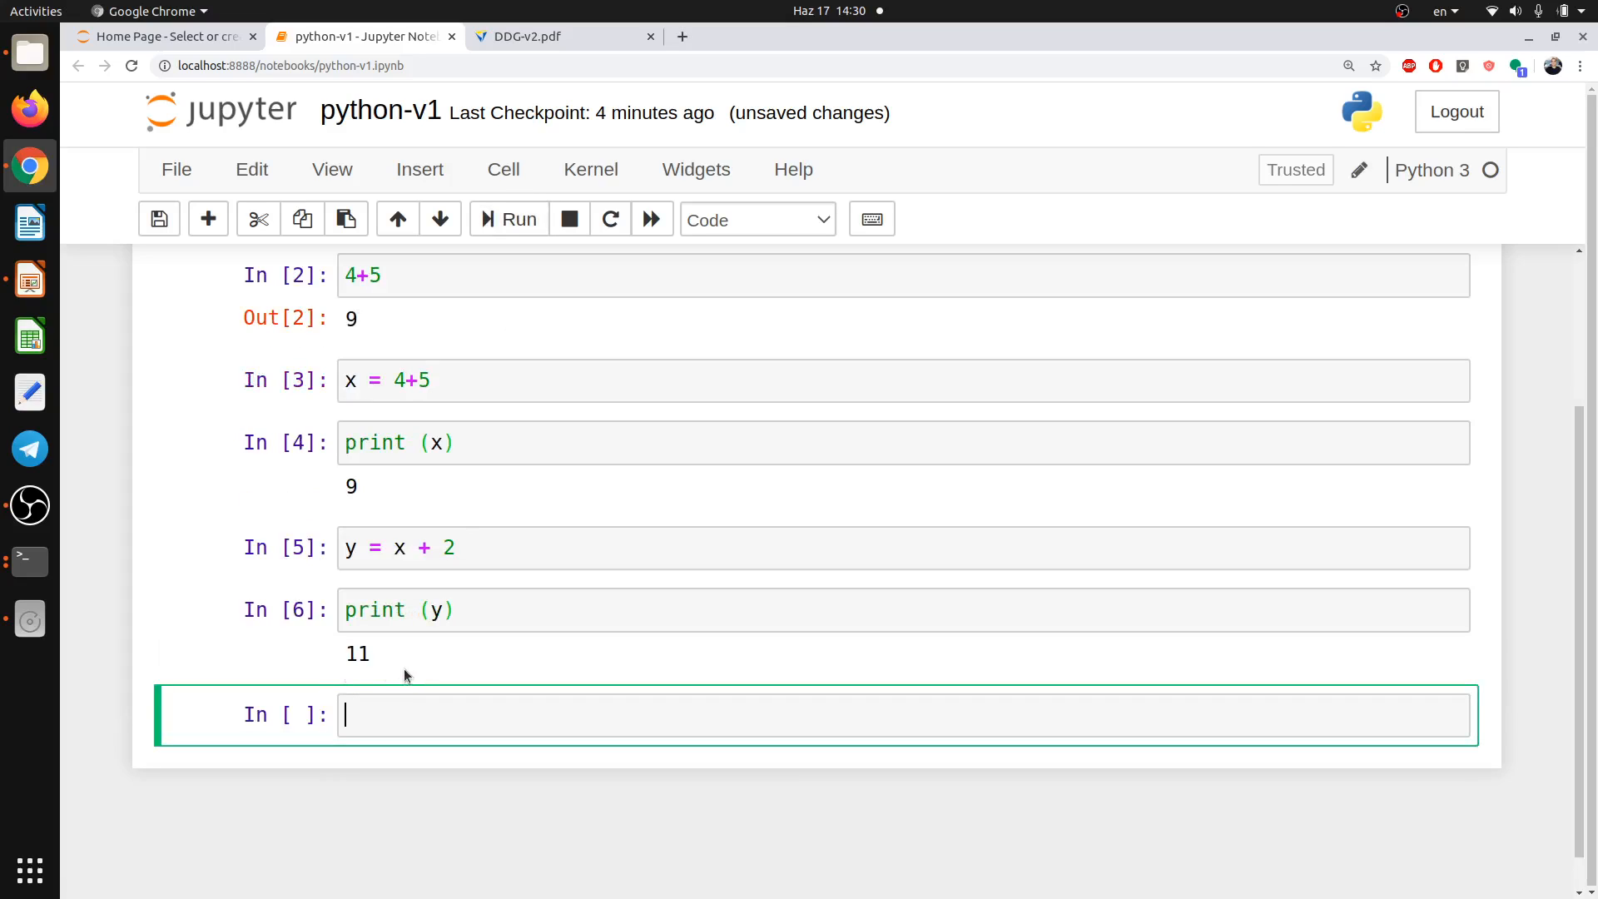
mouse_move(429, 658)
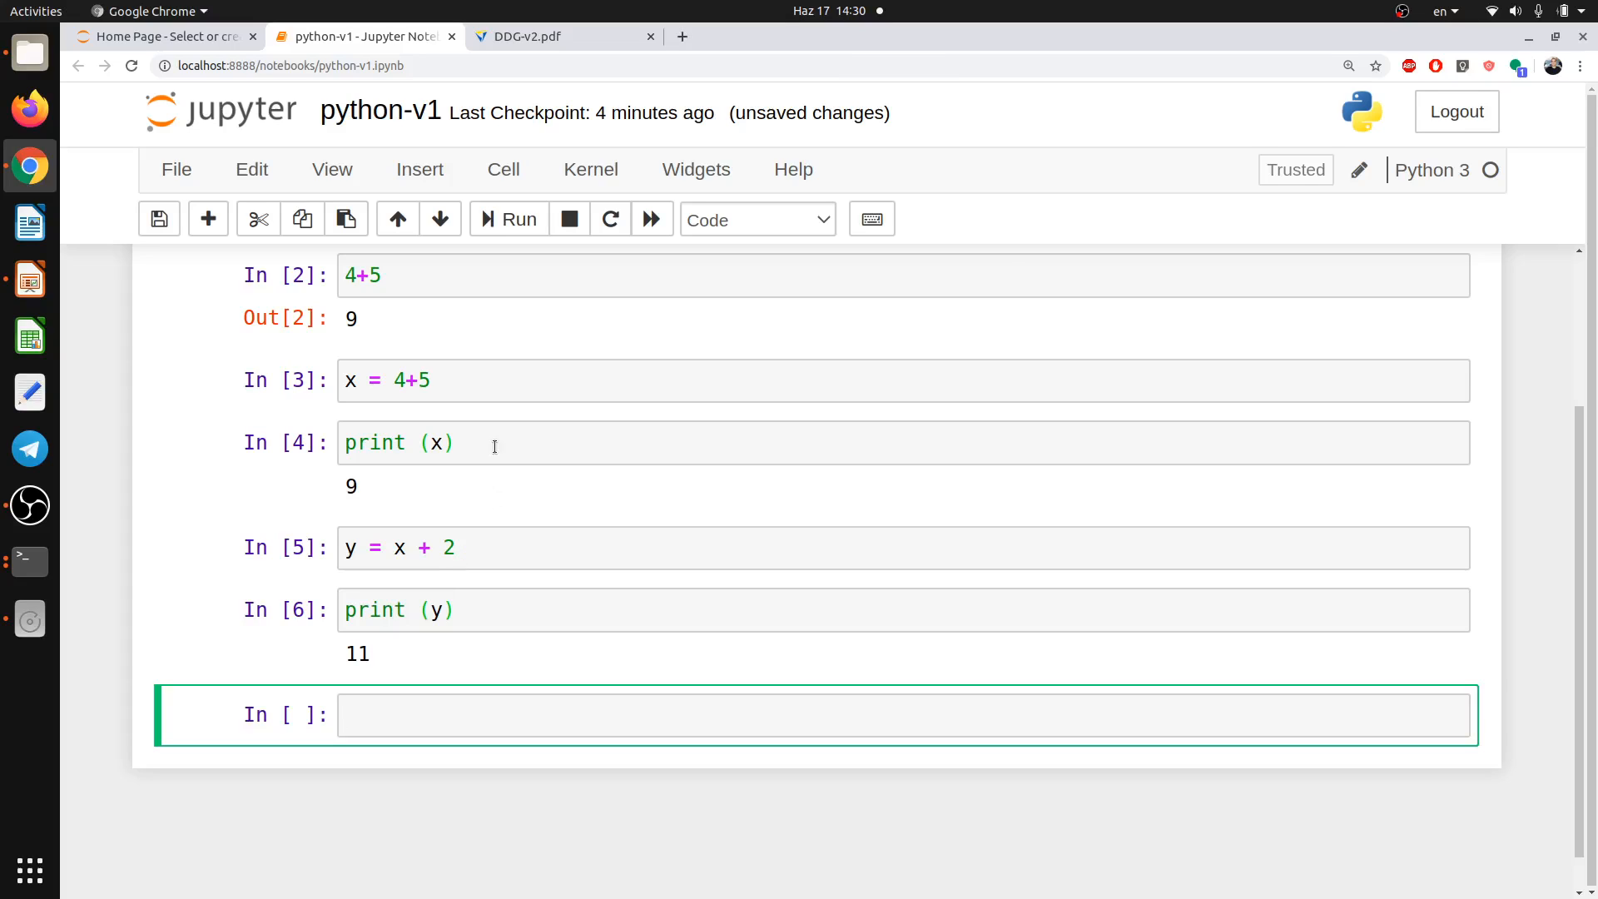
mouse_move(498, 462)
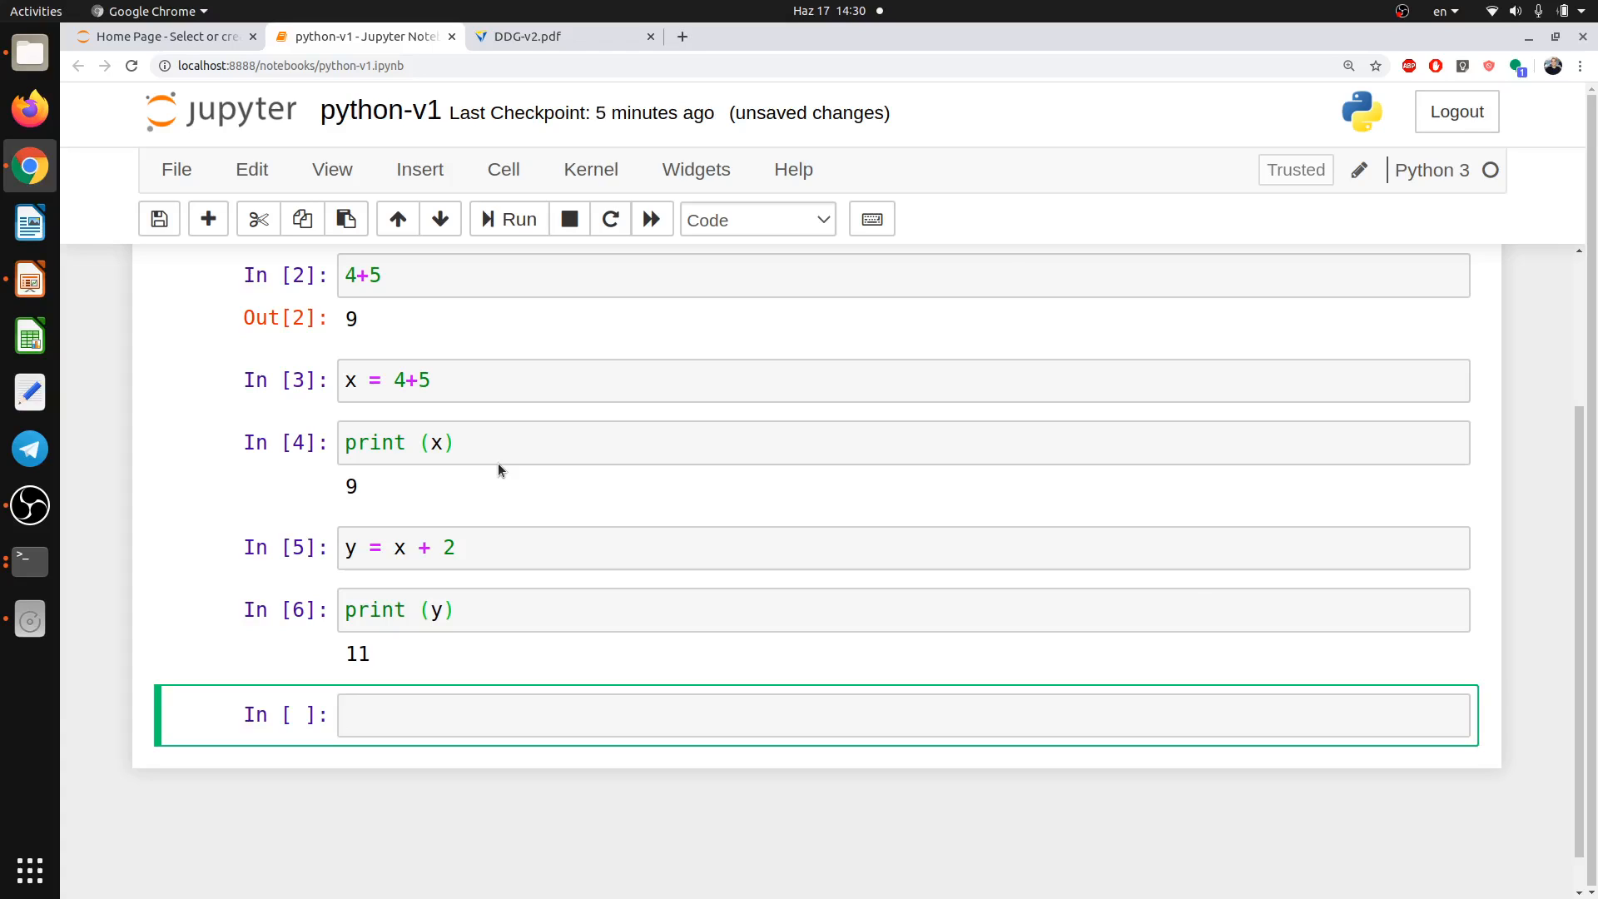
mouse_move(611, 386)
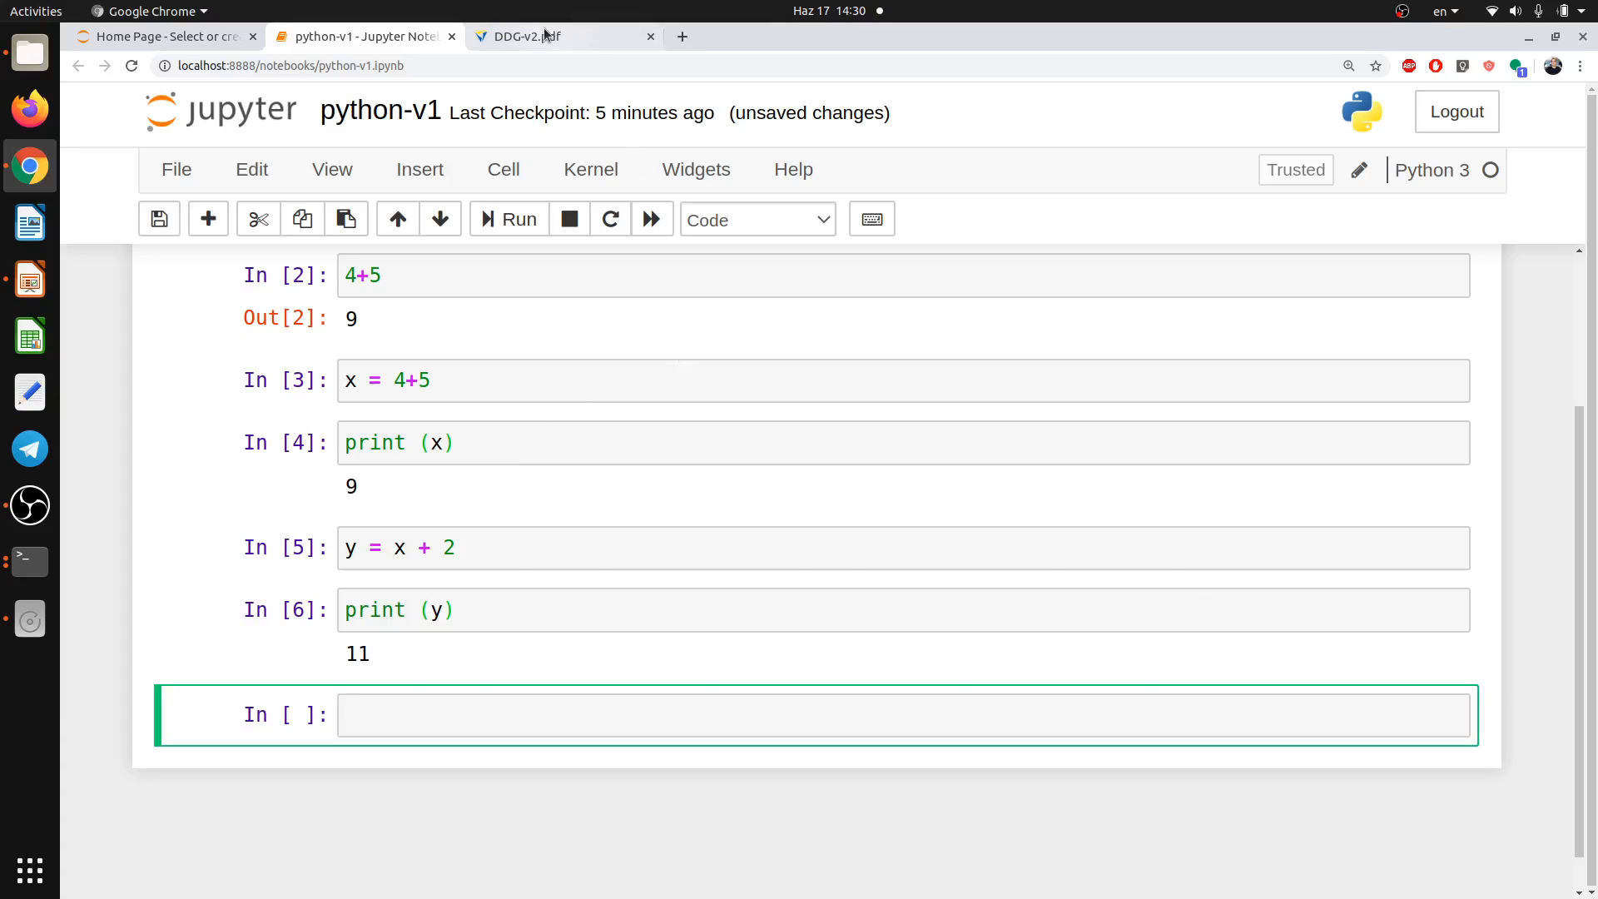
click(529, 35)
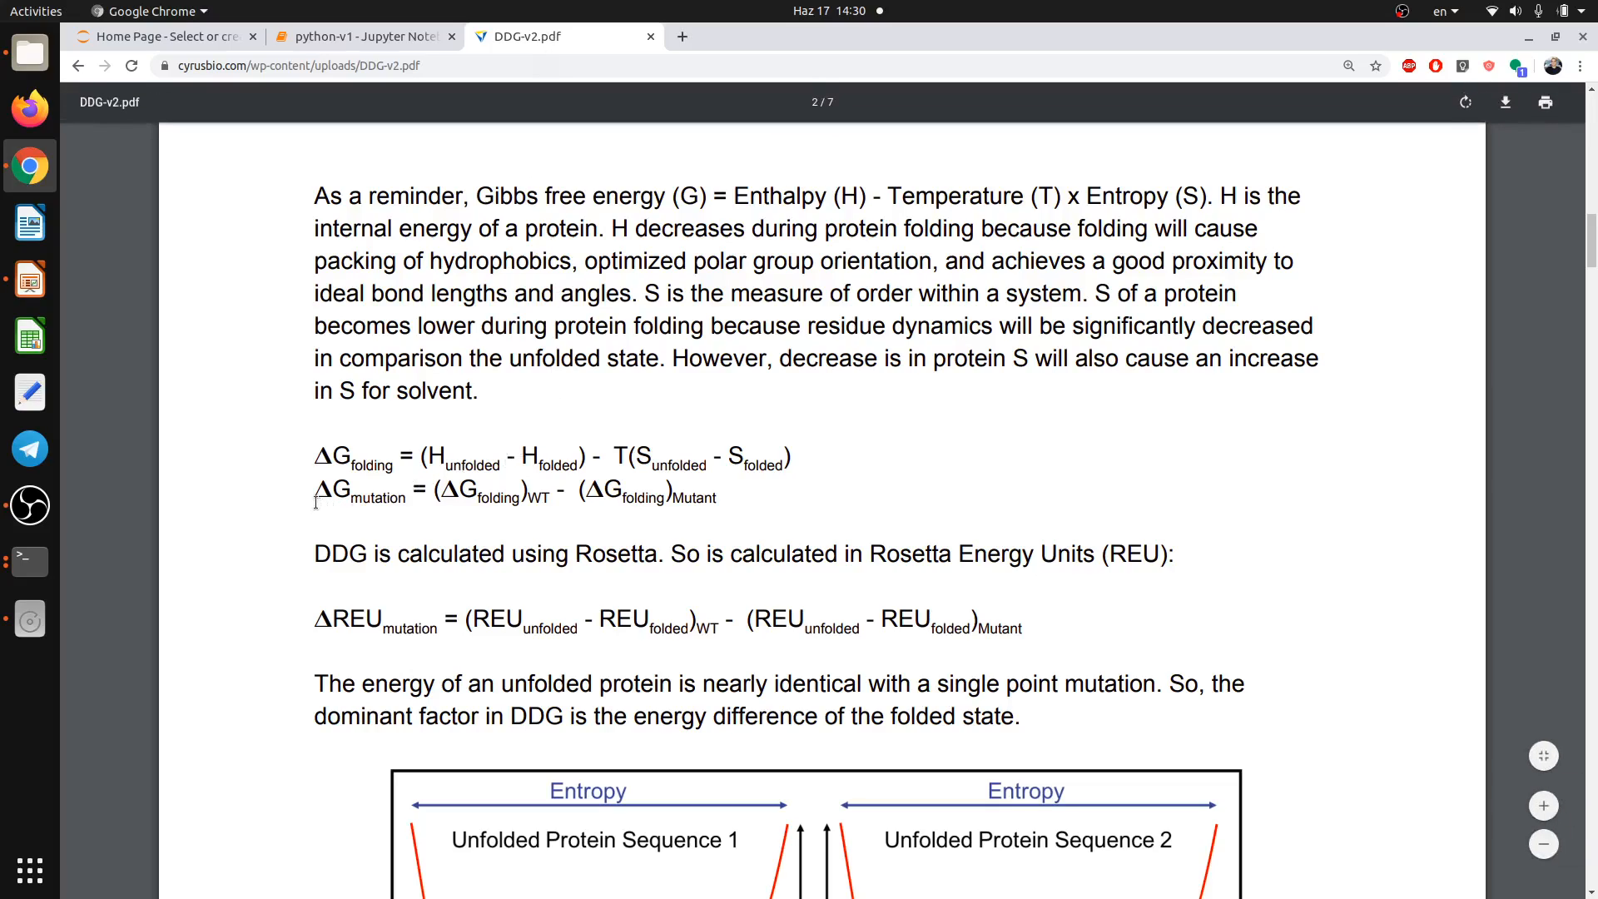
mouse_move(266, 466)
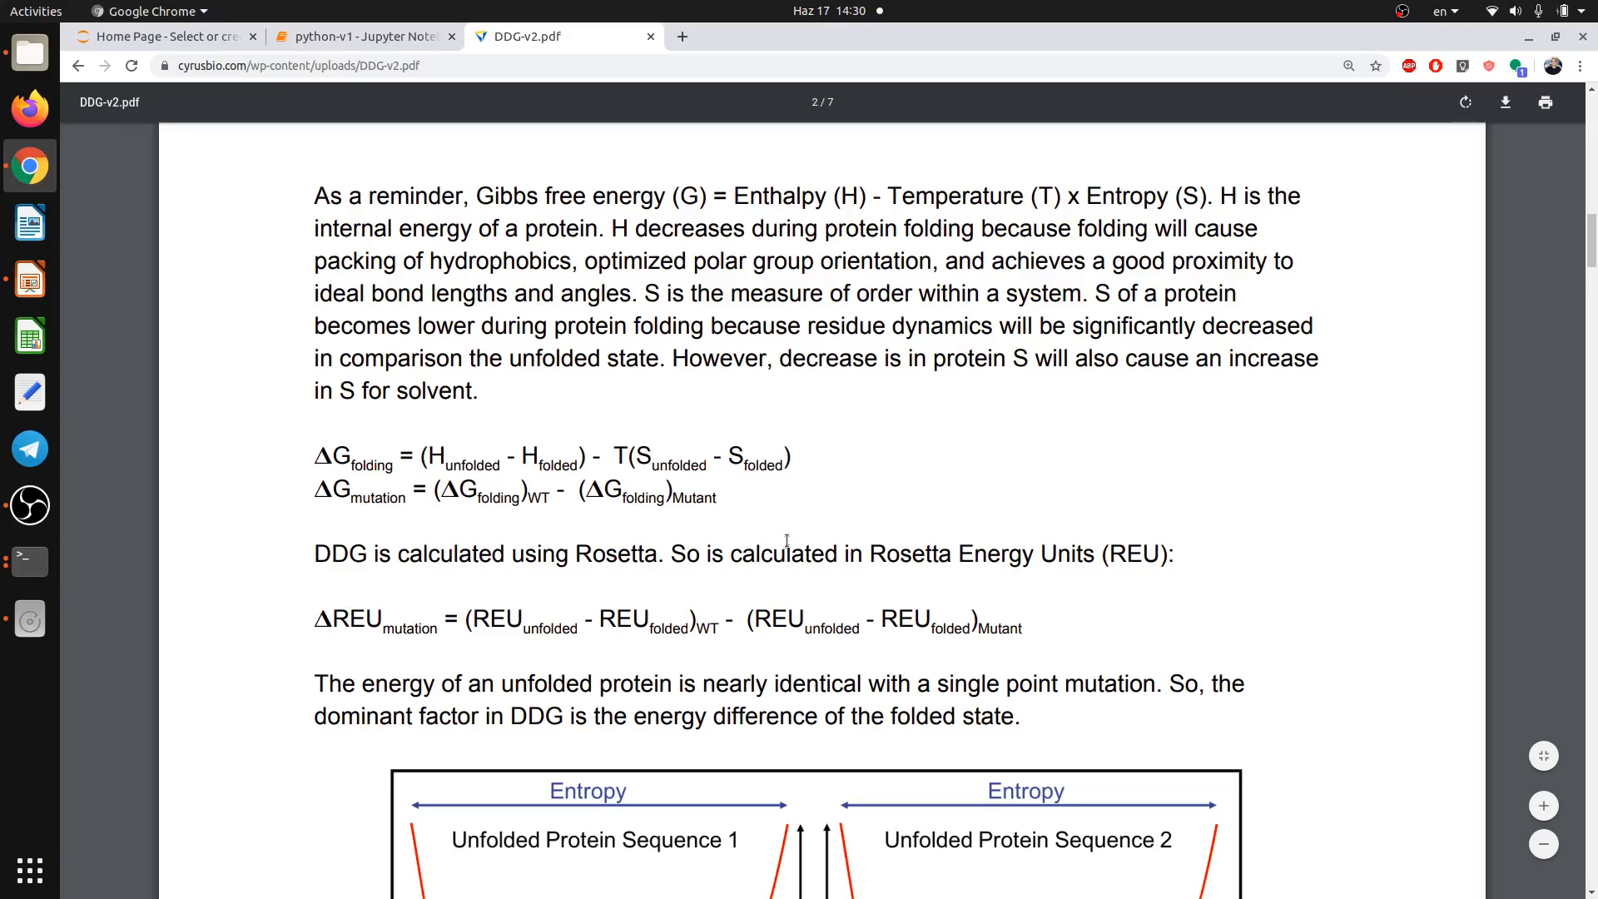
double_click(331, 489)
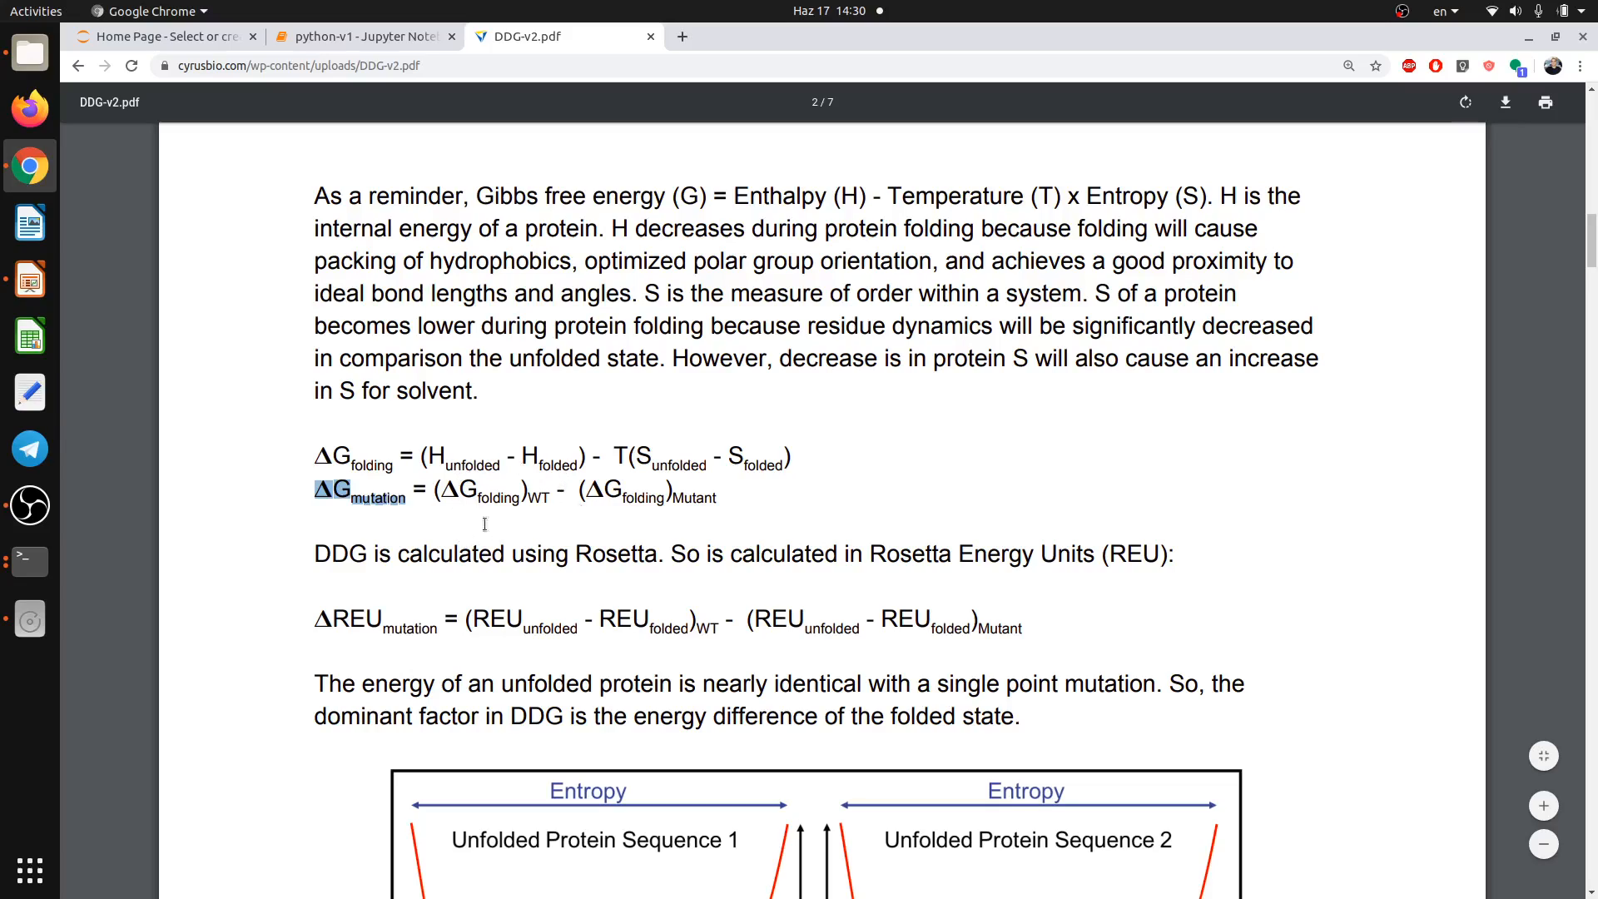
mouse_move(653, 522)
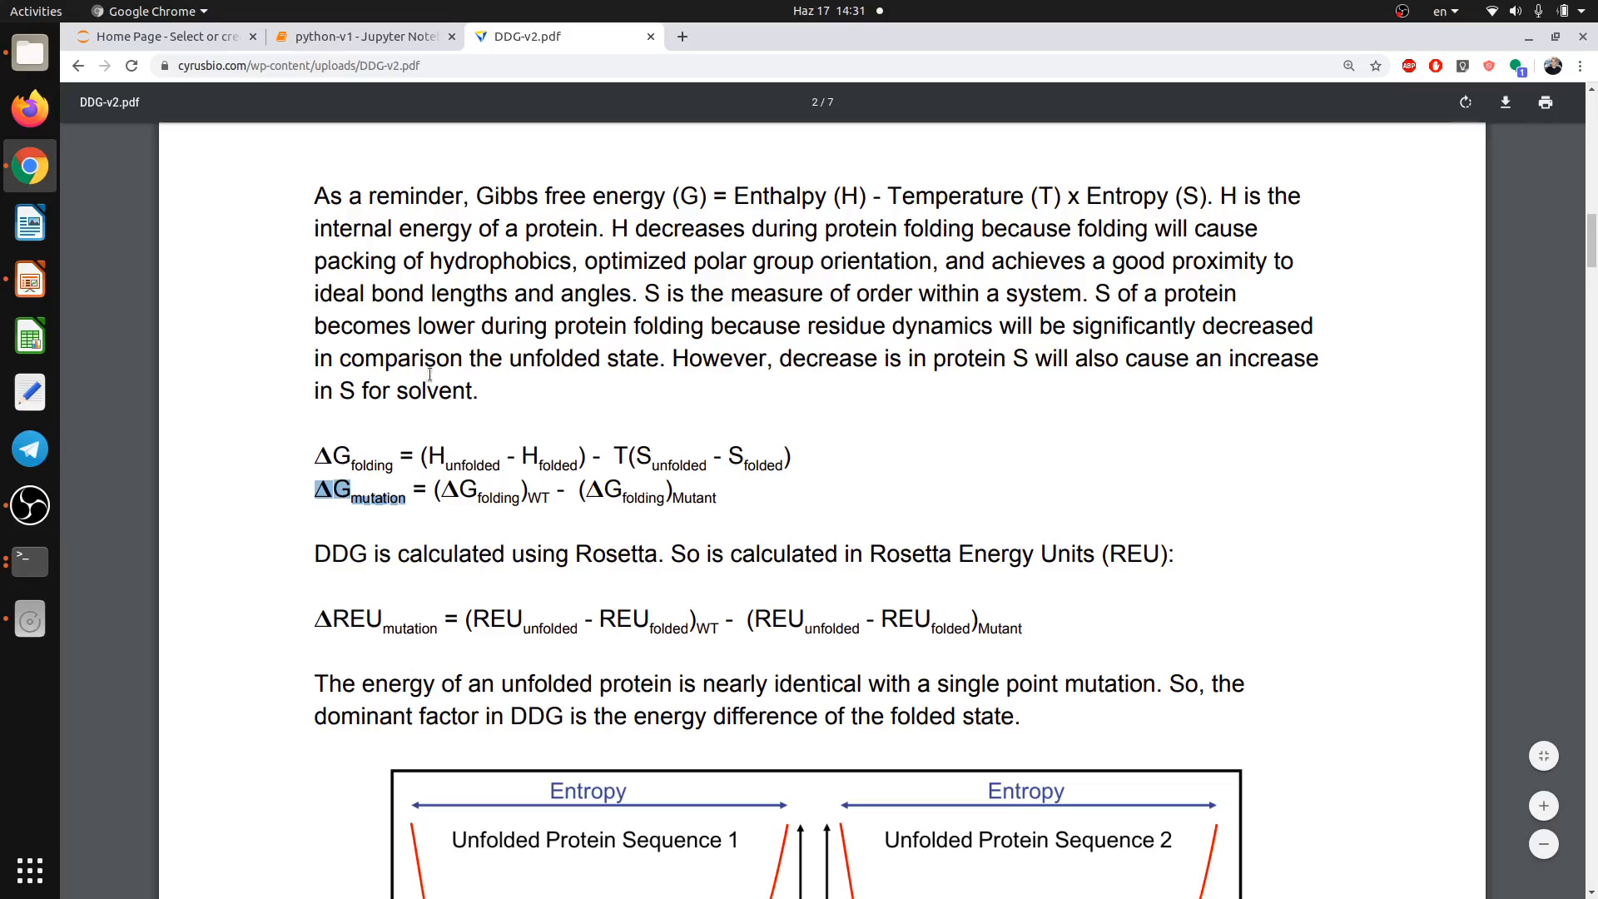
click(363, 35)
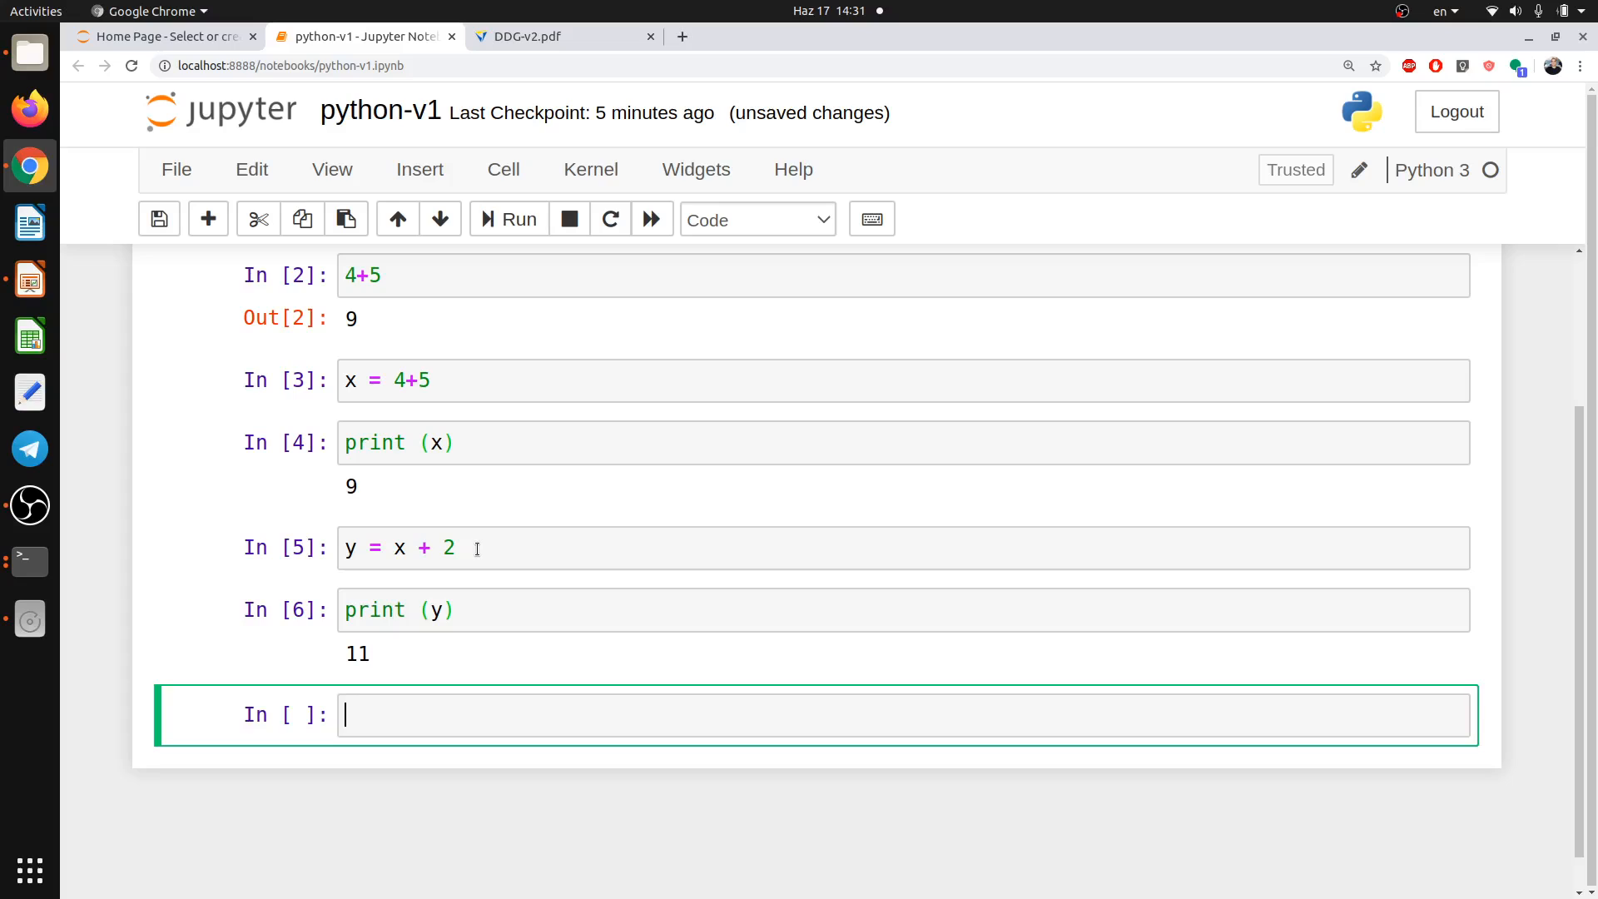
Write DeltaGWT= 500 #kj on the cell's first line.
text(Delta)
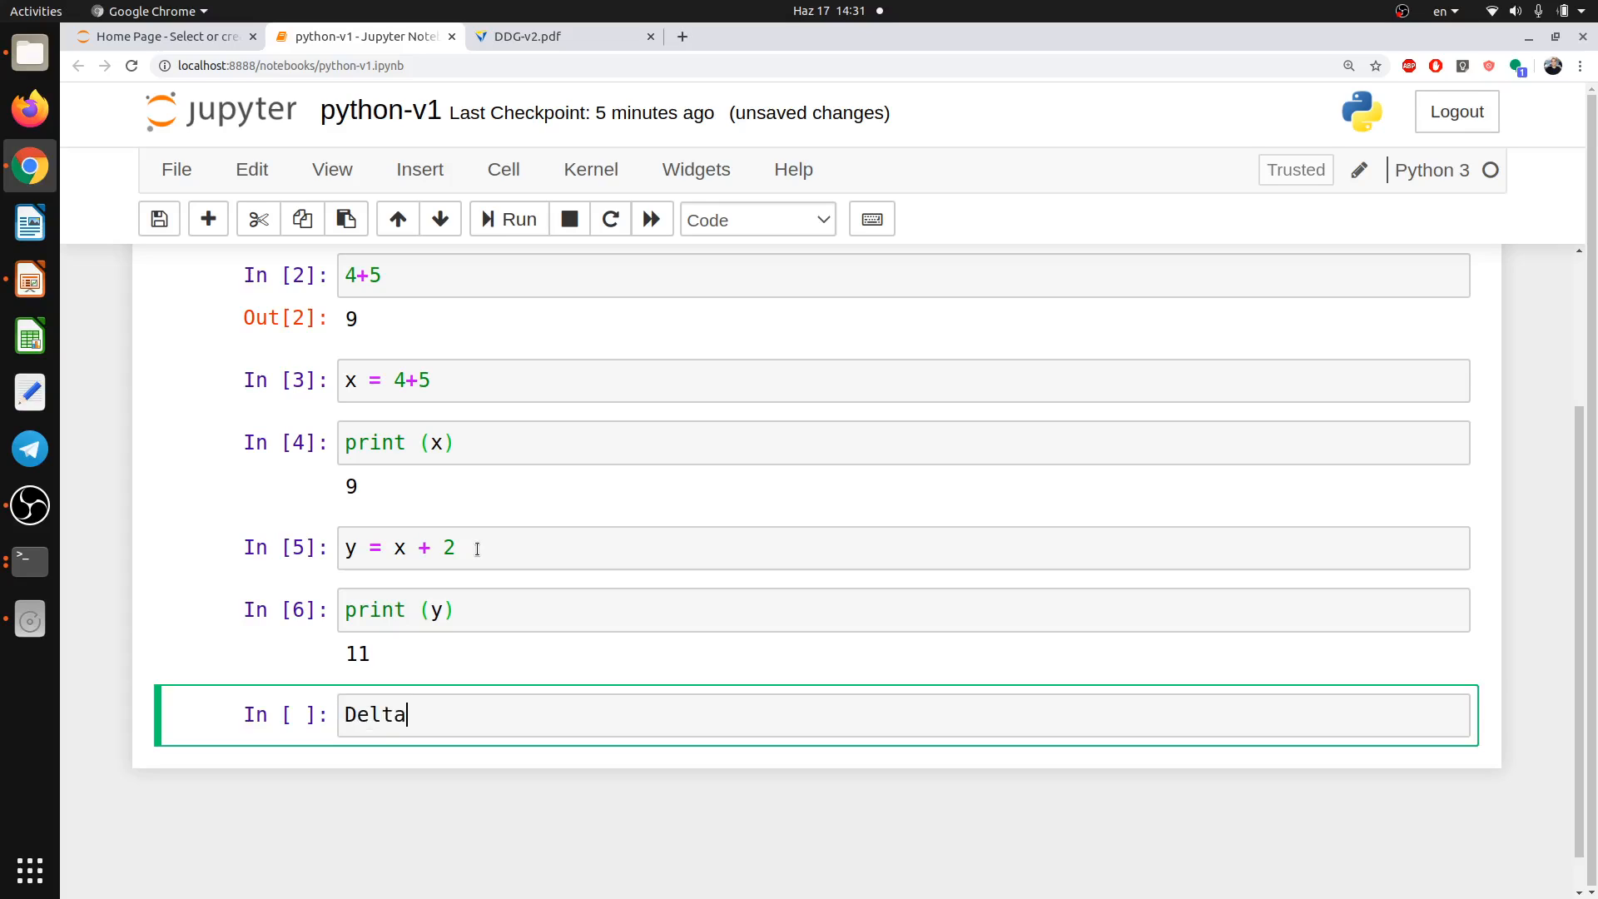
text(G)
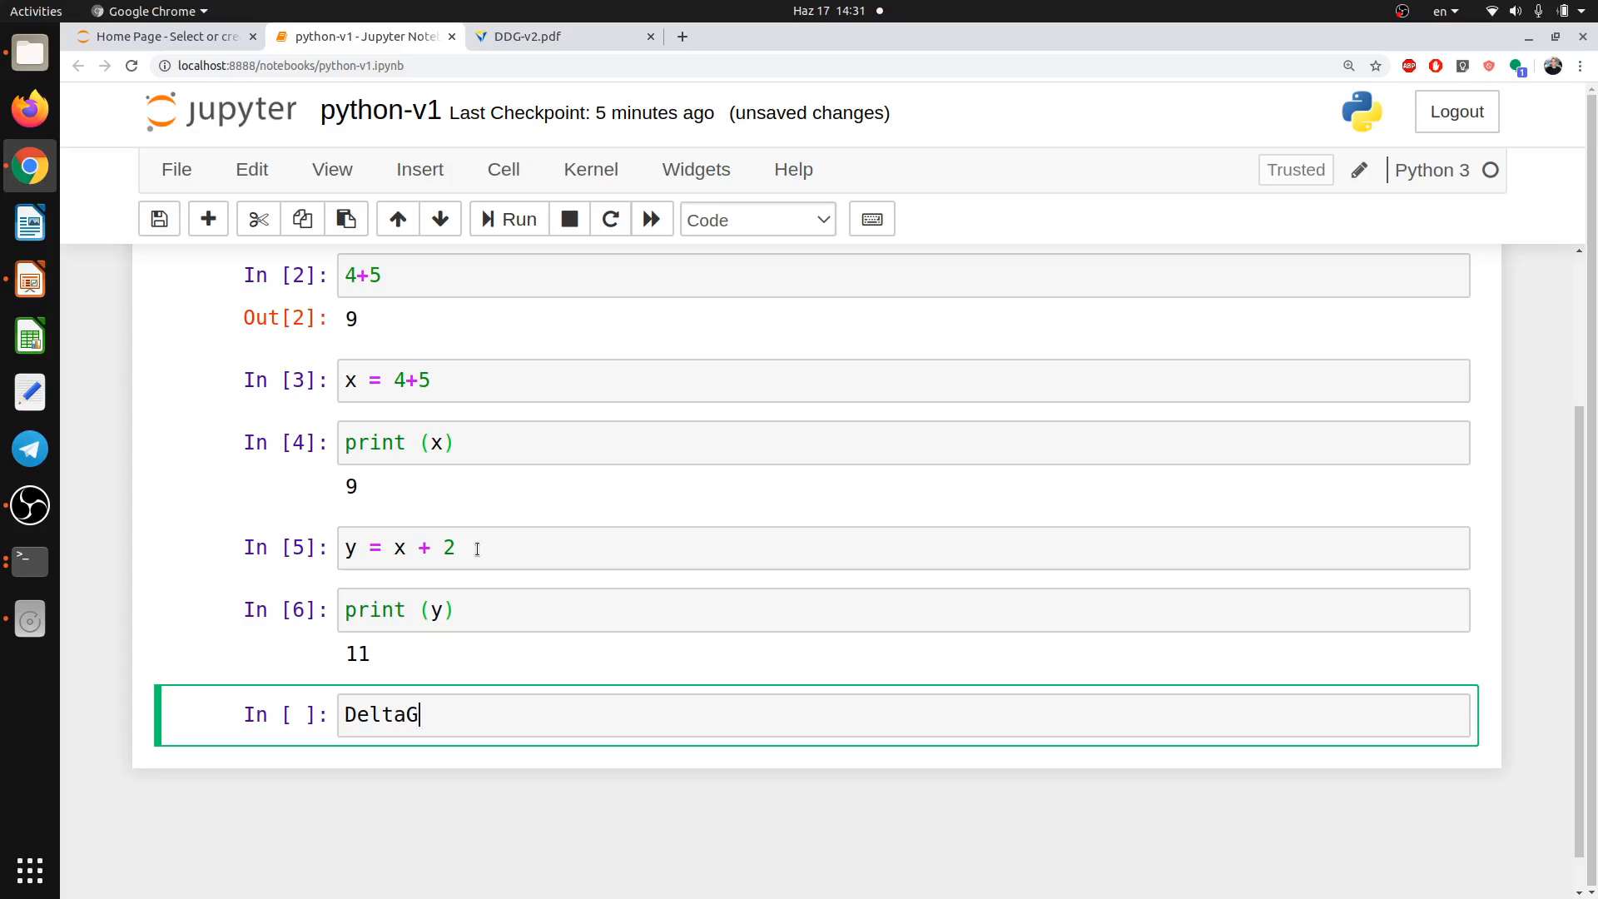
text(W)
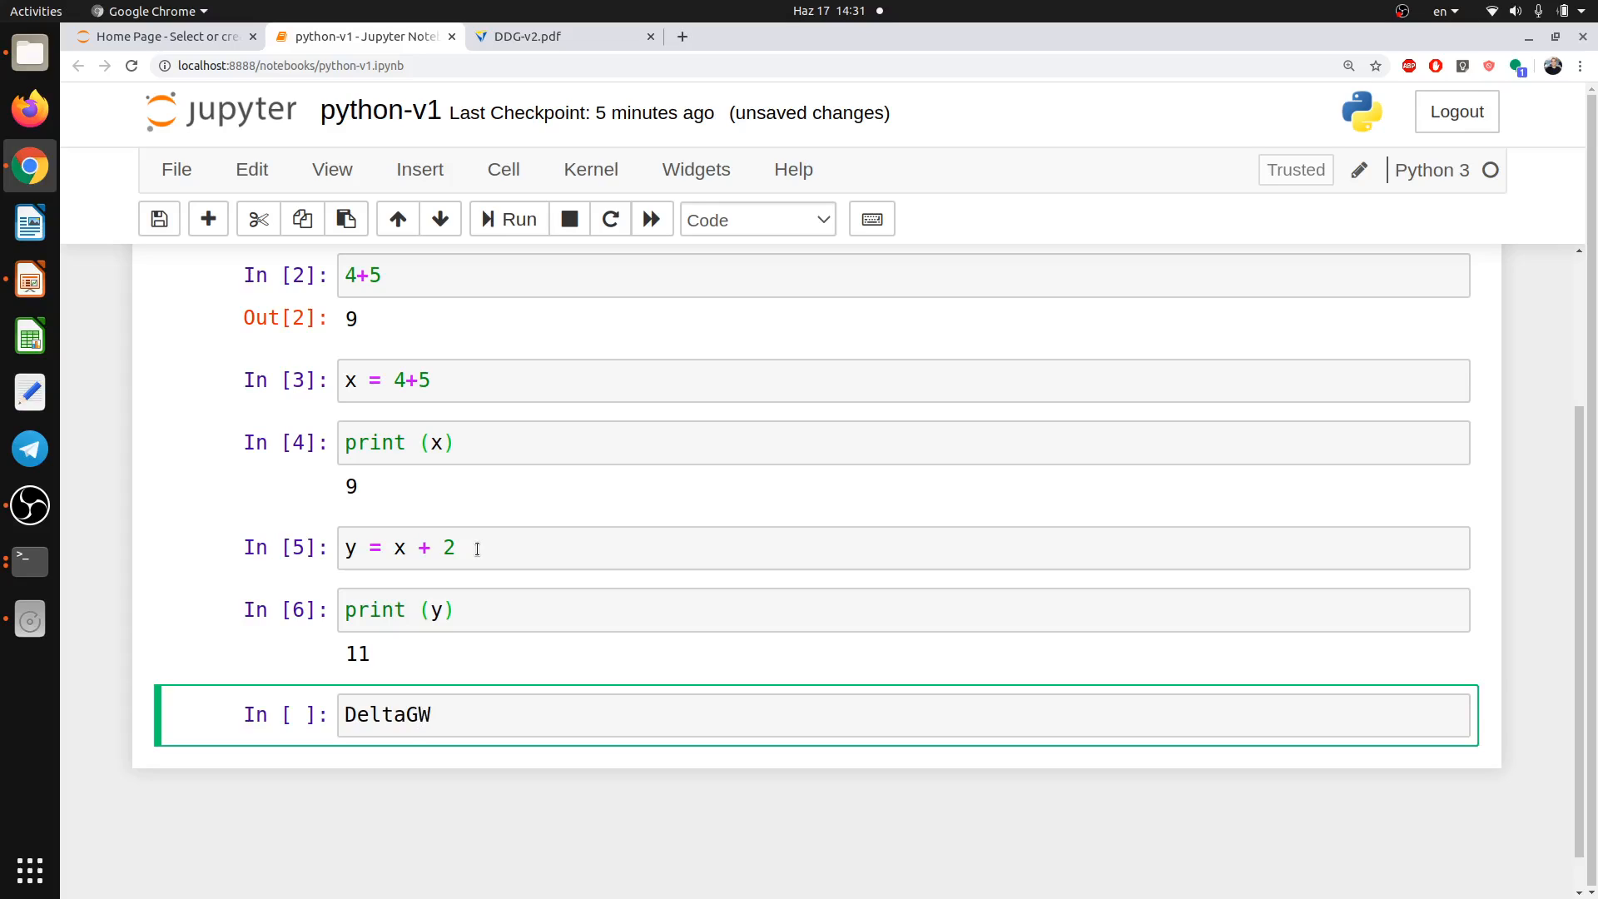
text(T=)
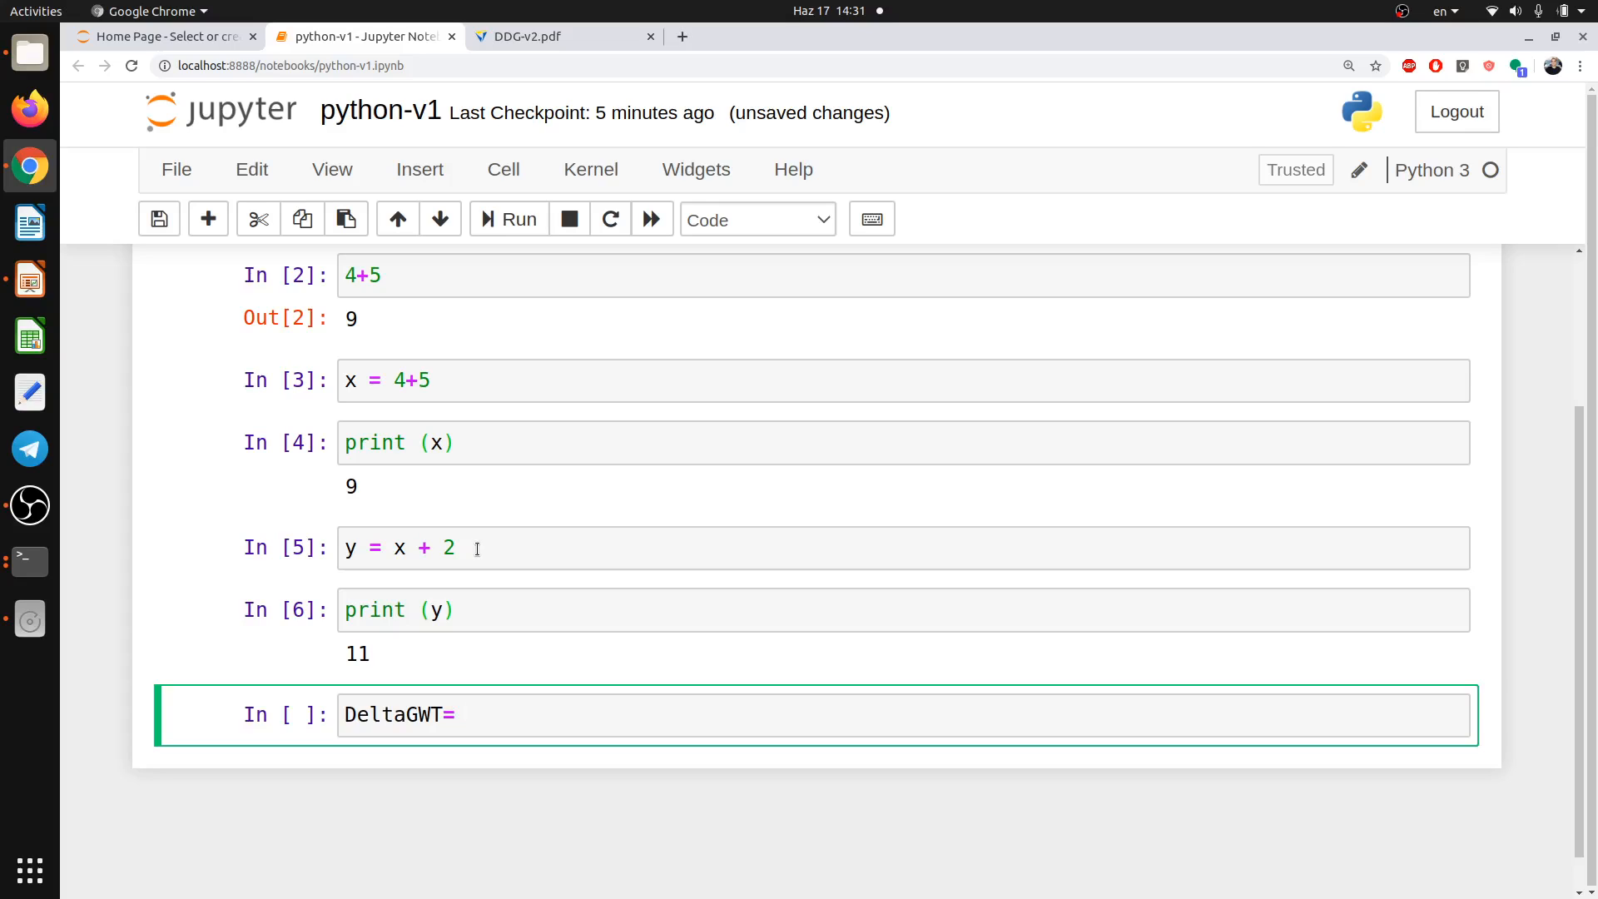
text(500)
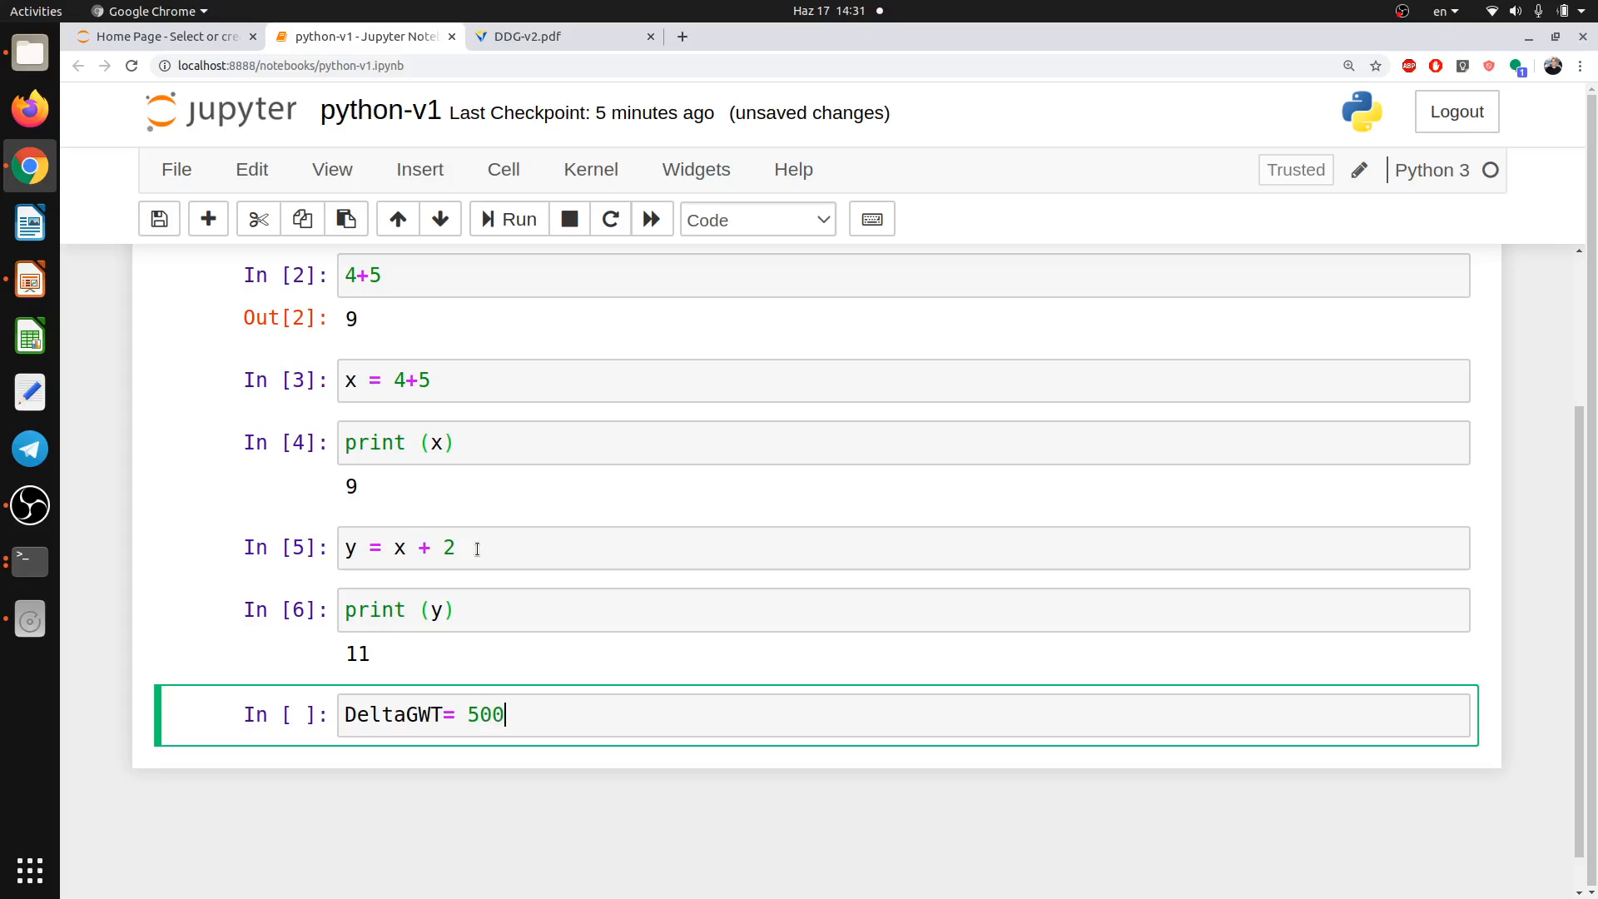
text(#)
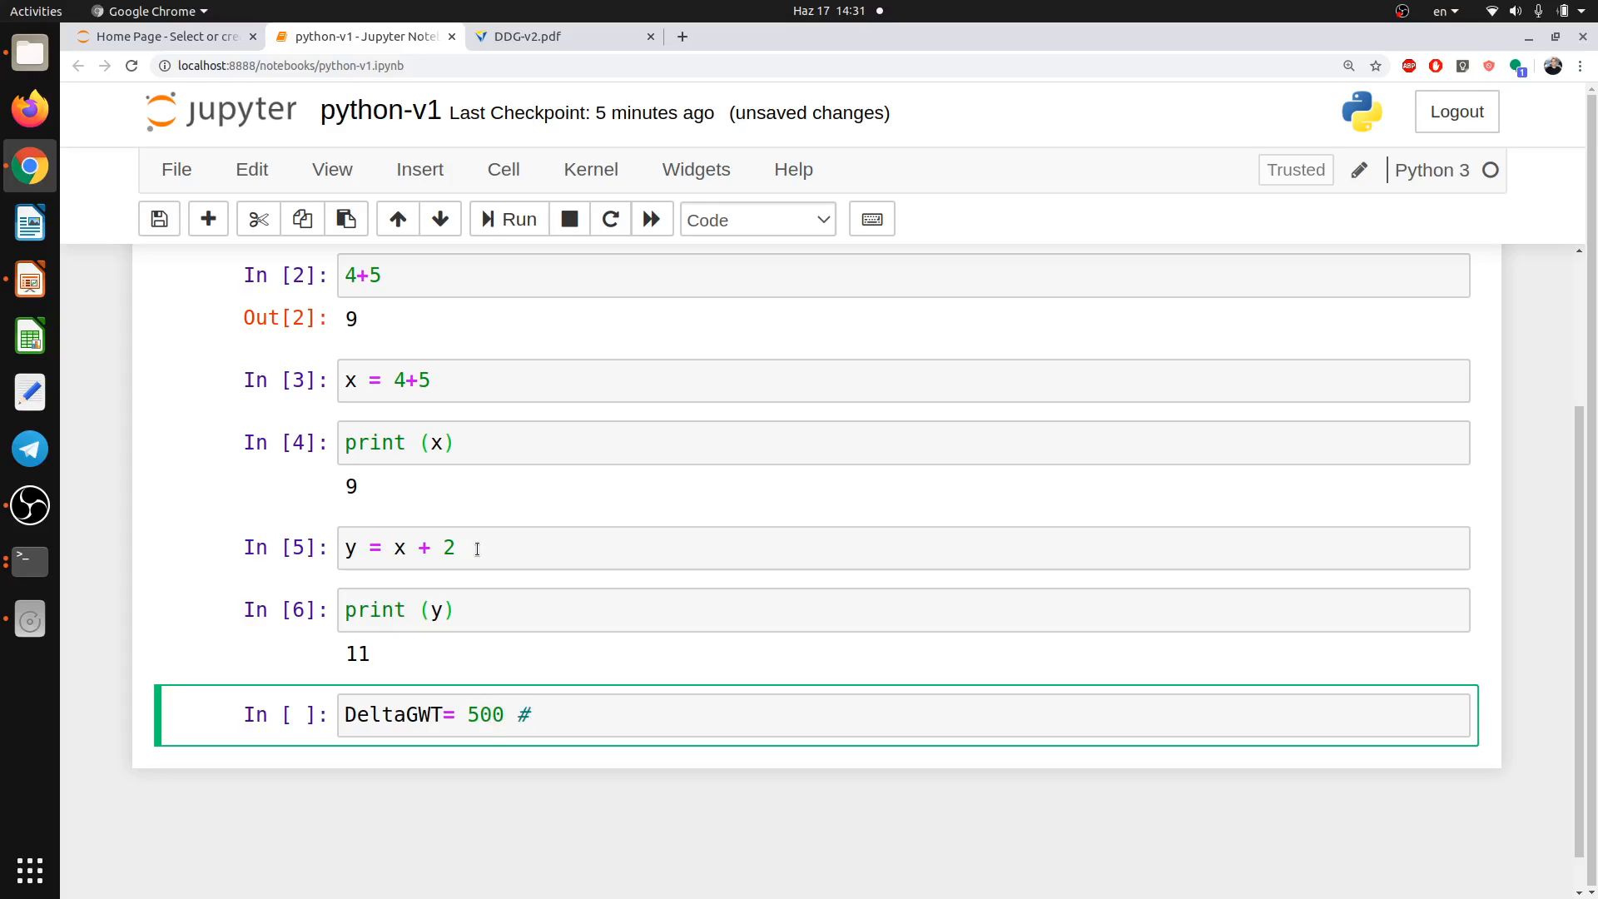
text(k)
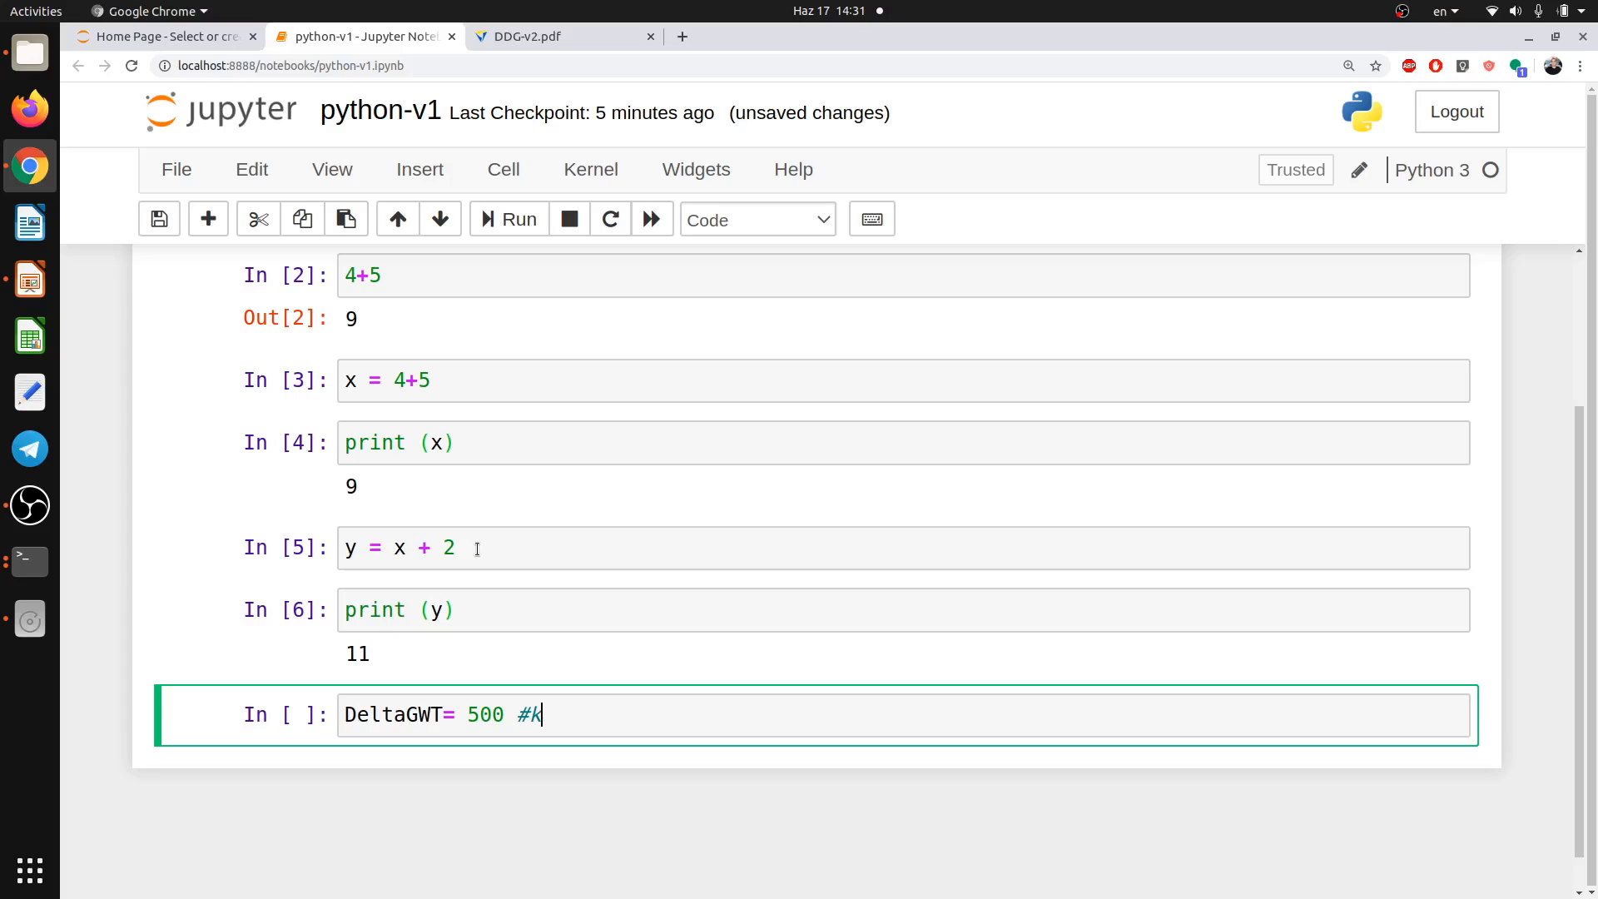
text(j)
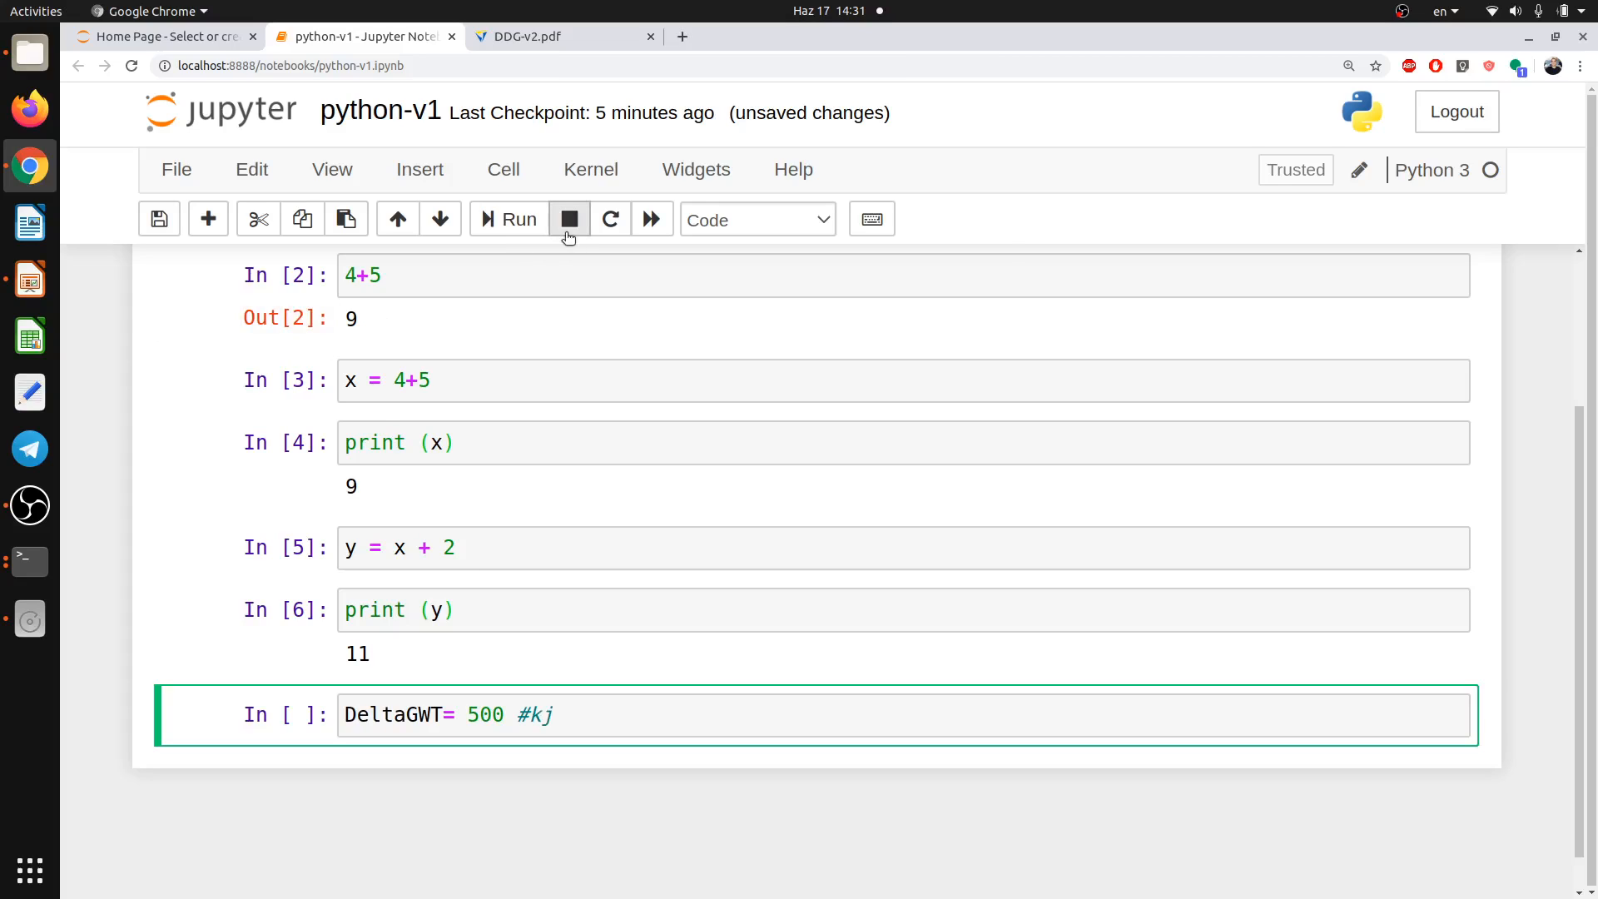
Add DeltaGMu= 243 #kj on the second line and save the notebook.
click(667, 724)
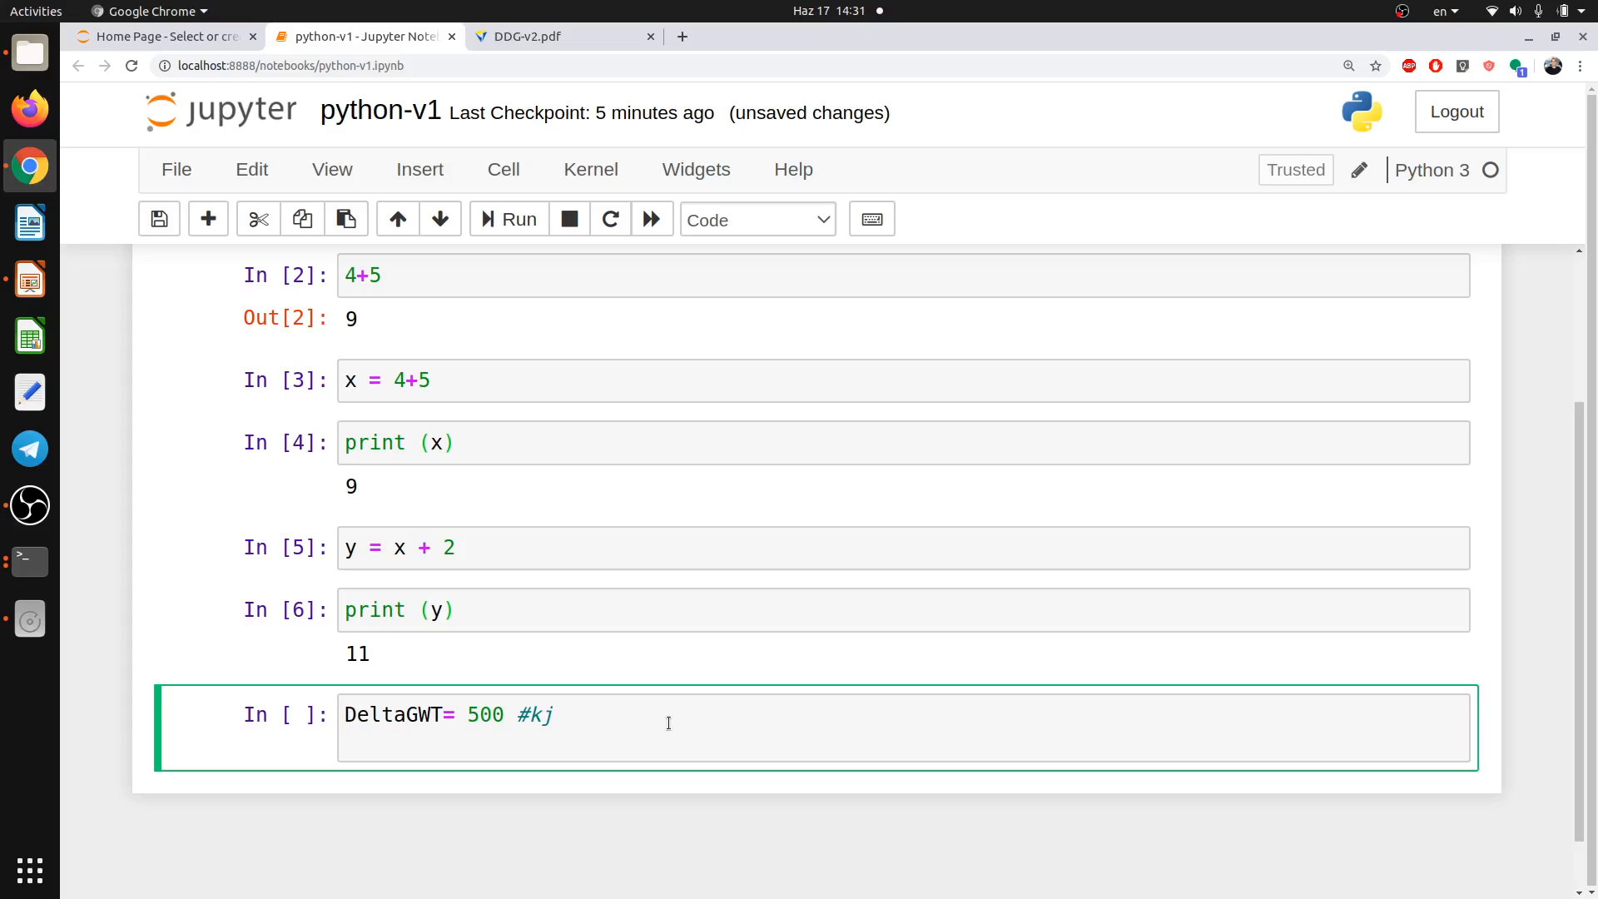
text(D)
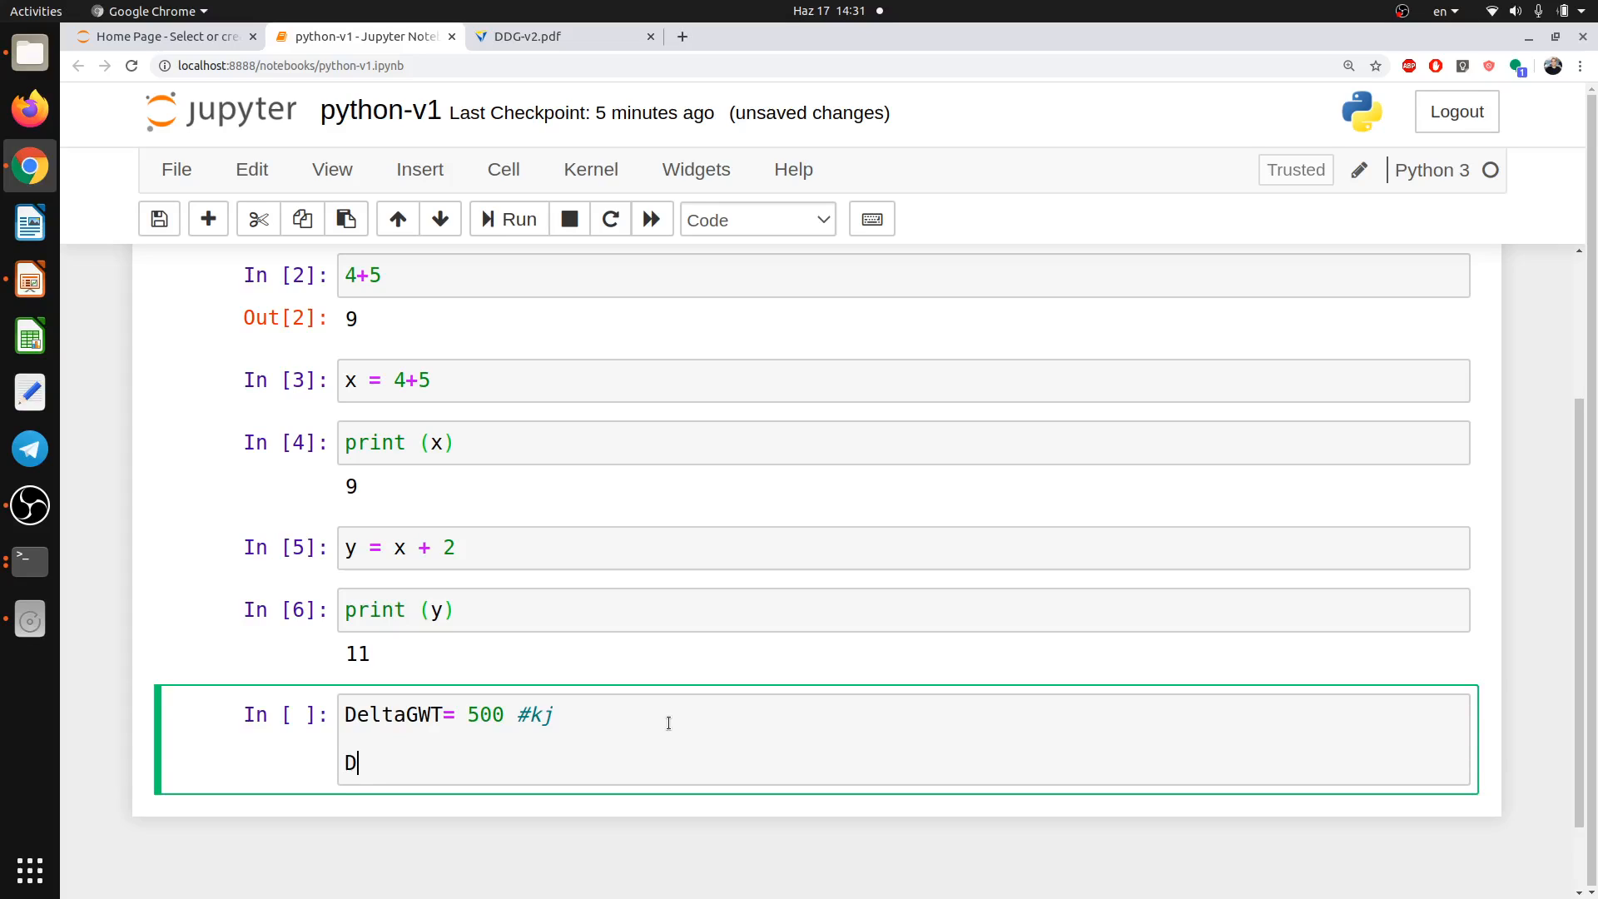
text(elta)
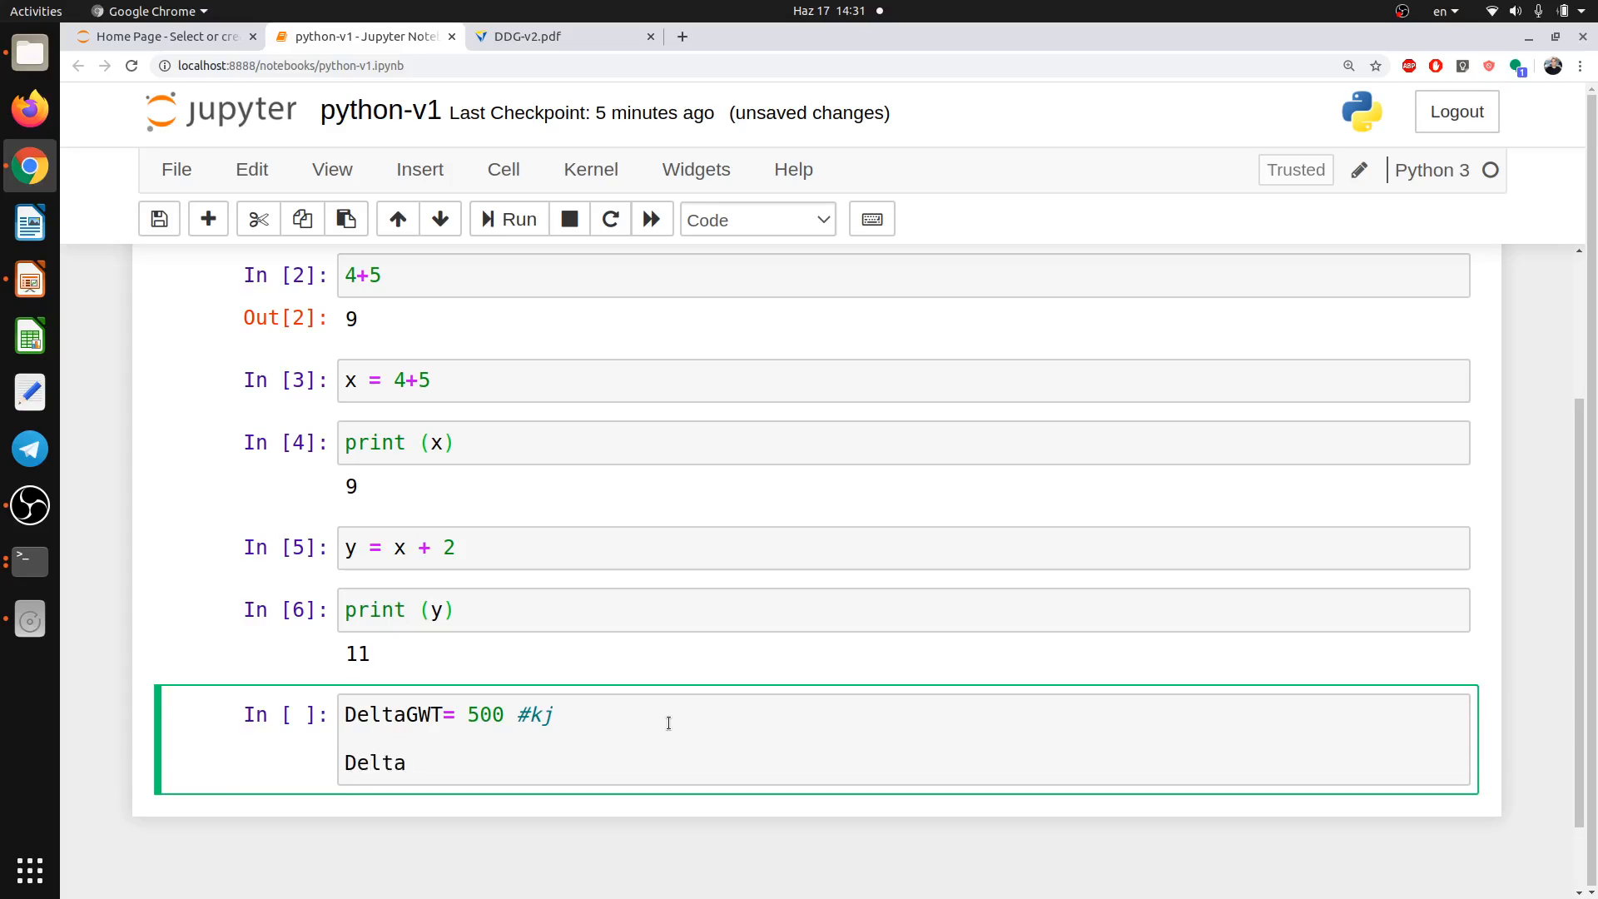
text(GM)
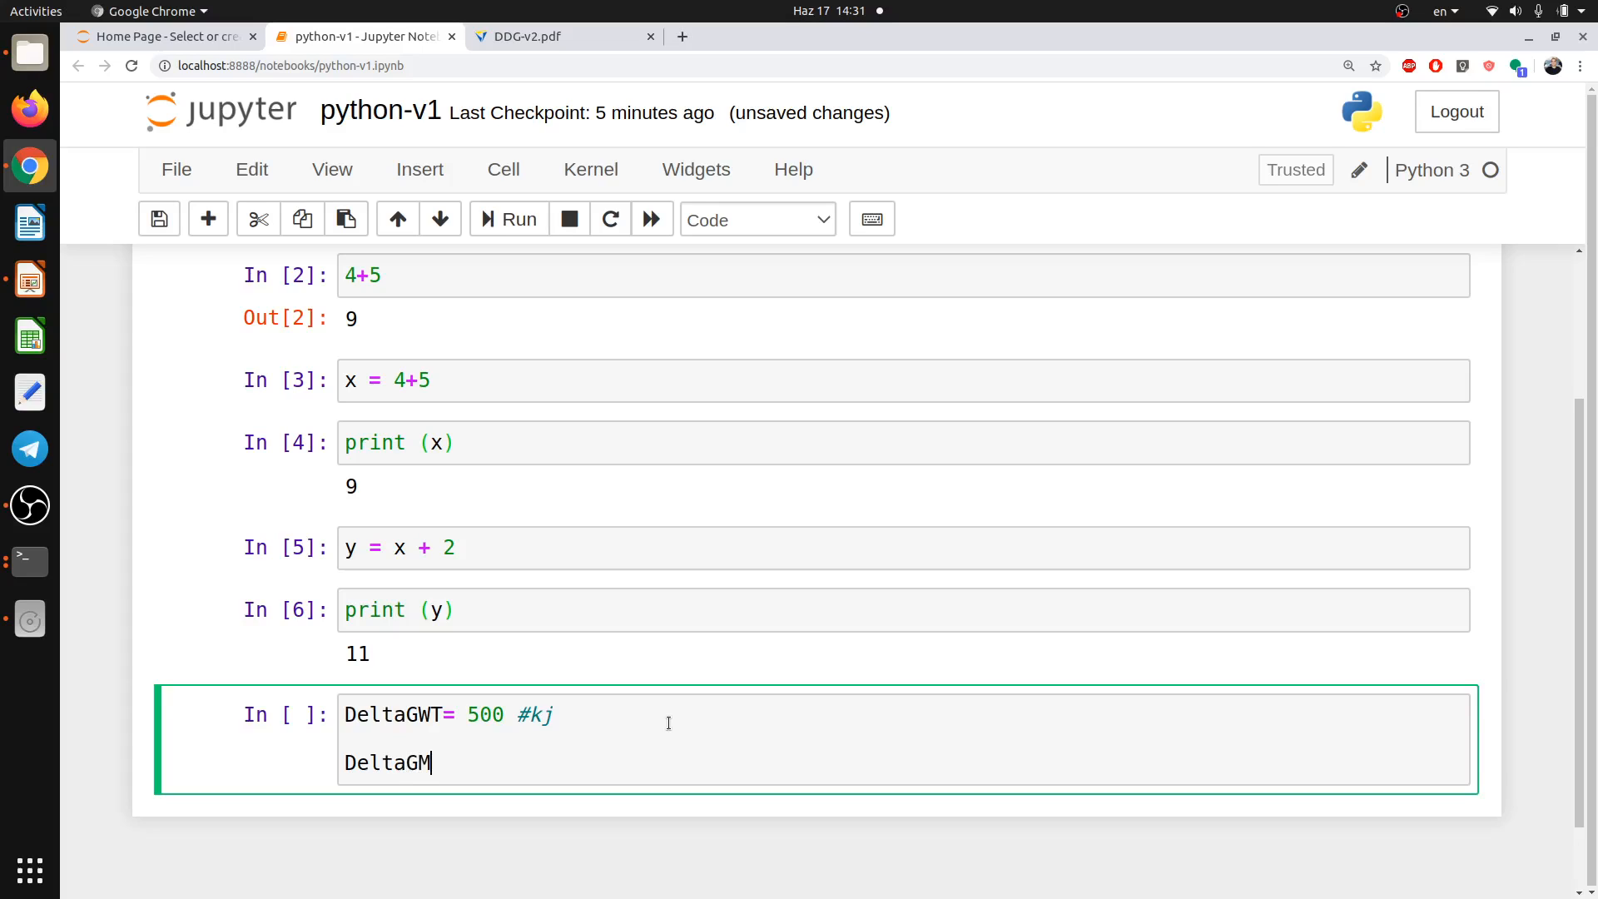
text(u)
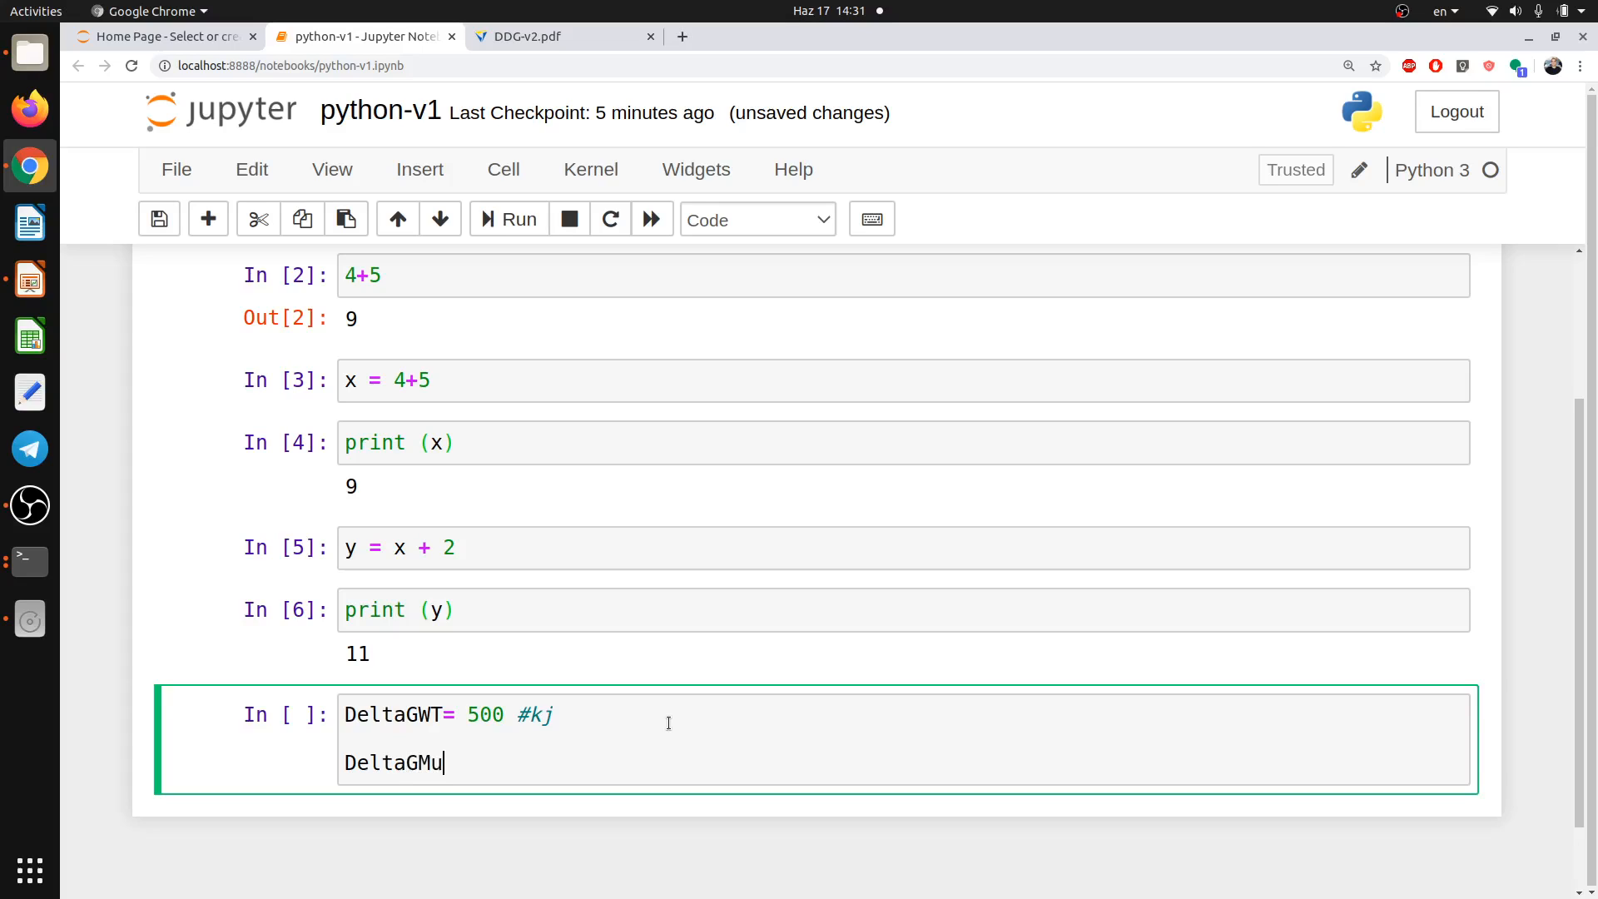
text(0)
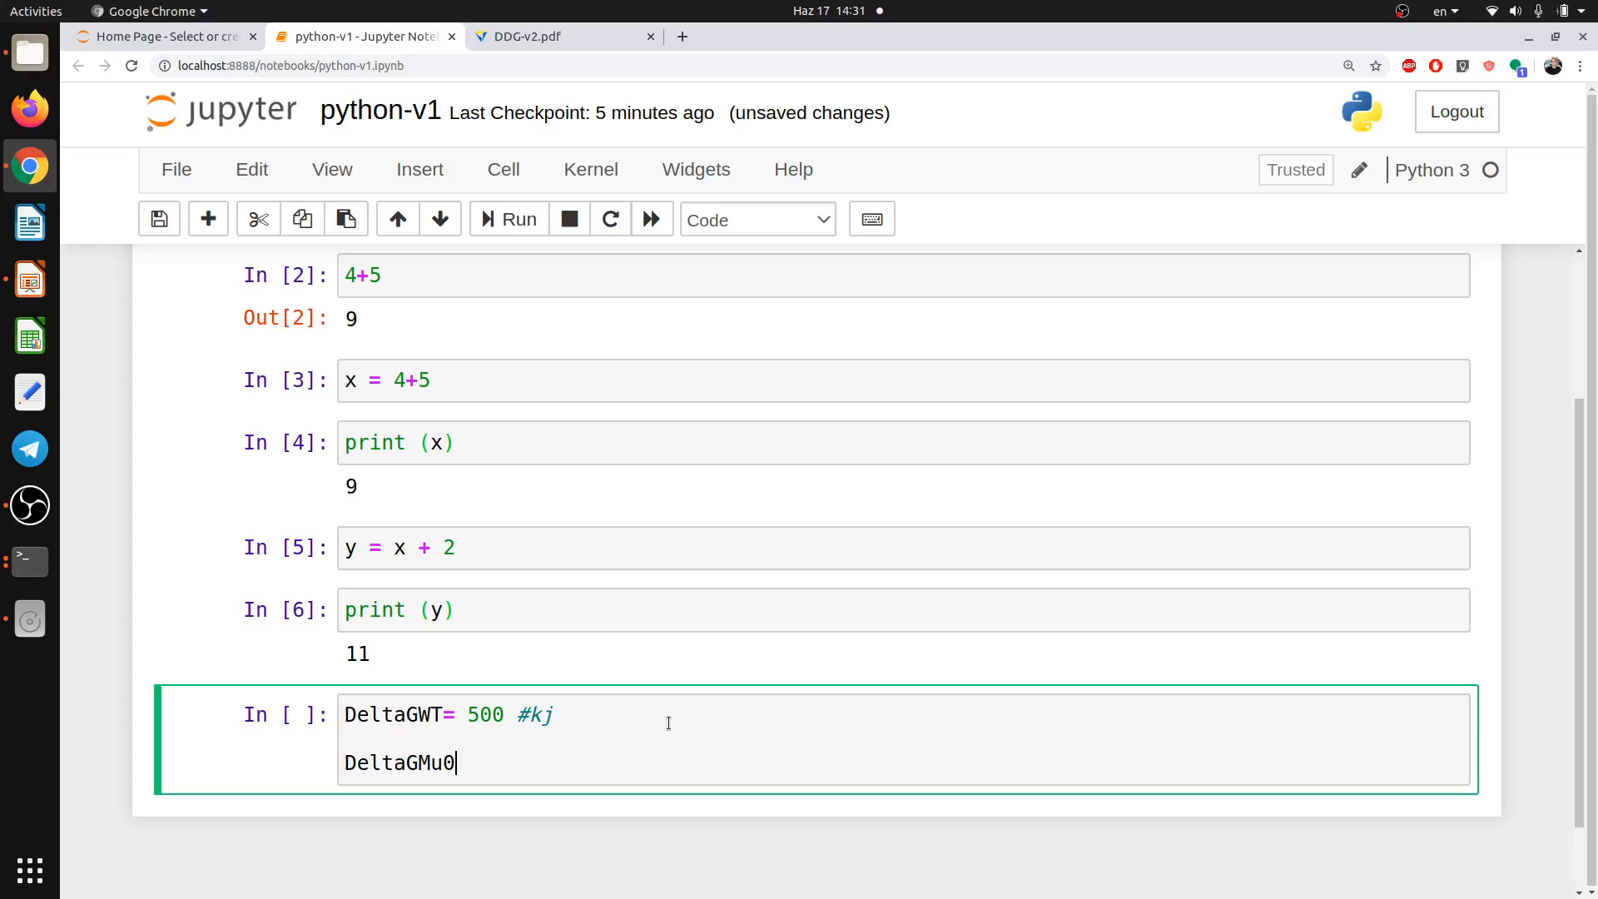
text(= 2)
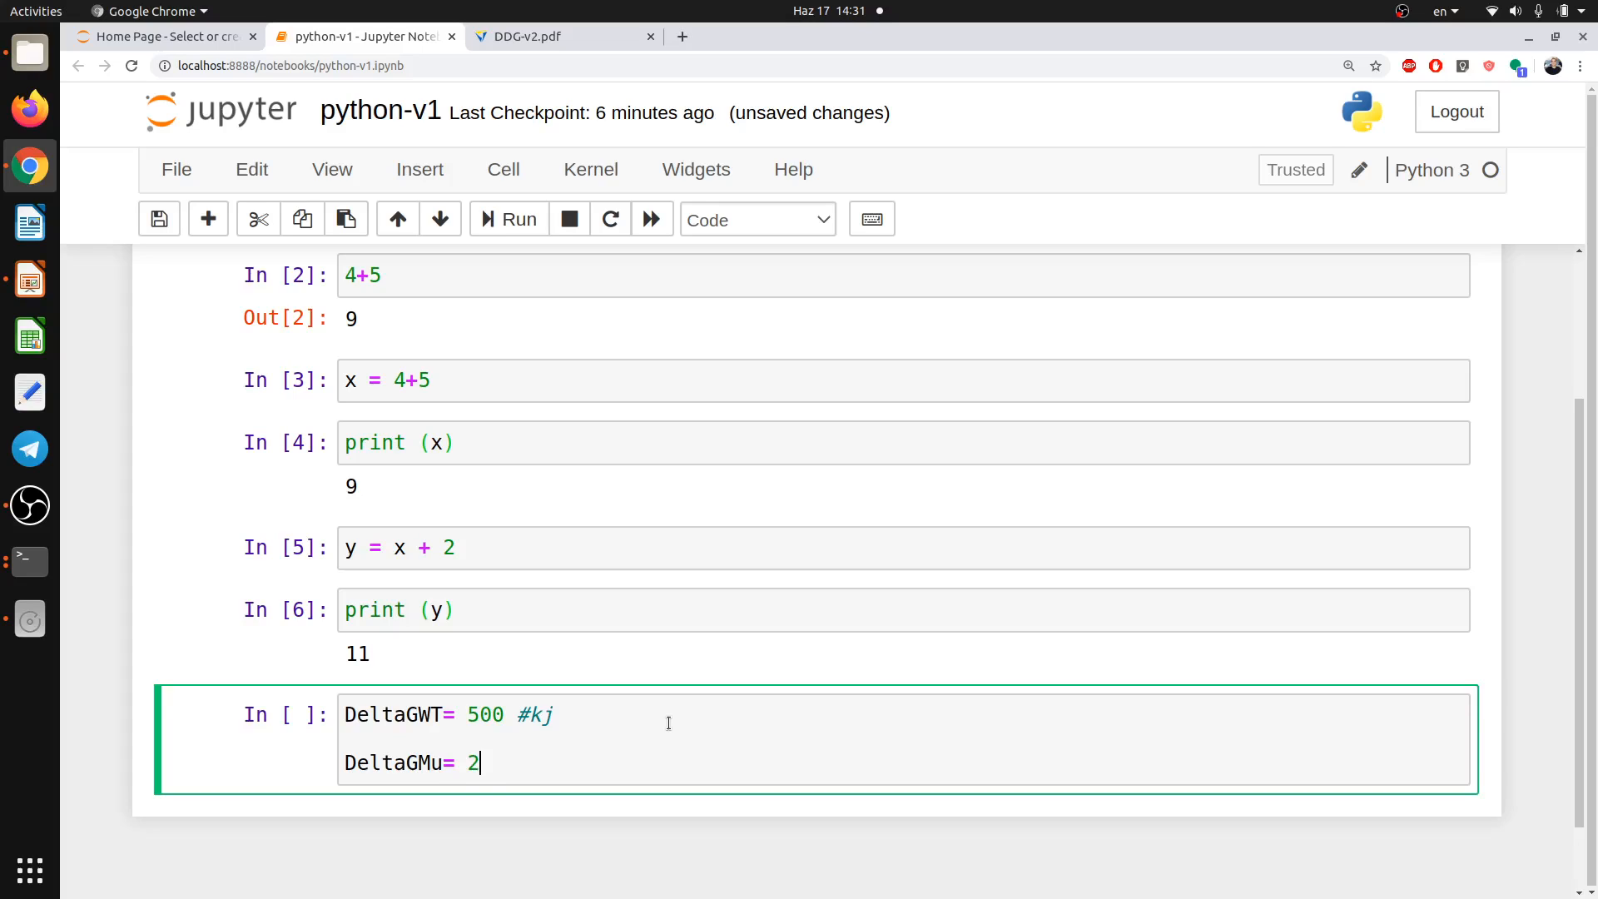
text(43)
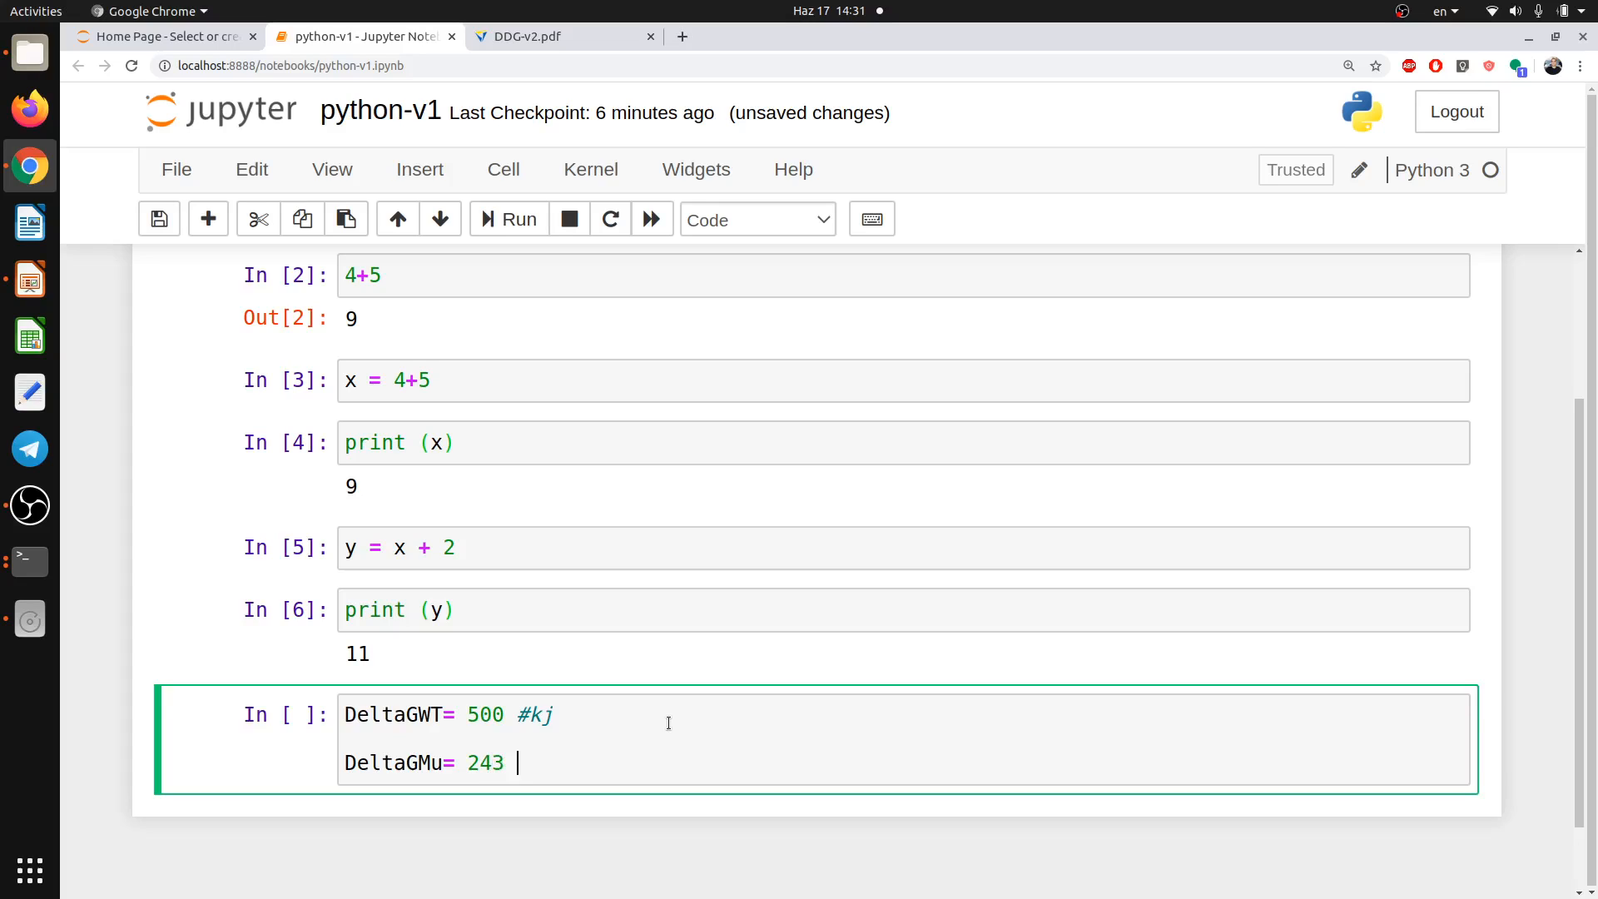
text(#)
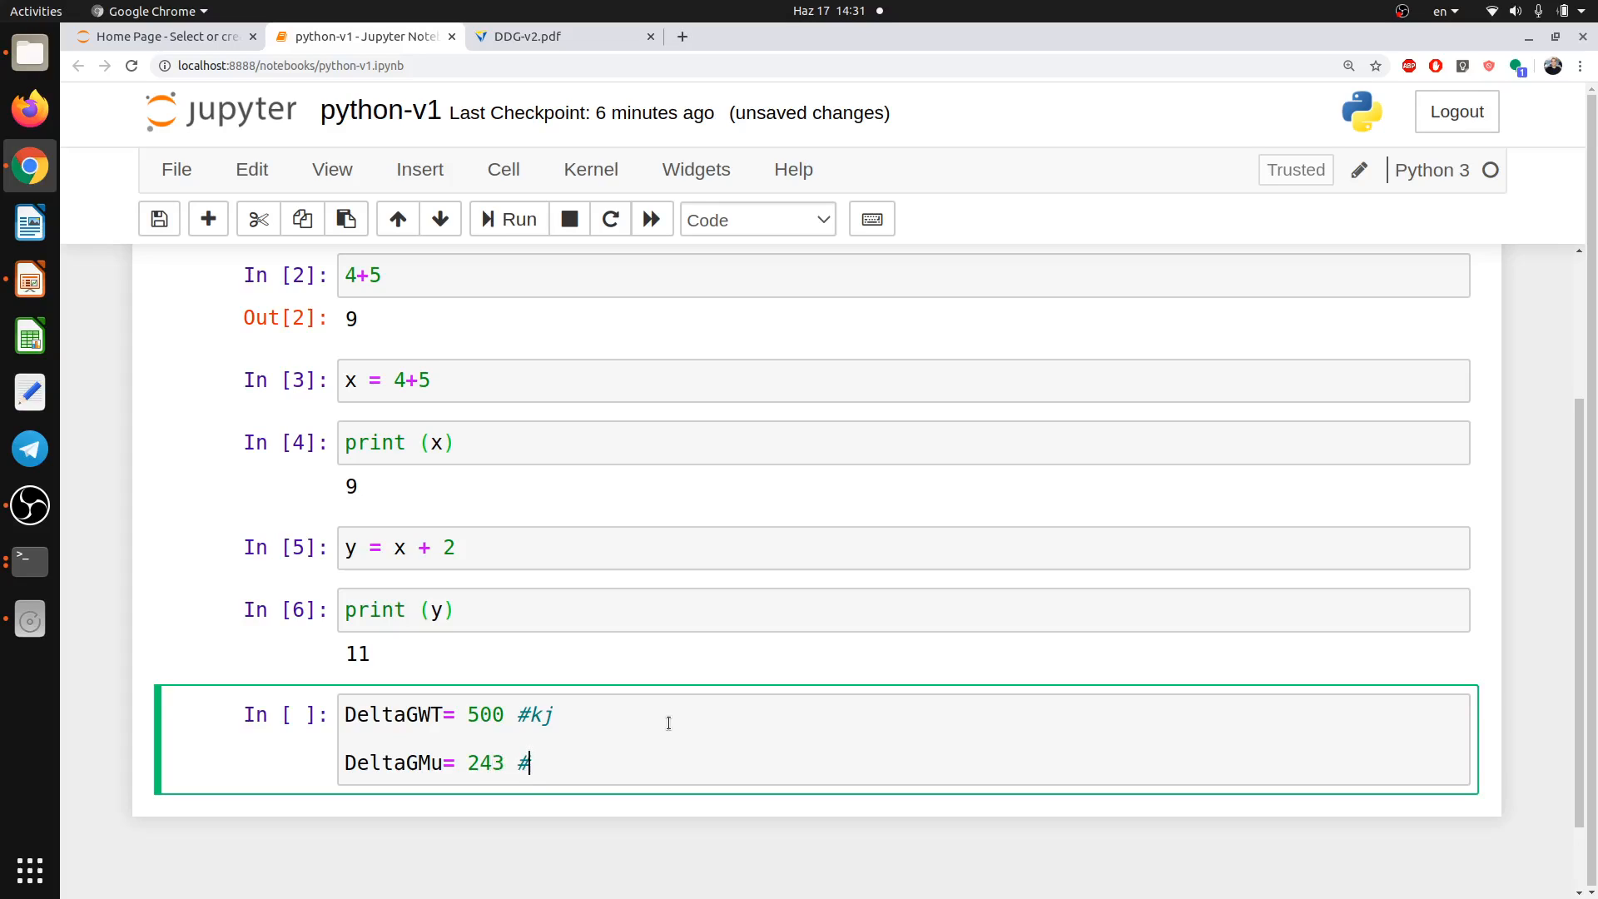
text(k)
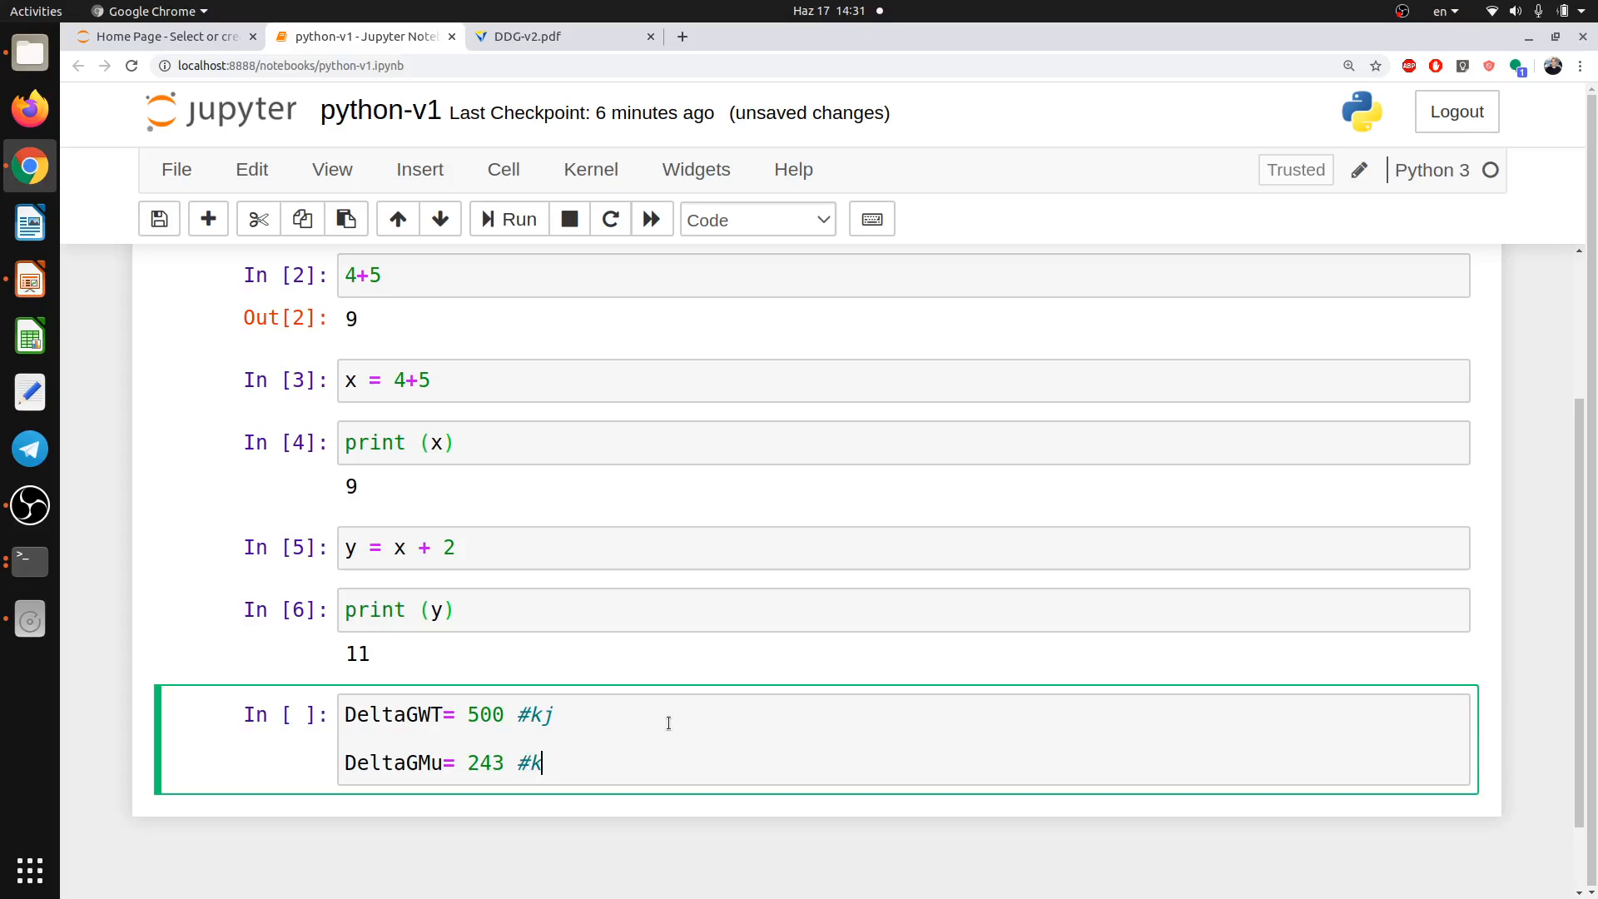
text(j)
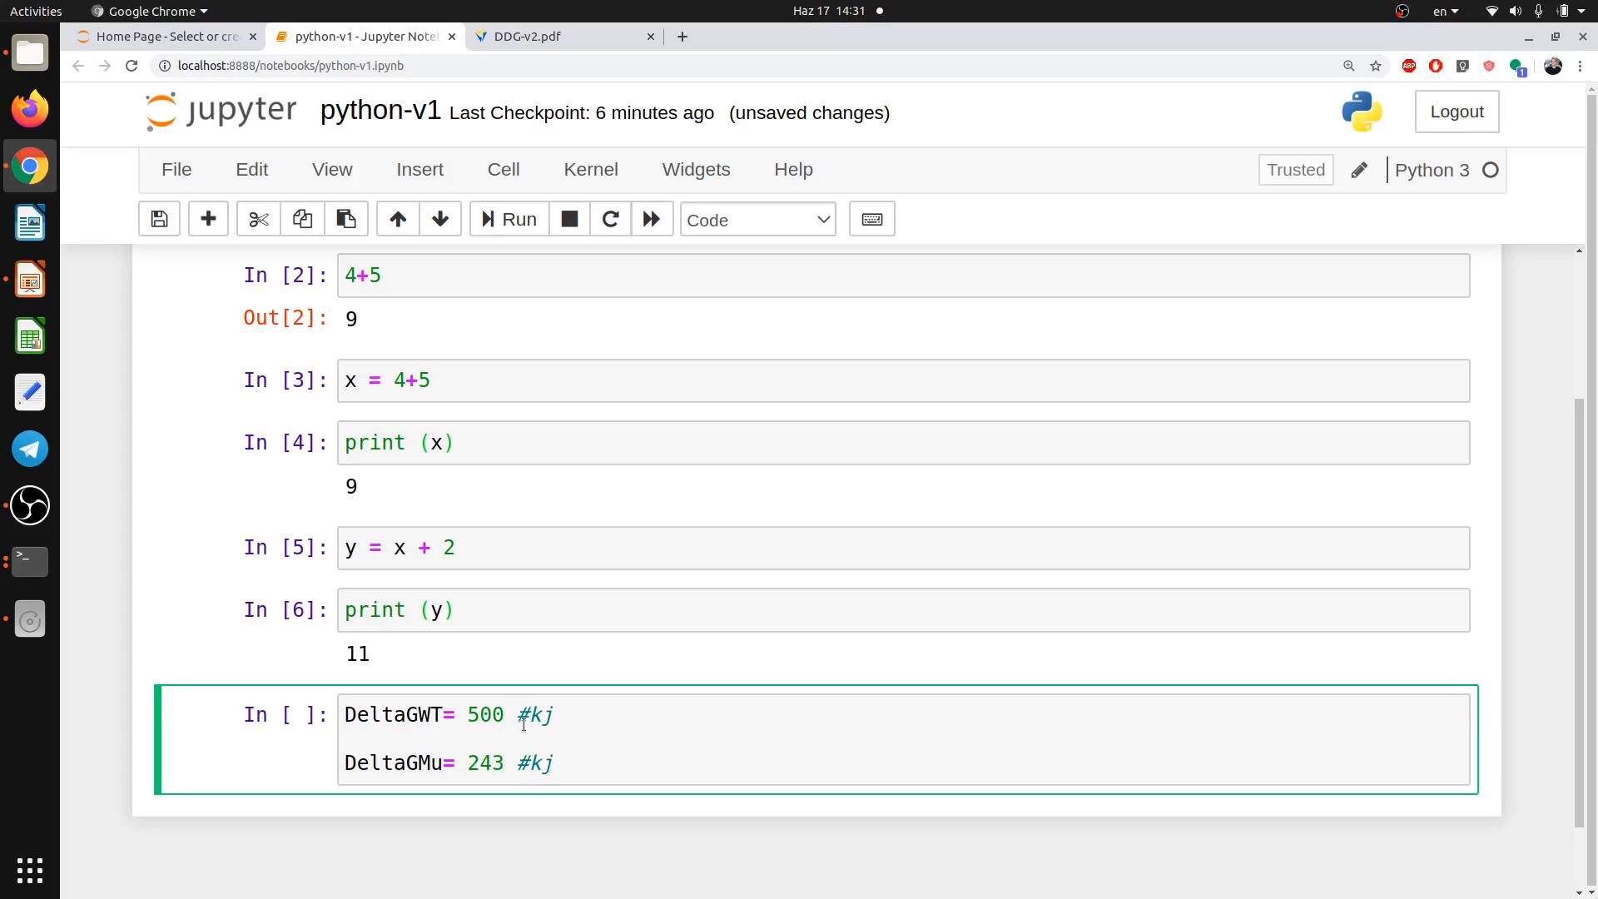
key(ctrl+s)
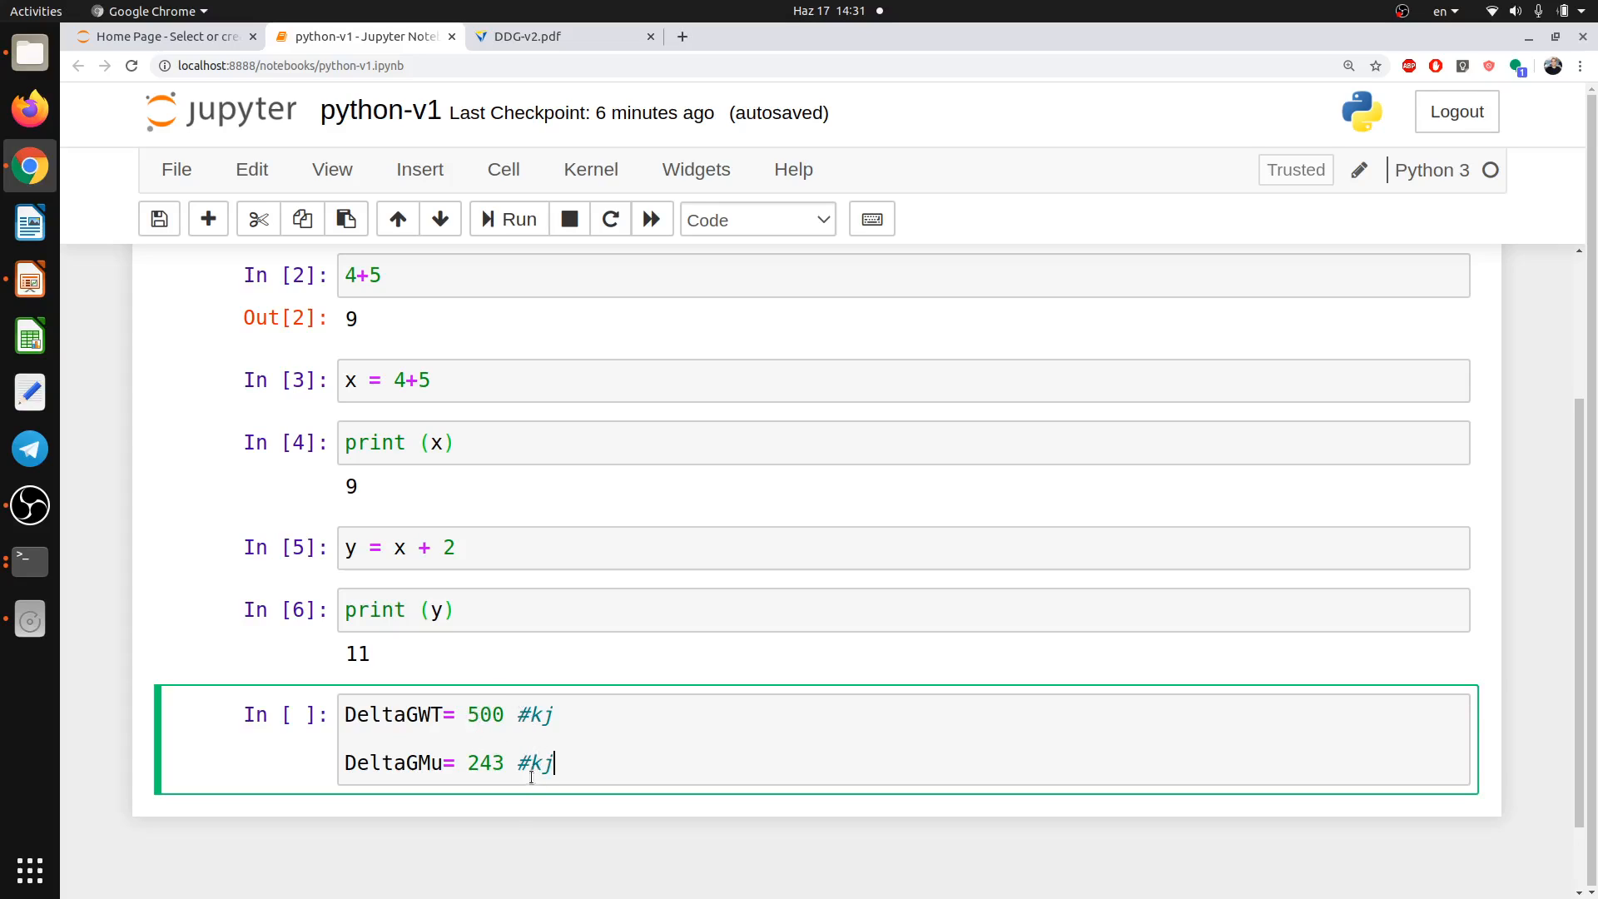
mouse_move(499, 340)
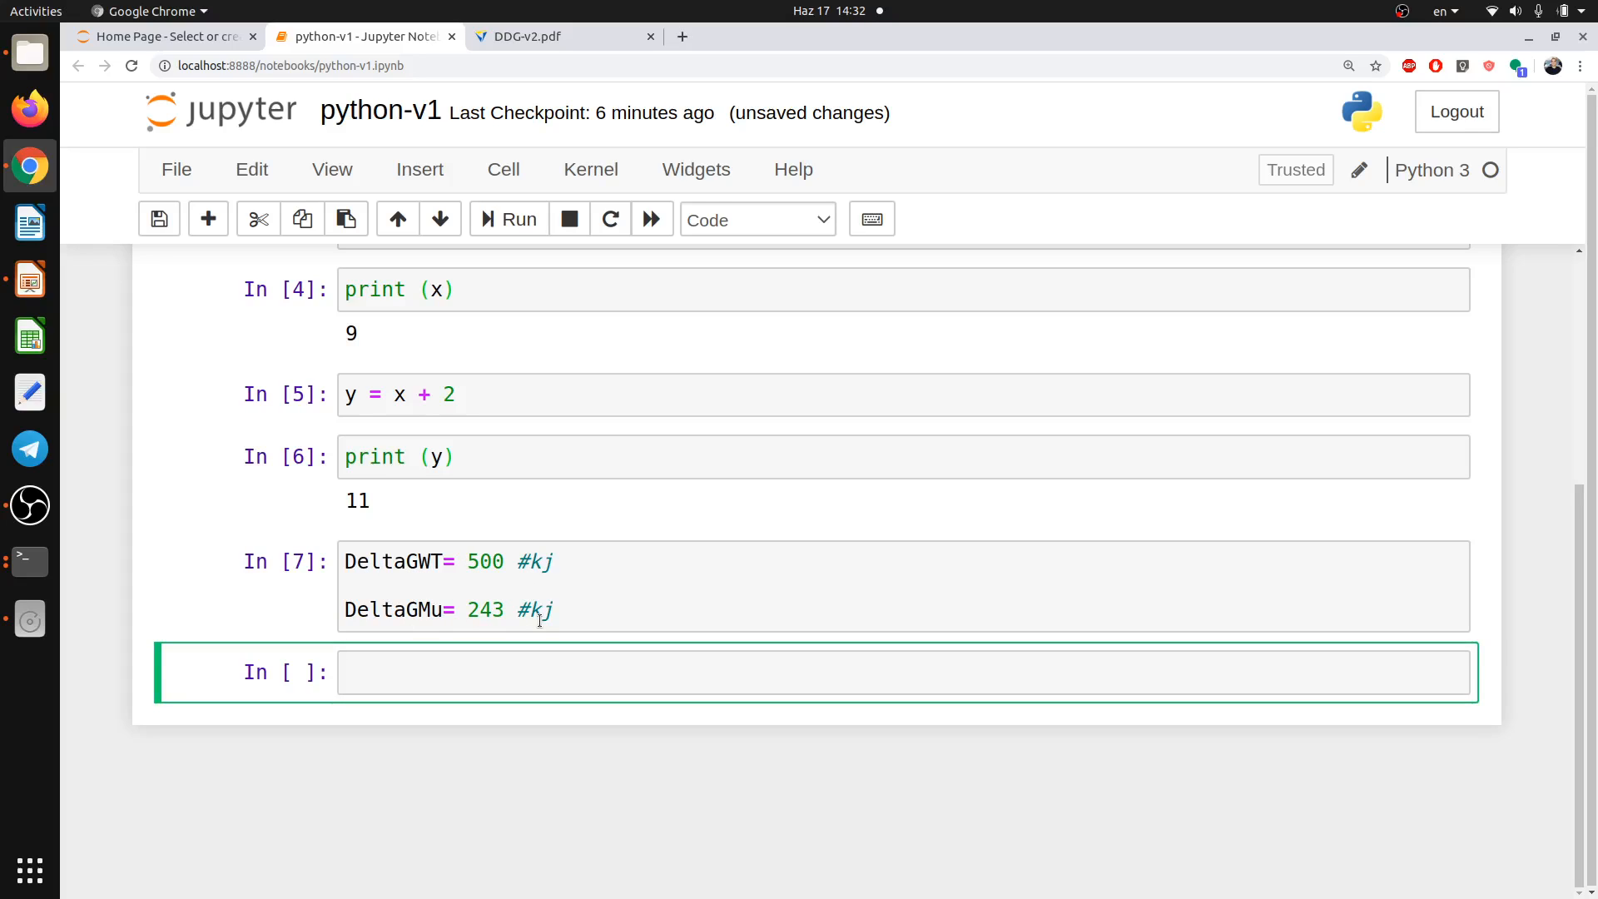
Consult the formula in the DDG-v2 PDF tab and start a new cell with D.
click(553, 35)
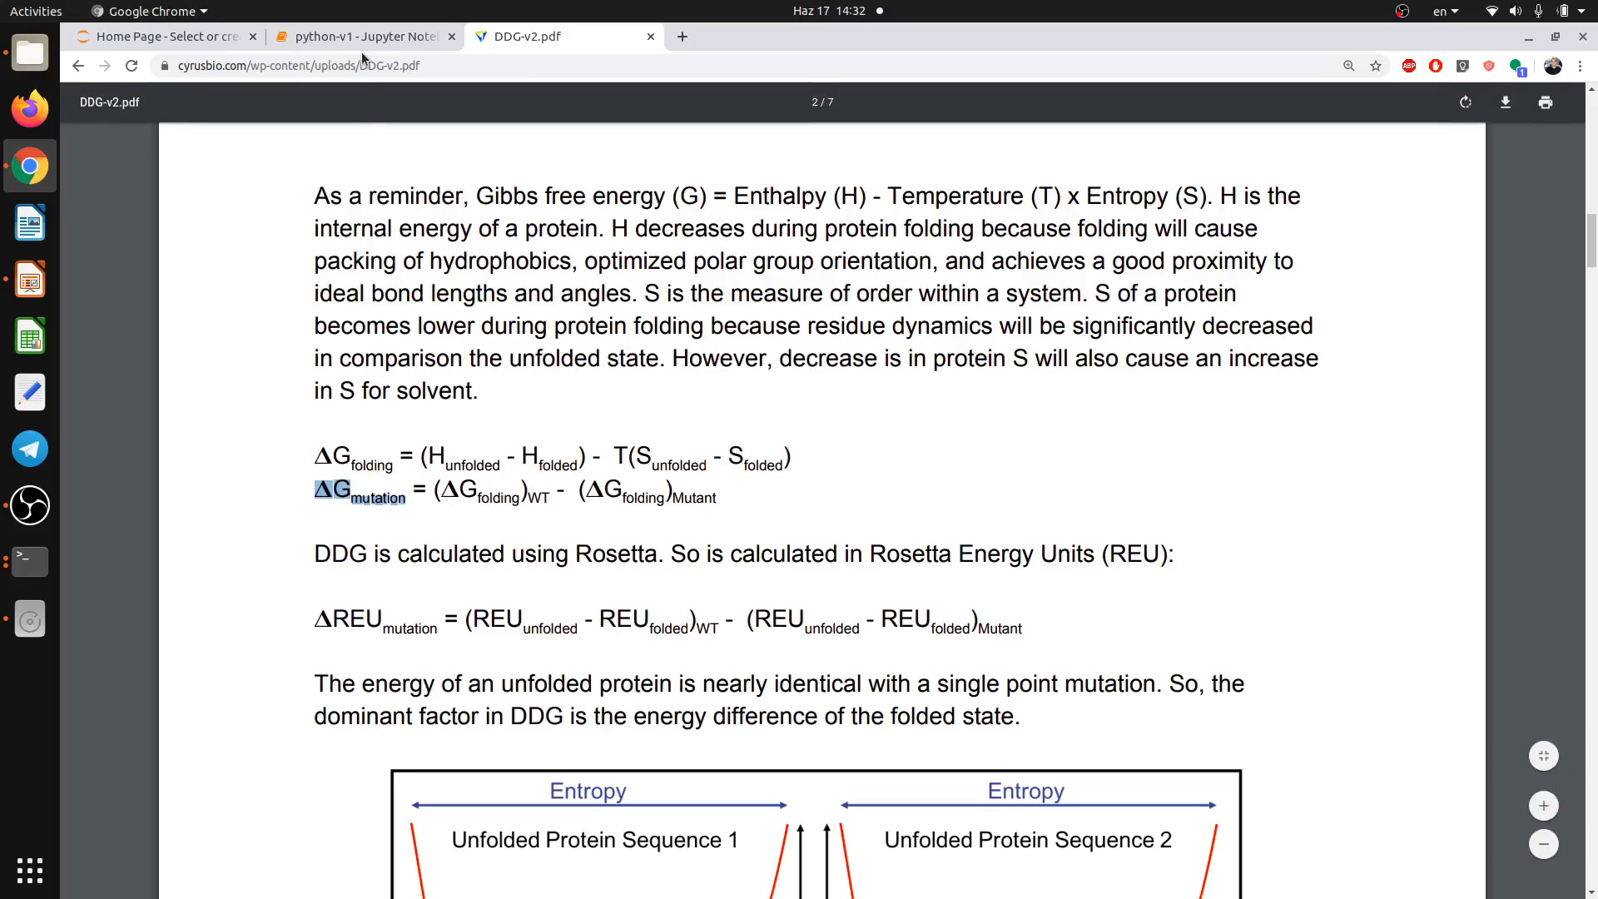
mouse_move(381, 87)
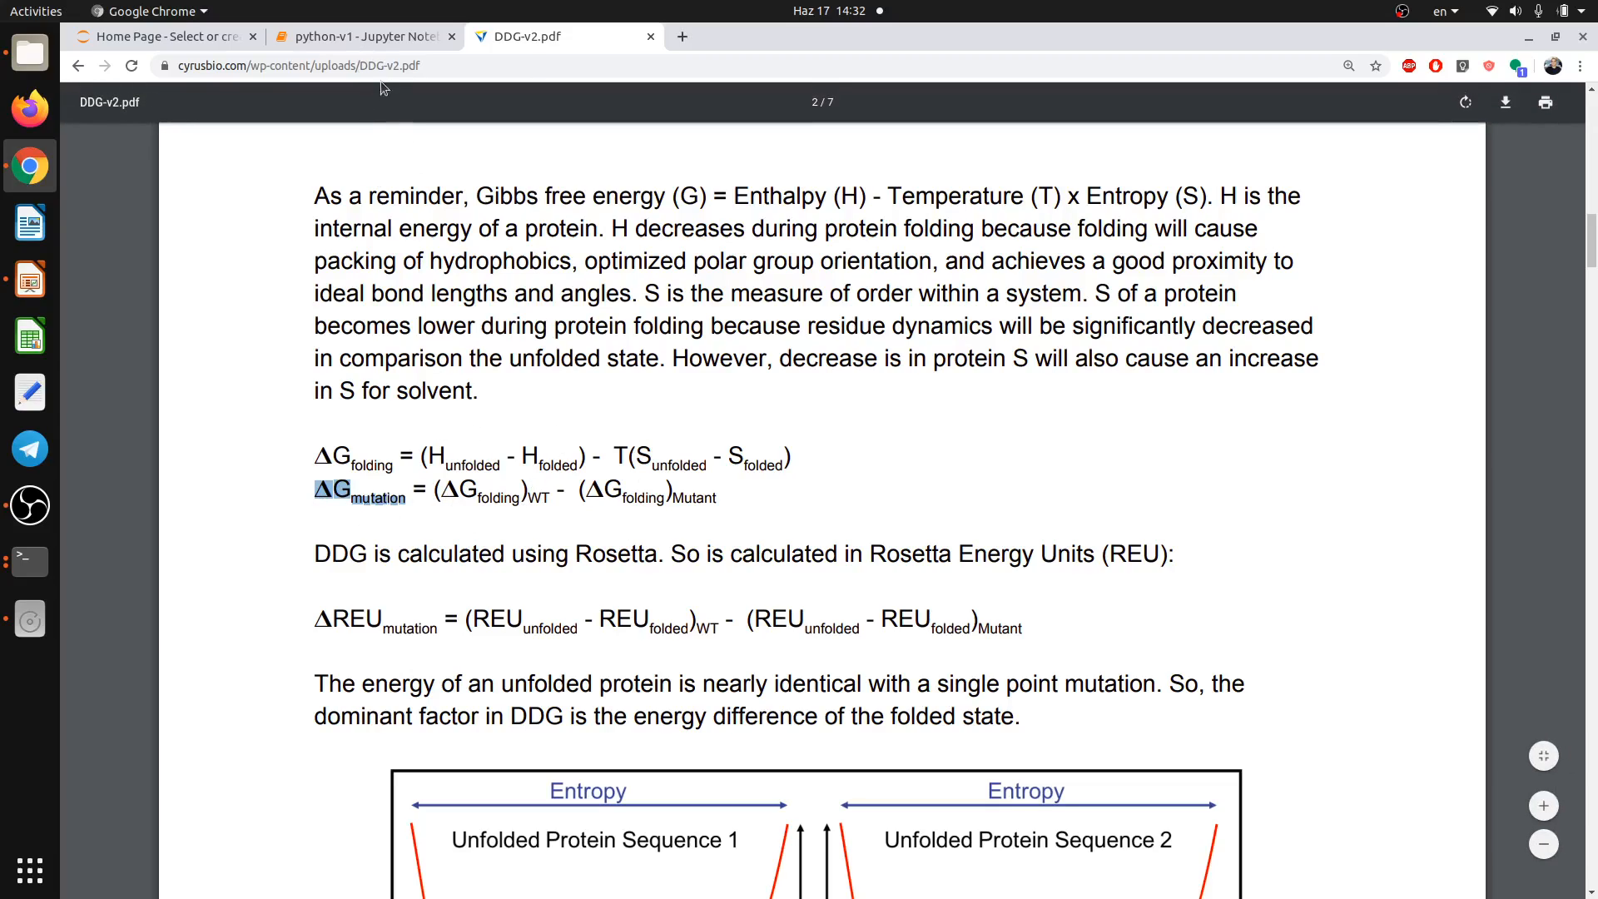
click(361, 35)
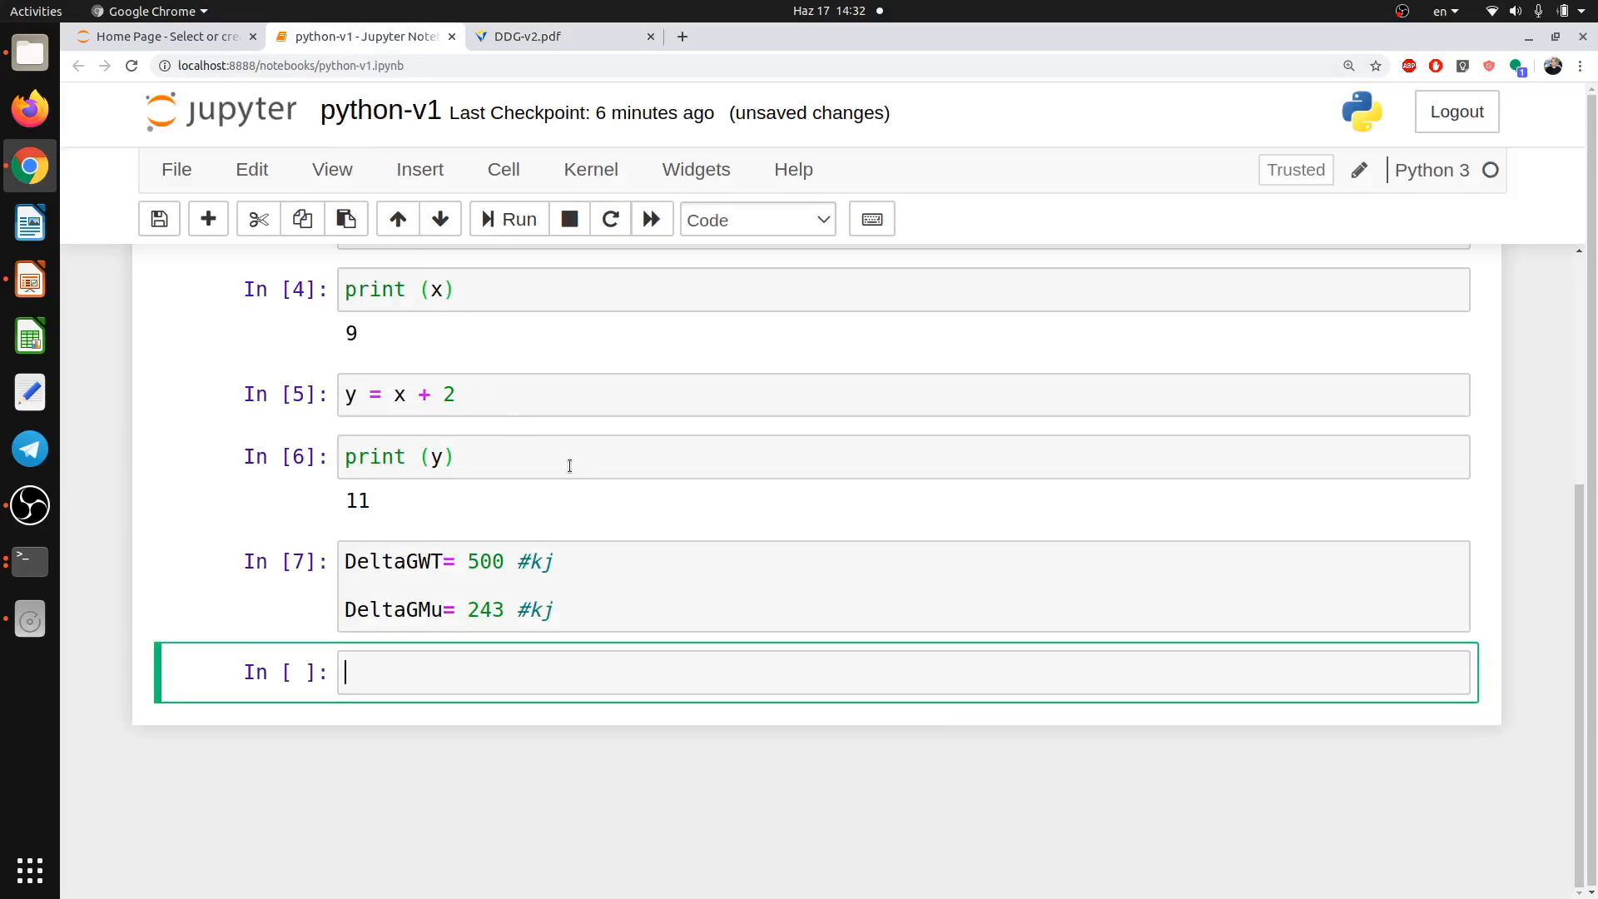
text(D)
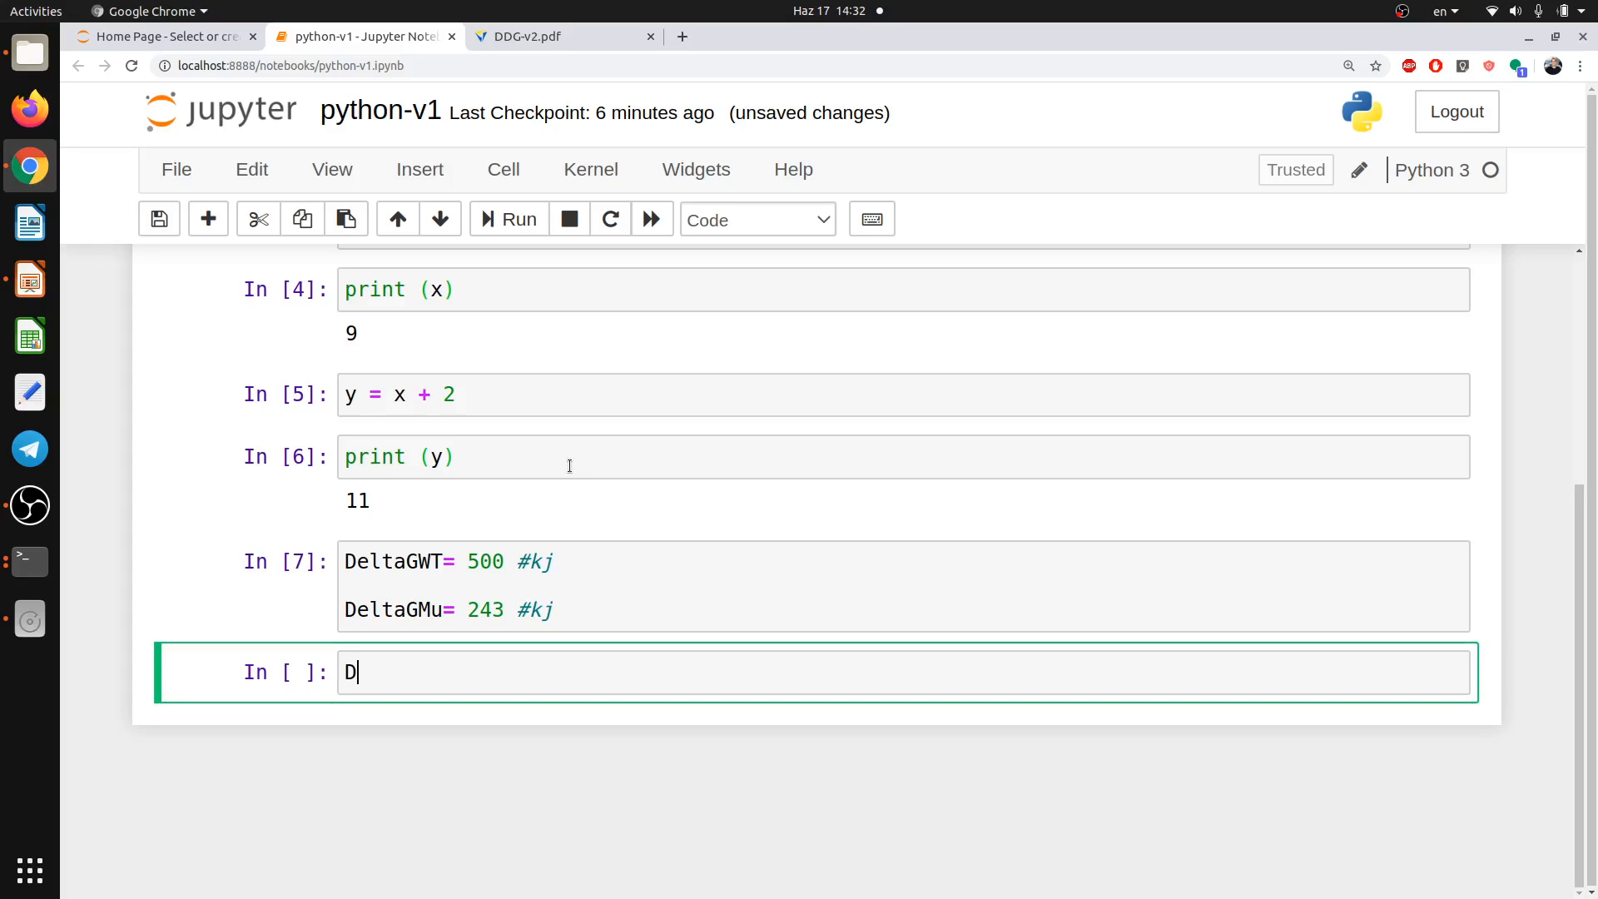
mouse_move(514, 57)
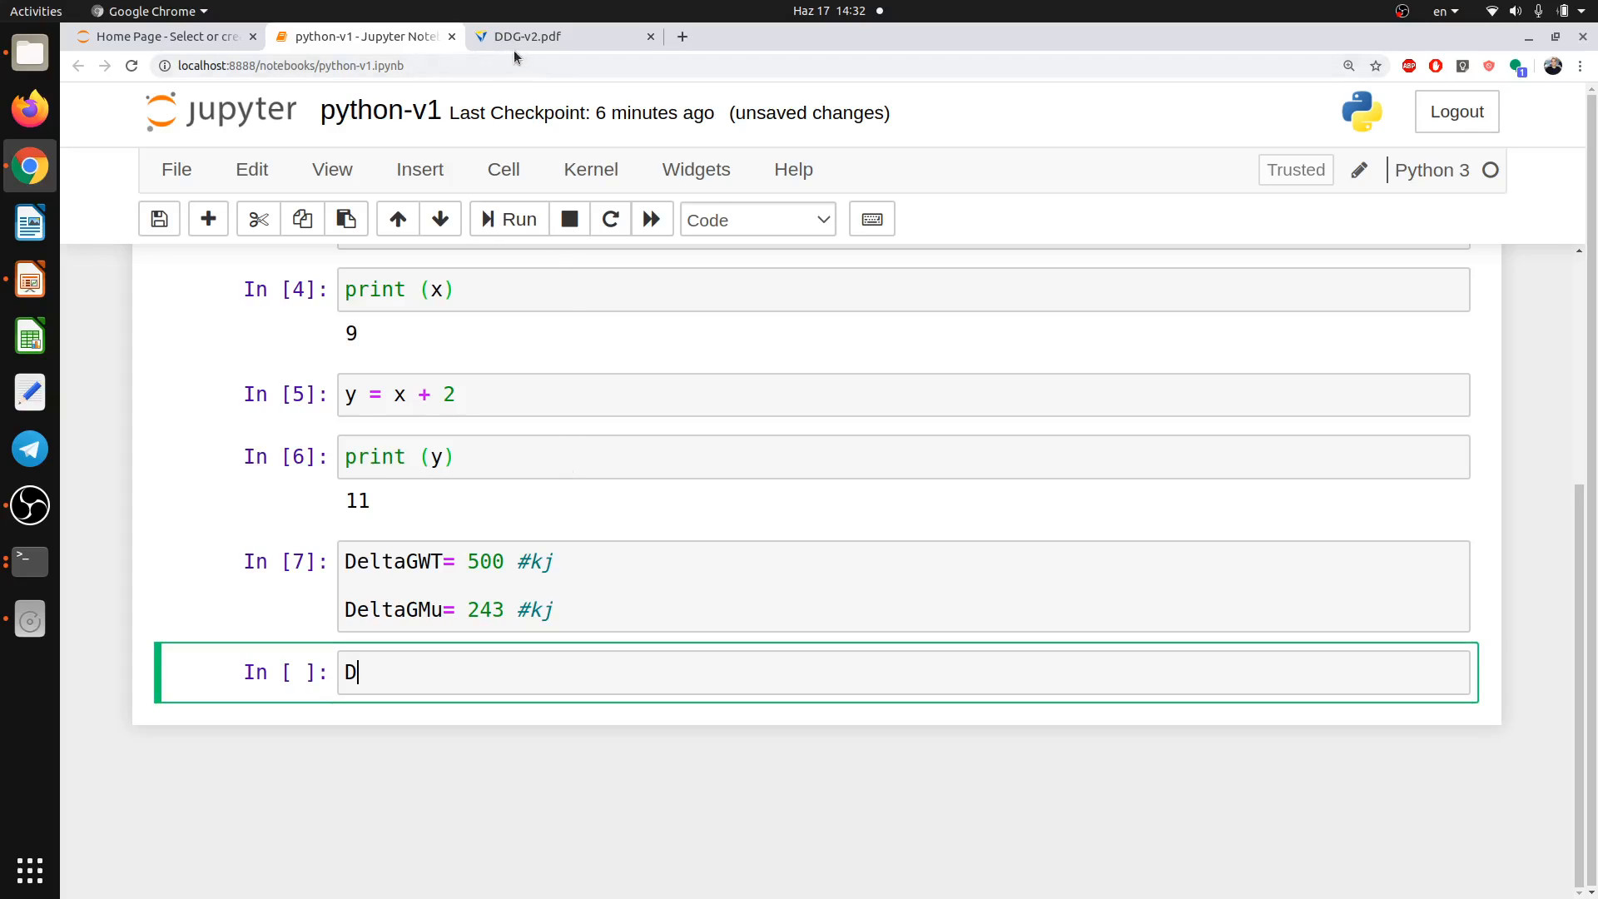
click(564, 35)
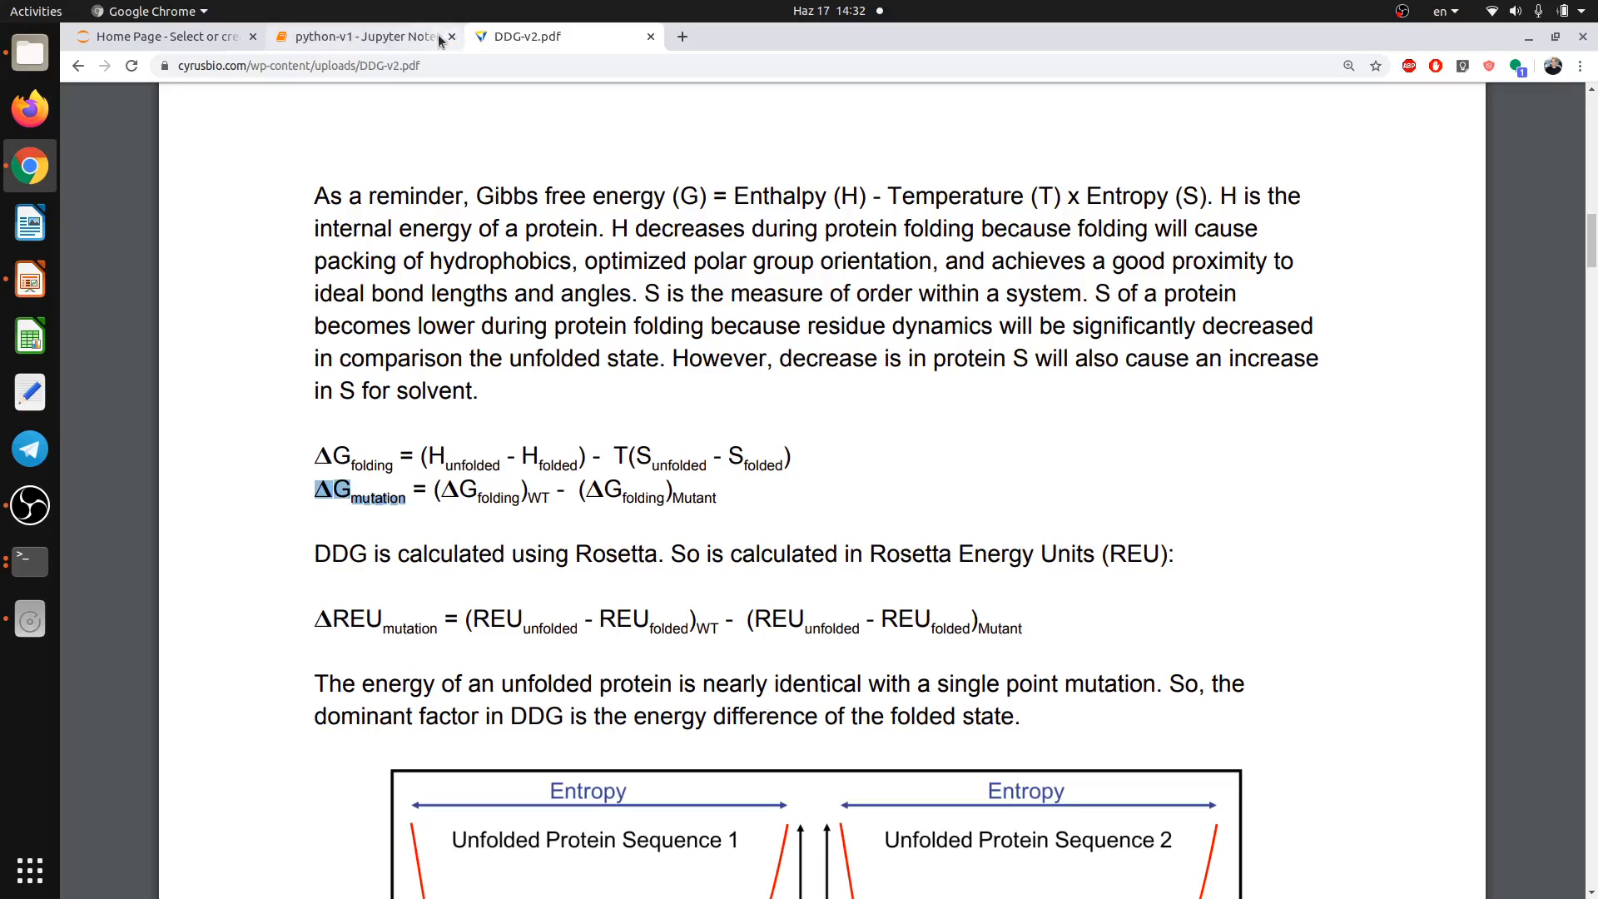
click(362, 35)
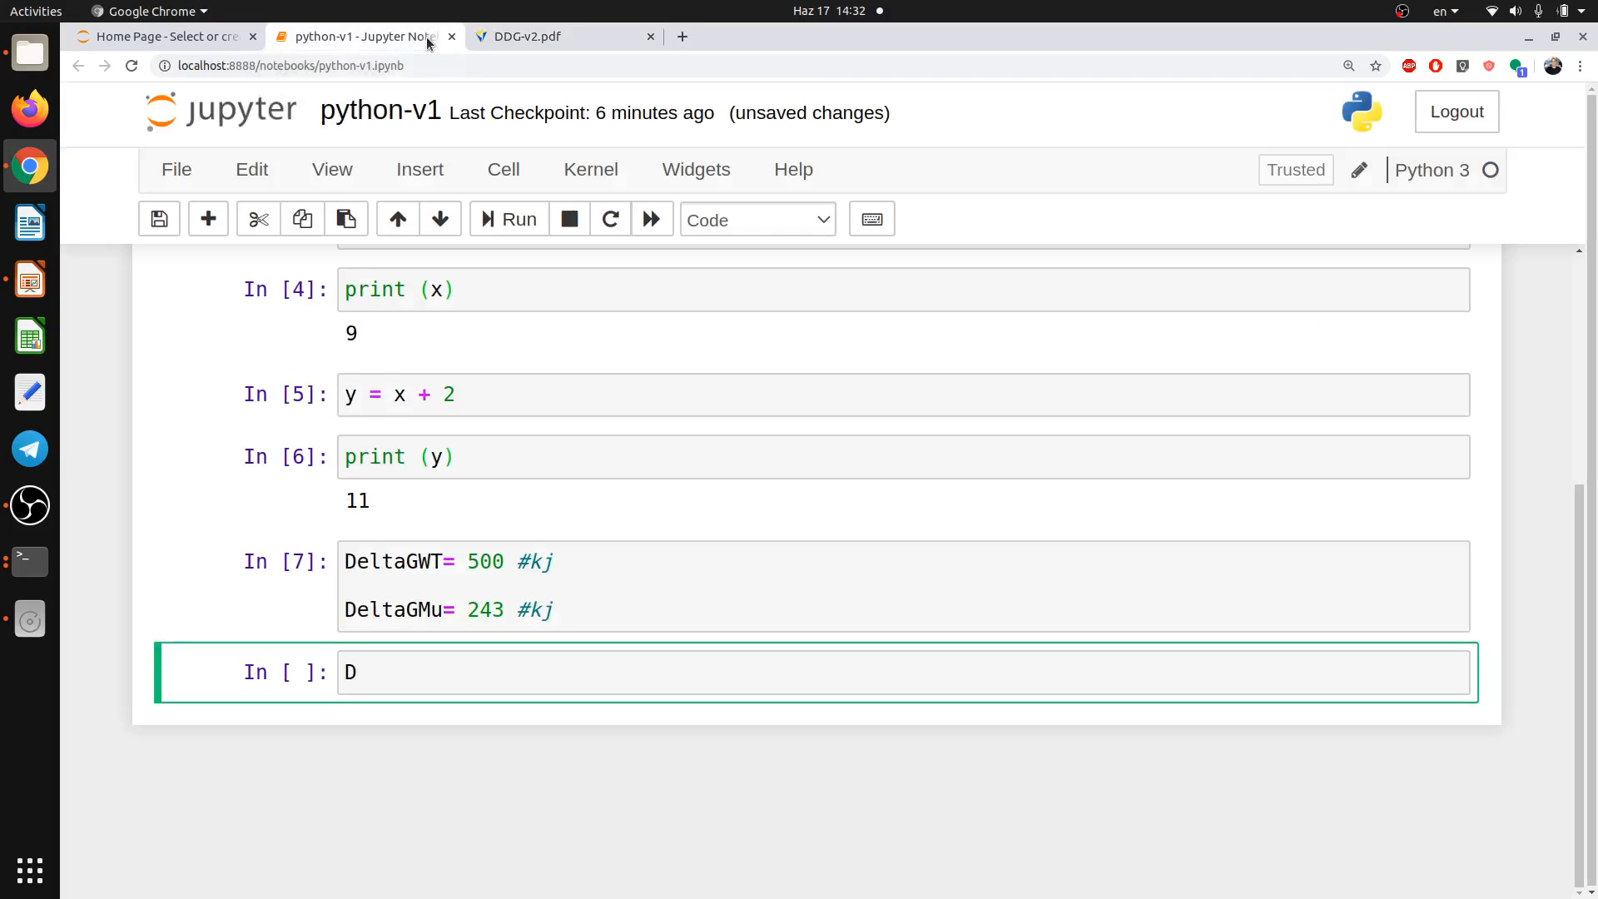
Write Stability= DeltaGWT-DeltaGMu, autocompleting both variable names.
text(EL)
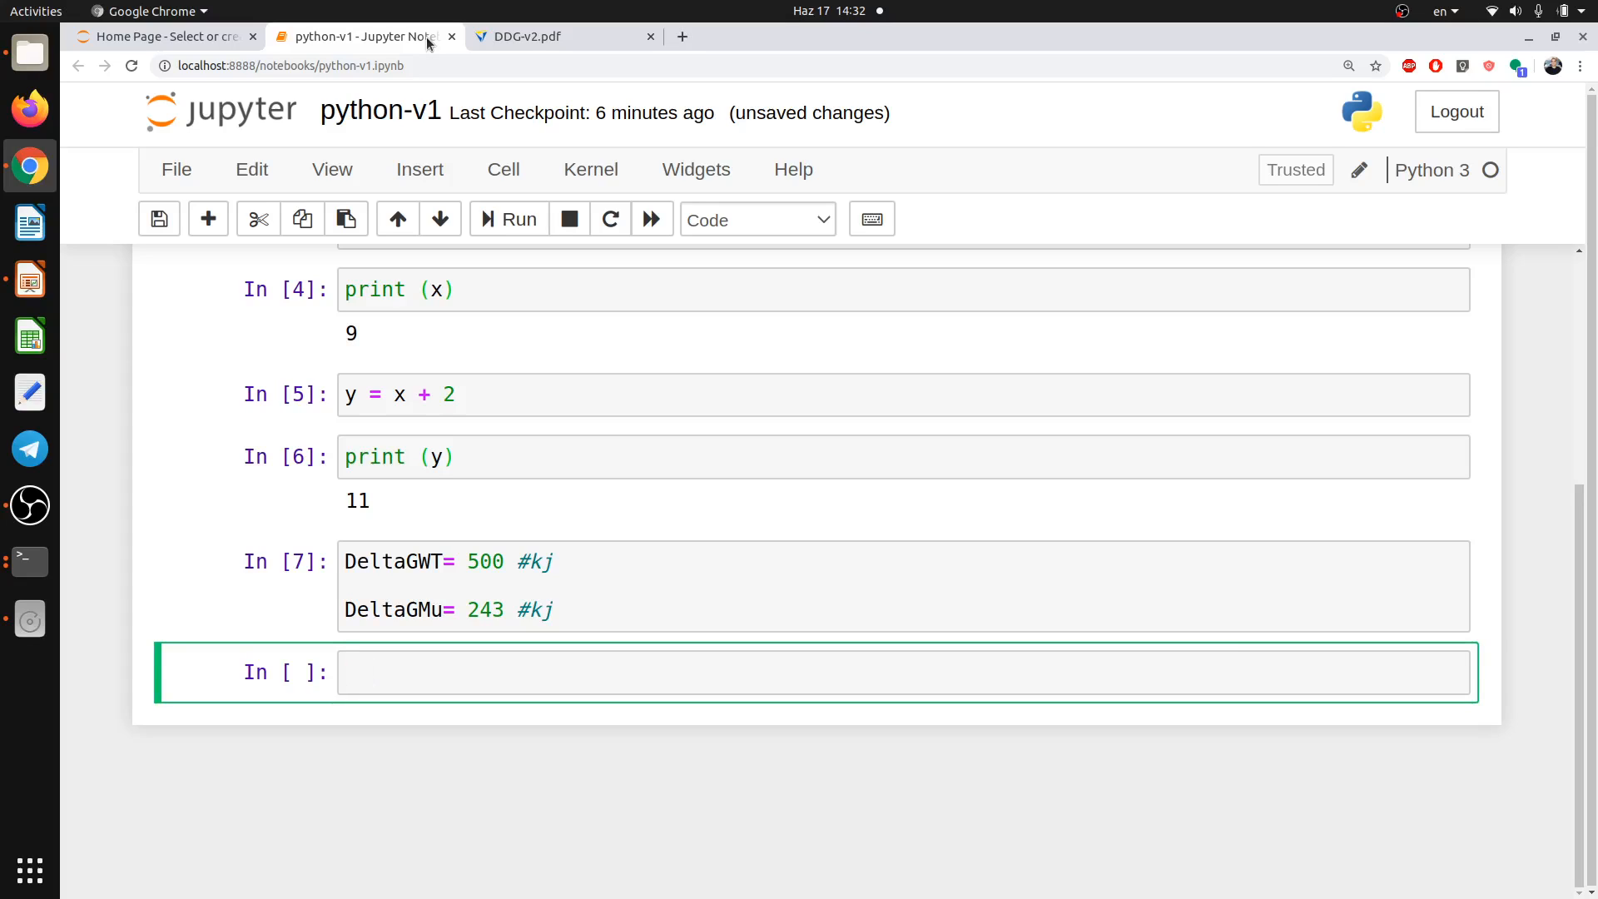
text(Stabili)
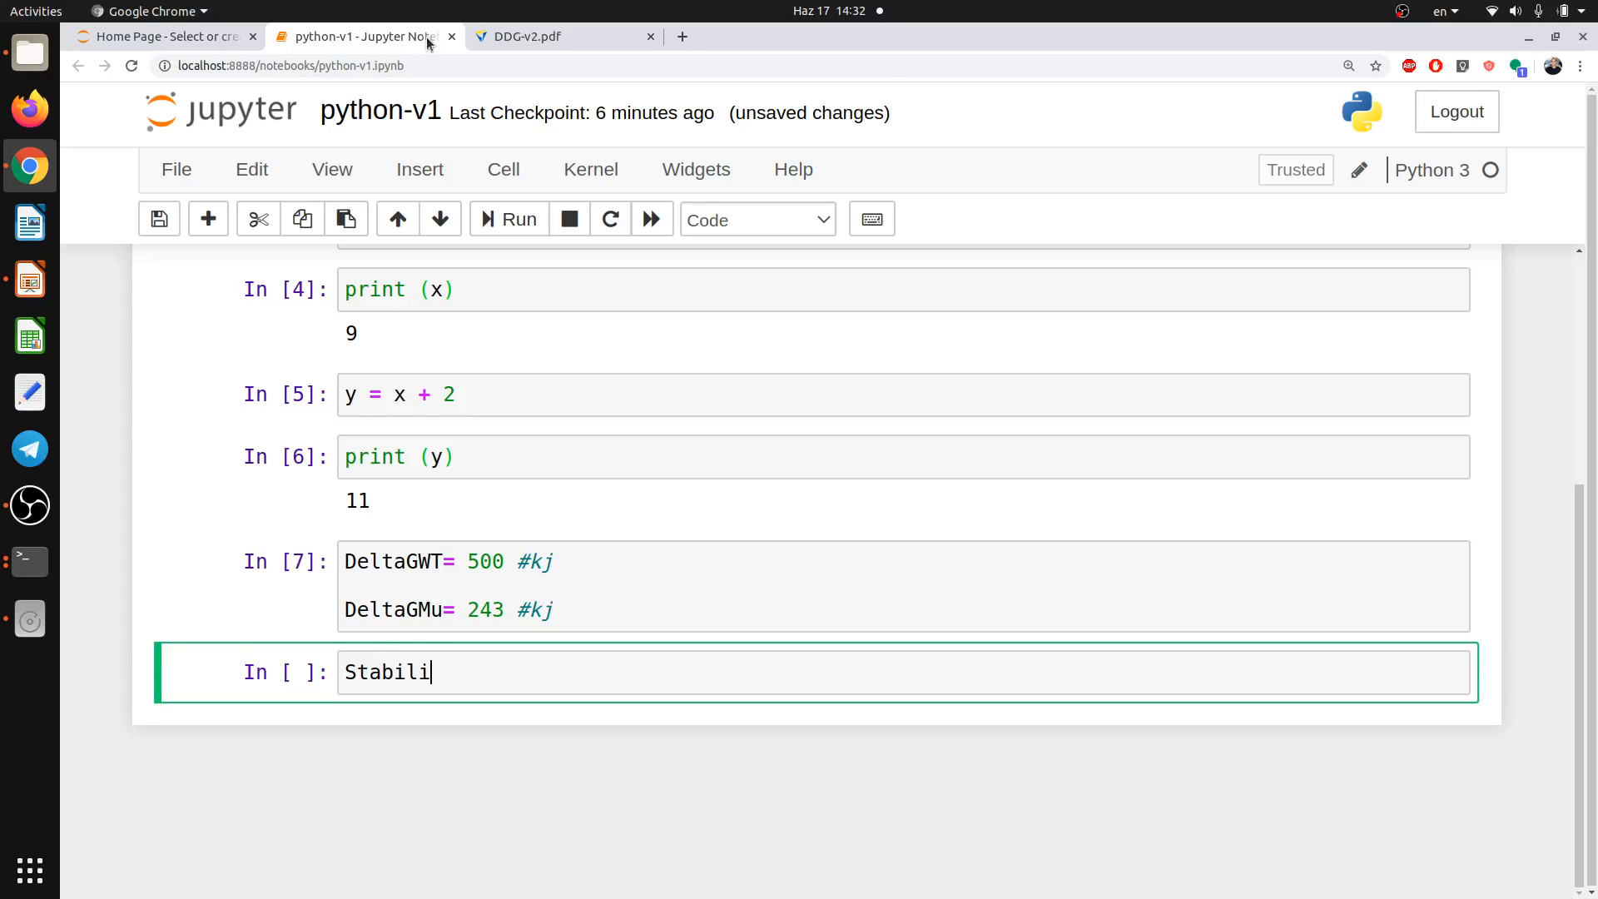
text(ty)
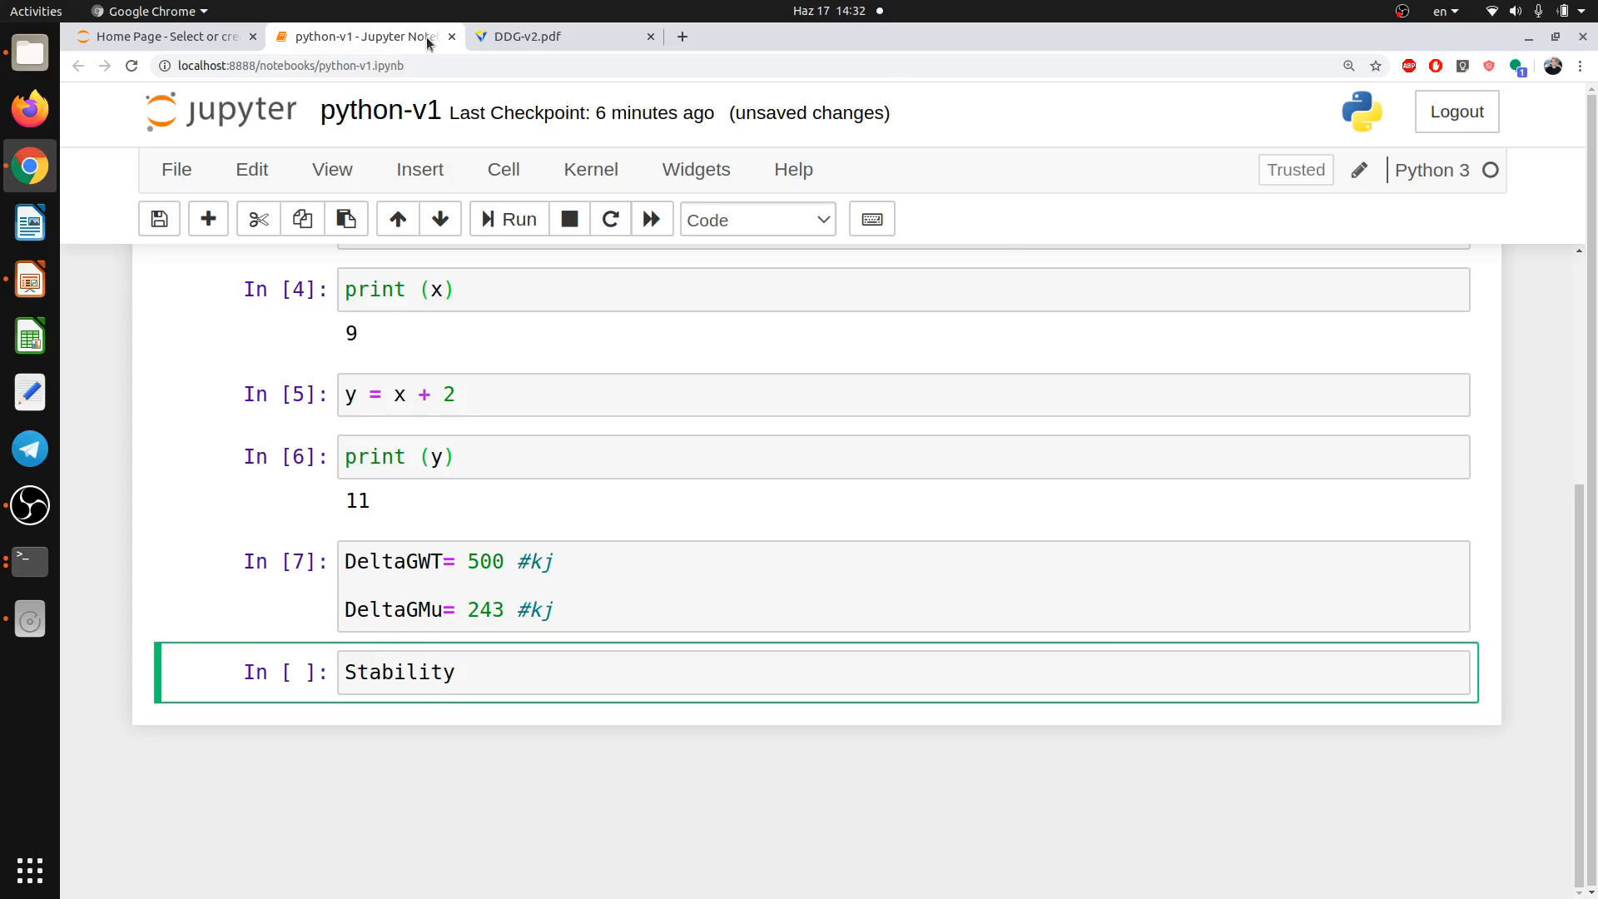
text(=)
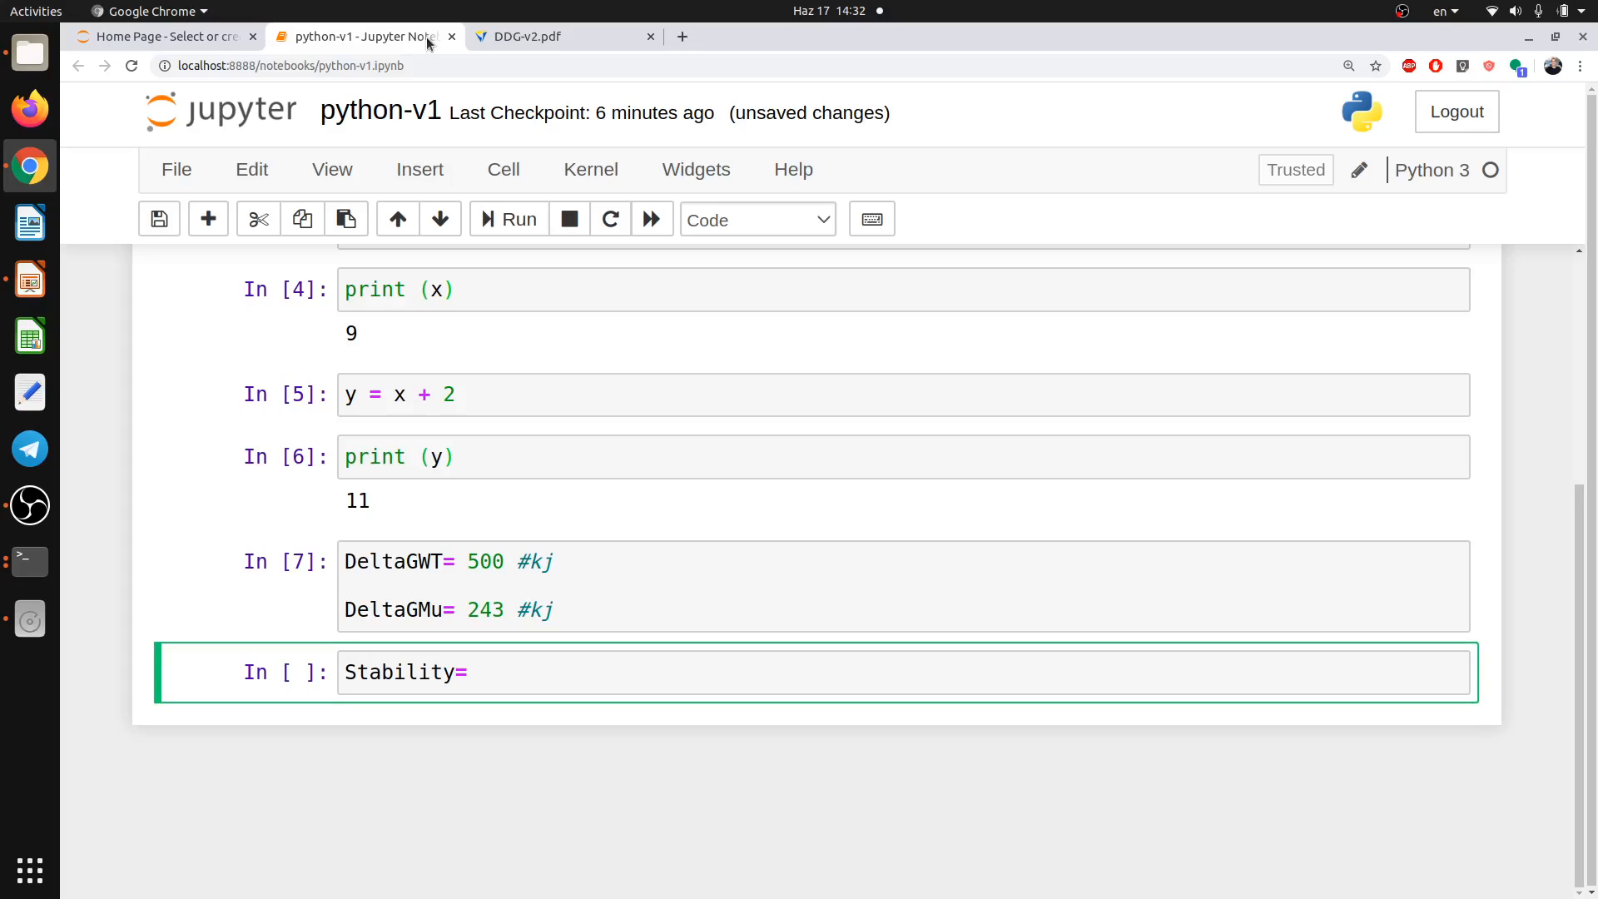
text(Del)
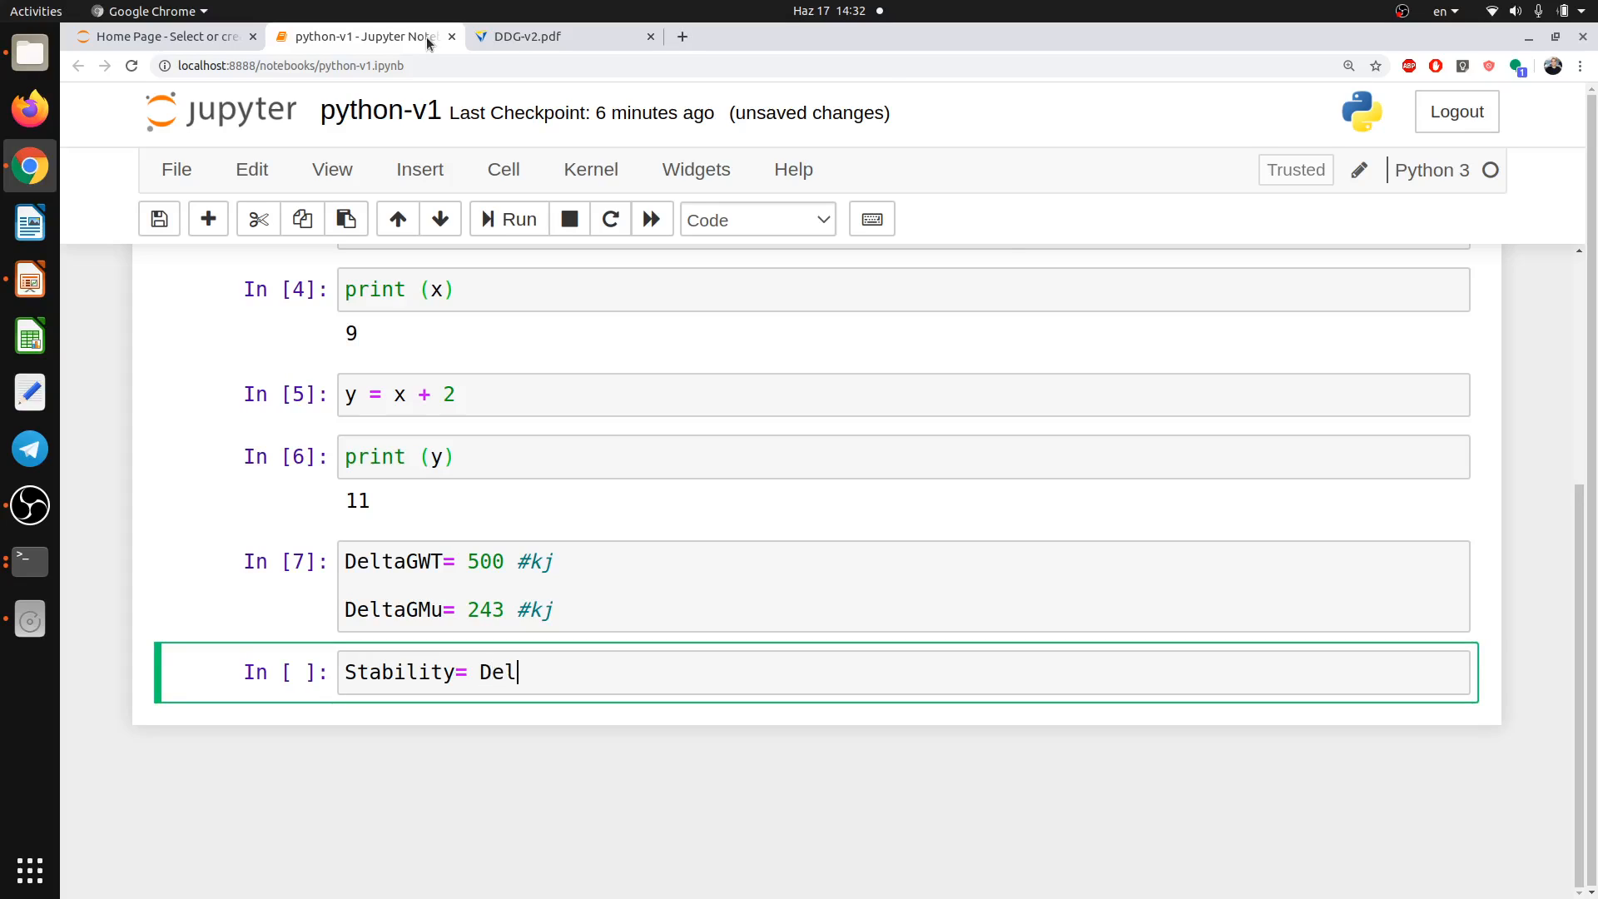
text(ta)
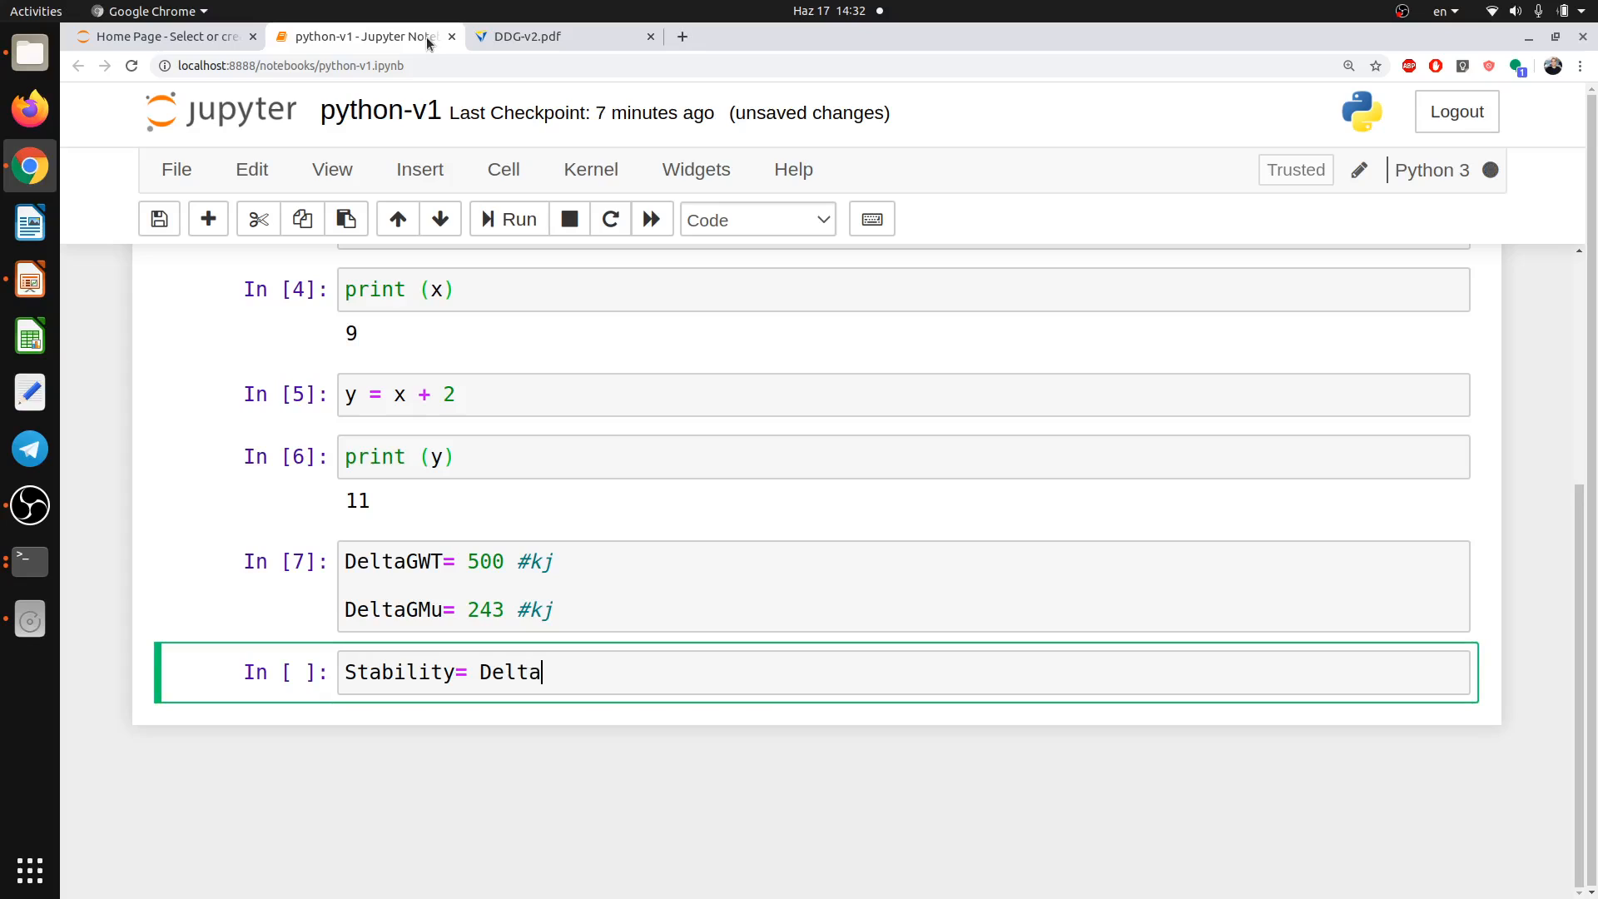
key(Tab)
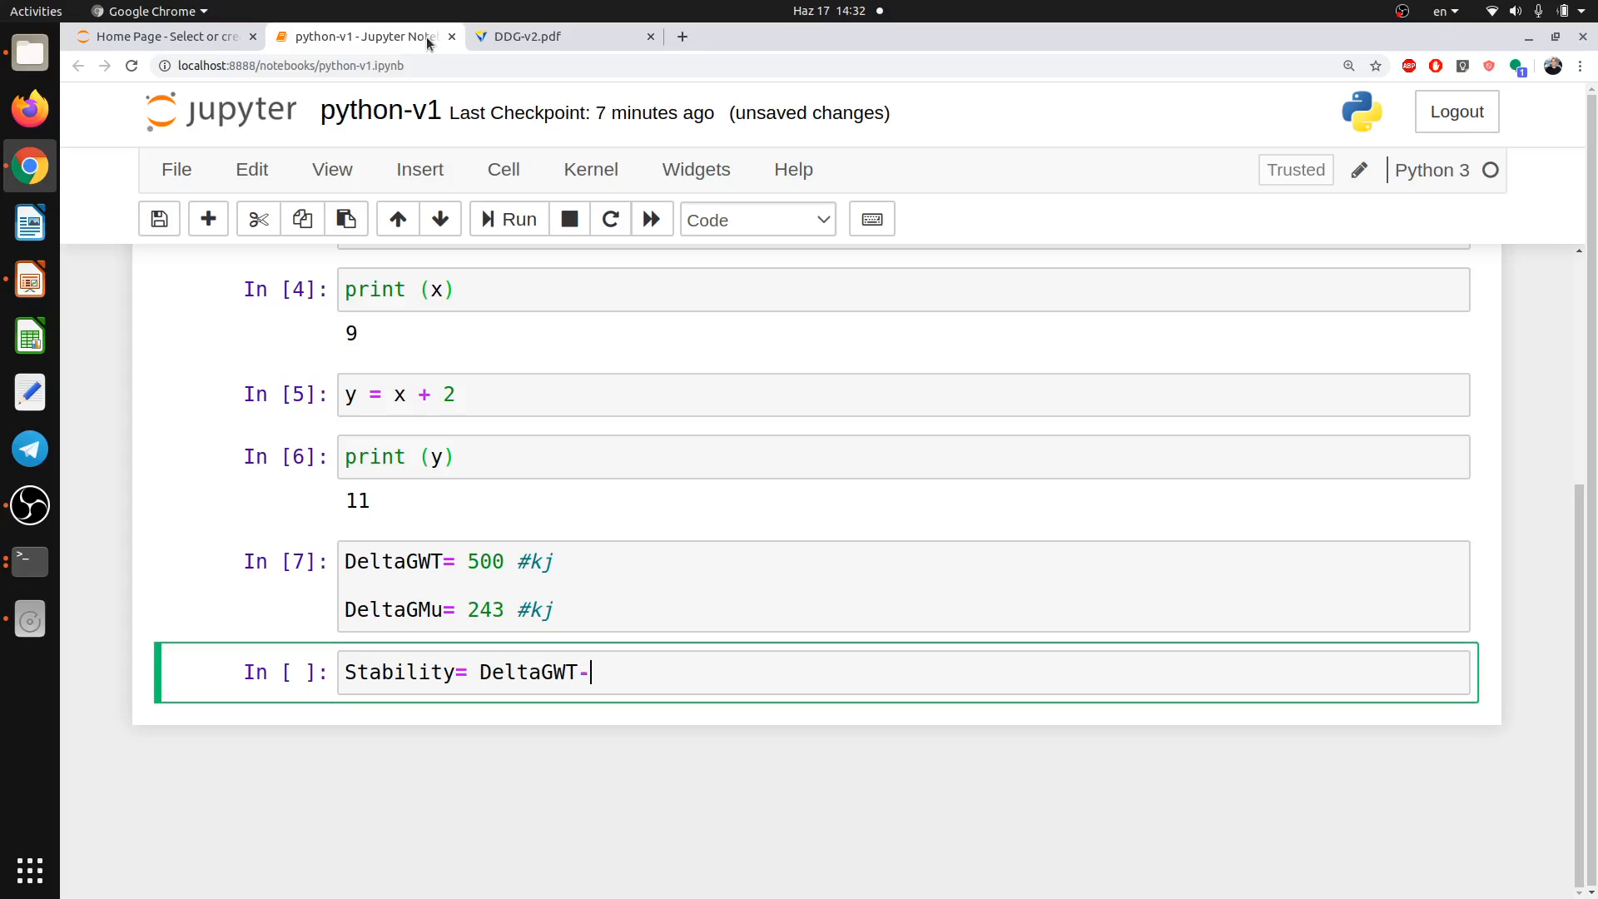
text(Del)
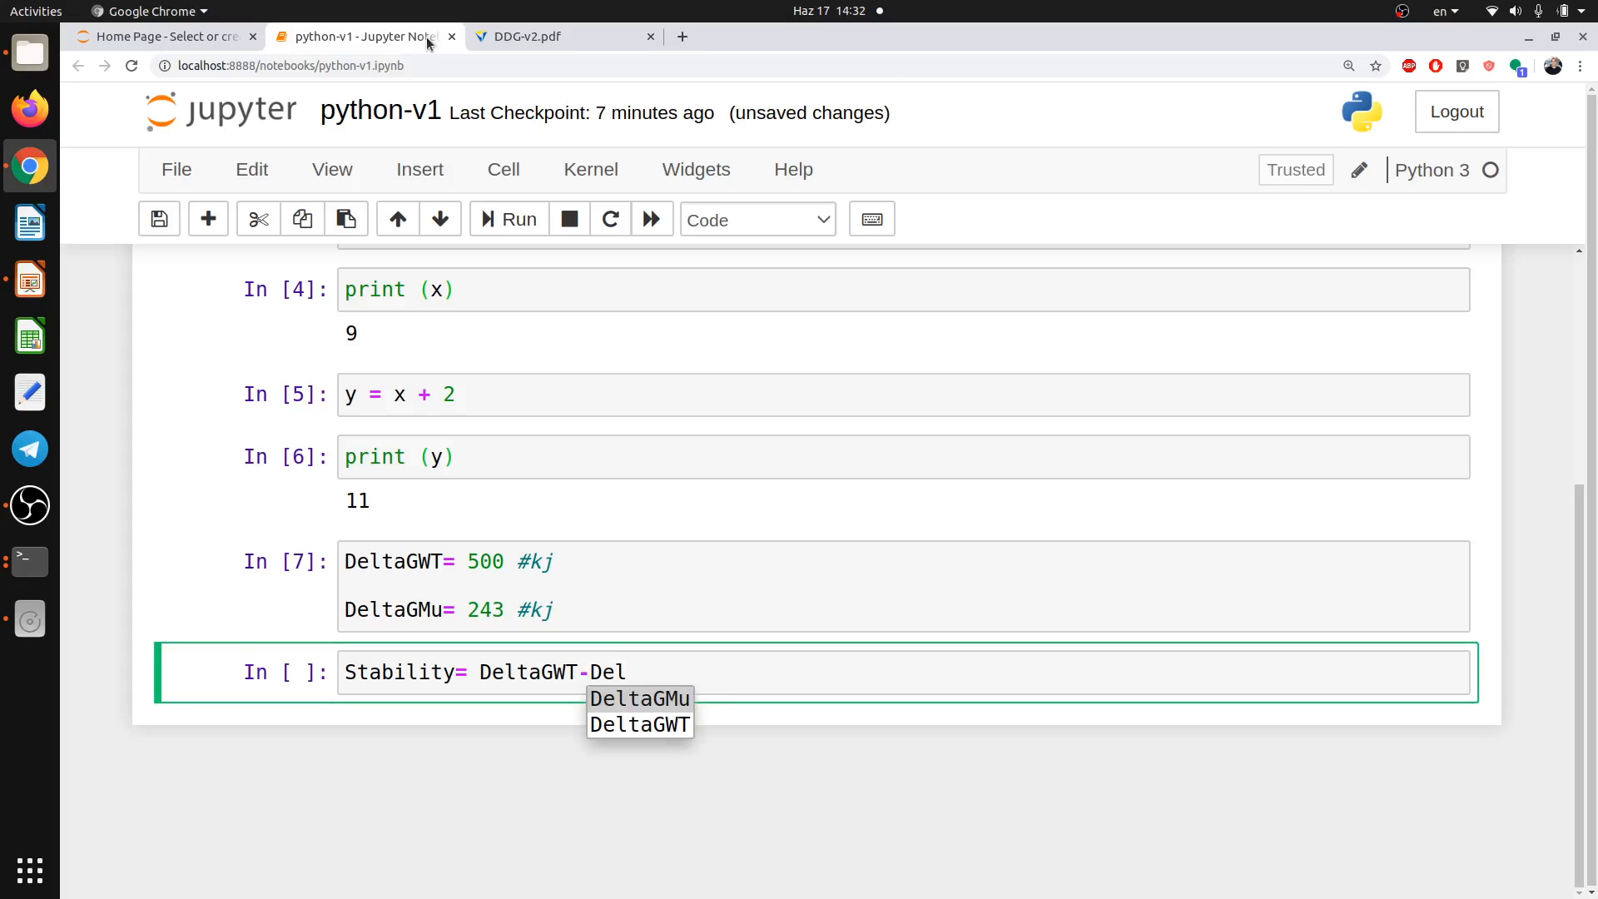
click(639, 698)
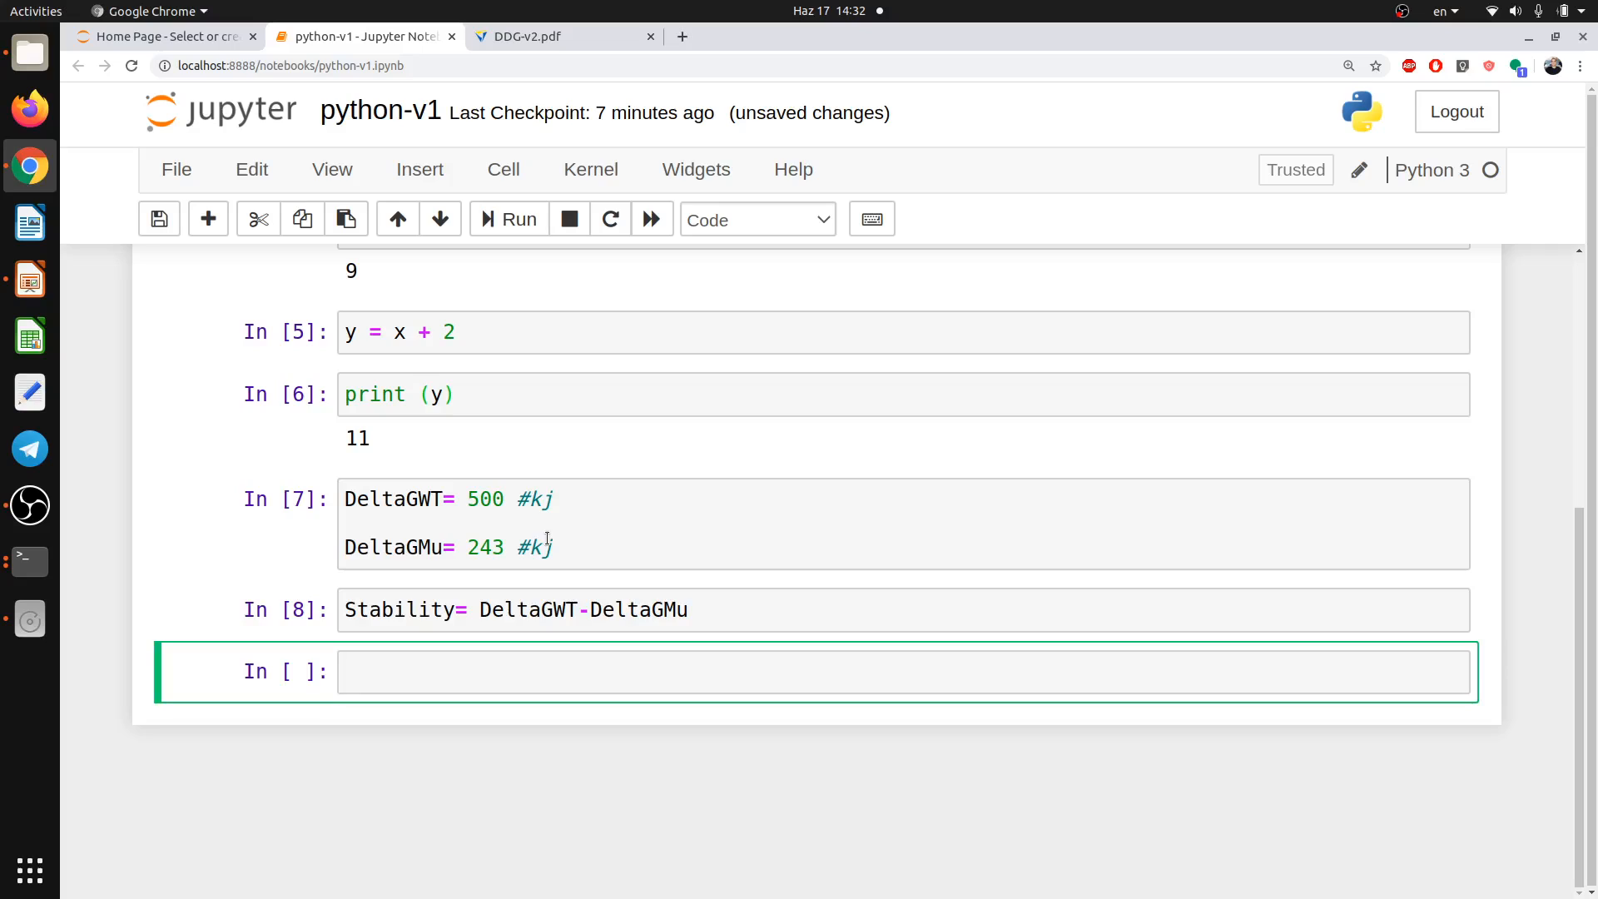
Print Stability, producing the output 257.
text(print *)
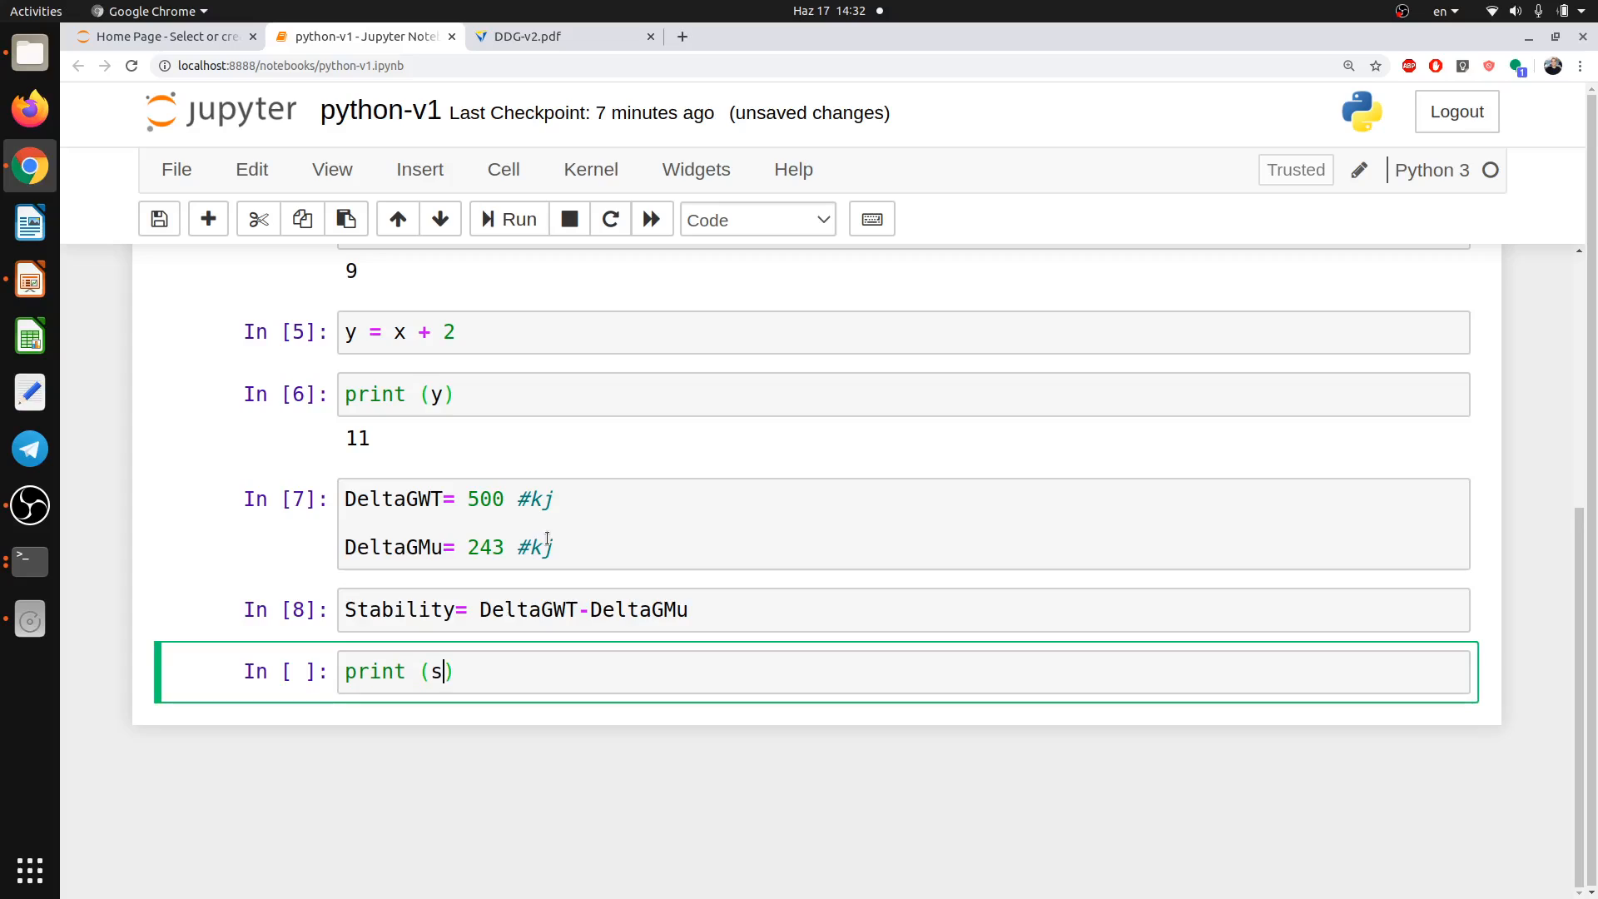
text(t)
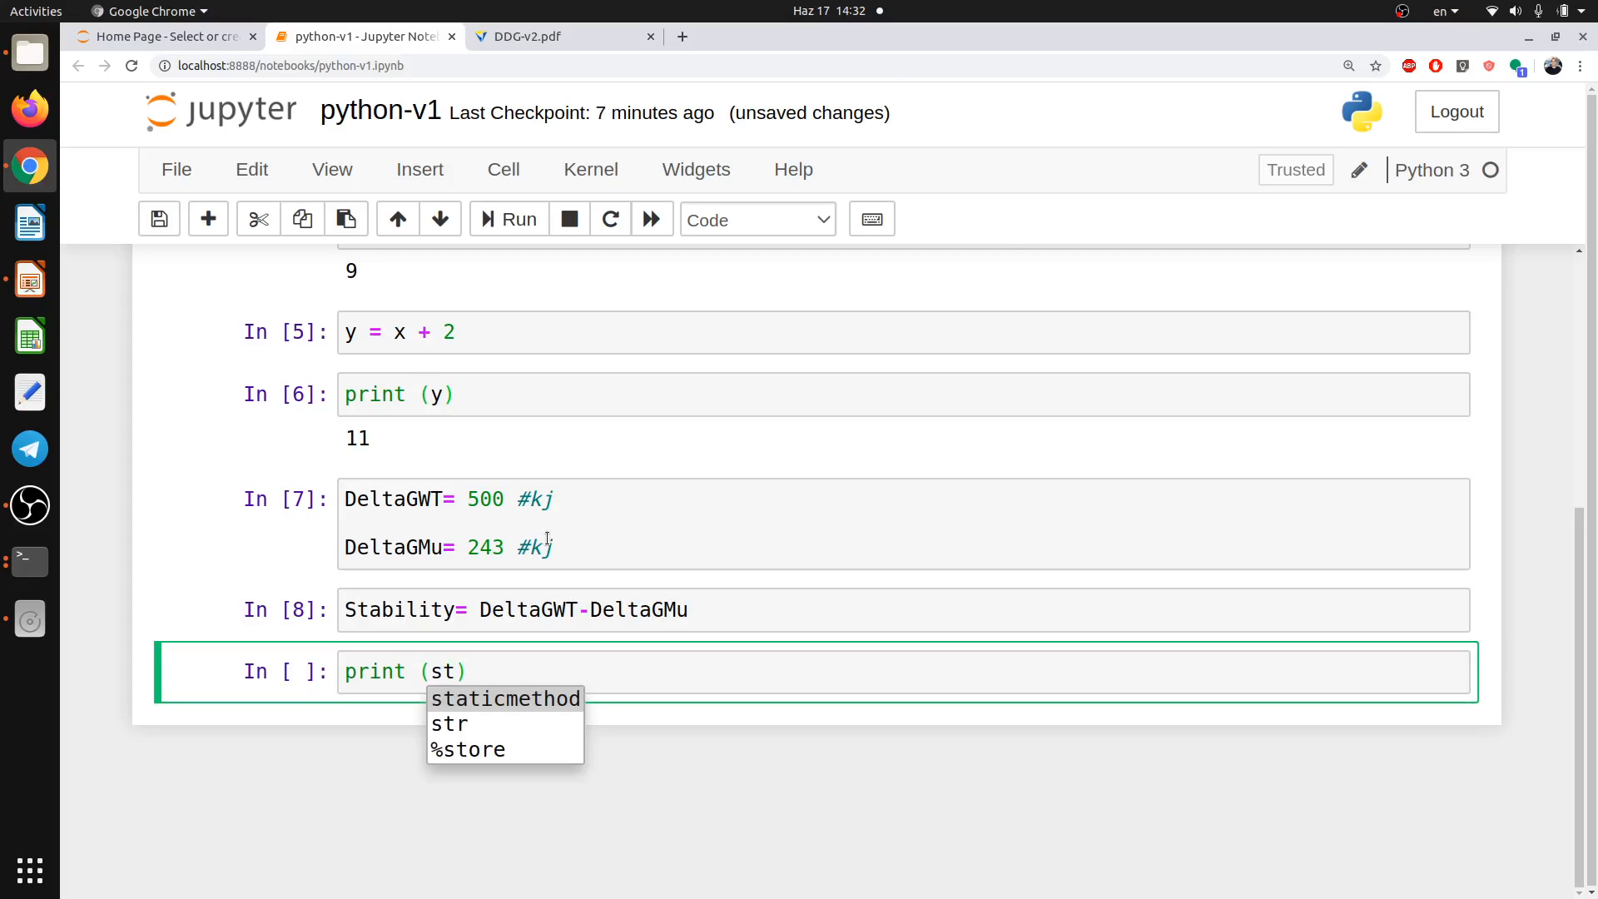
text(abili)
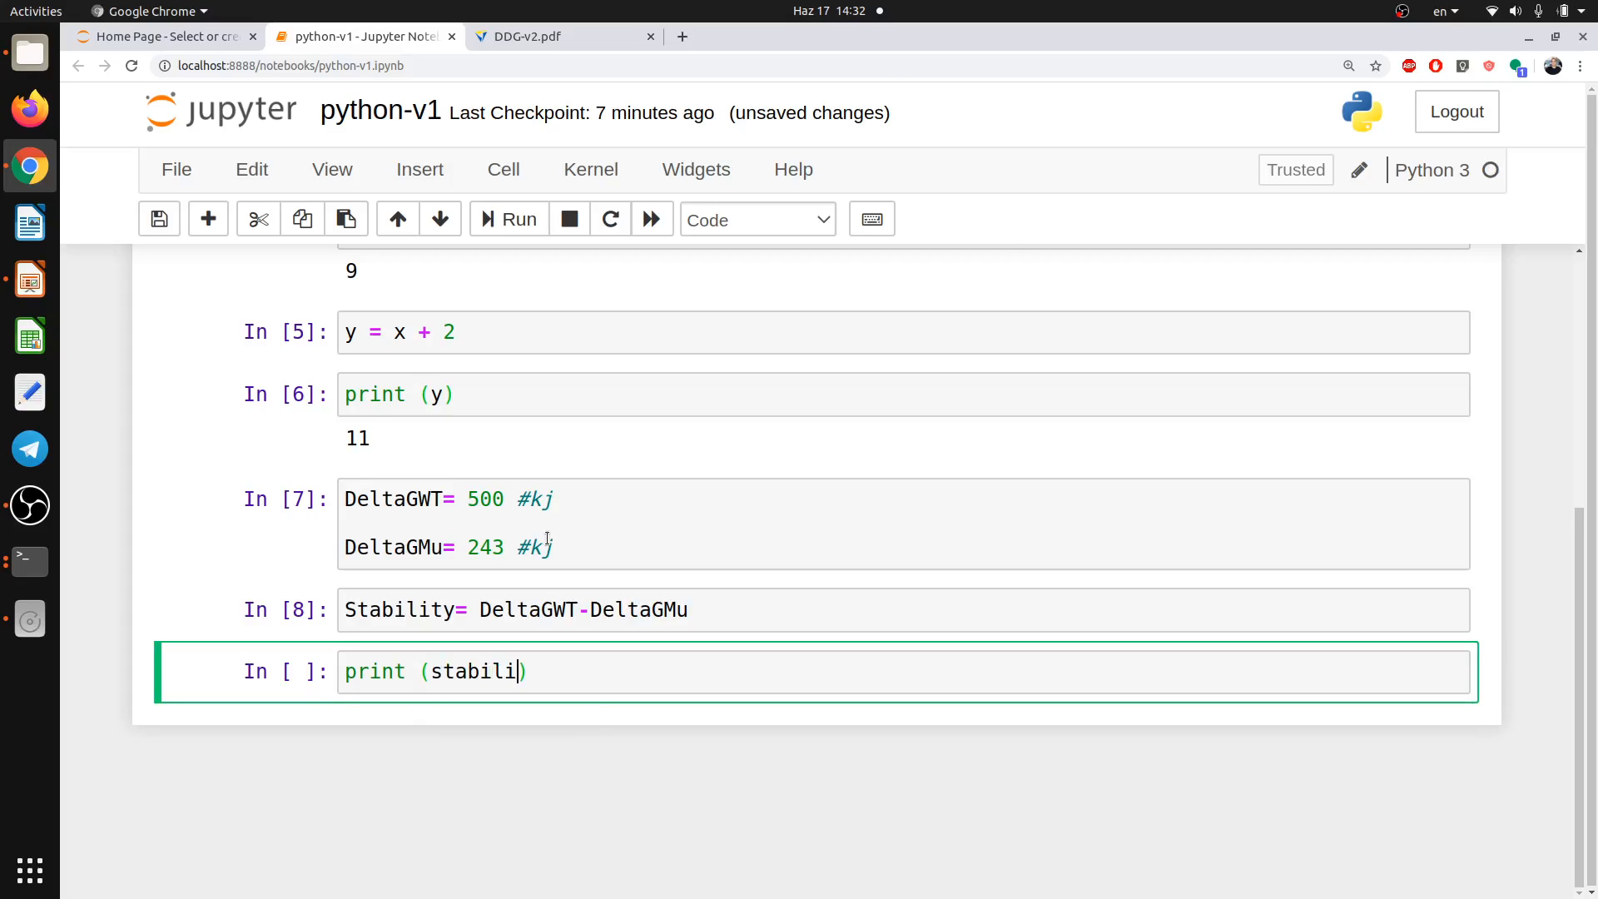
text(ty)
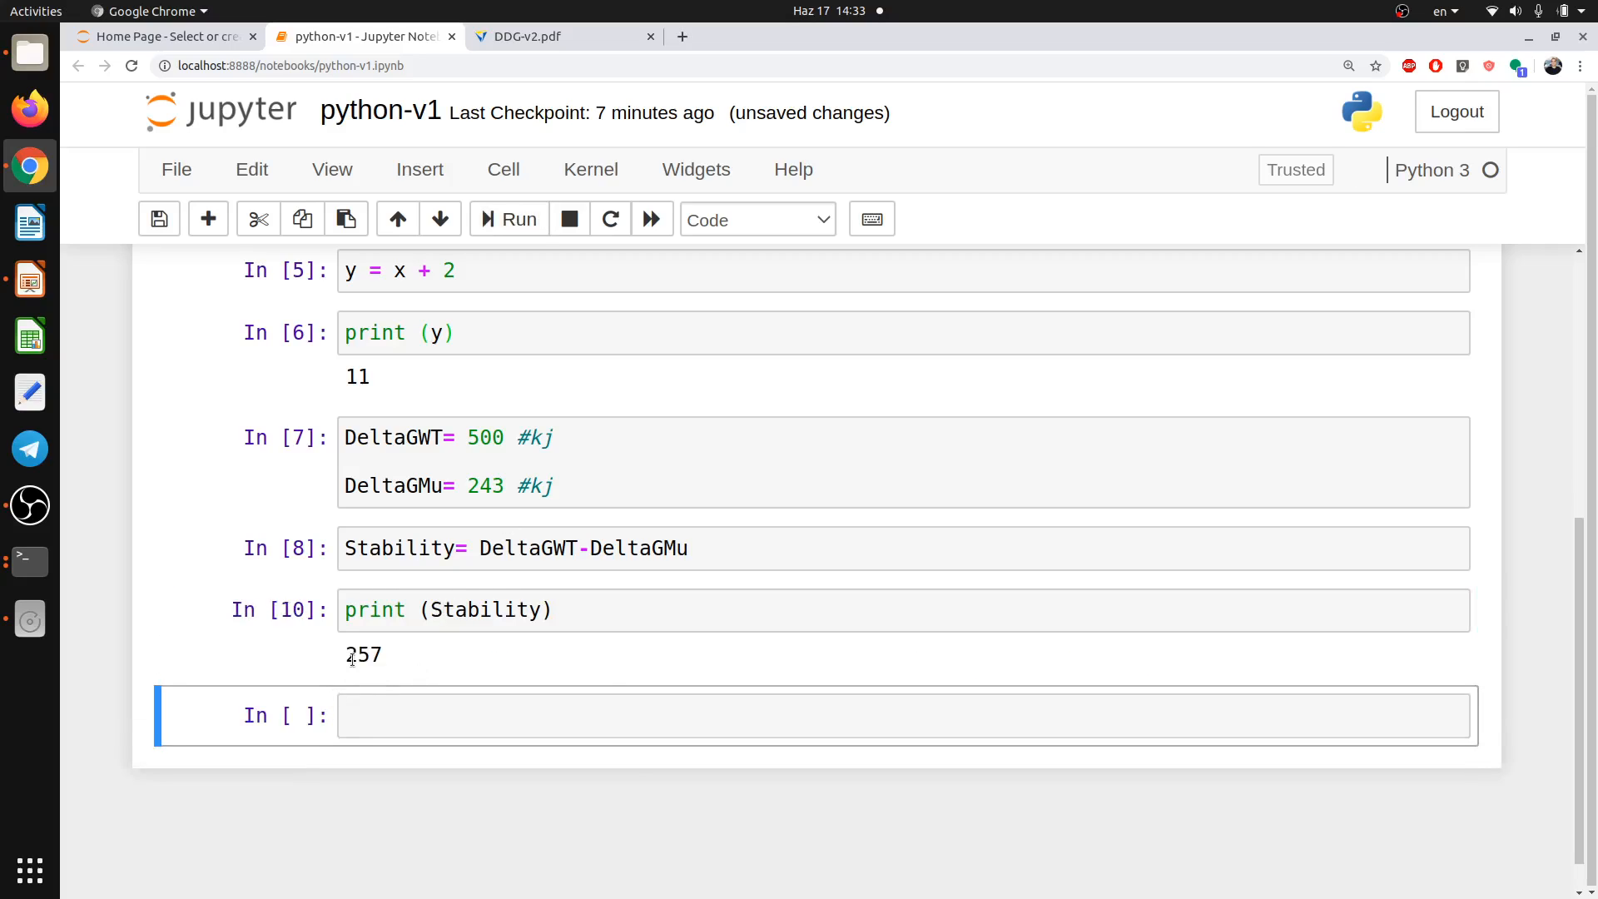
double_click(369, 652)
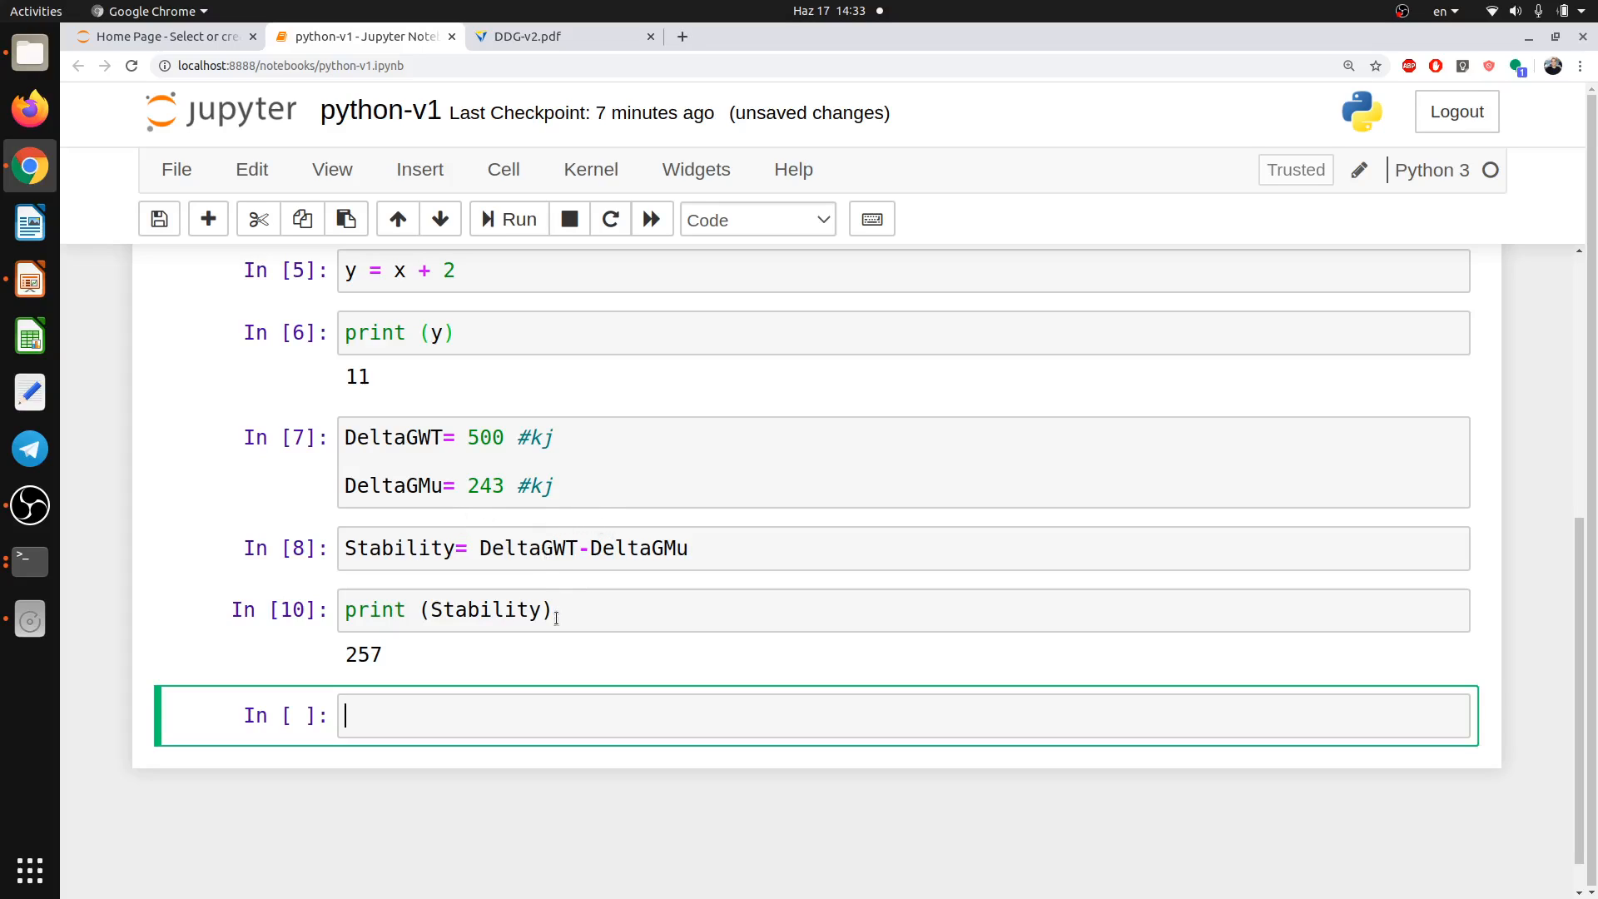
Evaluate Stability*1000, producing 257000.
text(Stab)
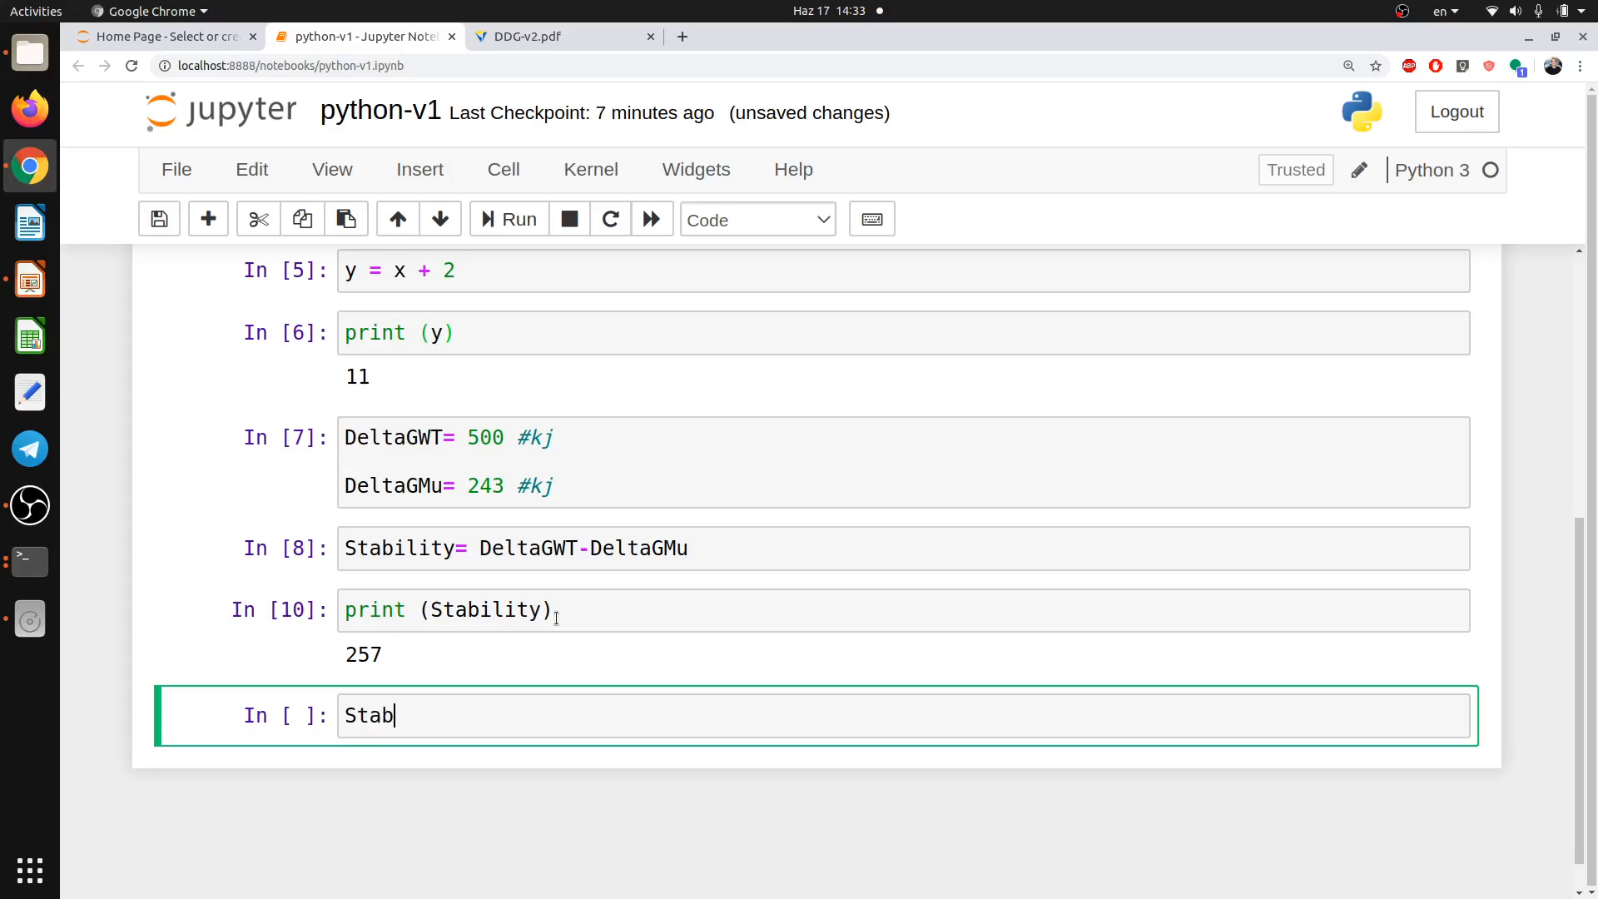
text(ili)
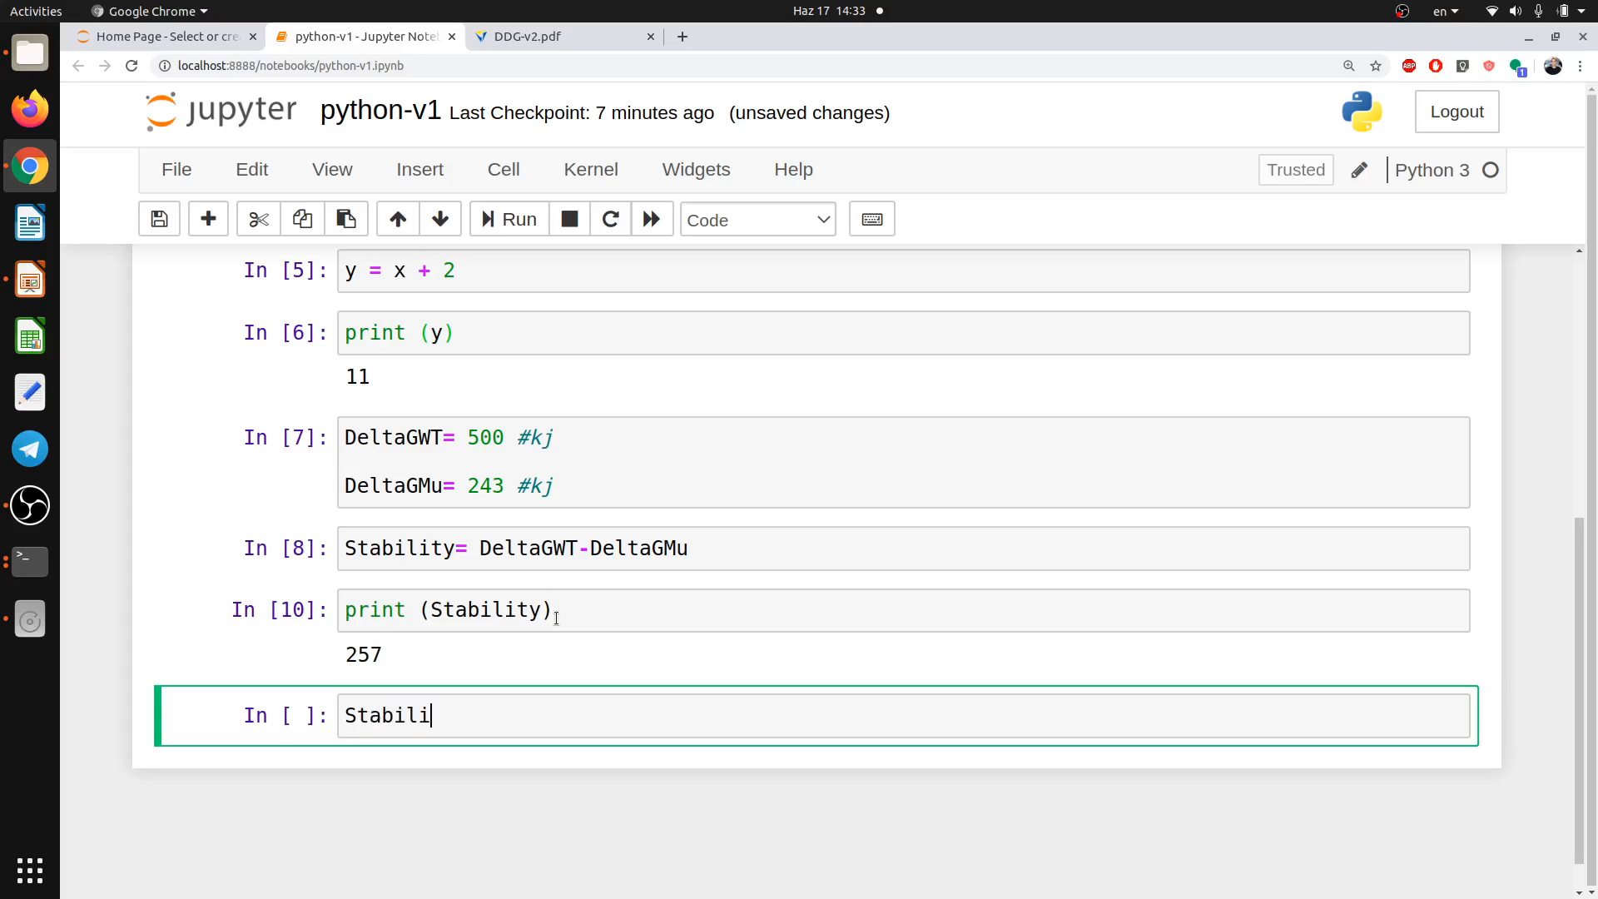
text(ty*10)
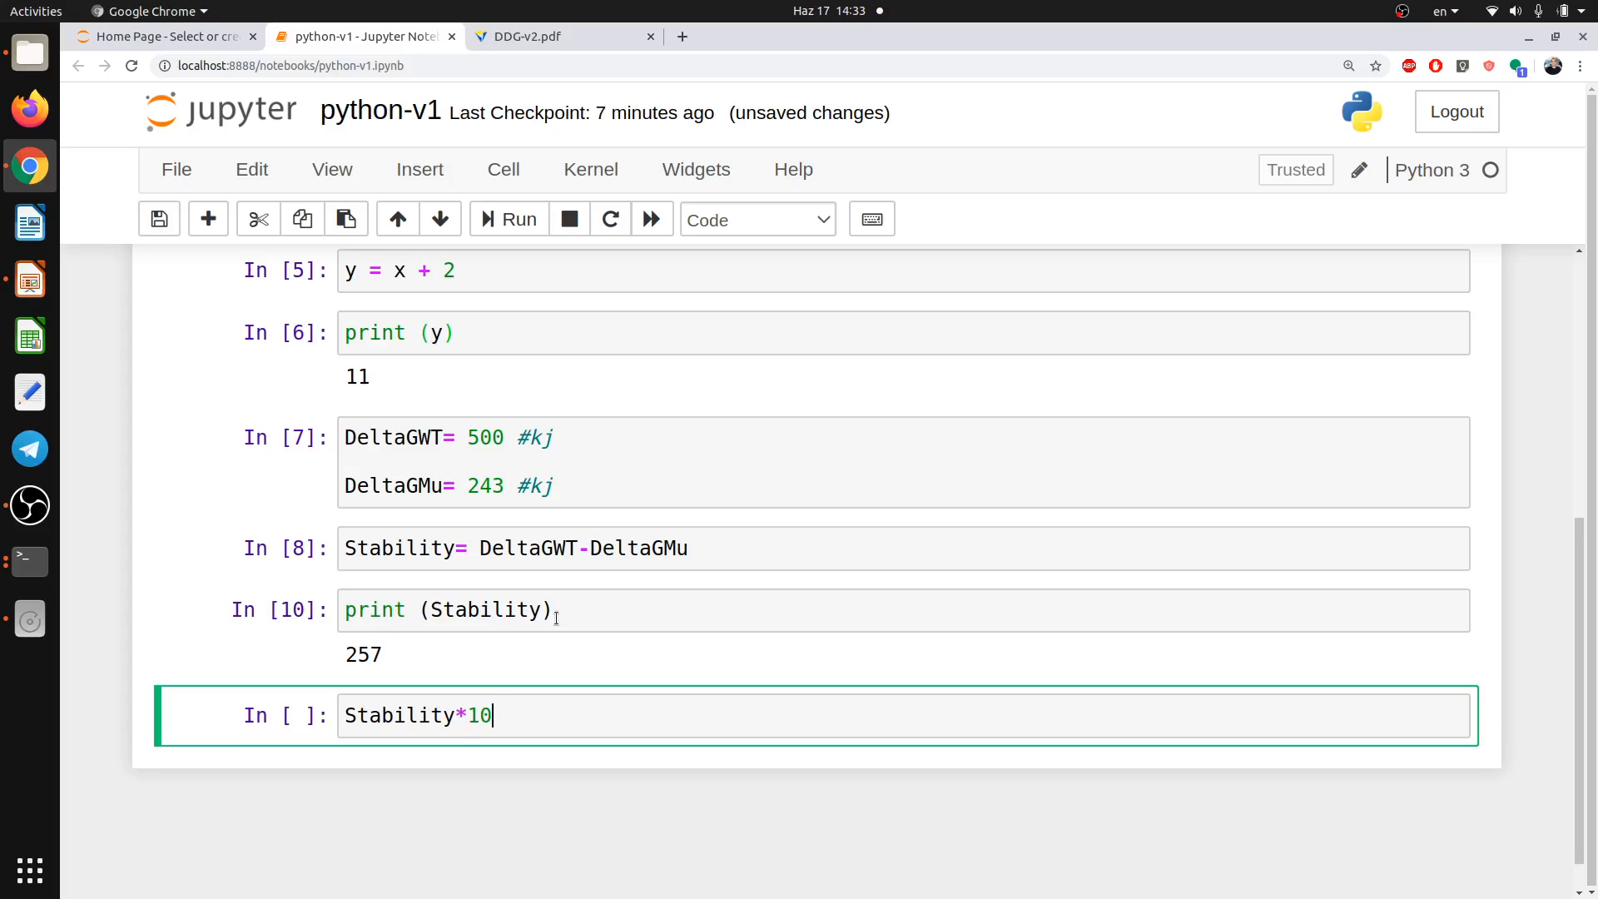
text(00)
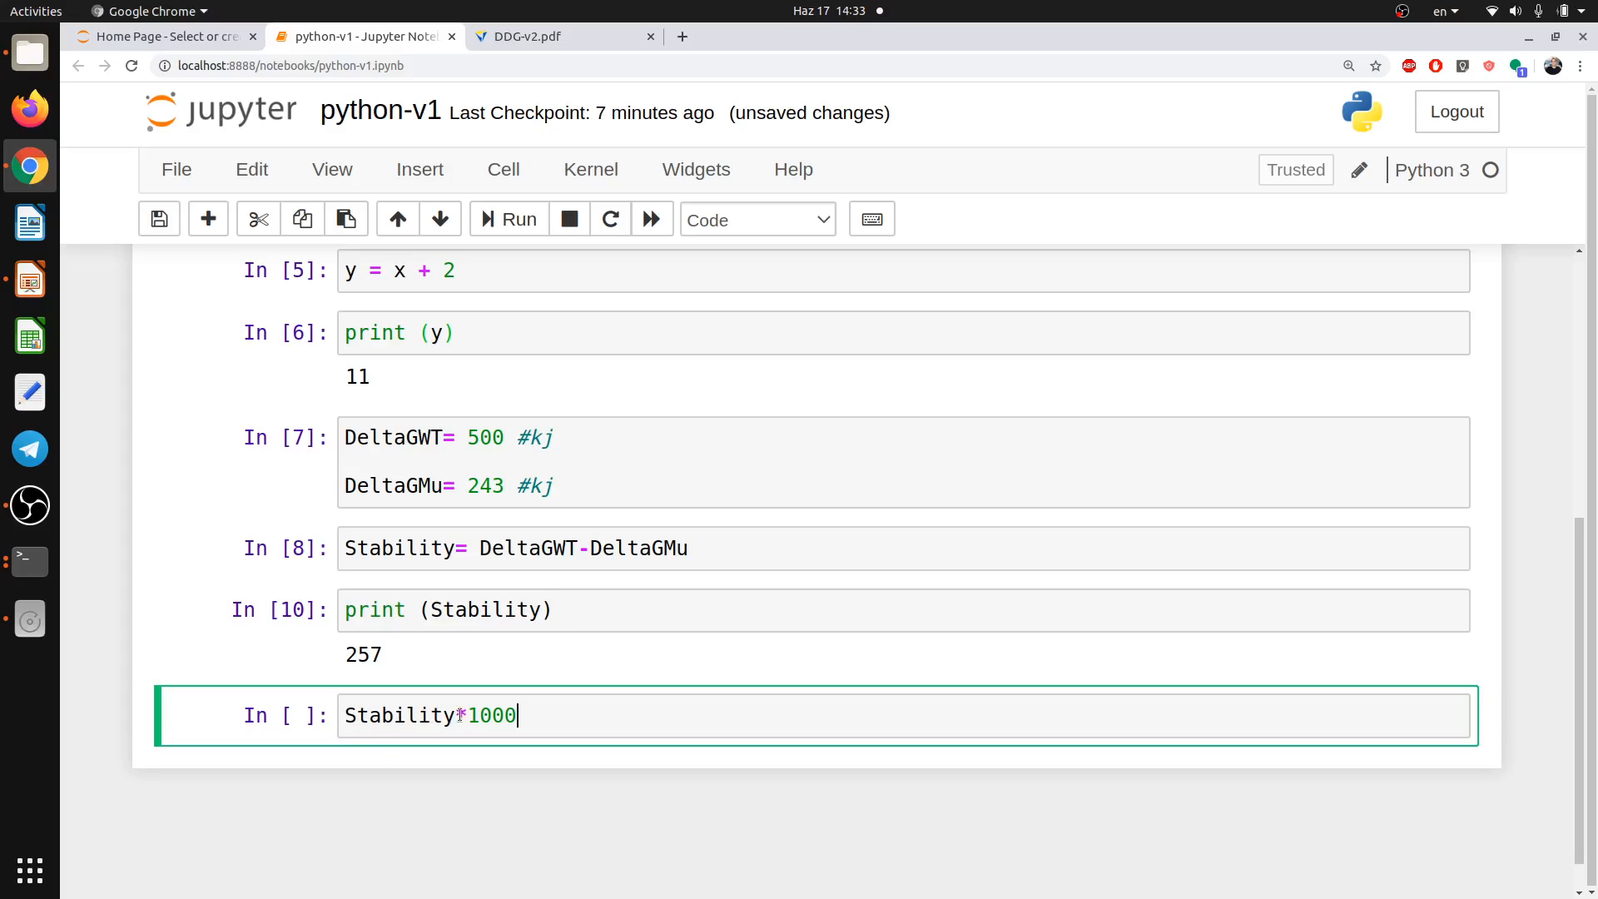
mouse_move(509, 219)
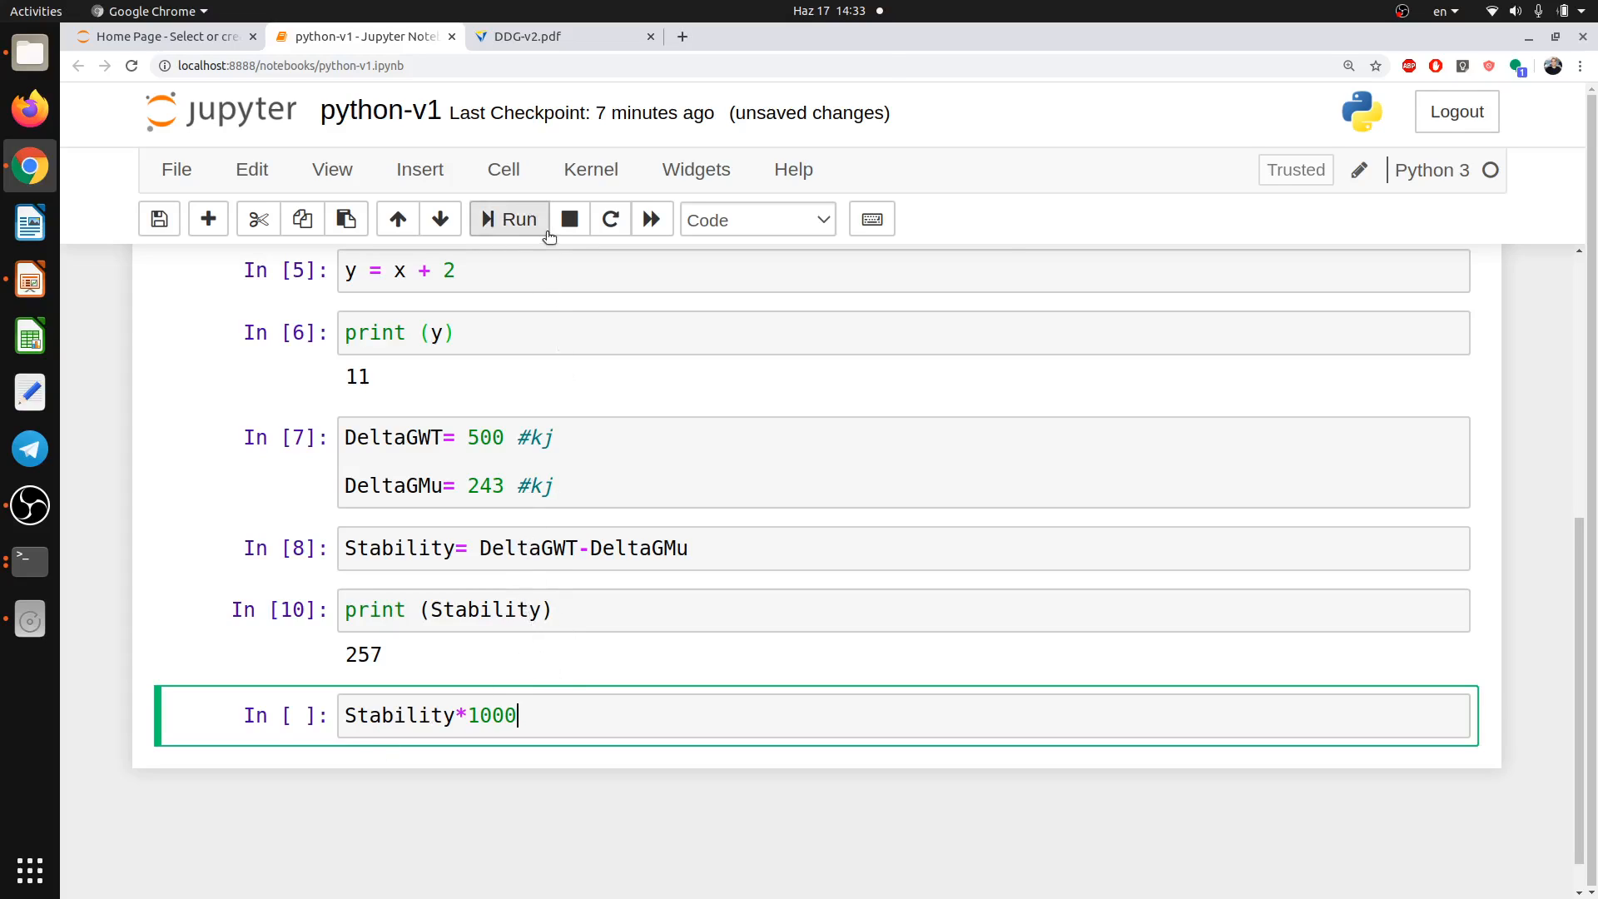
click(517, 219)
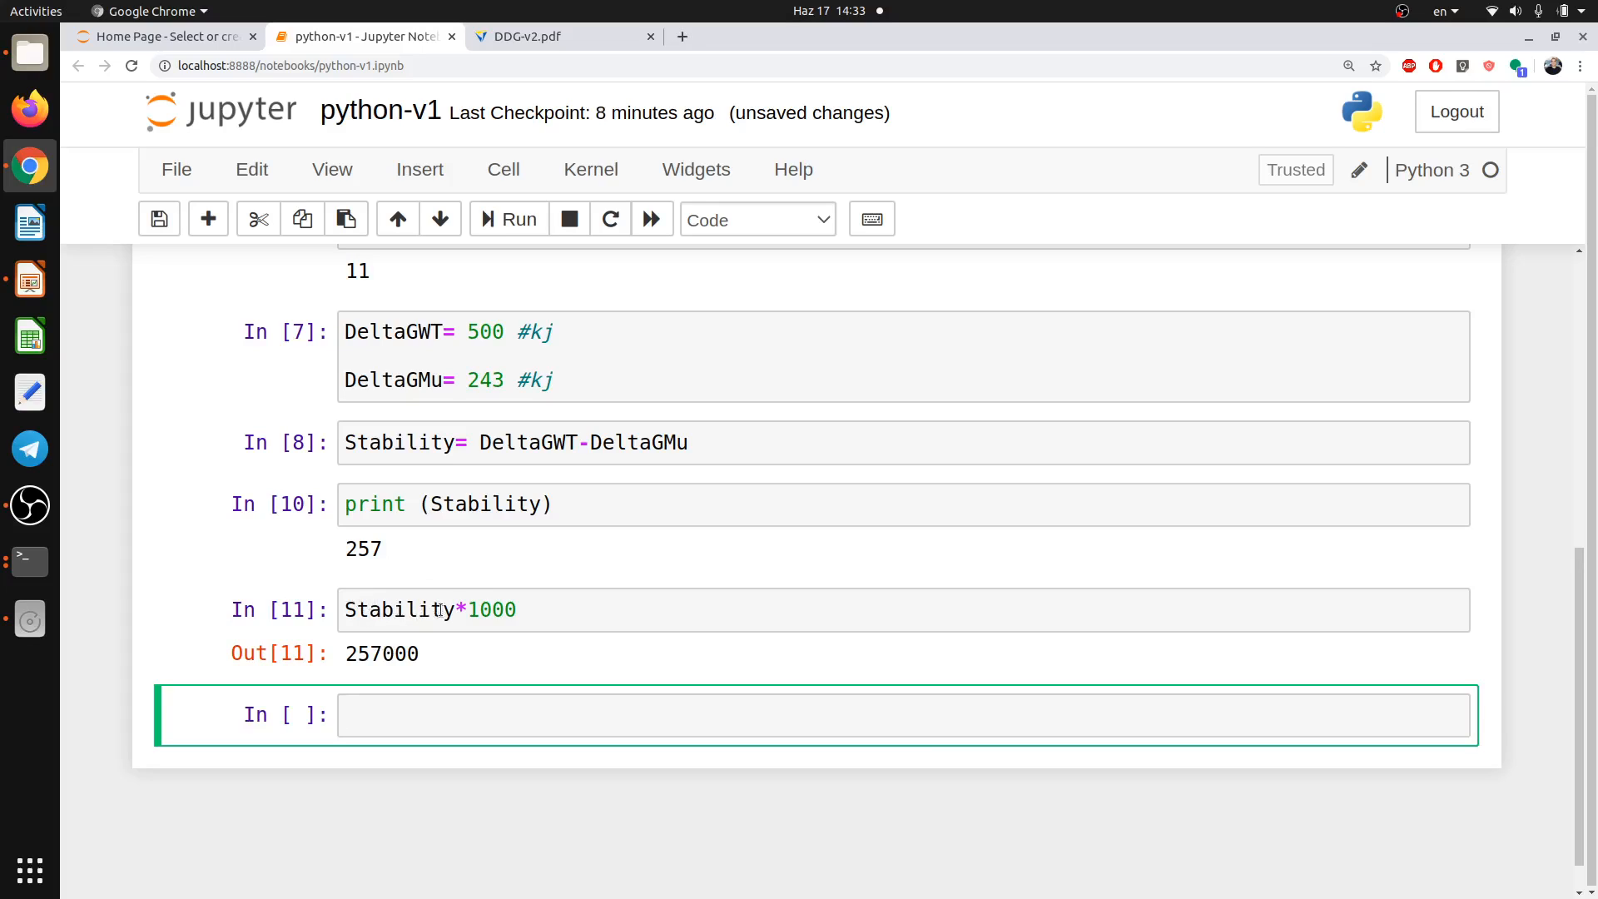
mouse_move(429, 669)
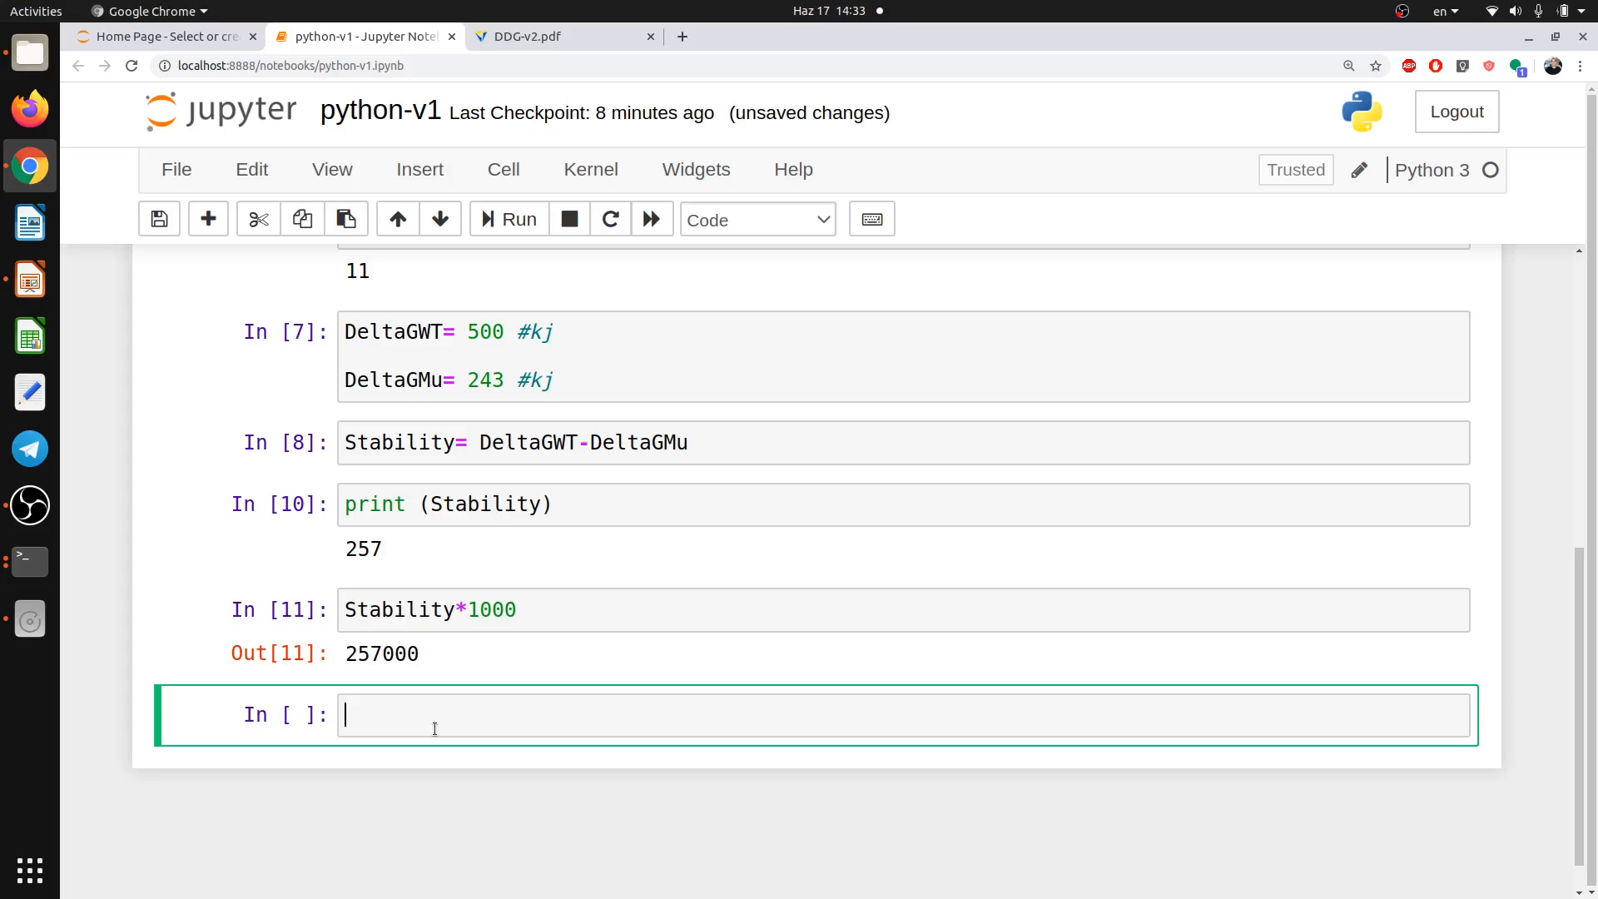
Start a print (Stability) cell to show 257 again.
text(print)
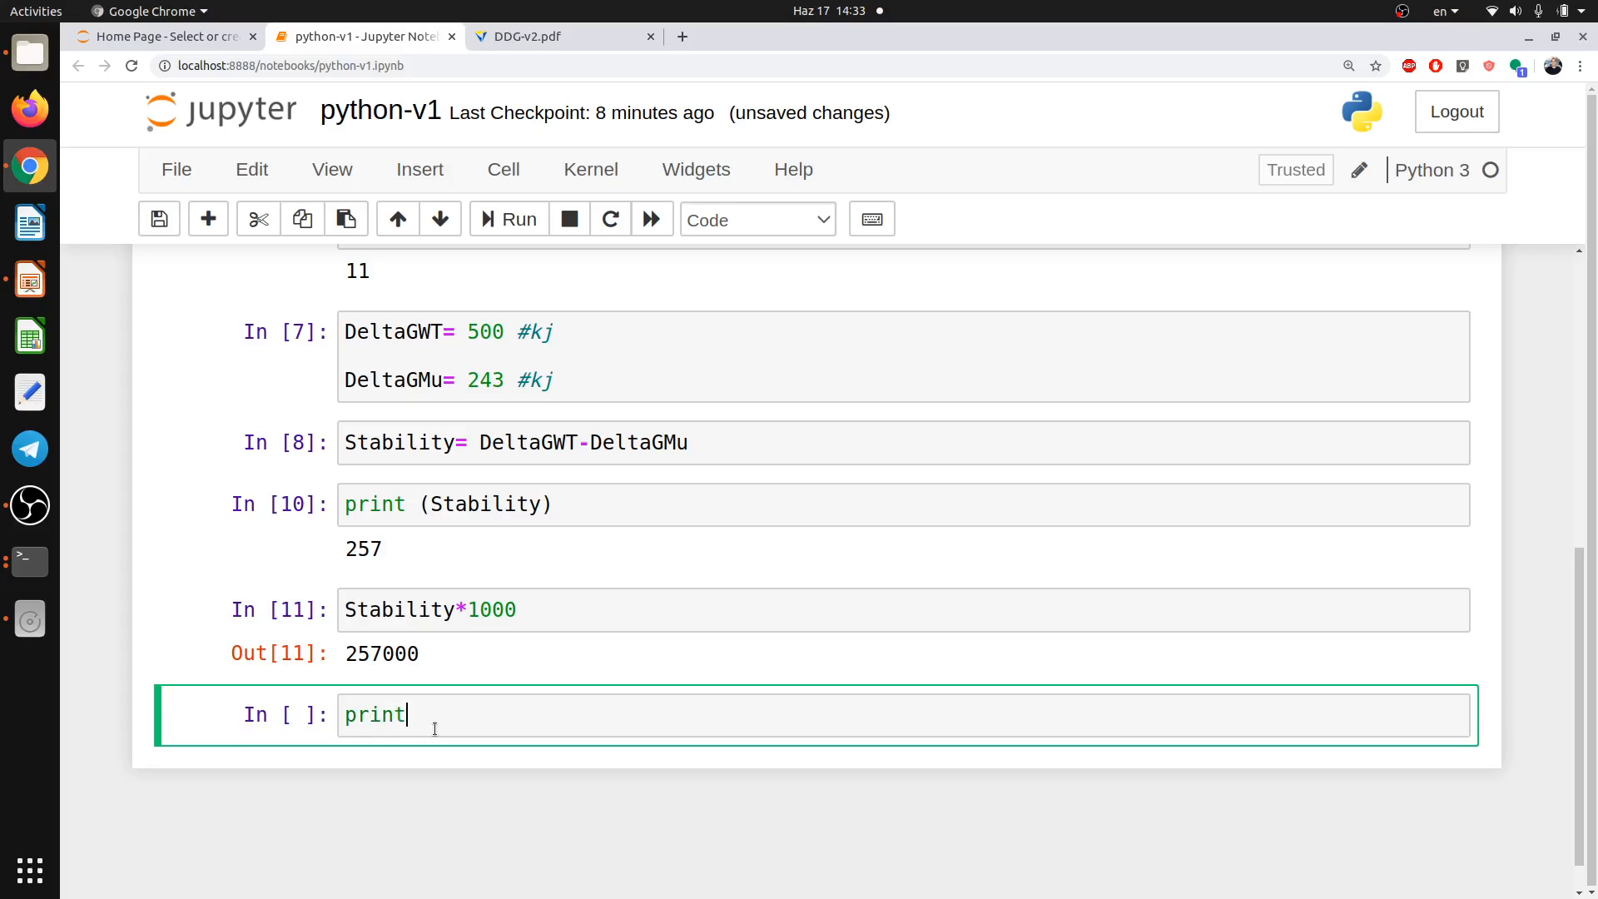
text(())
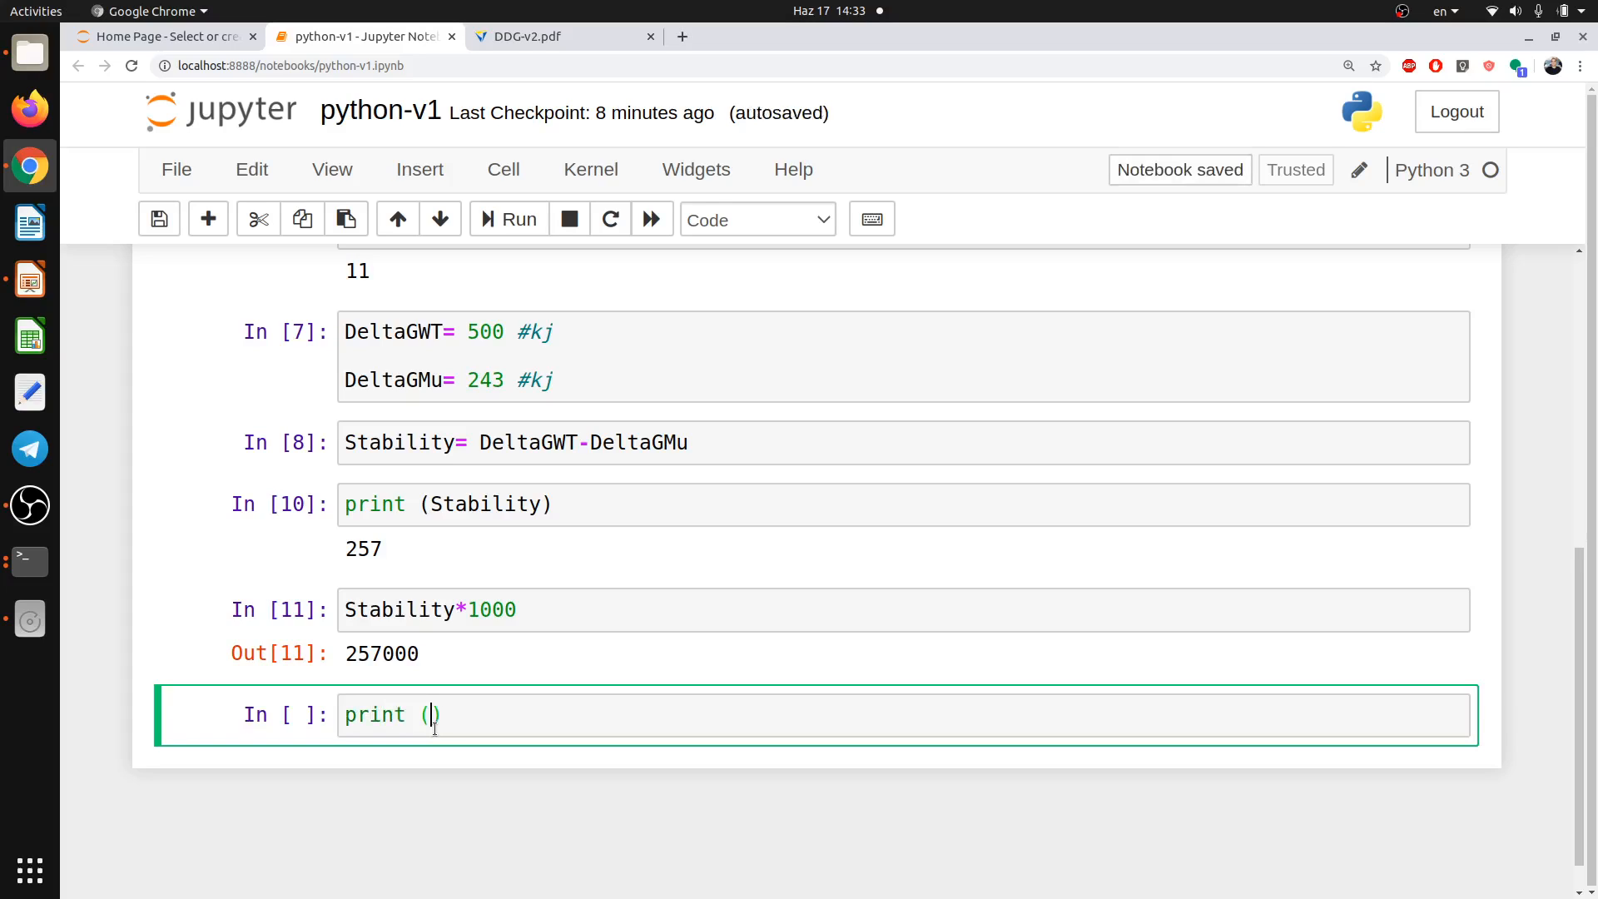
text(sta)
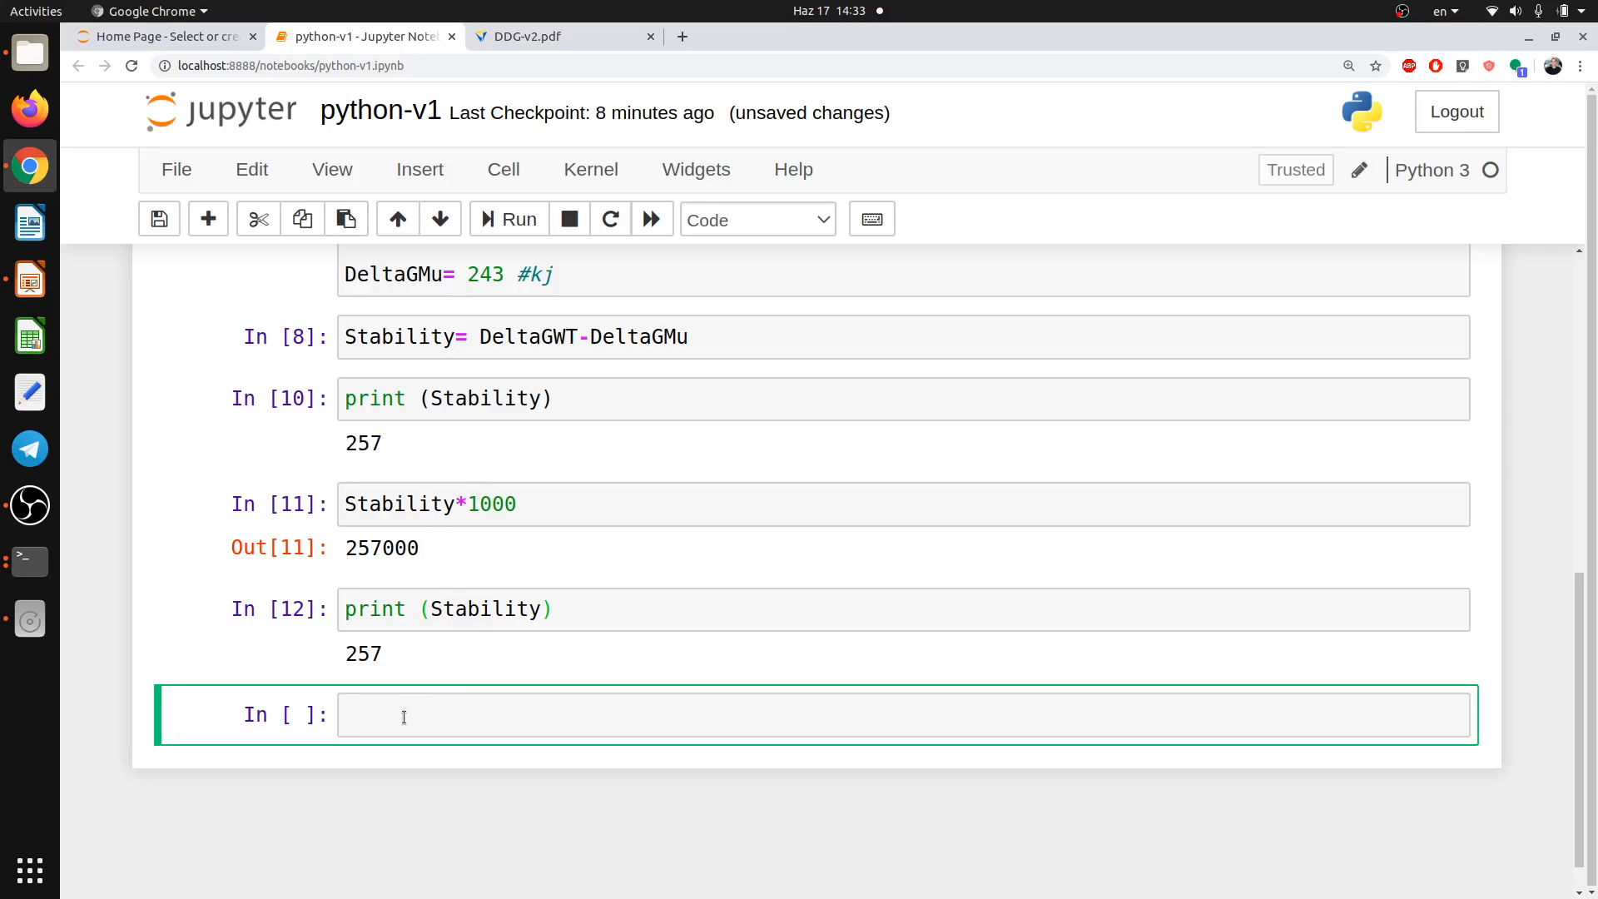
Convert to joules with StabilityJ = Stability*1000.
text(Stabi)
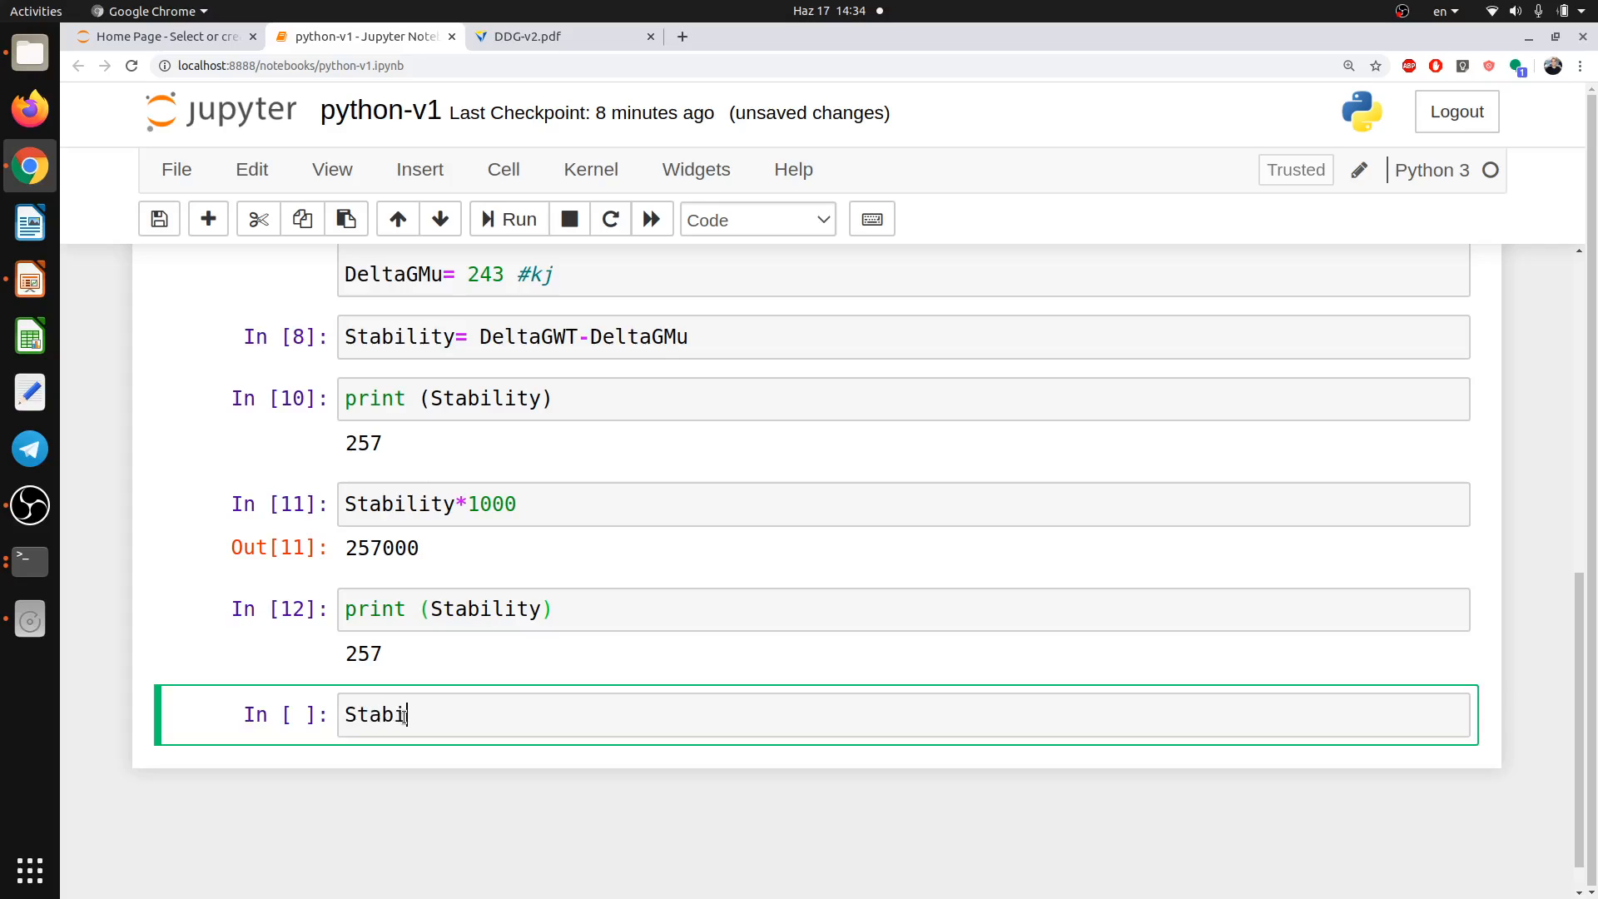
text(lity)
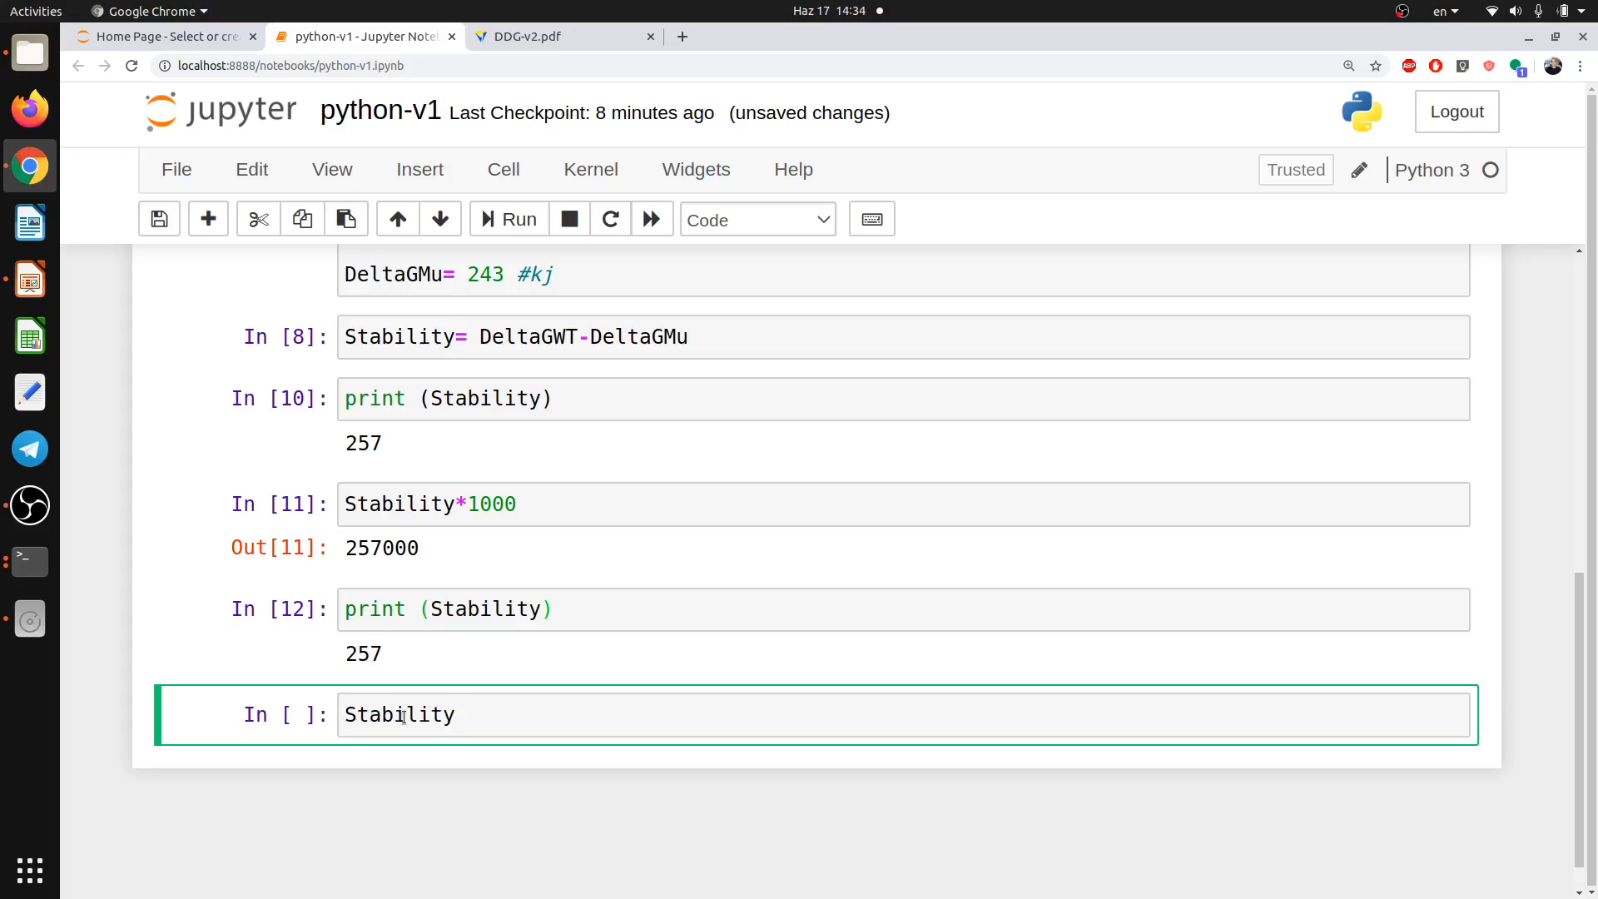
text(j)
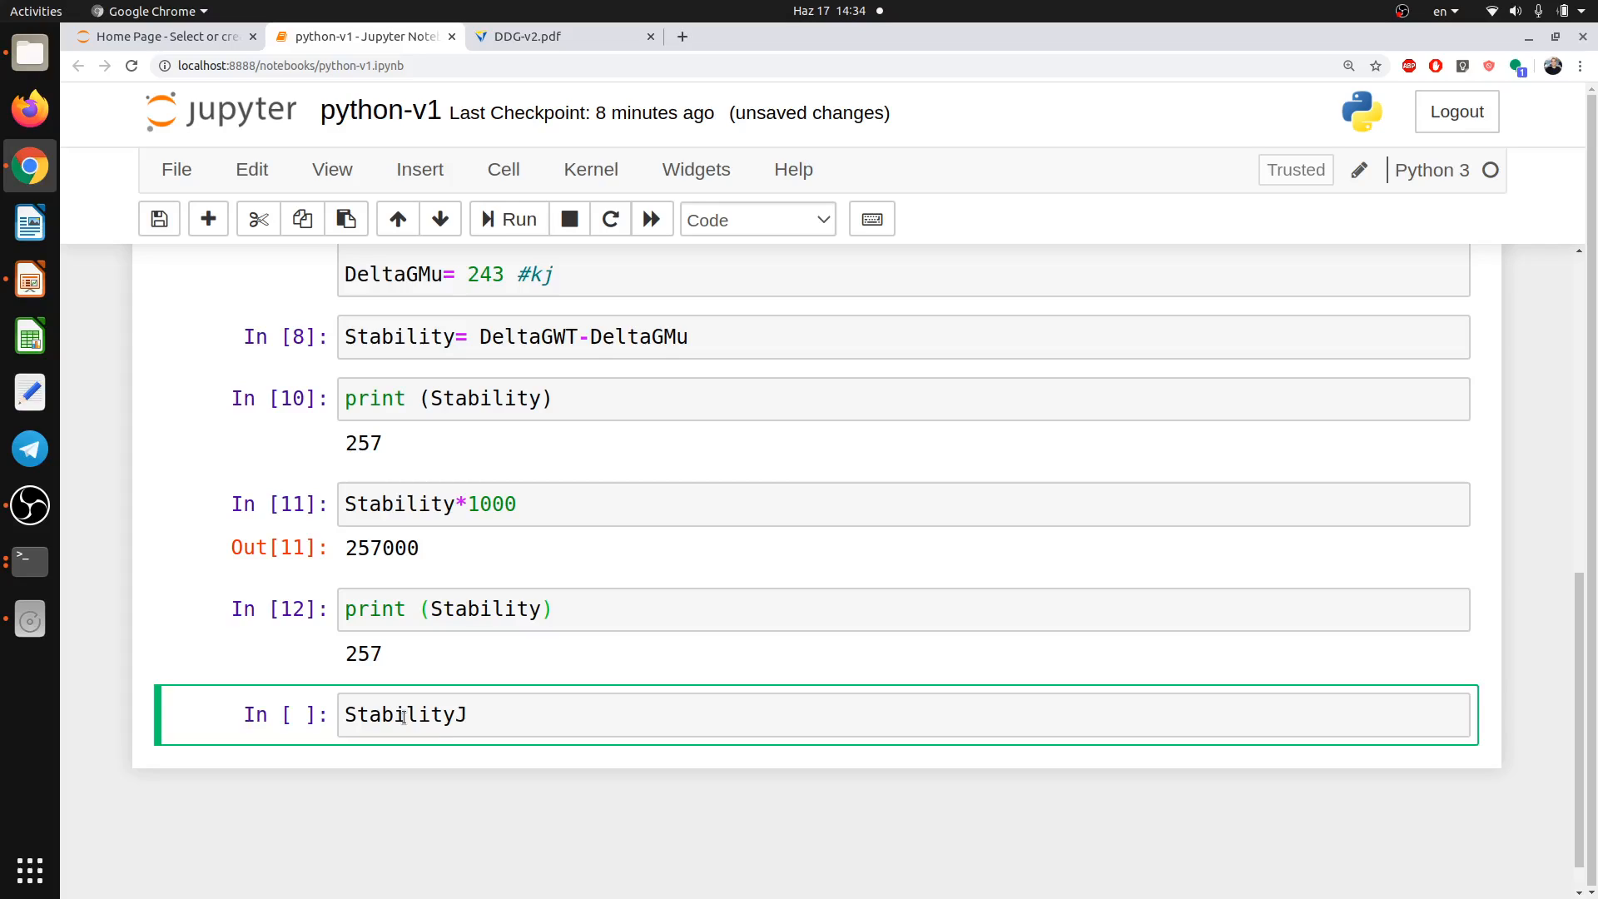
text(=)
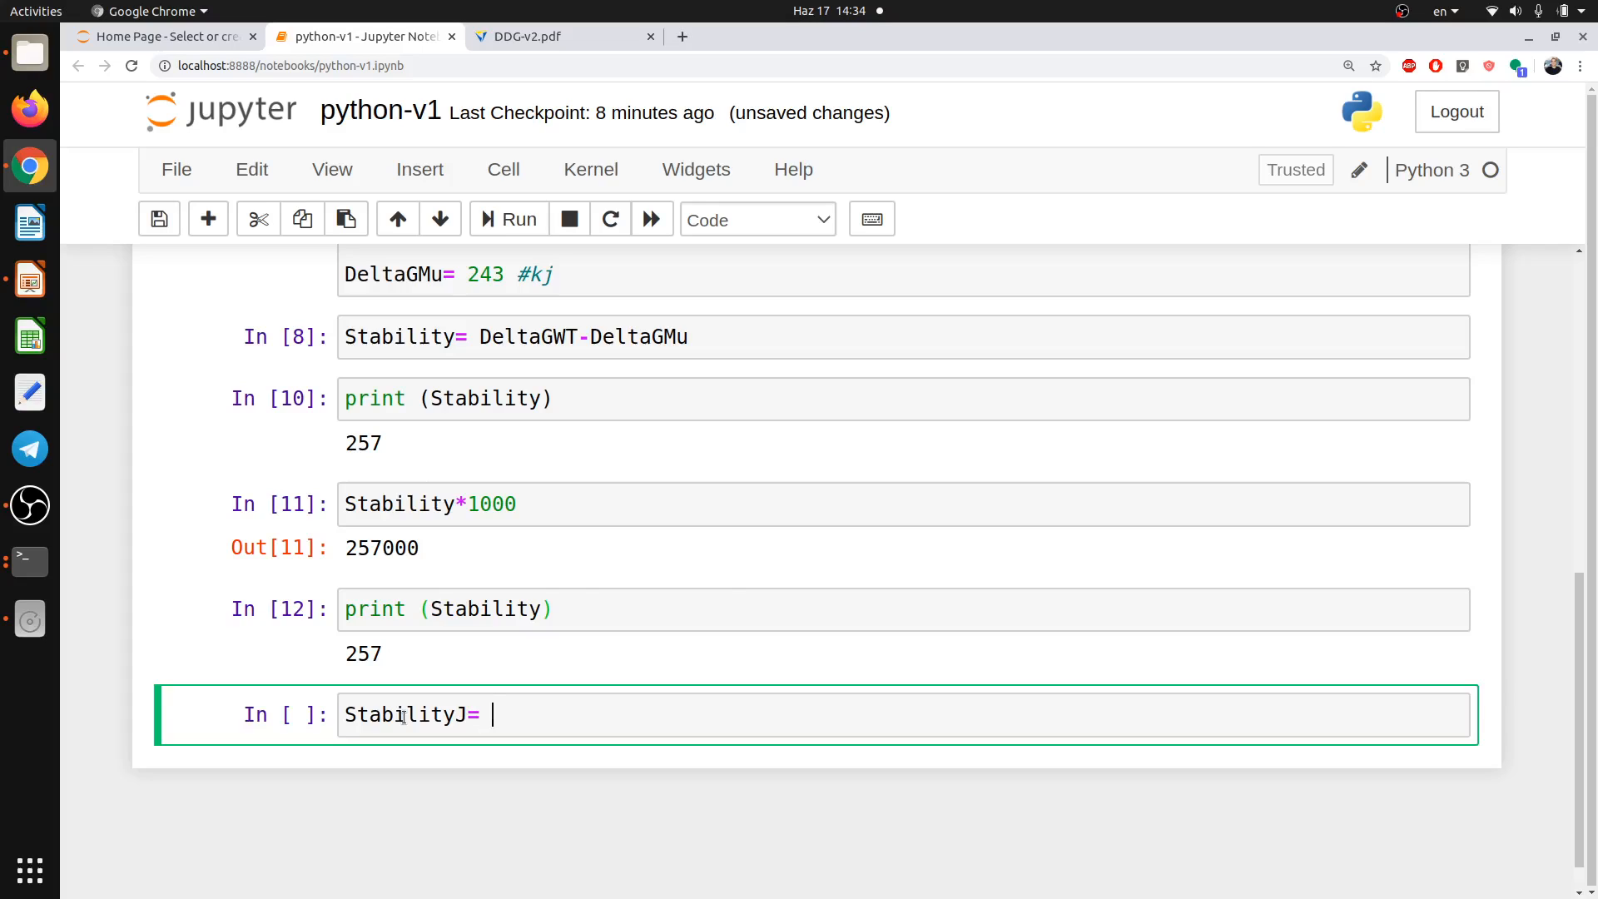
text(Stability*)
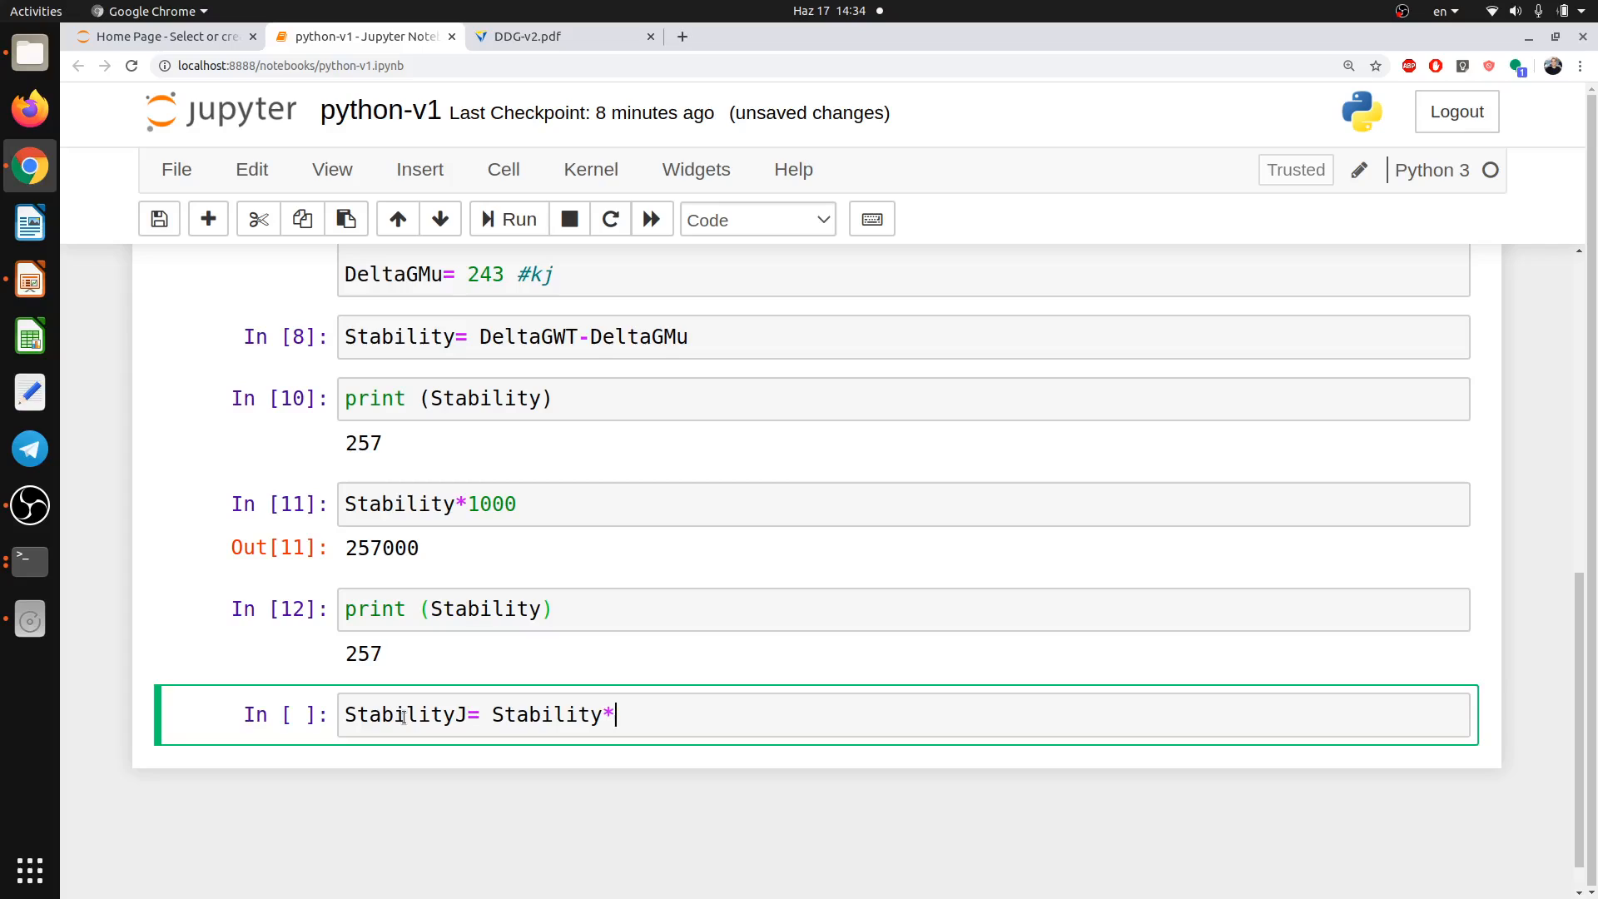
text(1000)
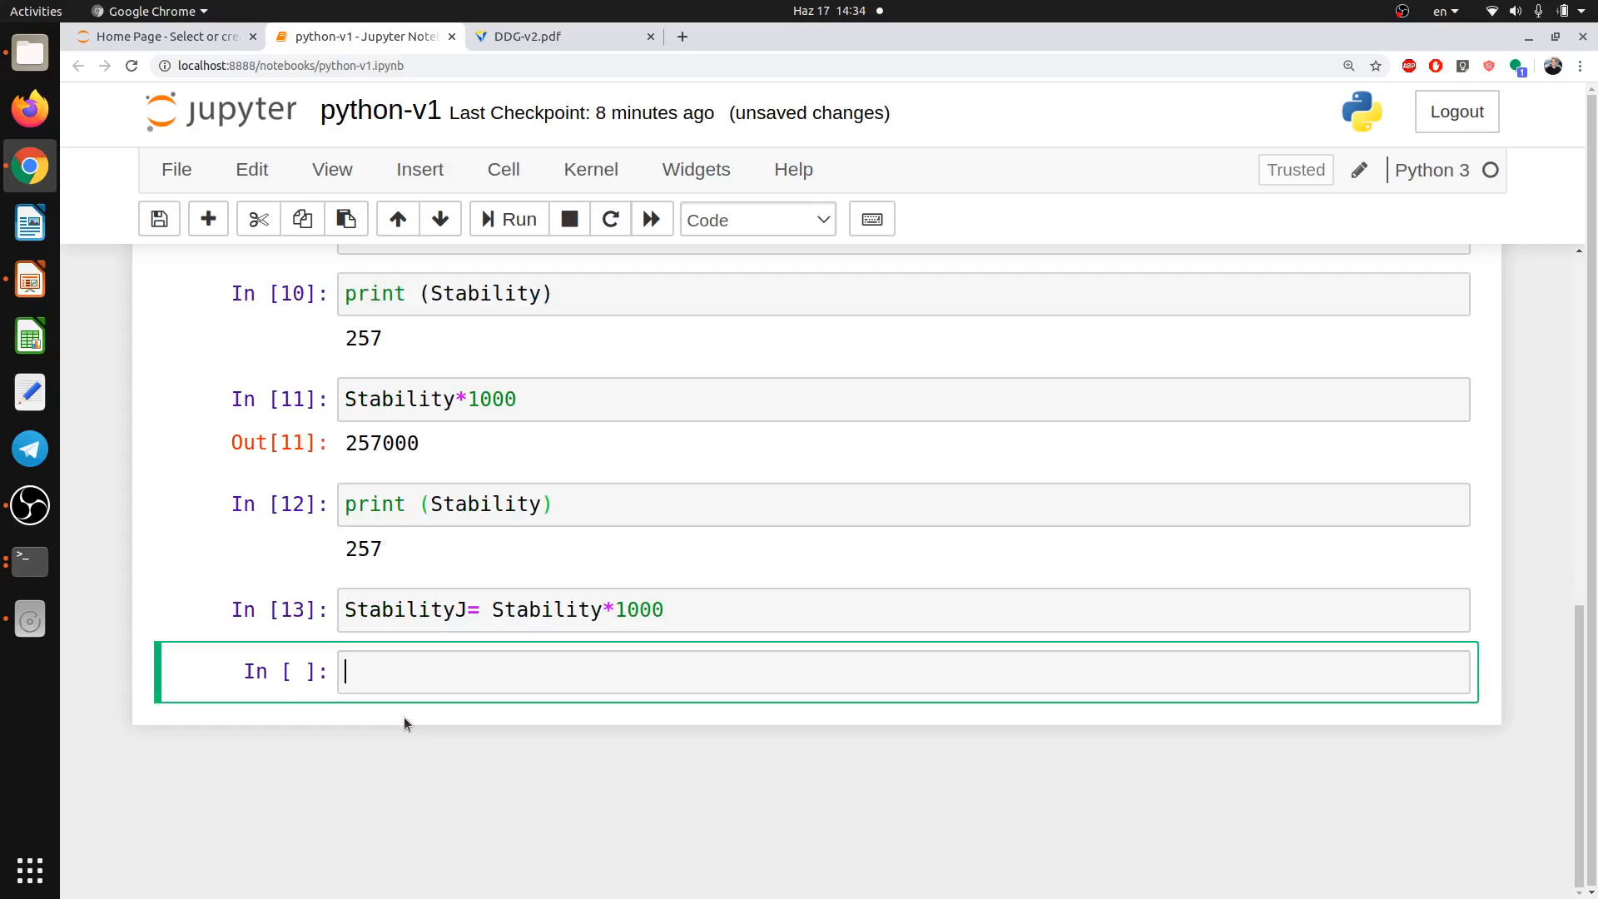
Print StabilityJ and run the cell, outputting 257000.
text(PRINT)
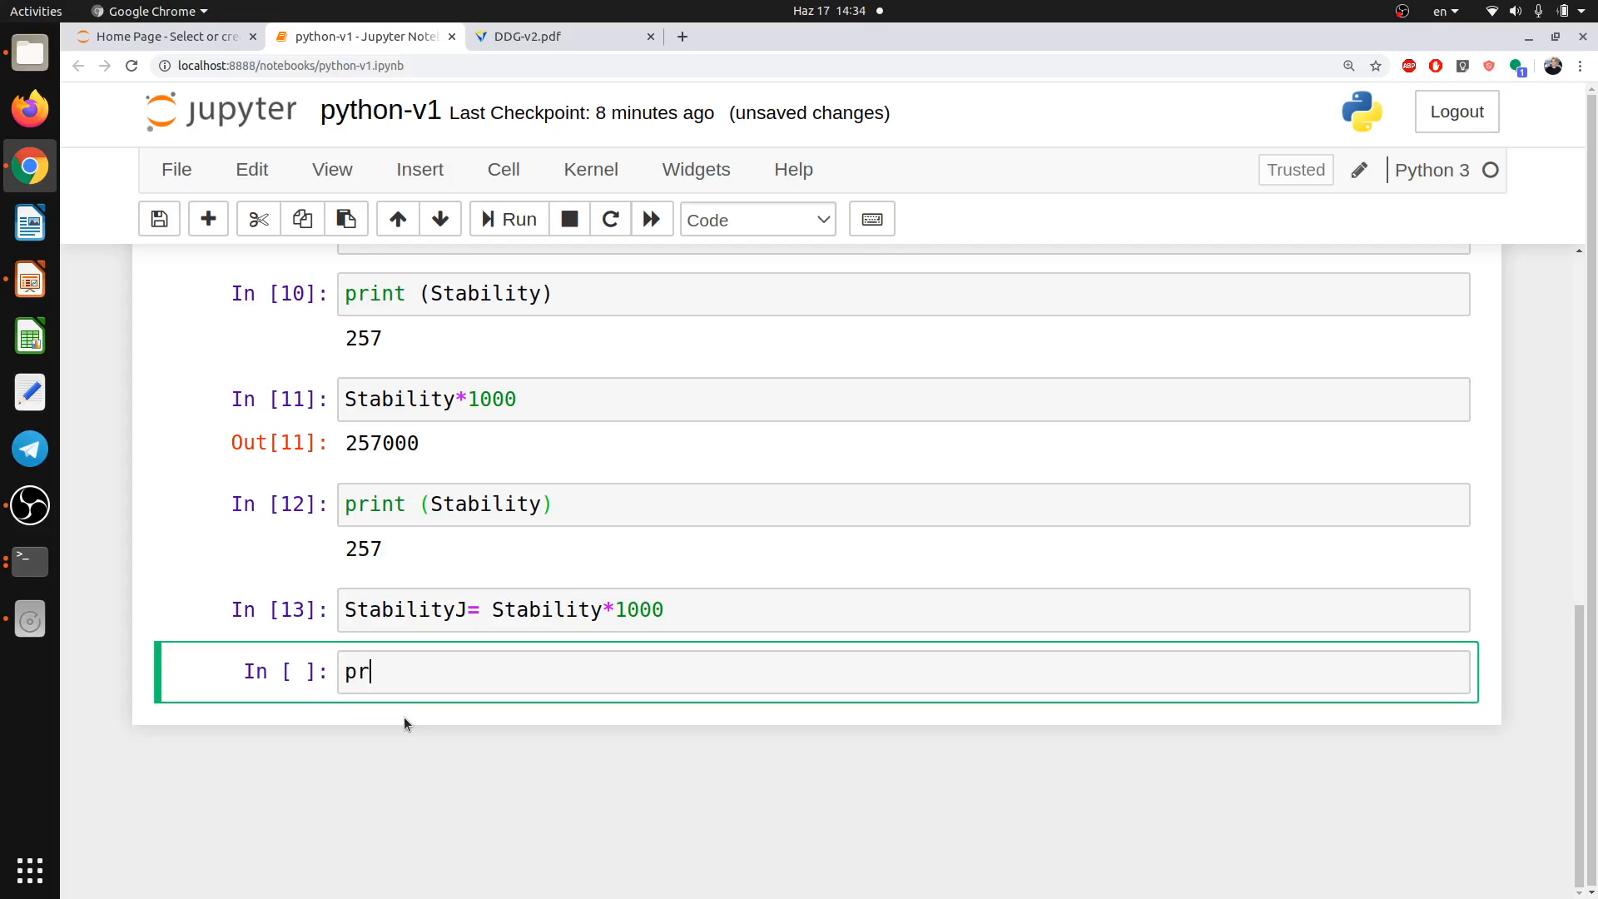
text(int)
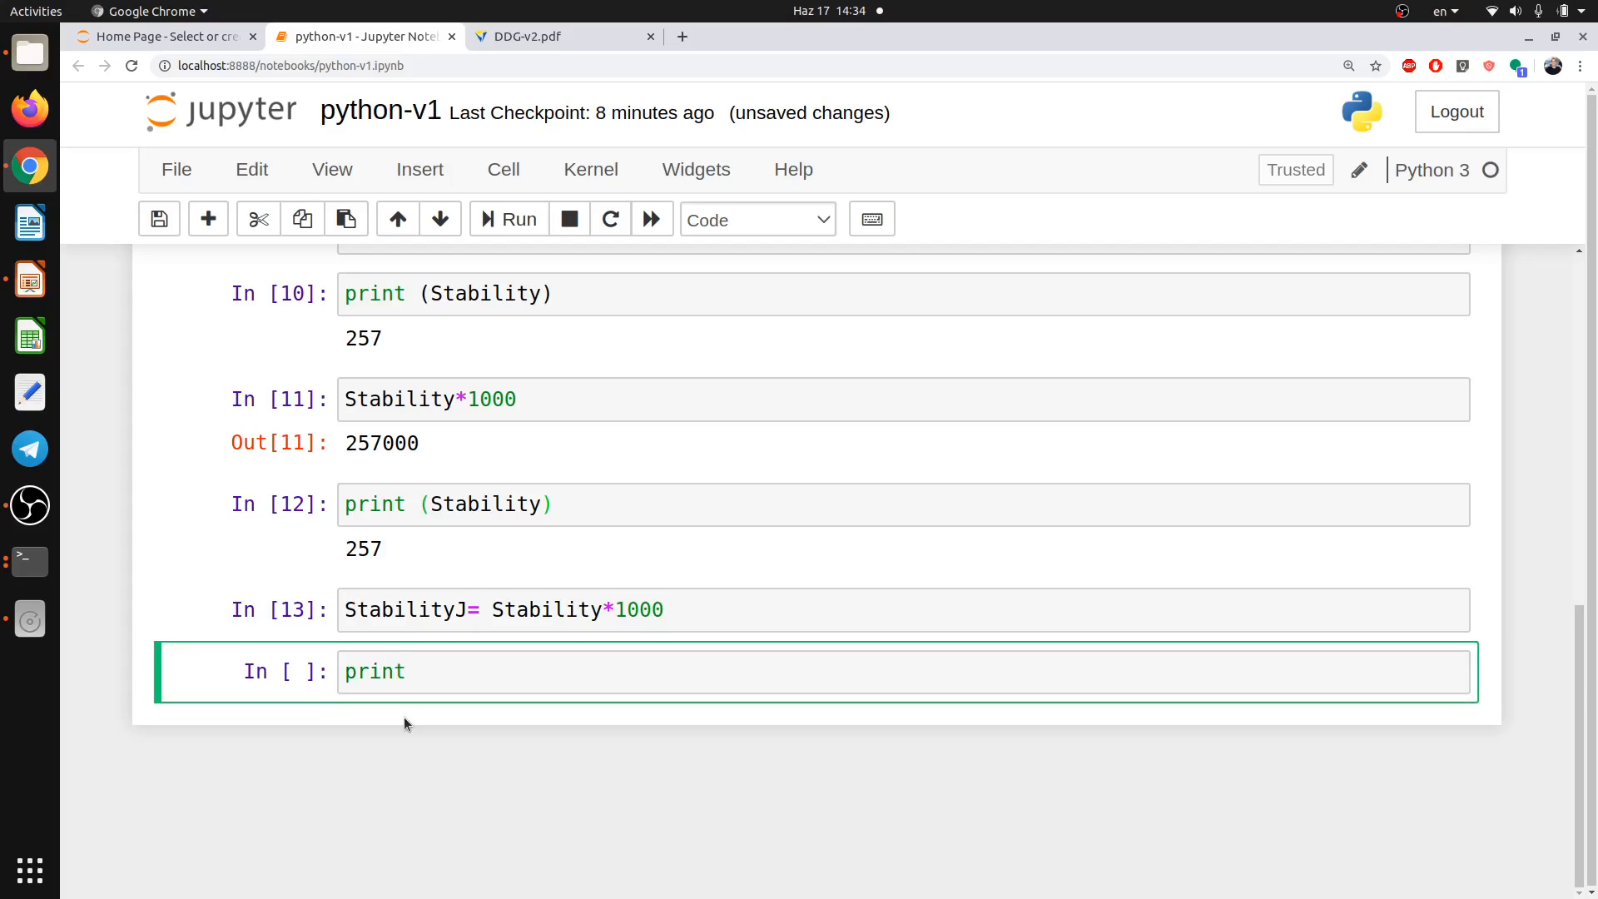
text((s)
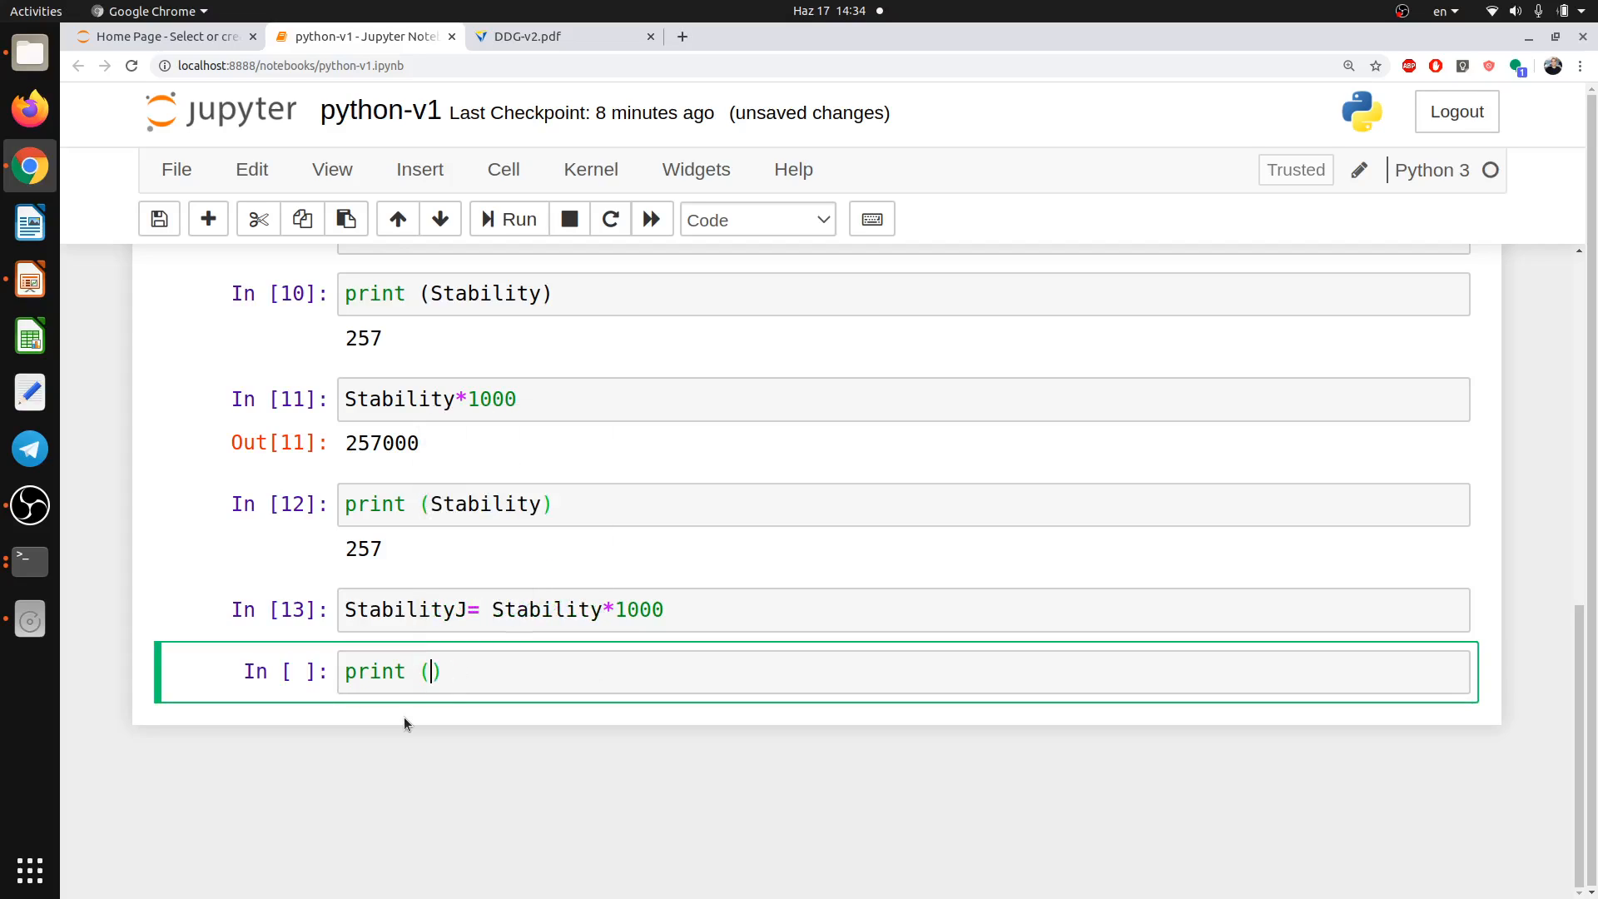
text(StabilityJ)
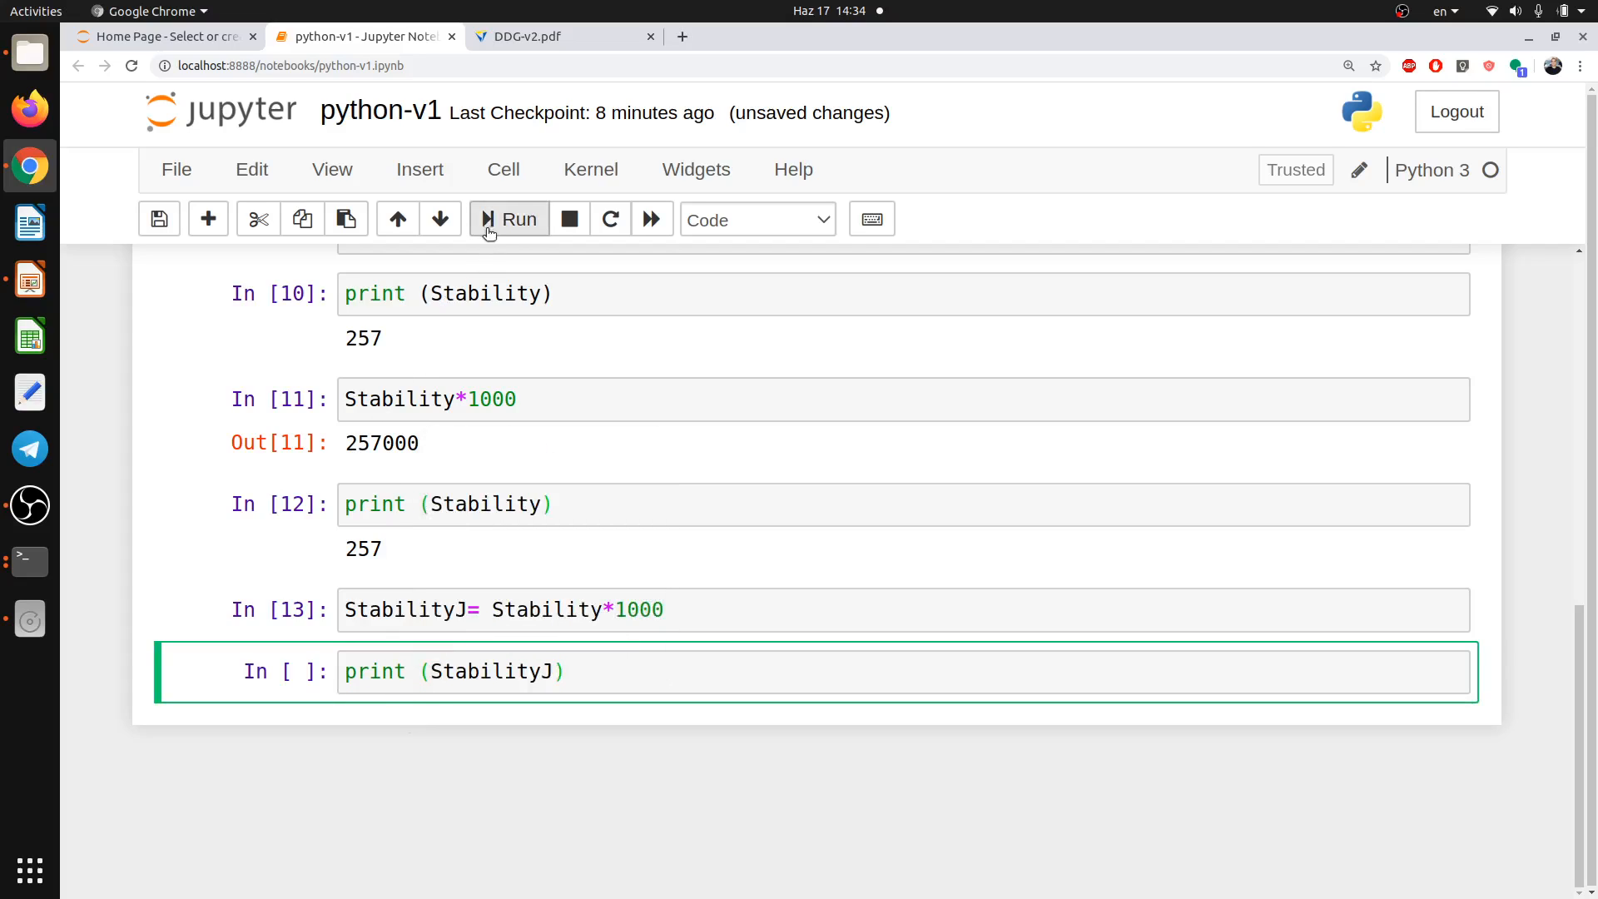
click(508, 219)
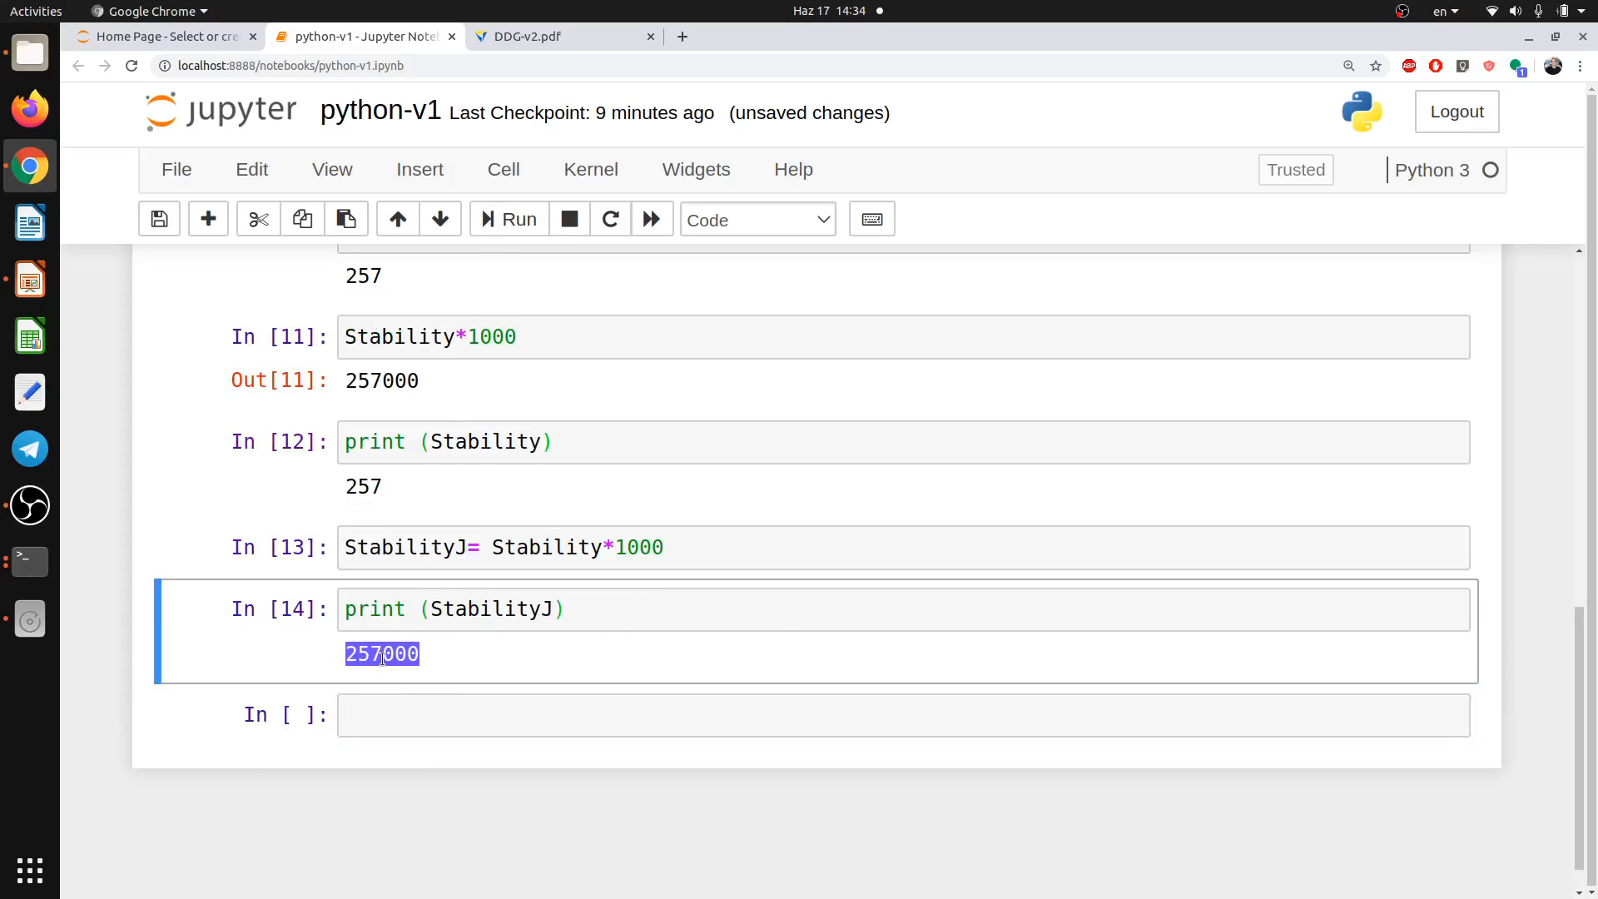
scroll(up, 3)
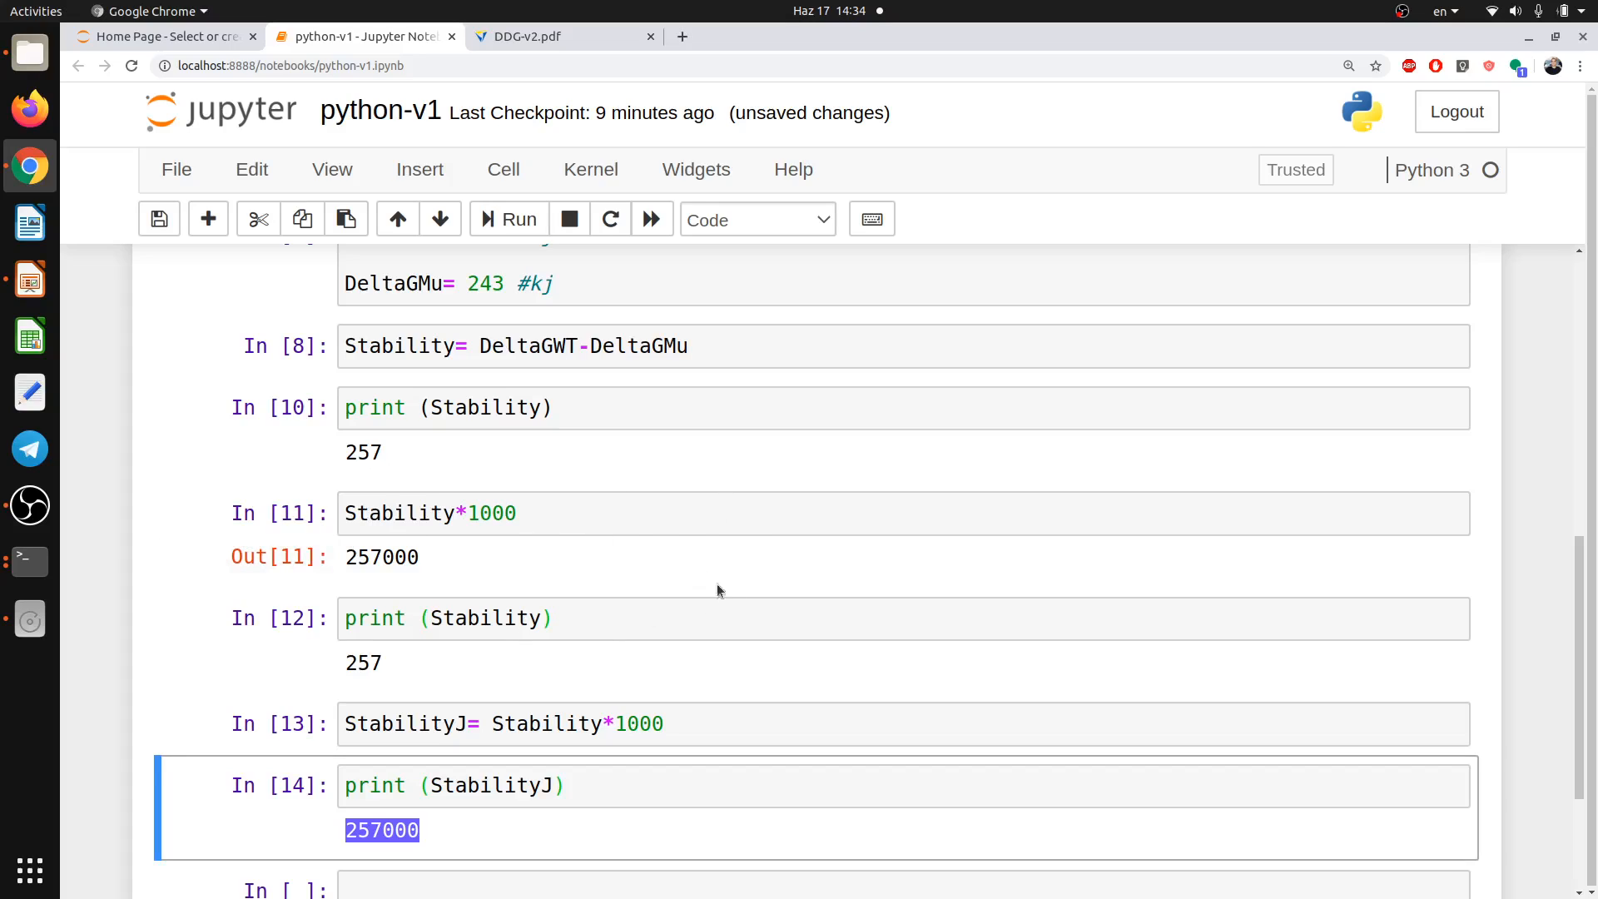
scroll(down, 3)
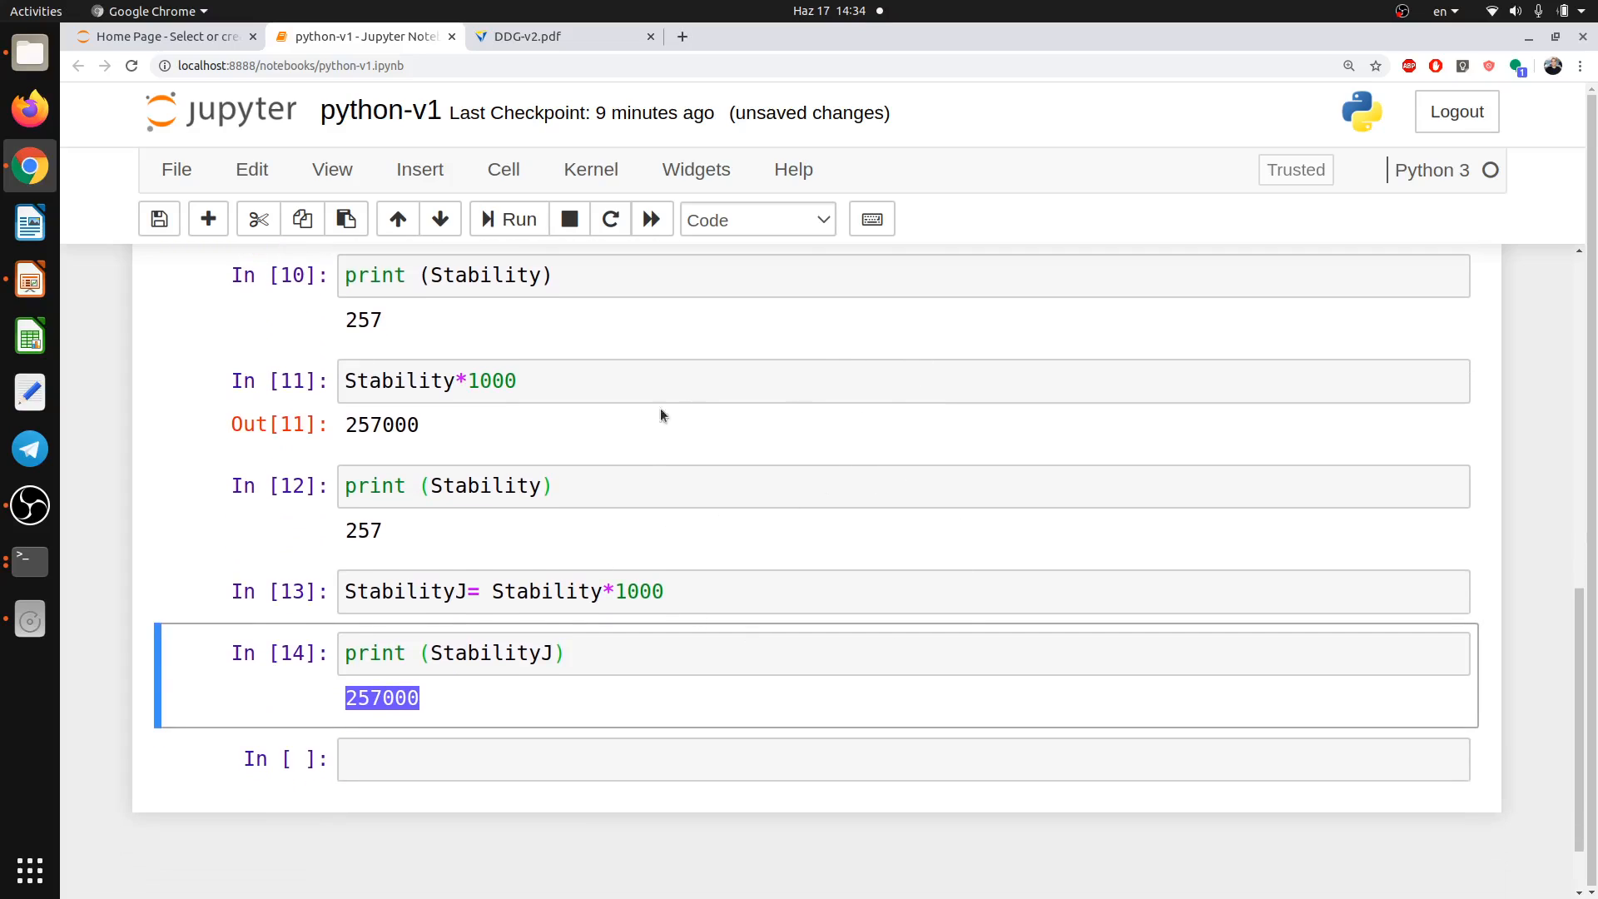
mouse_move(856, 550)
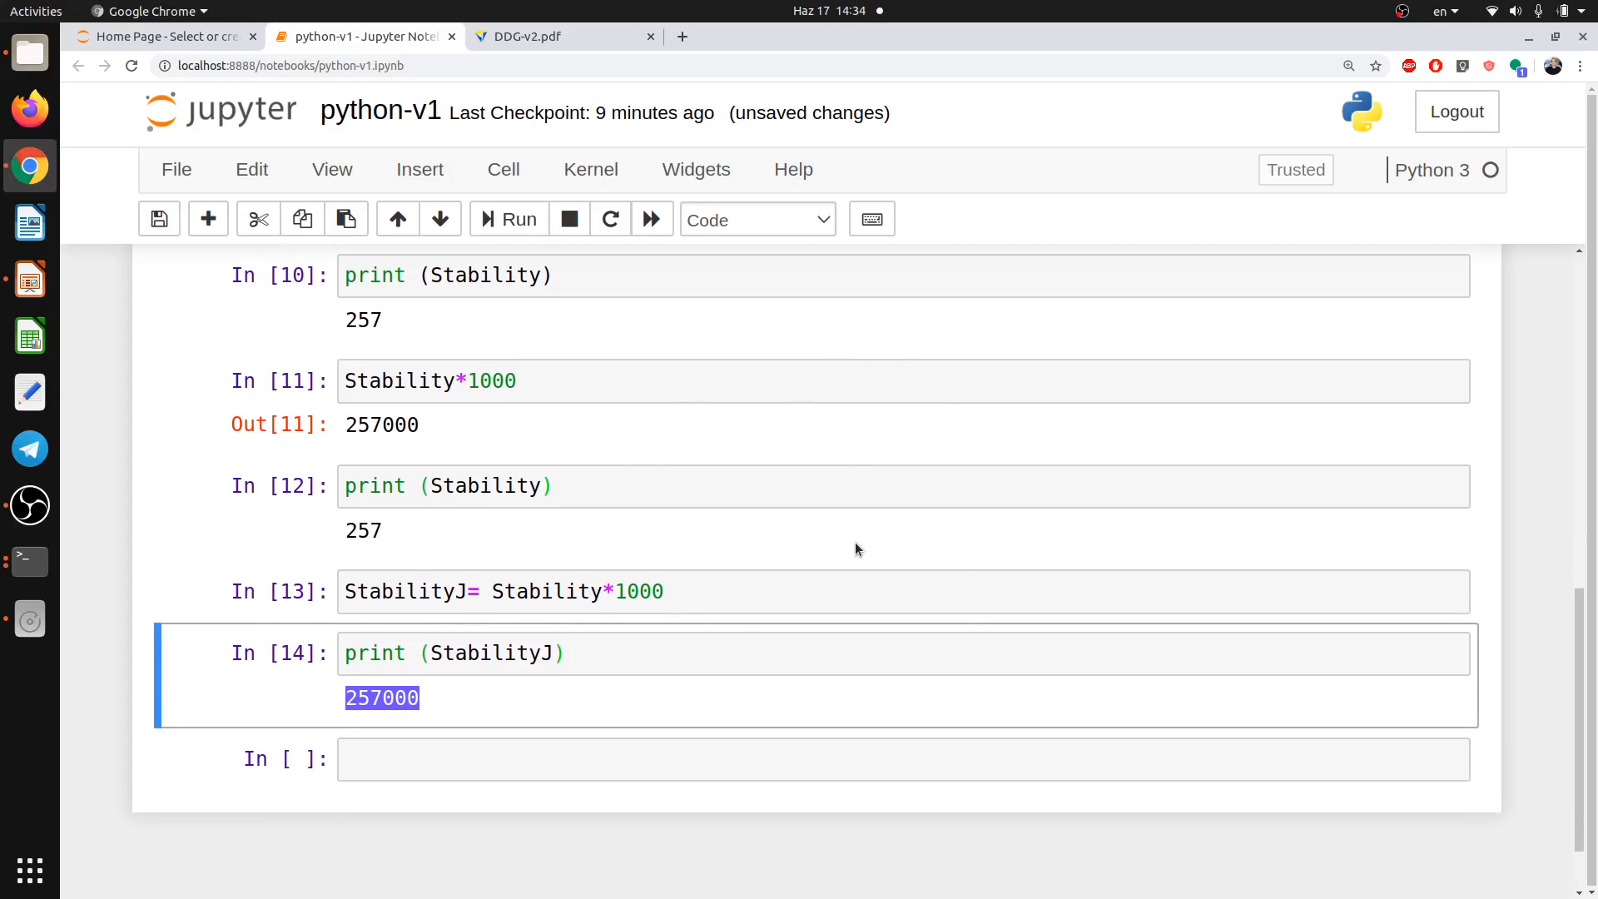